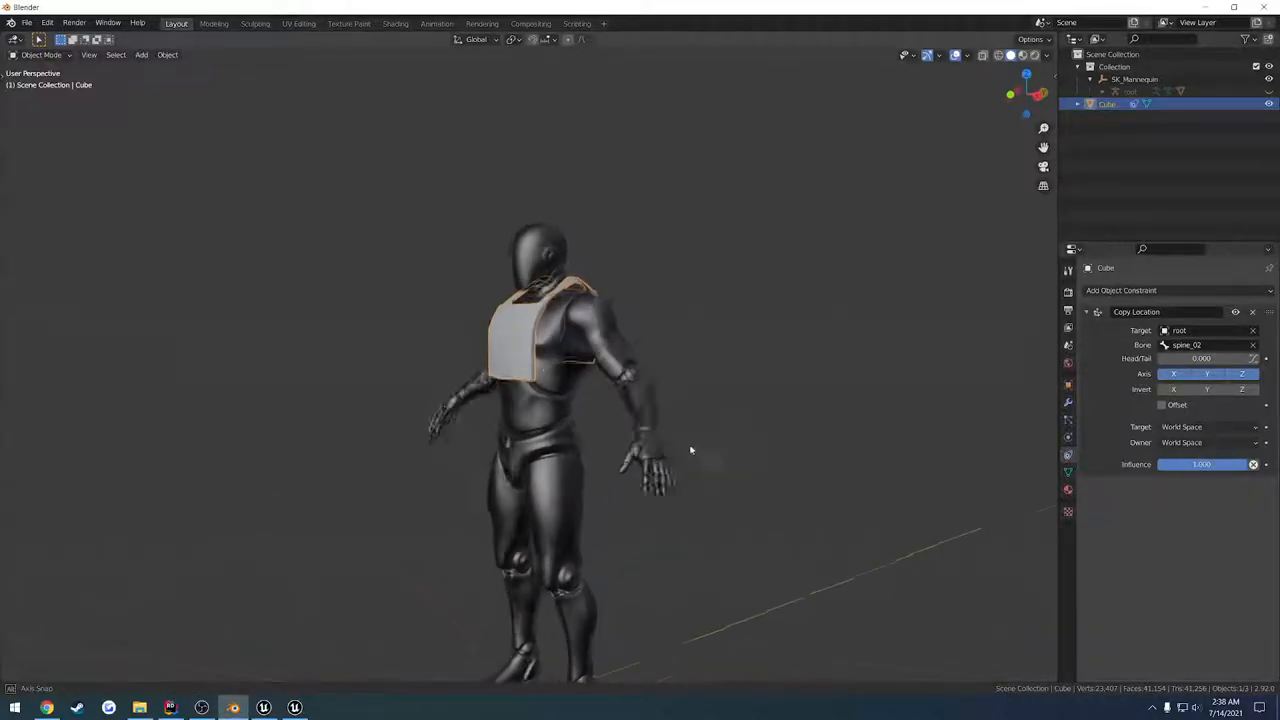
Delete BP_Dirt from the Blueprints folder, replacing its references in the Delete Assets dialog.
{"action": "left_click_drag", "start_coordinate": [690, 450], "coordinate": [670, 430]}
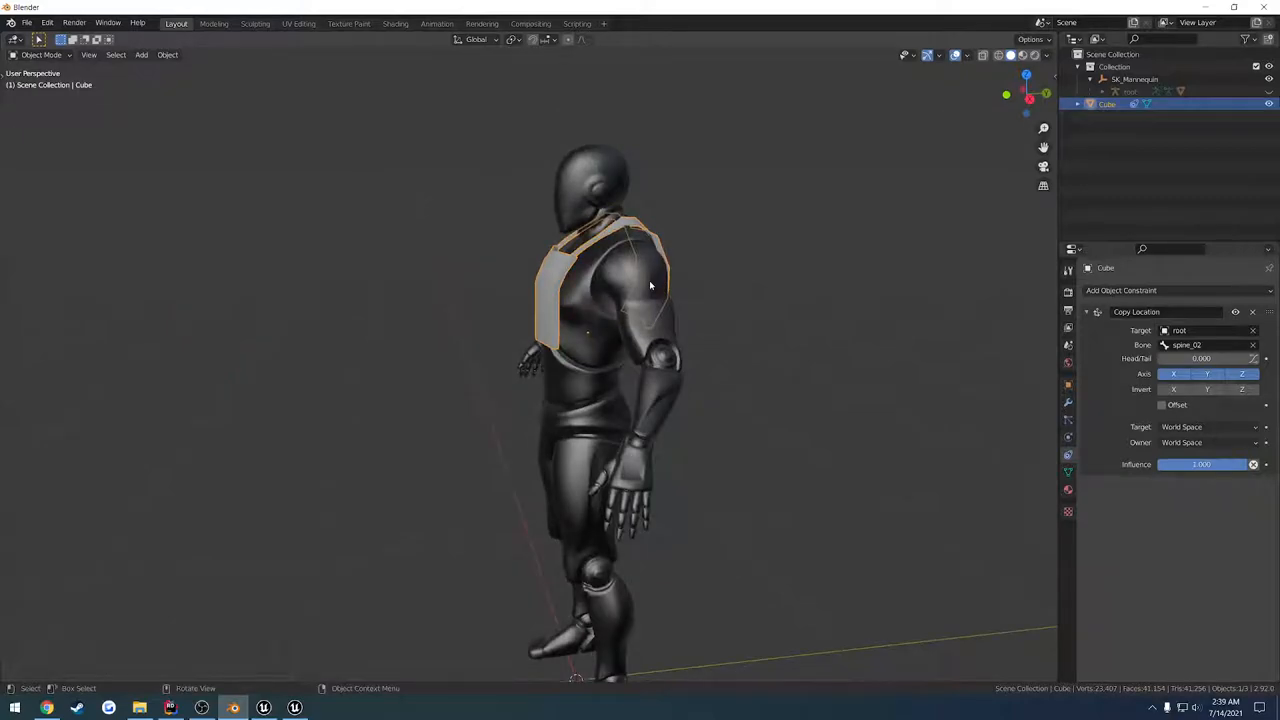
{"action": "mouse_move", "coordinate": [643, 287]}
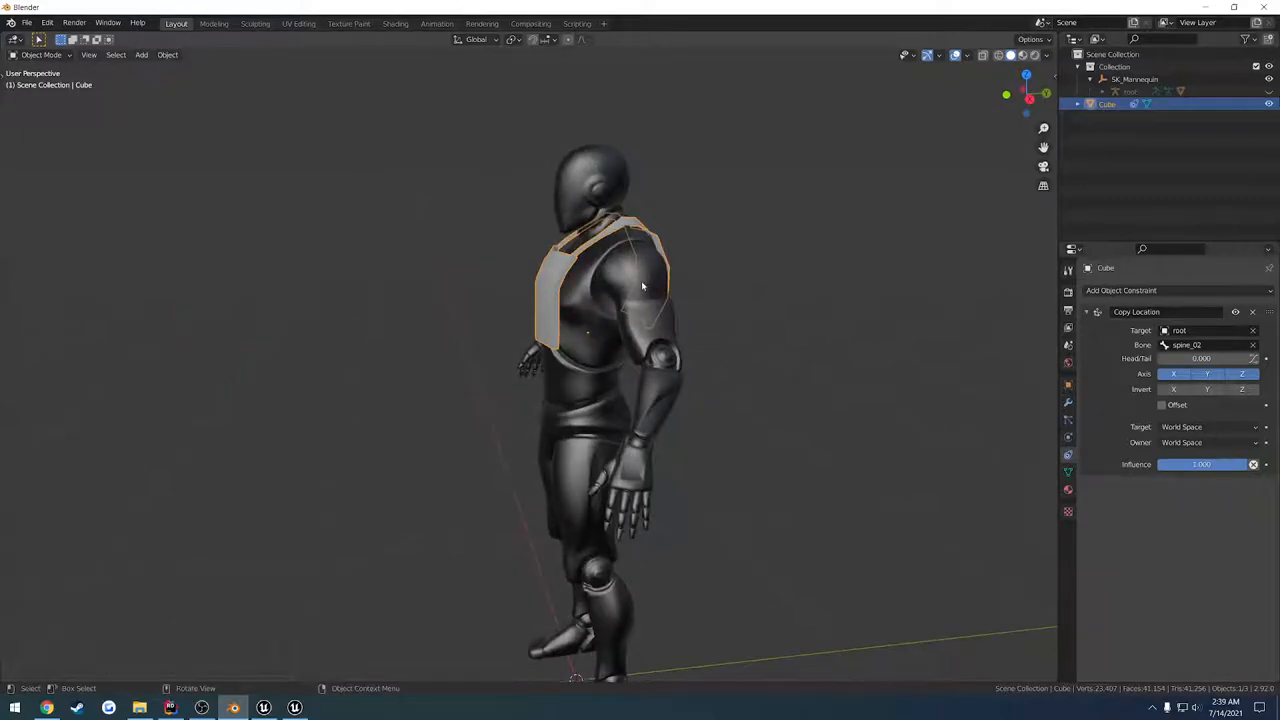
{"action": "mouse_move", "coordinate": [1200, 345]}
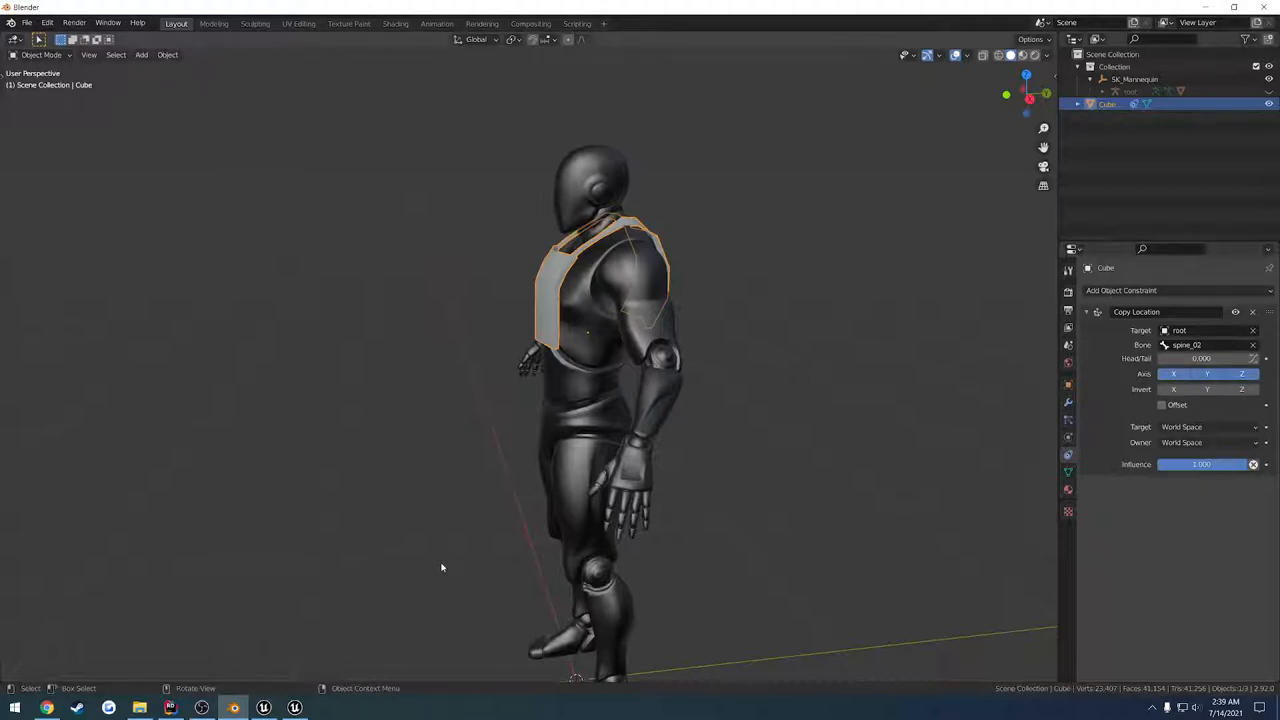
{"action": "mouse_move", "coordinate": [399, 585]}
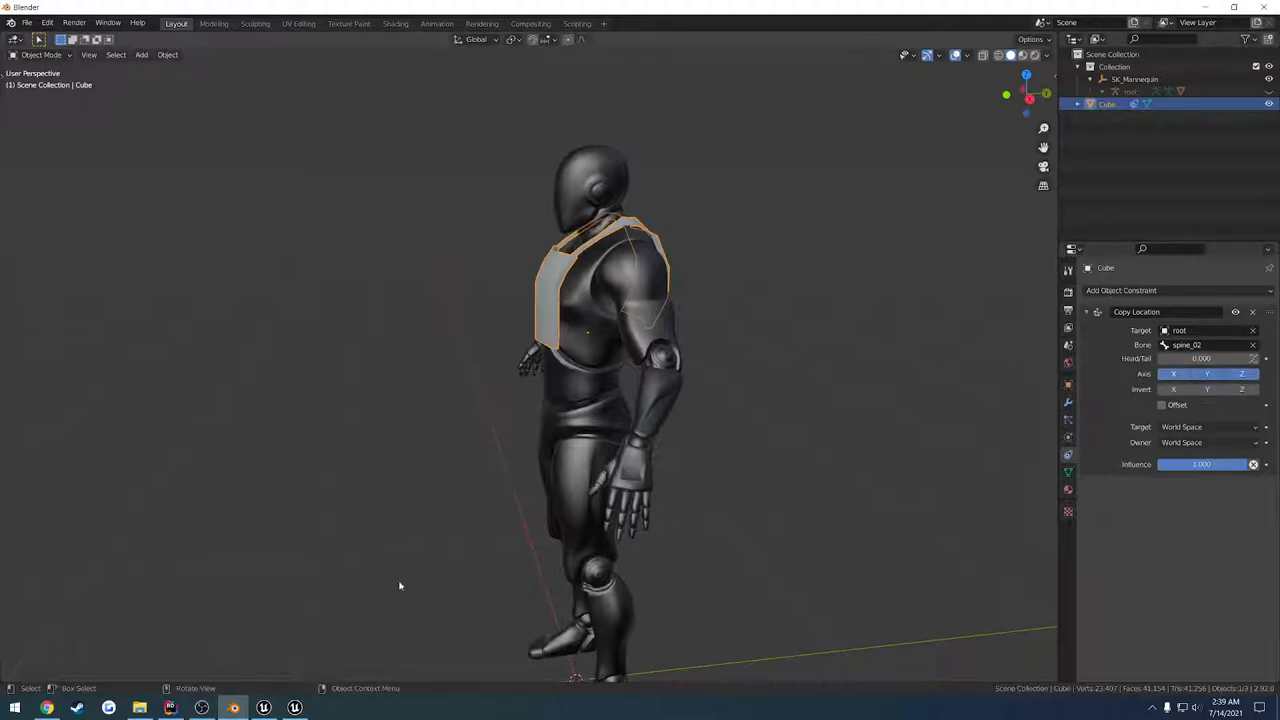
{"action": "left_click", "coordinate": [294, 708]}
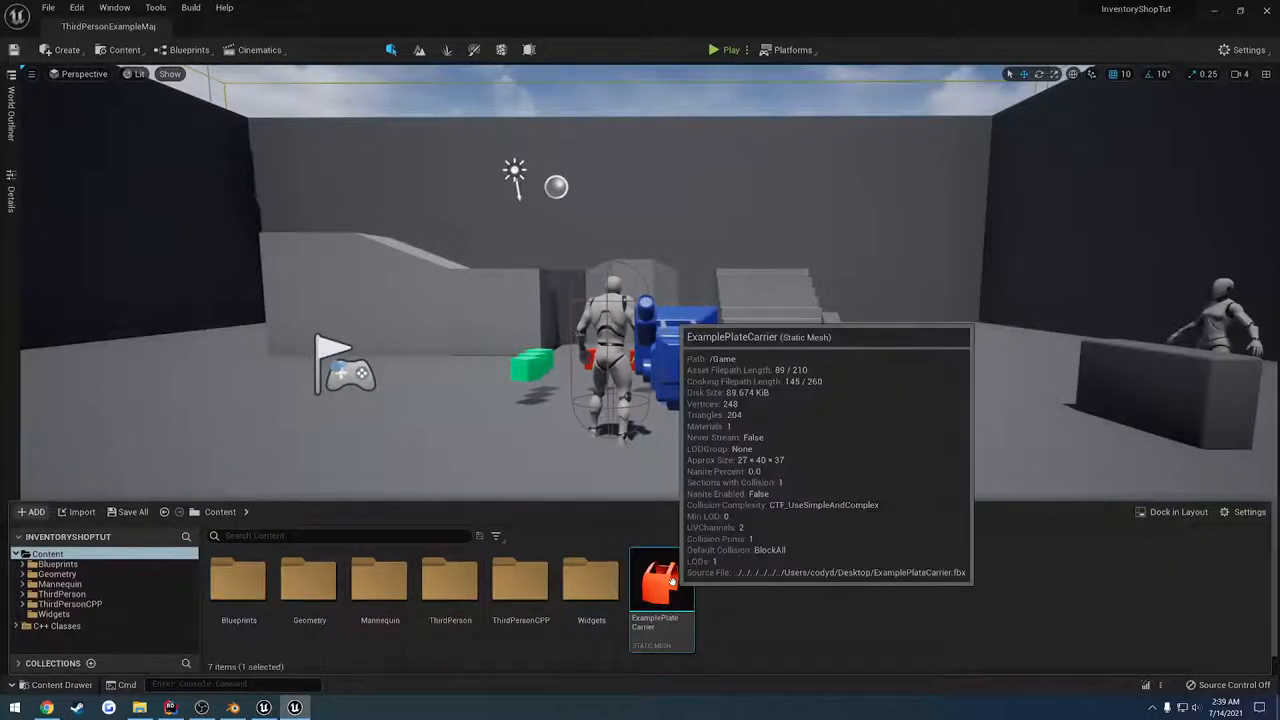
{"action": "double_click", "coordinate": [660, 580]}
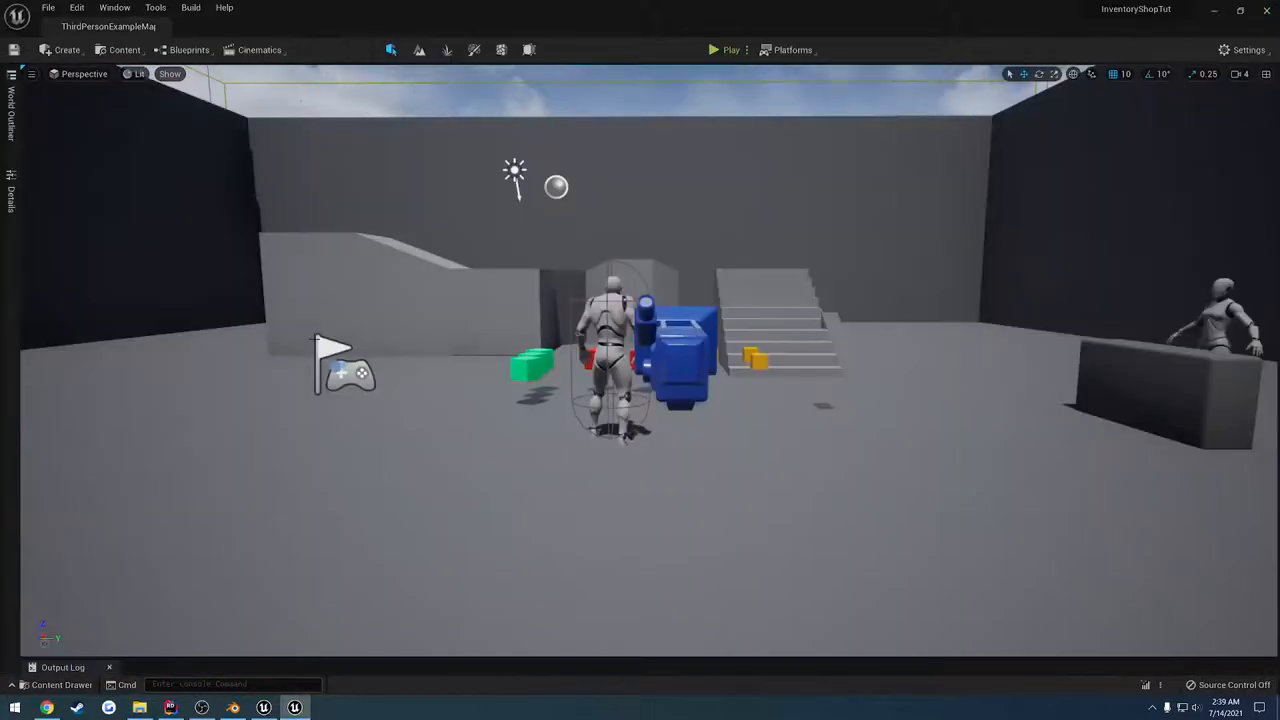
{"action": "left_click", "coordinate": [61, 684]}
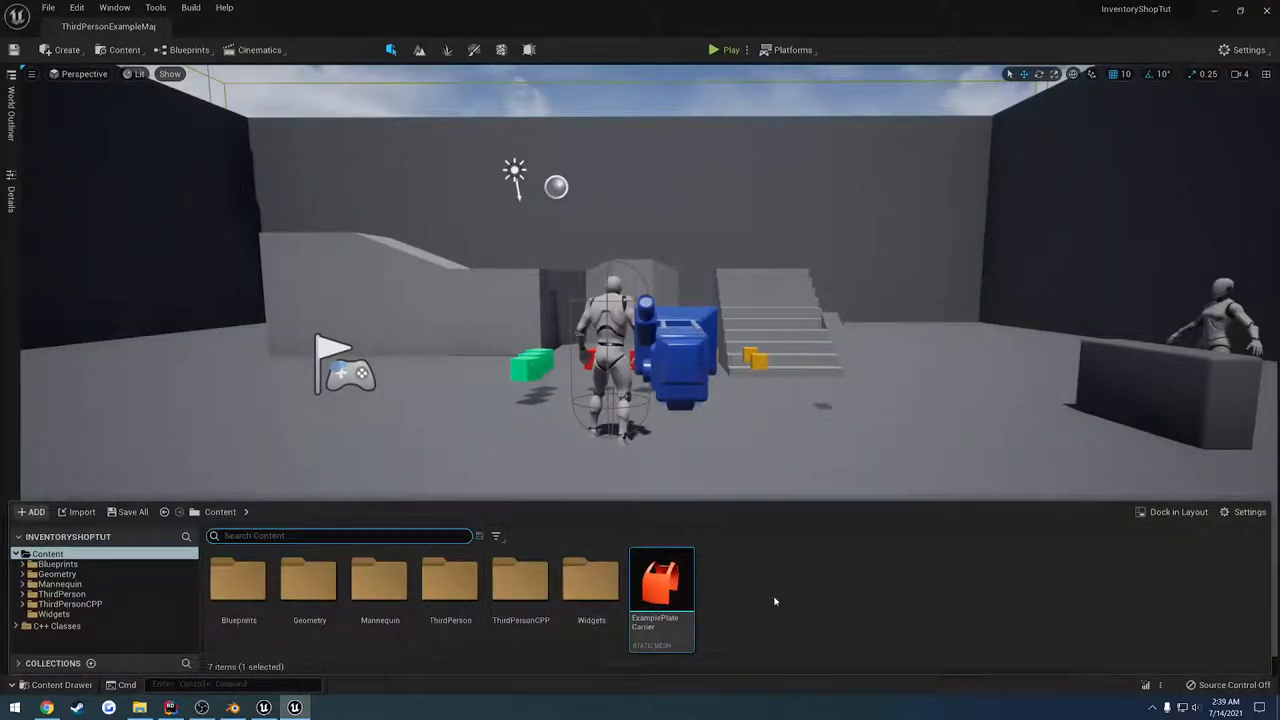
{"action": "double_click", "coordinate": [238, 580]}
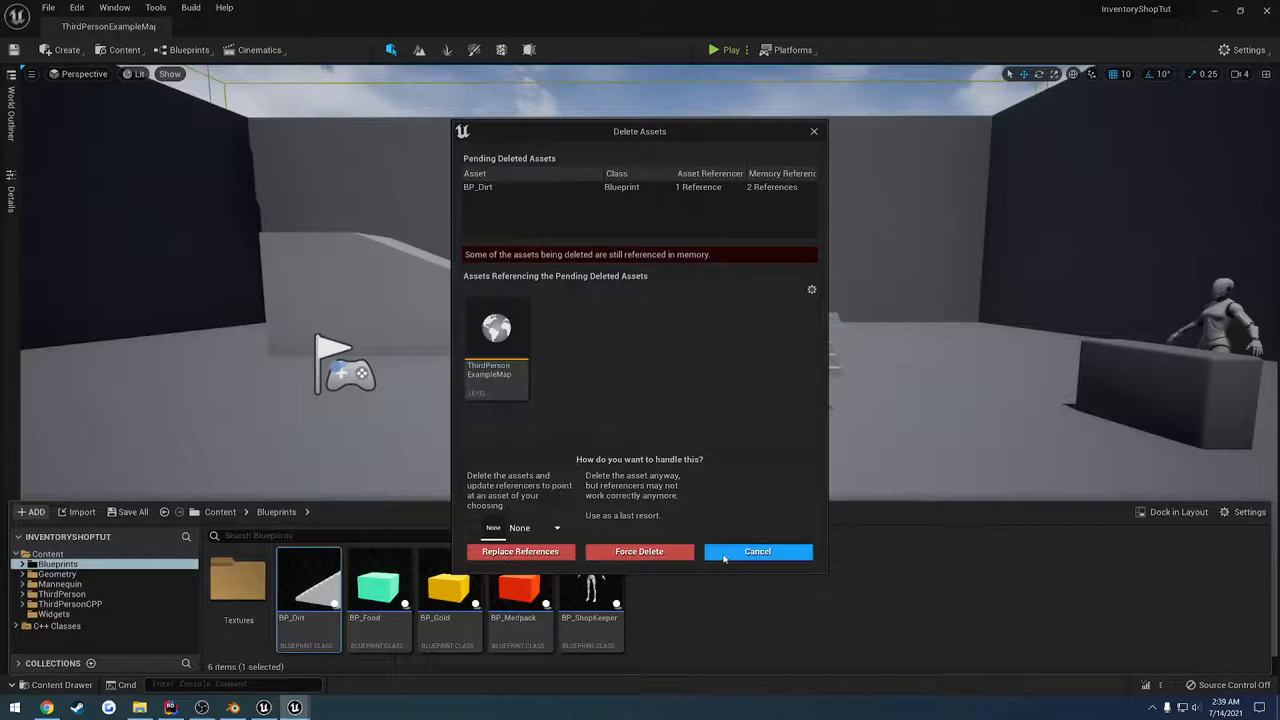
{"action": "left_click", "coordinate": [757, 551]}
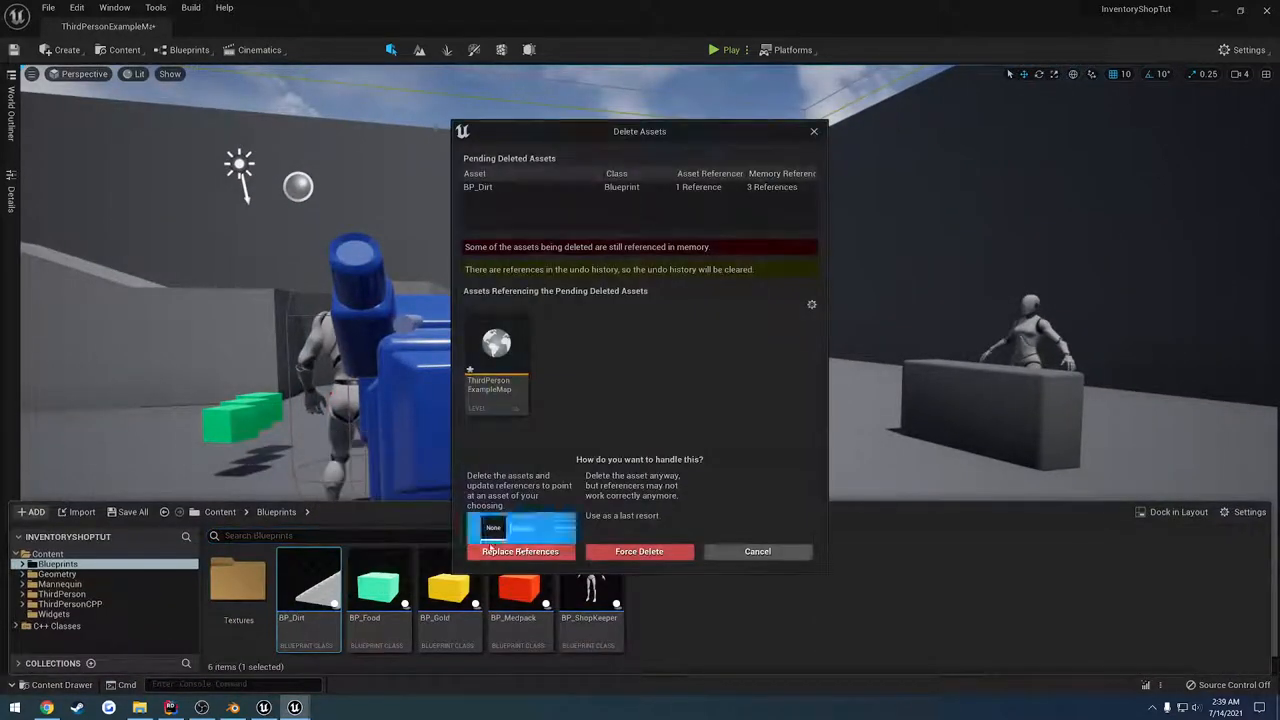
{"action": "left_click", "coordinate": [639, 551]}
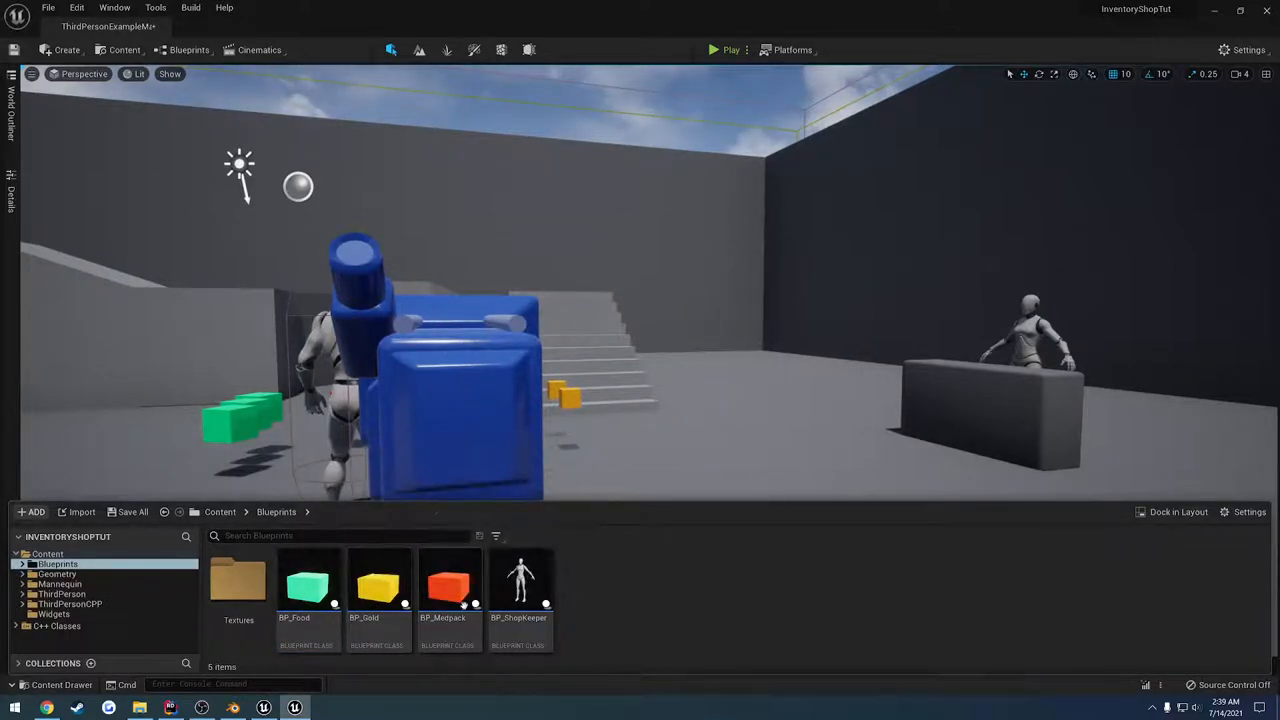
Browse to C++ Classes > InventoryShopTut > Public > Actors in the Content Drawer.
{"action": "left_click", "coordinate": [74, 636]}
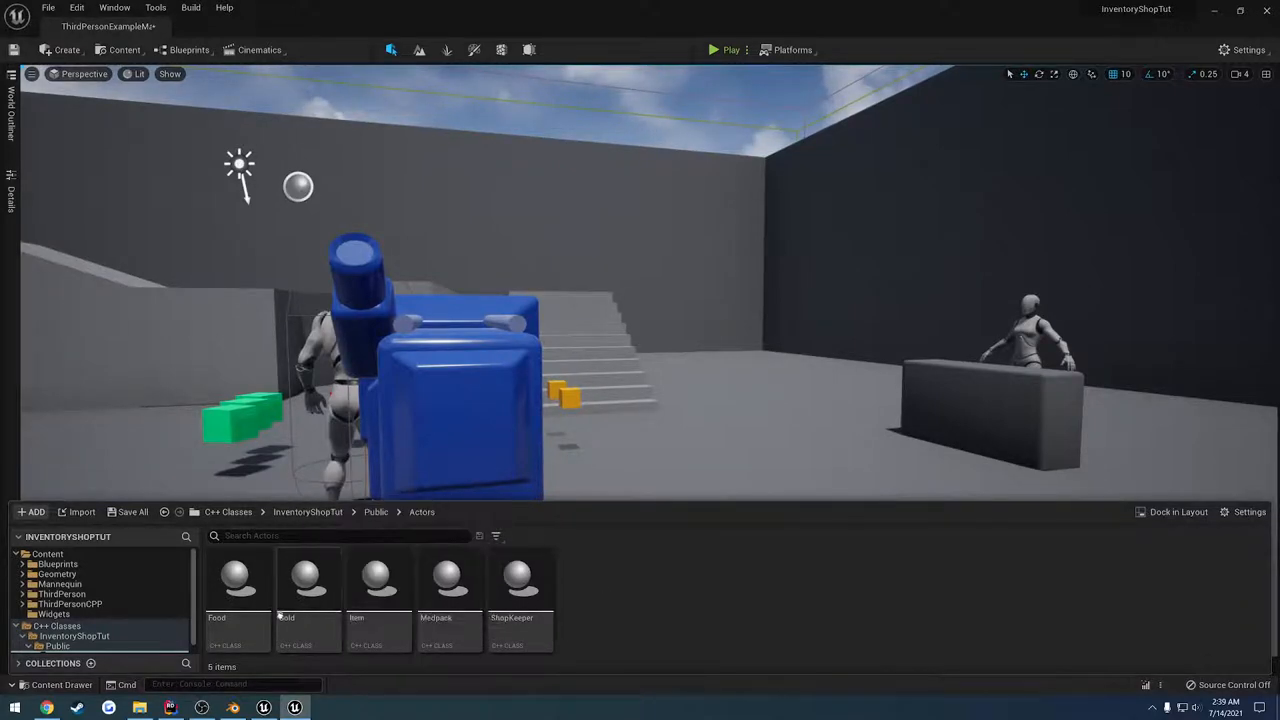
{"action": "mouse_move", "coordinate": [378, 580]}
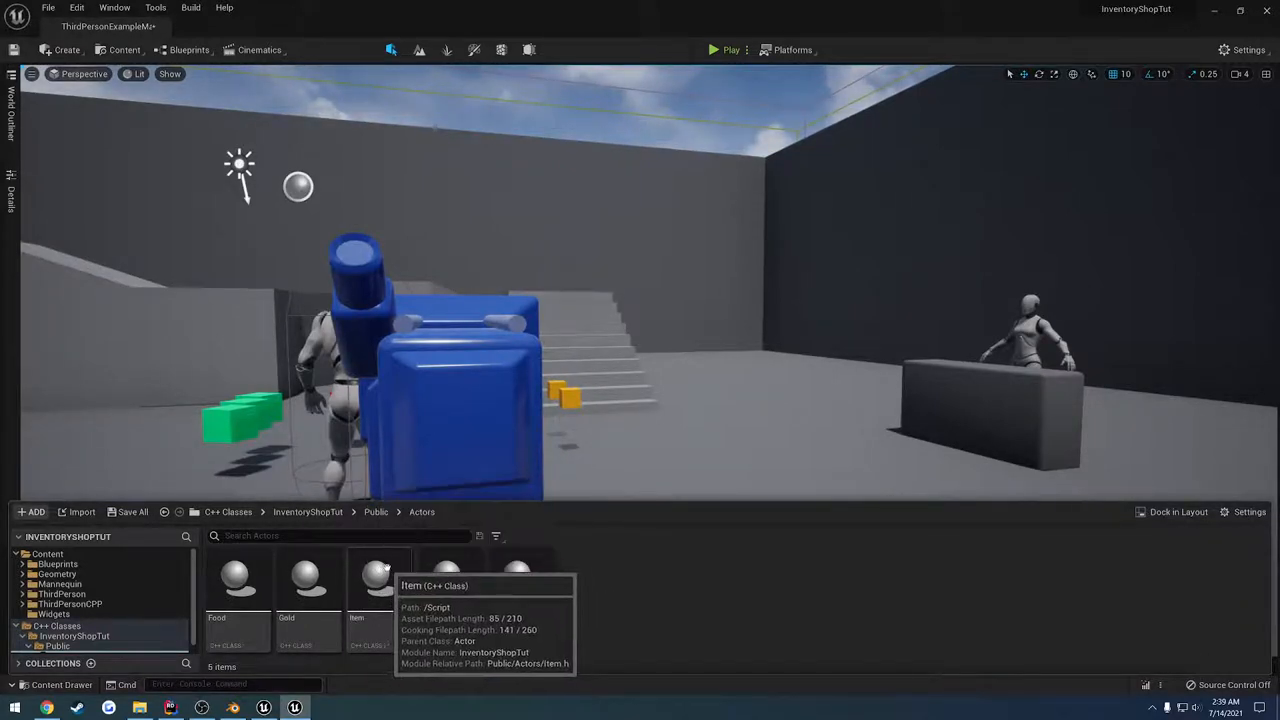
{"action": "mouse_move", "coordinate": [578, 588]}
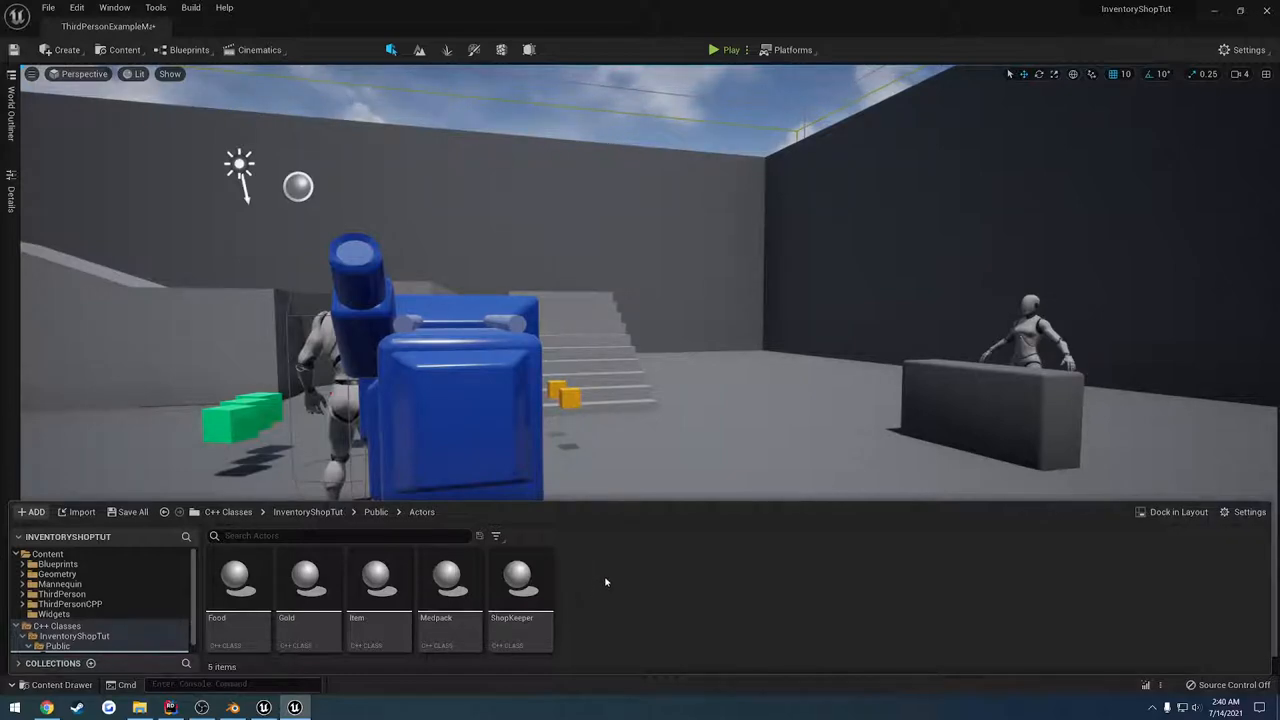
{"action": "mouse_move", "coordinate": [378, 580]}
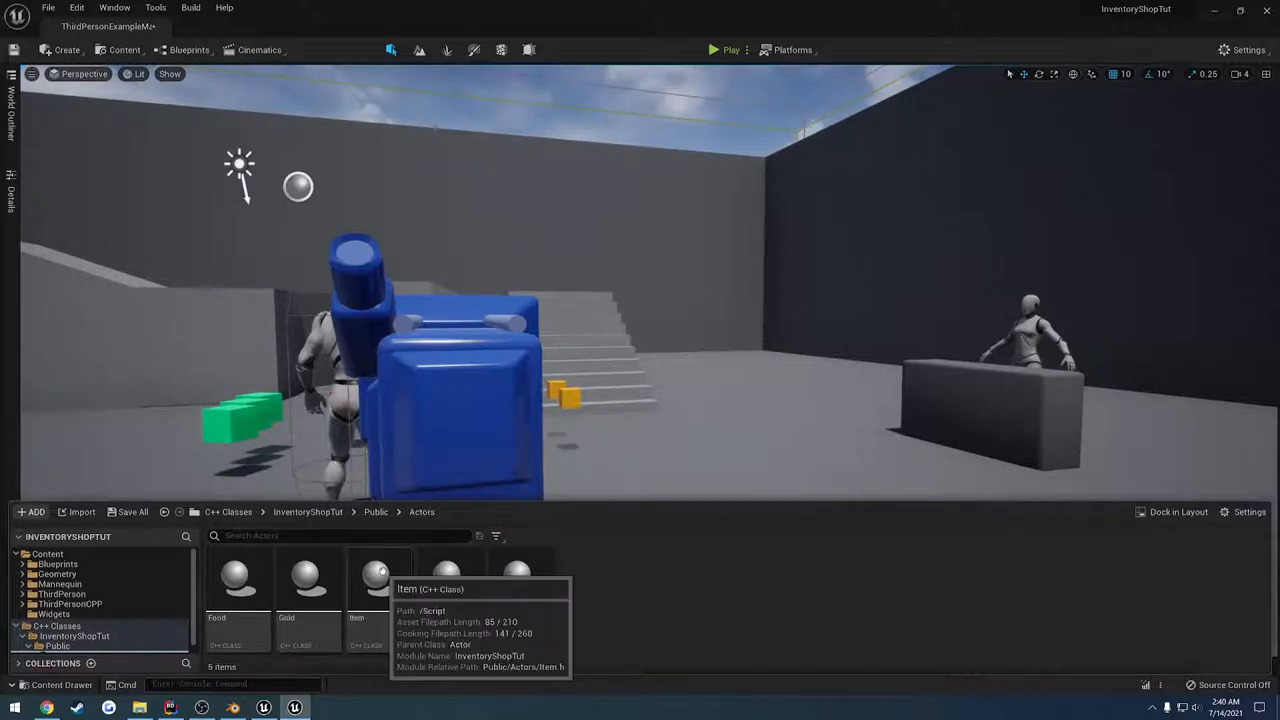
Derive a new C++ class from Item, name it PlateCarrier, and create it.
{"action": "right_click", "coordinate": [378, 578]}
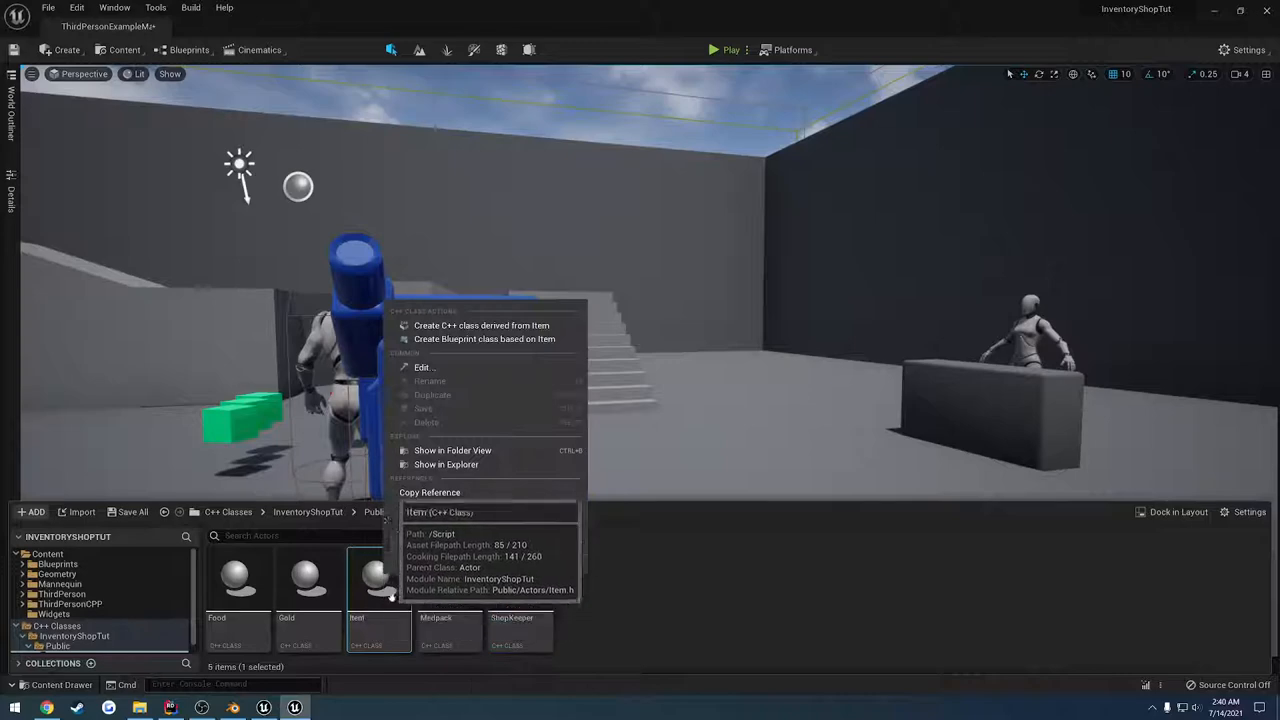
{"action": "mouse_move", "coordinate": [481, 326]}
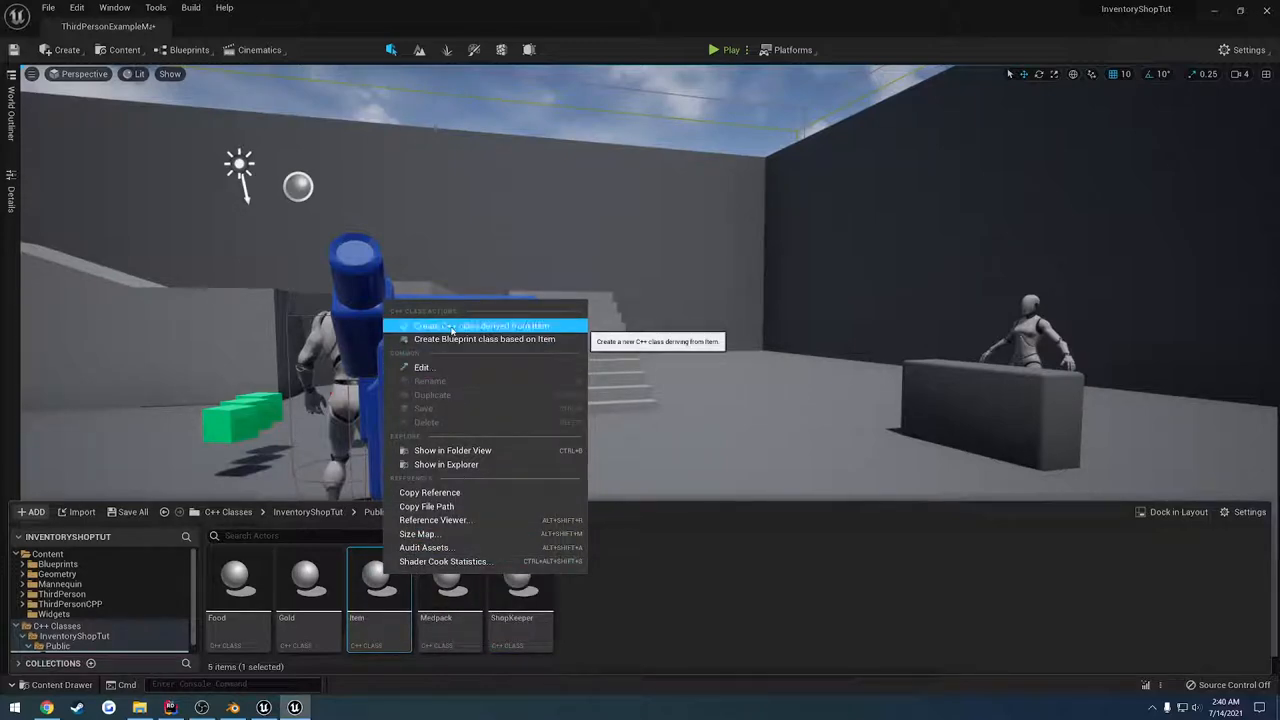
{"action": "left_click", "coordinate": [483, 326]}
{"action": "type", "text": "Plate"}
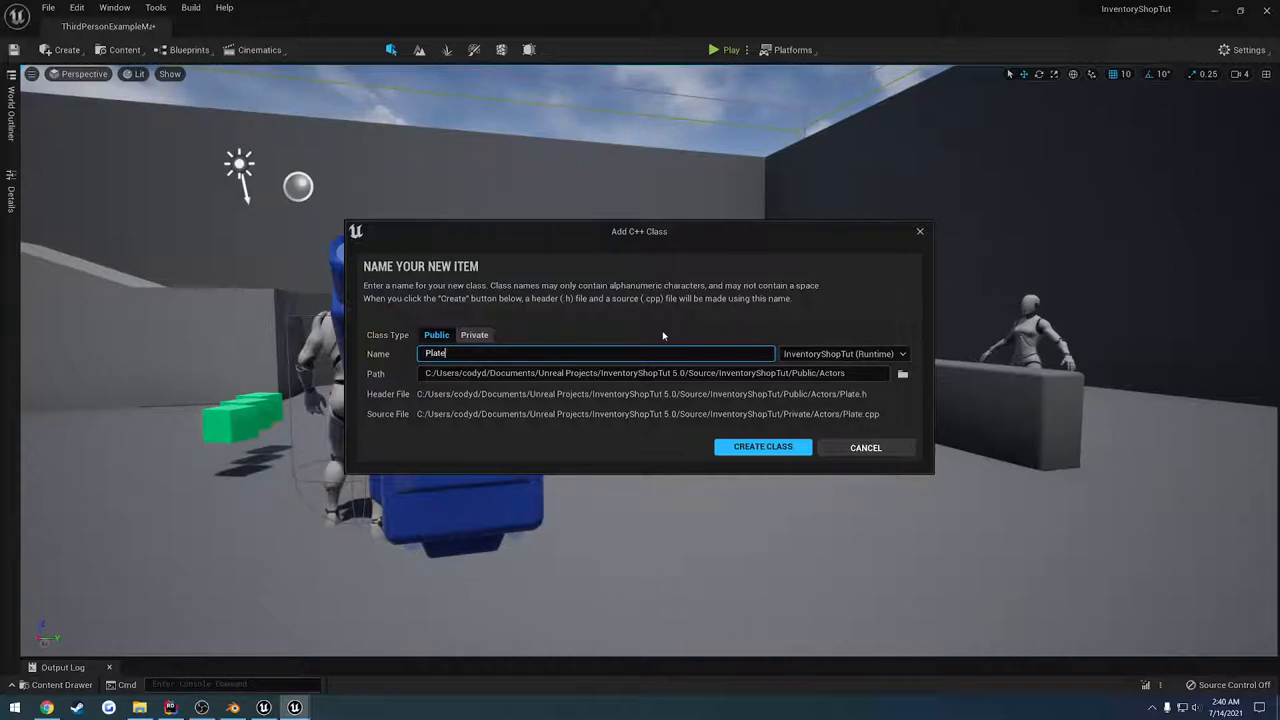
{"action": "type", "text": "Carrier"}
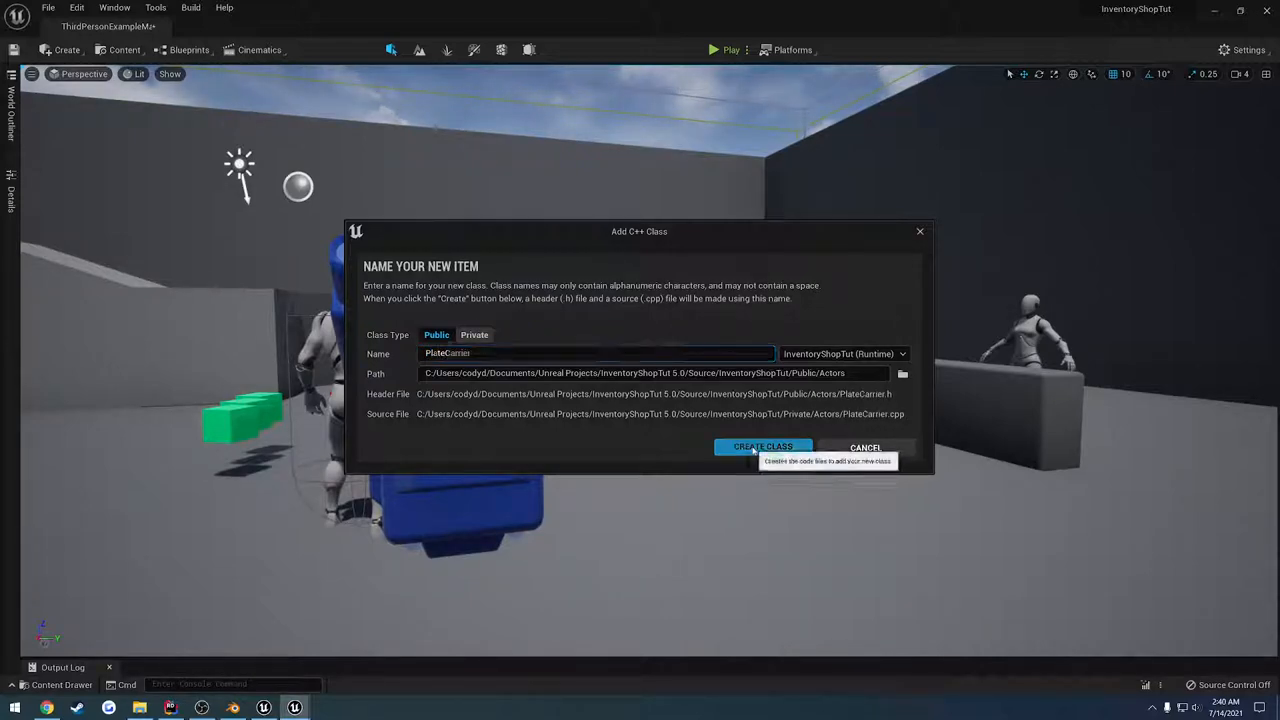
{"action": "left_click", "coordinate": [763, 446]}
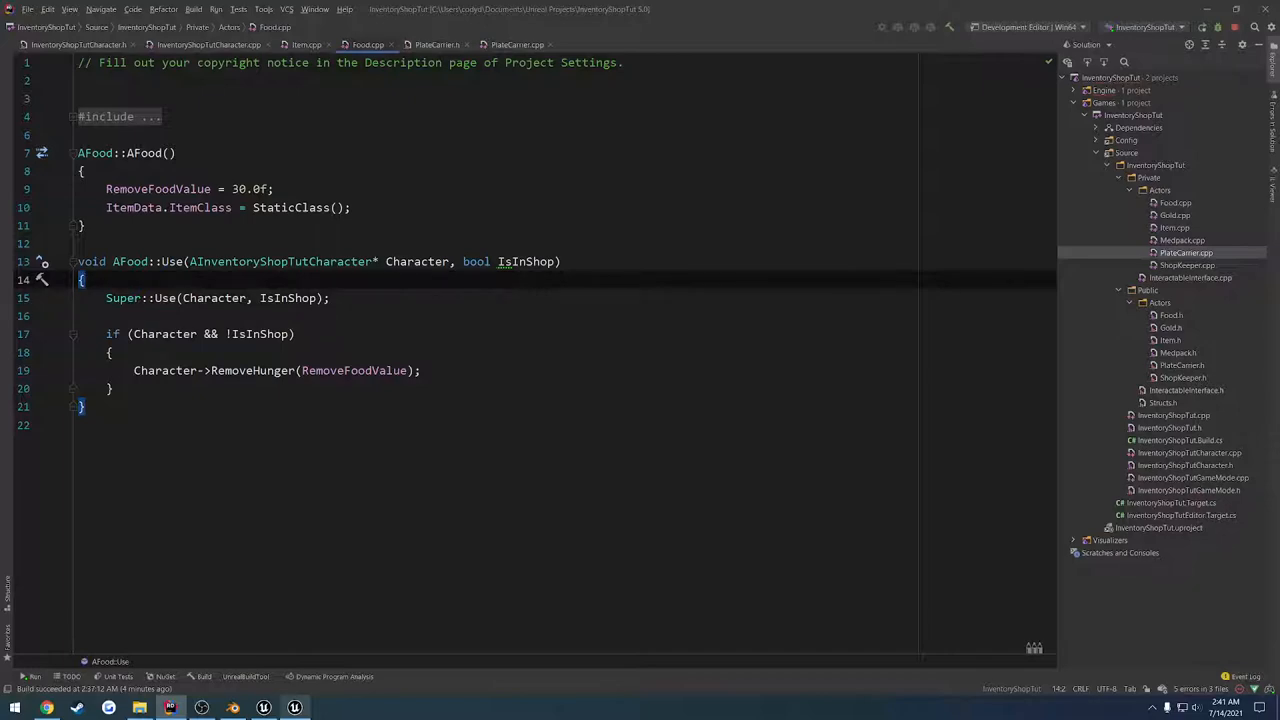
In PlateCarrier.h, declare public: virtual void Use(class AInventoryShopTutCharacter* Character, bool IsInShop) override.
{"action": "left_click", "coordinate": [436, 44]}
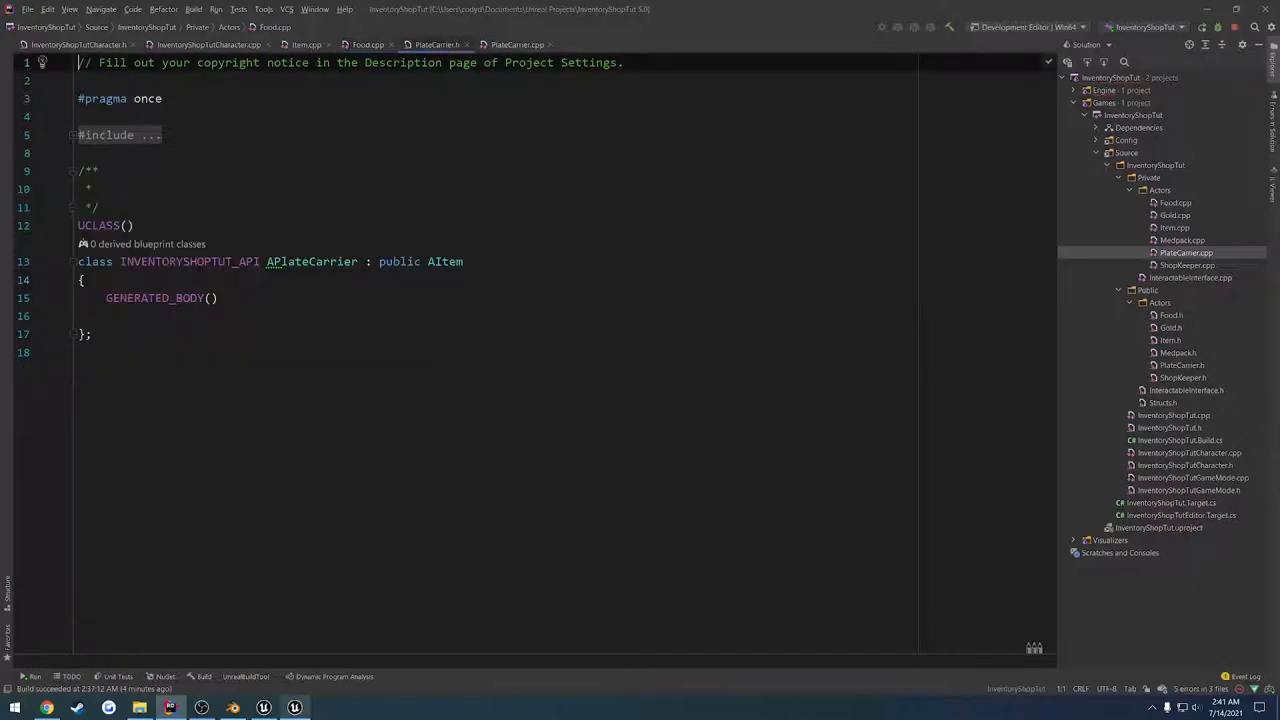
{"action": "type", "text": "pur"}
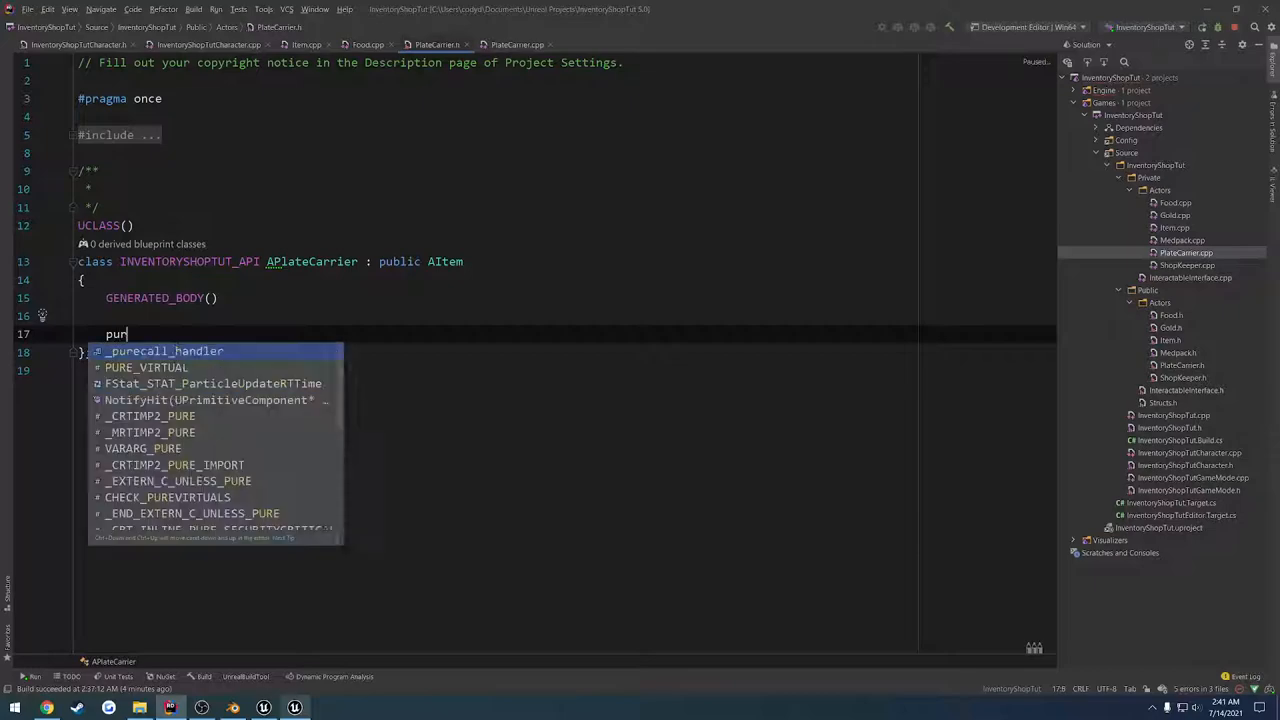
{"action": "type", "text": "public:"}
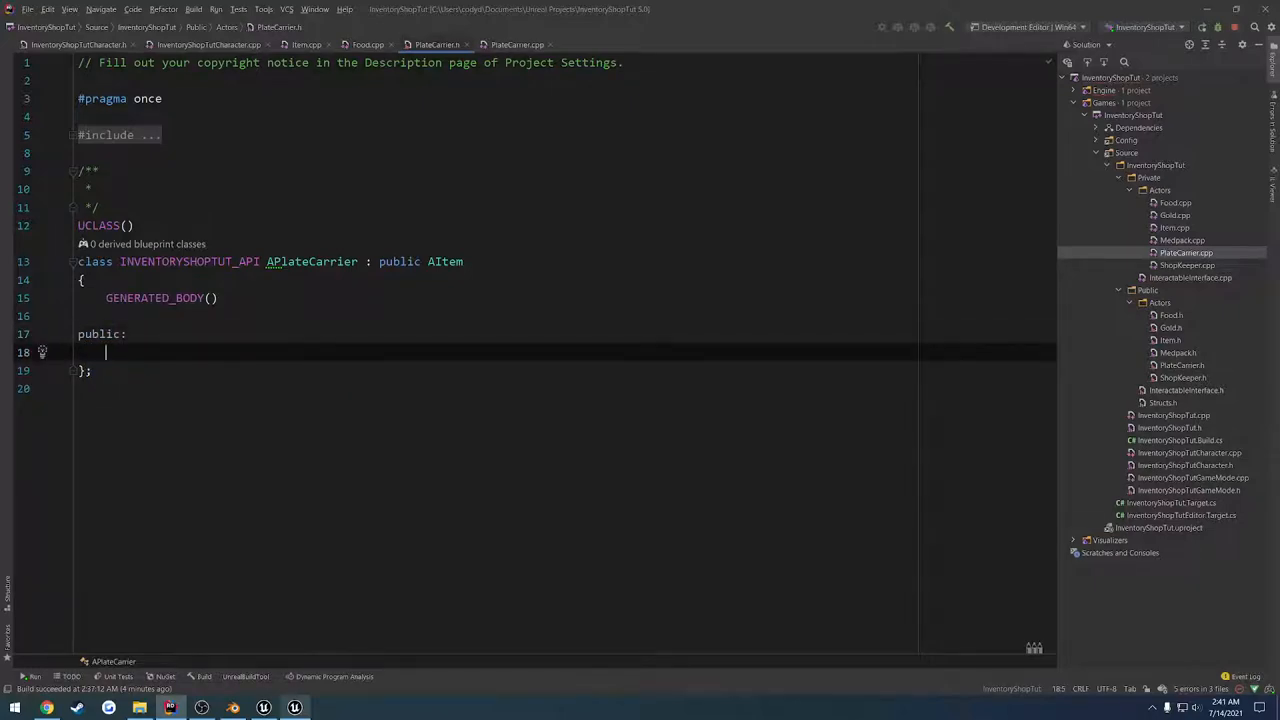
{"action": "type", "text": "virtual void"}
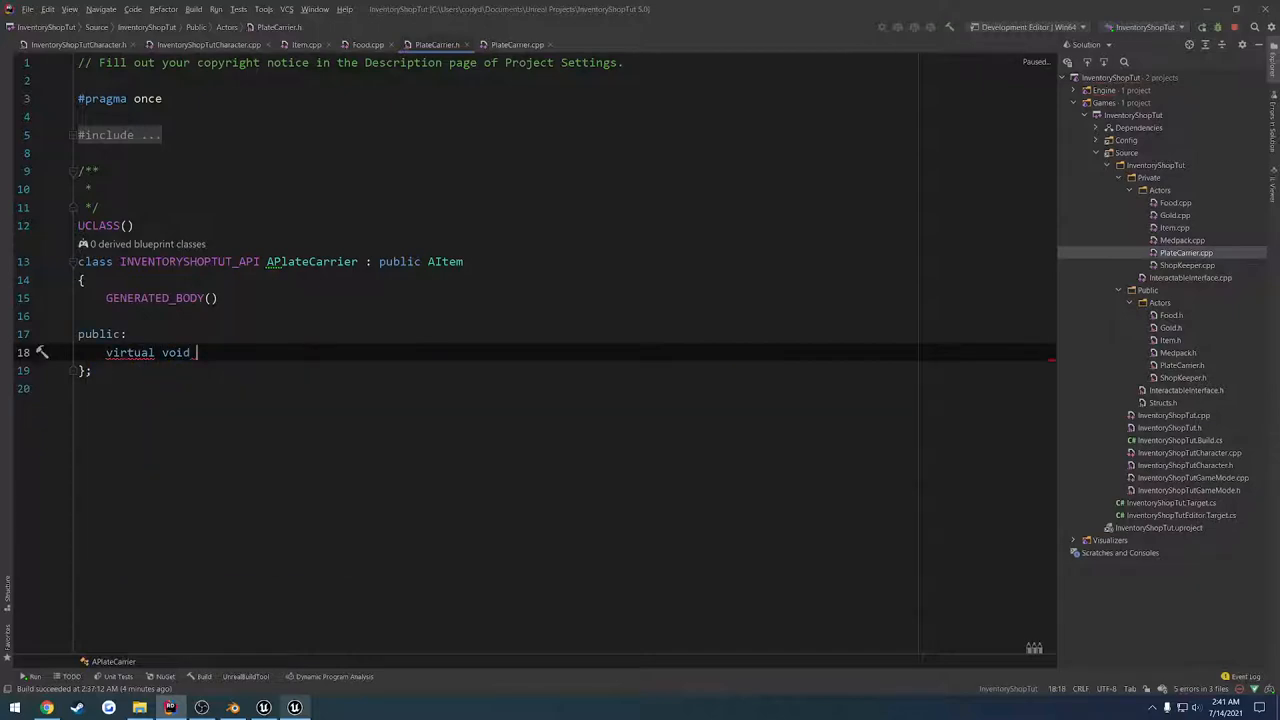
{"action": "type", "text": "Use(AInventoryShopTutCharacter* Character, bool IsInShop) override;"}
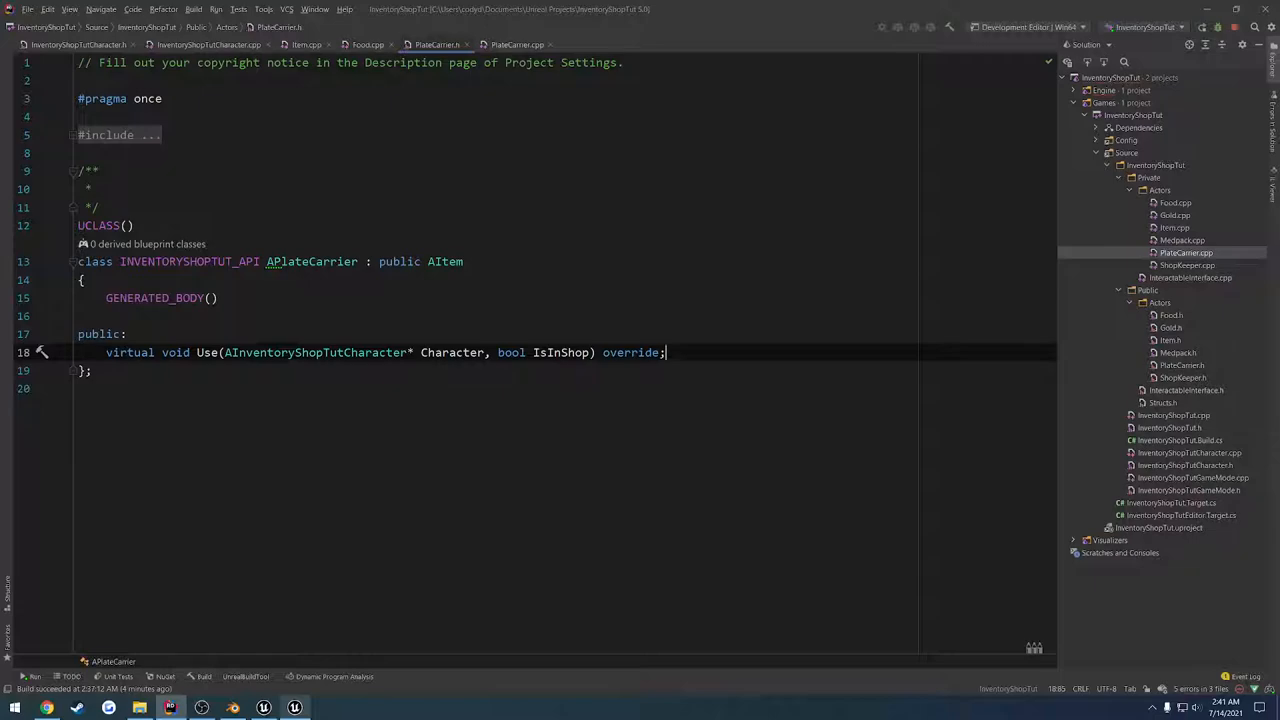
{"action": "type", "text": "class"}
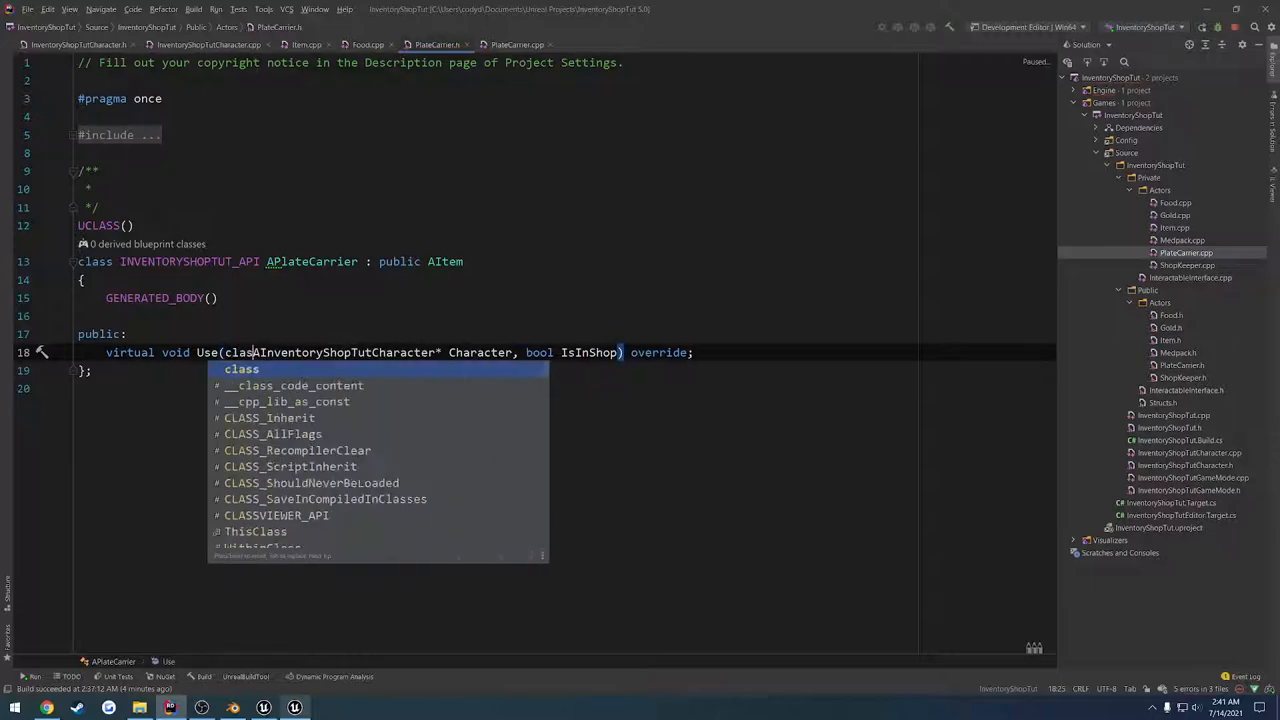
{"action": "key", "text": "Escape"}
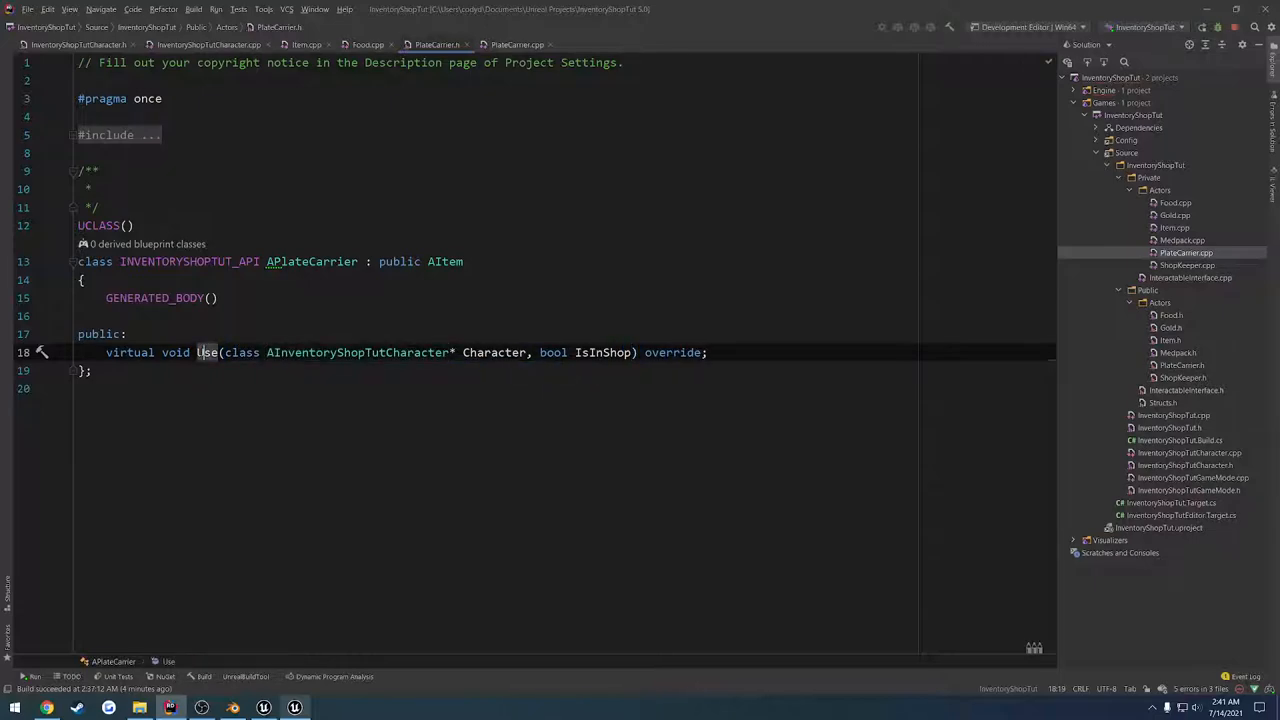
In PlateCarrier.cpp, include the InventoryShopTutCharacter header and add an if (Character) block to Use.
{"action": "left_click", "coordinate": [517, 44]}
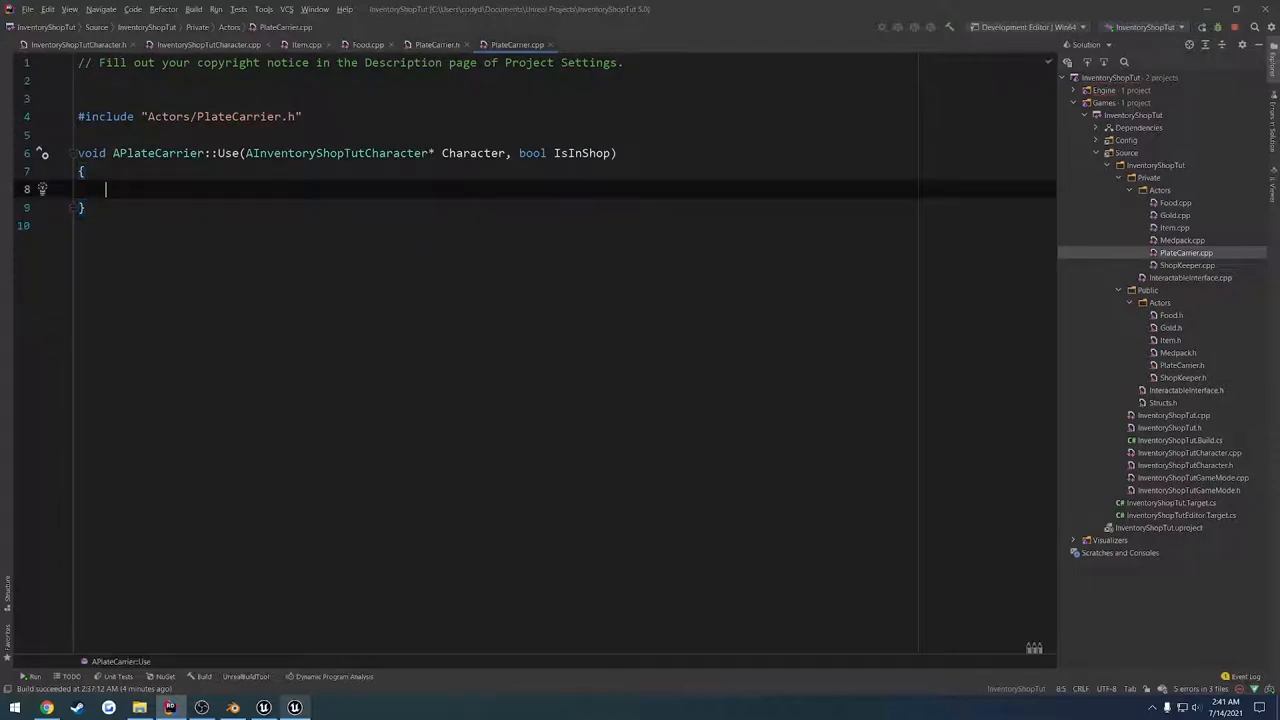
{"action": "type", "text": "#include"}
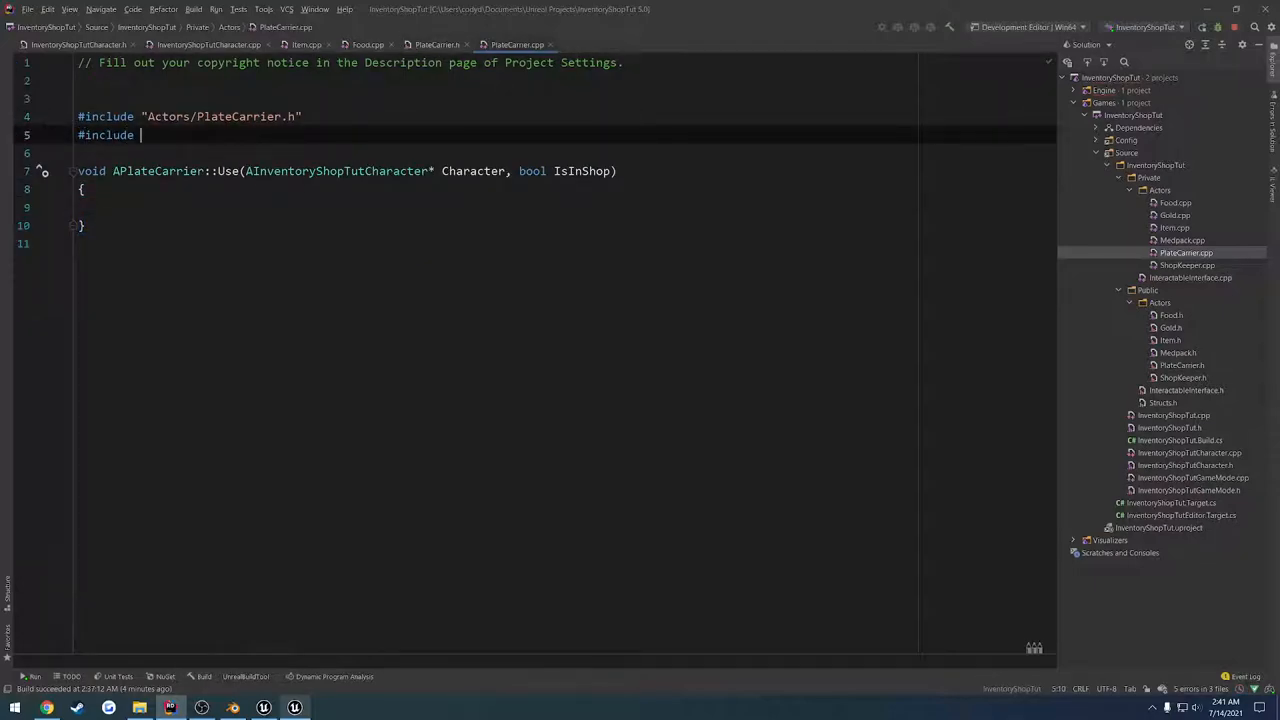
{"action": "type", "text": "\"In"}
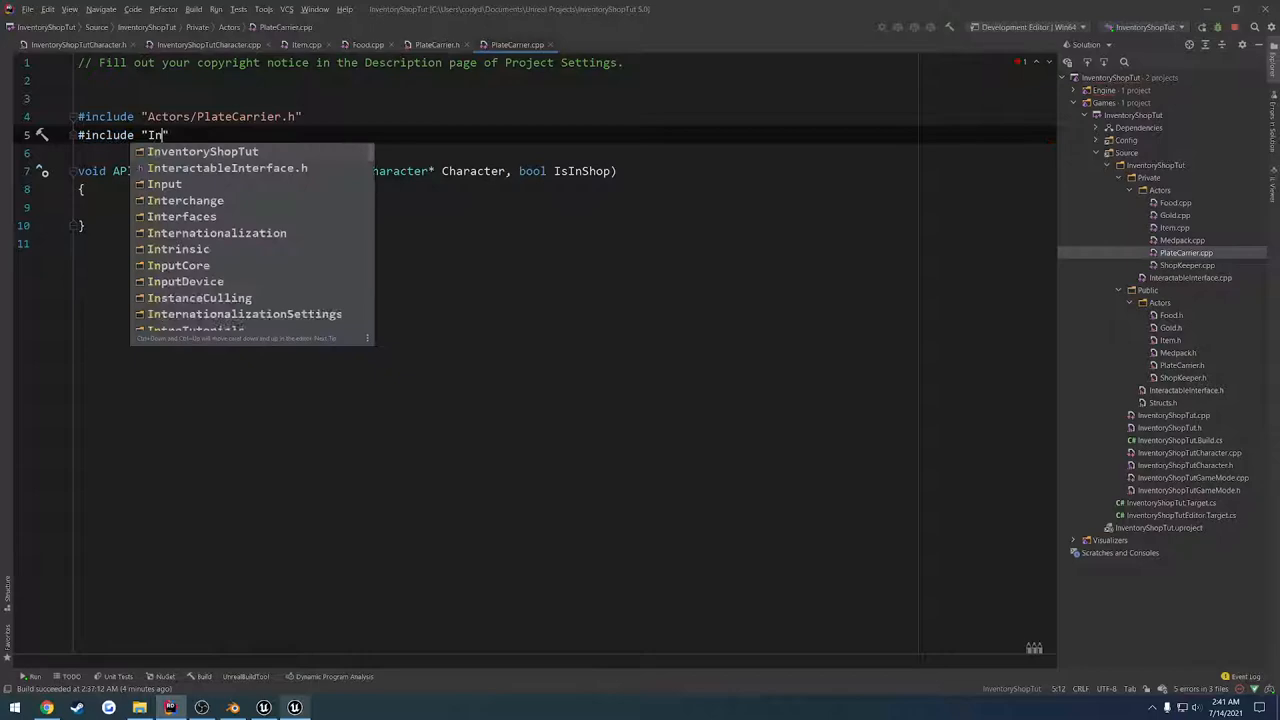
{"action": "type", "text": "ventoryShopTut/InventoryShopTutCharacter.h"}
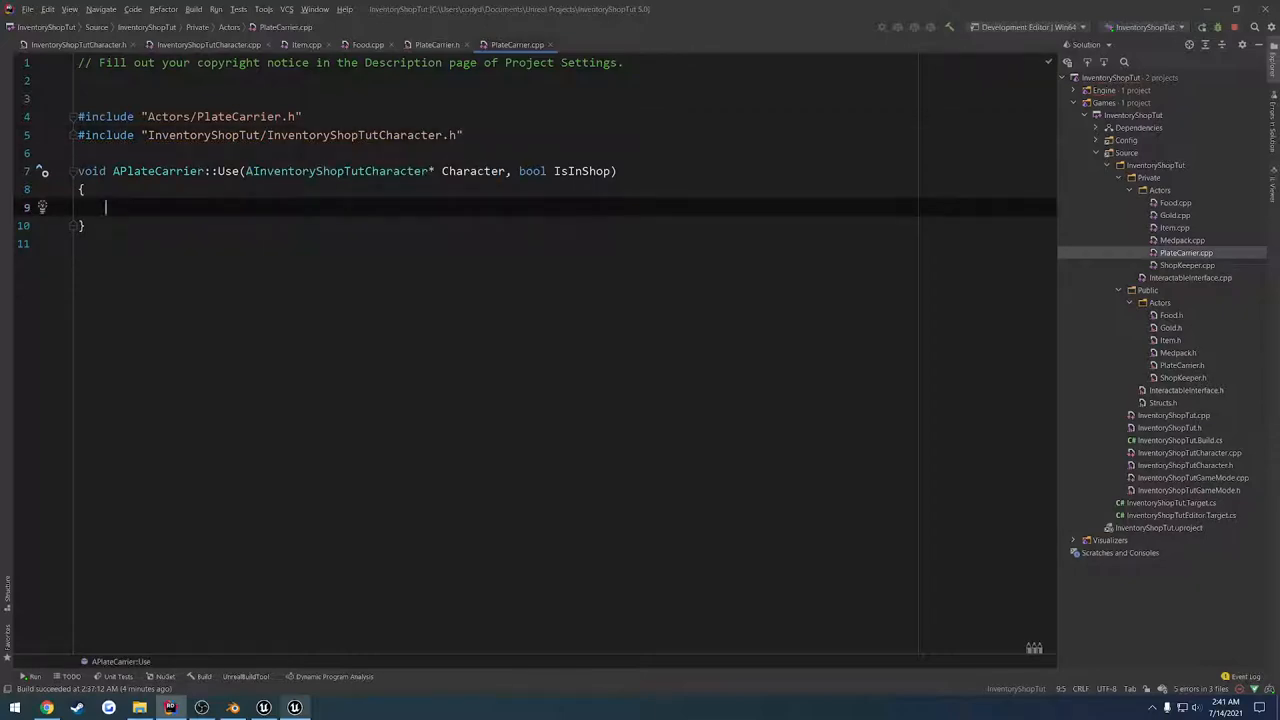
{"action": "type", "text": "if (Character"}
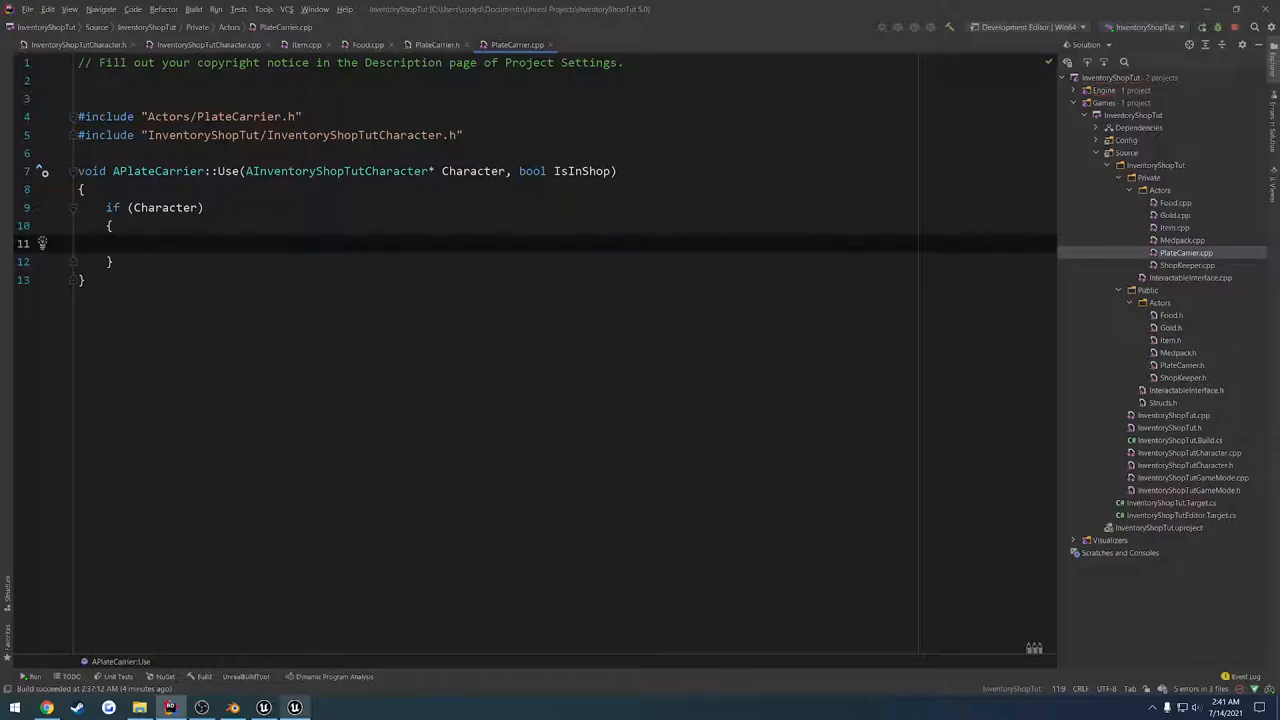
Call AttachToComponent(Character->GetMesh(), SnapToTargetNotIncludingScale, FName) inside the if block.
{"action": "left_click", "coordinate": [203, 207]}
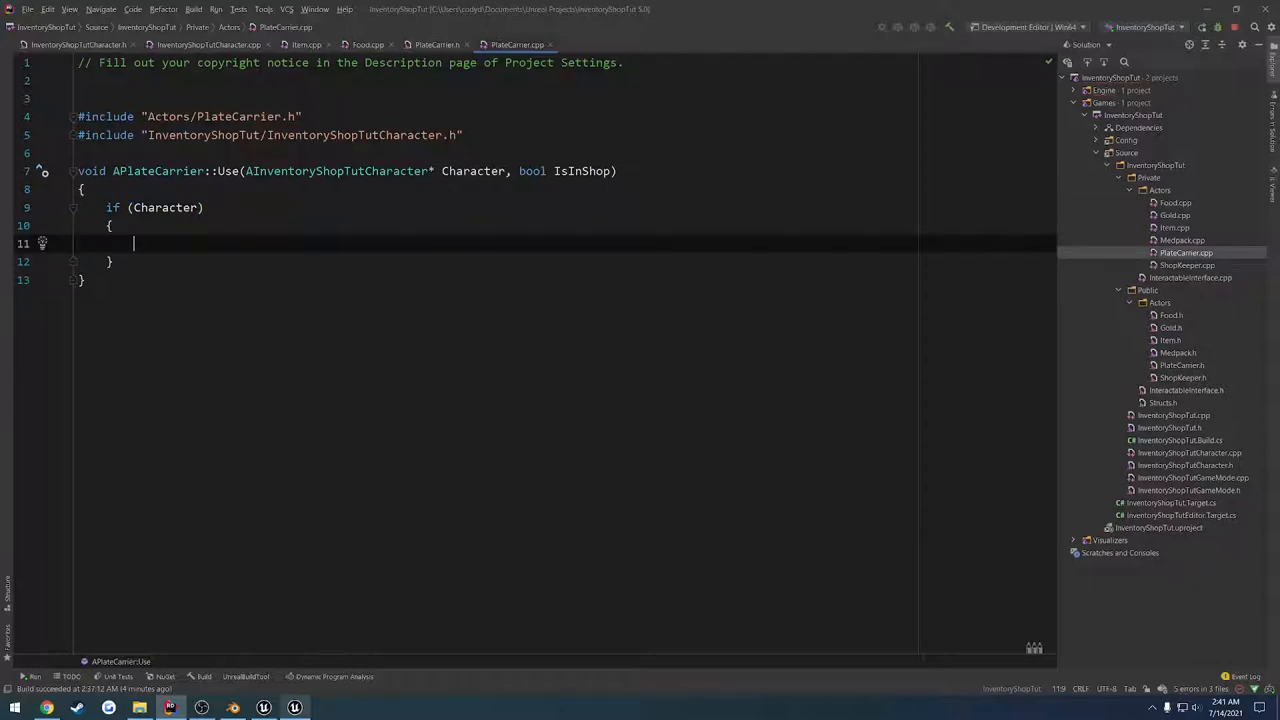
{"action": "type", "text": "Character-"}
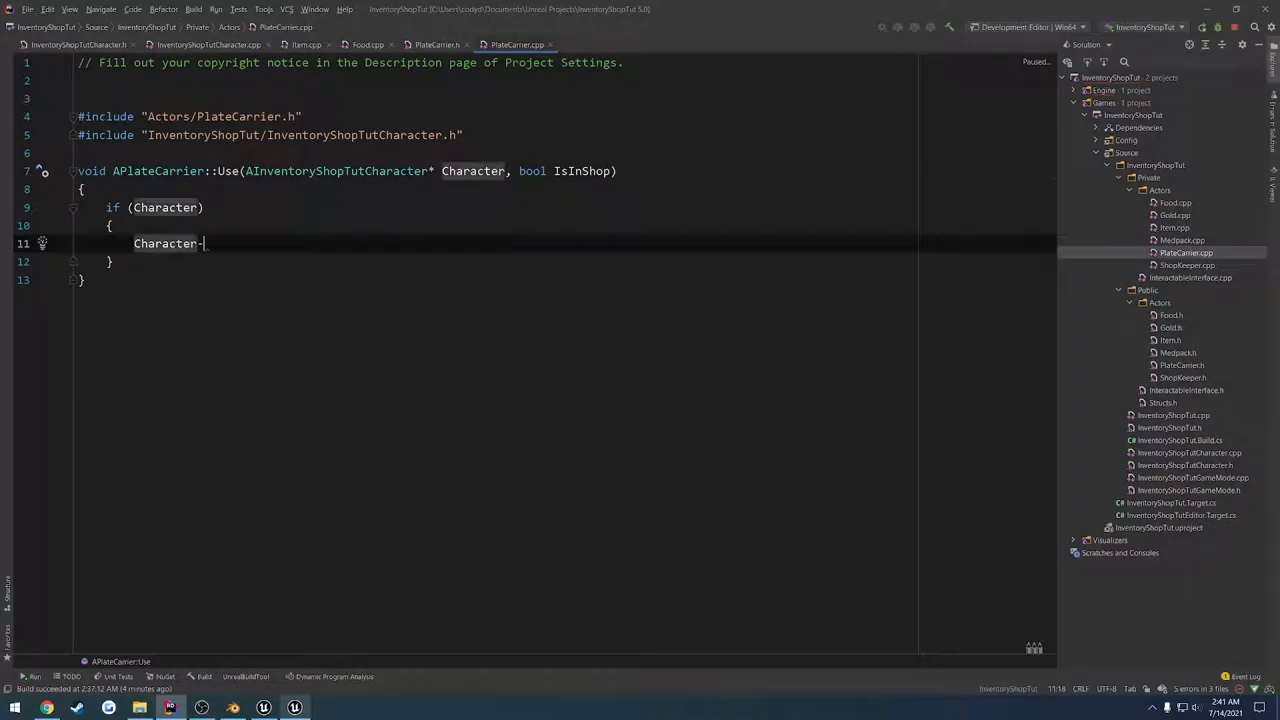
{"action": "type", "text": "->GetMesh()"}
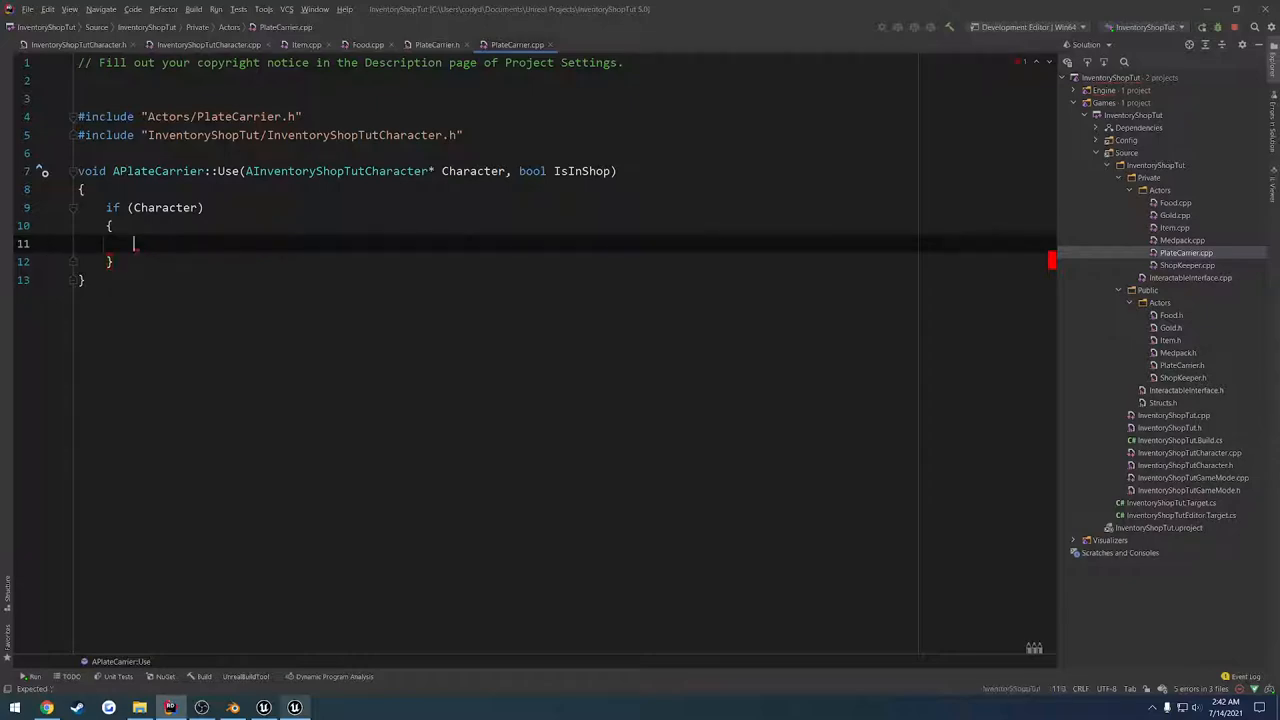
{"action": "type", "text": "AttachToComponent("}
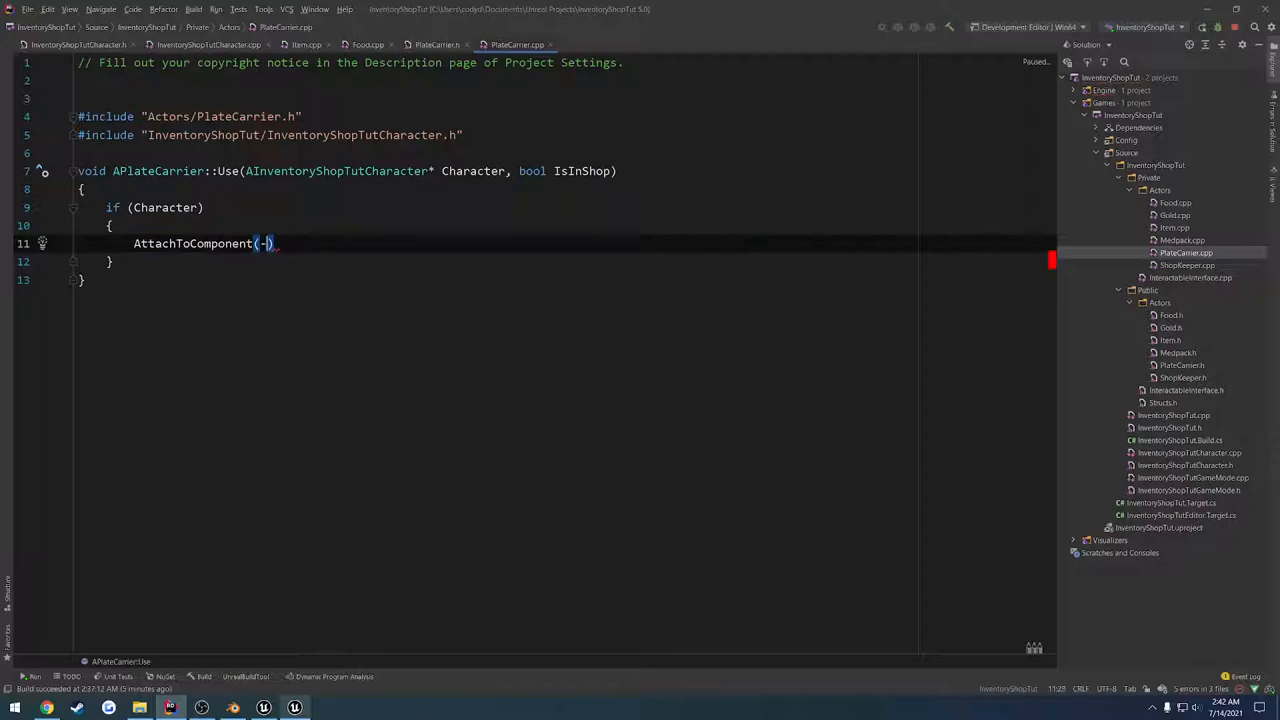
{"action": "type", "text": "Character-"}
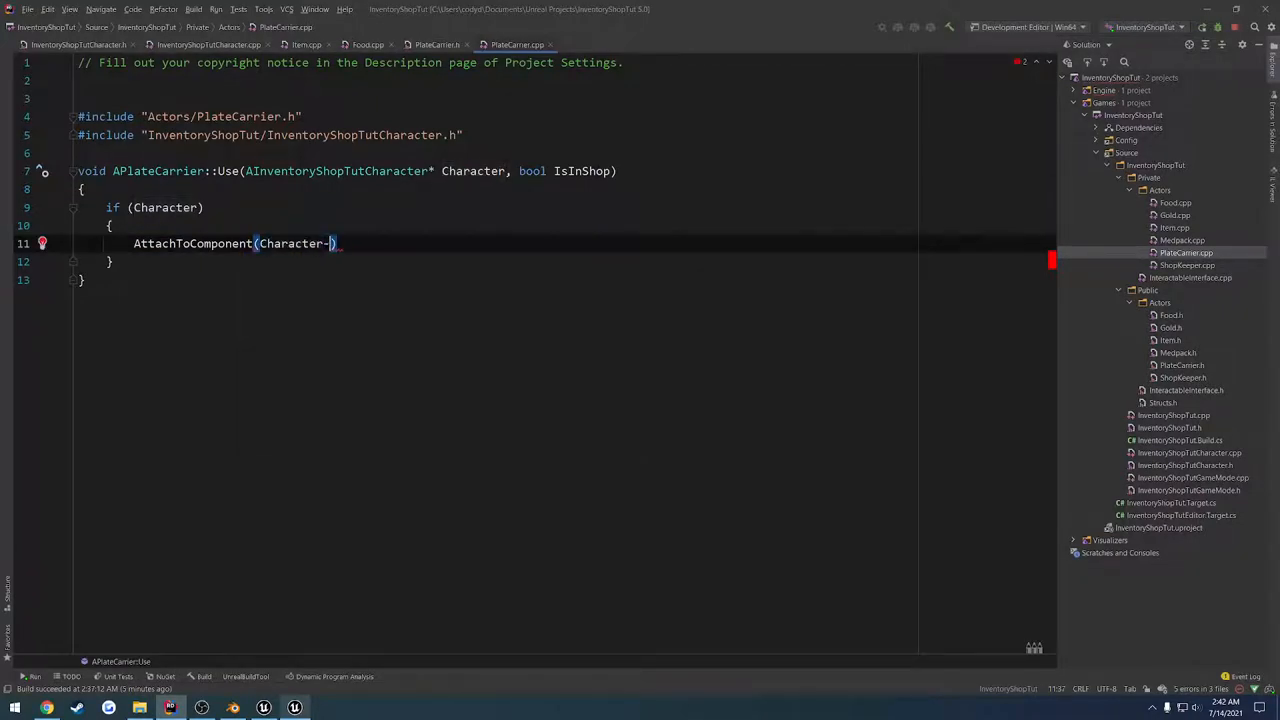
{"action": "type", "text": ">GetMesh(), )"}
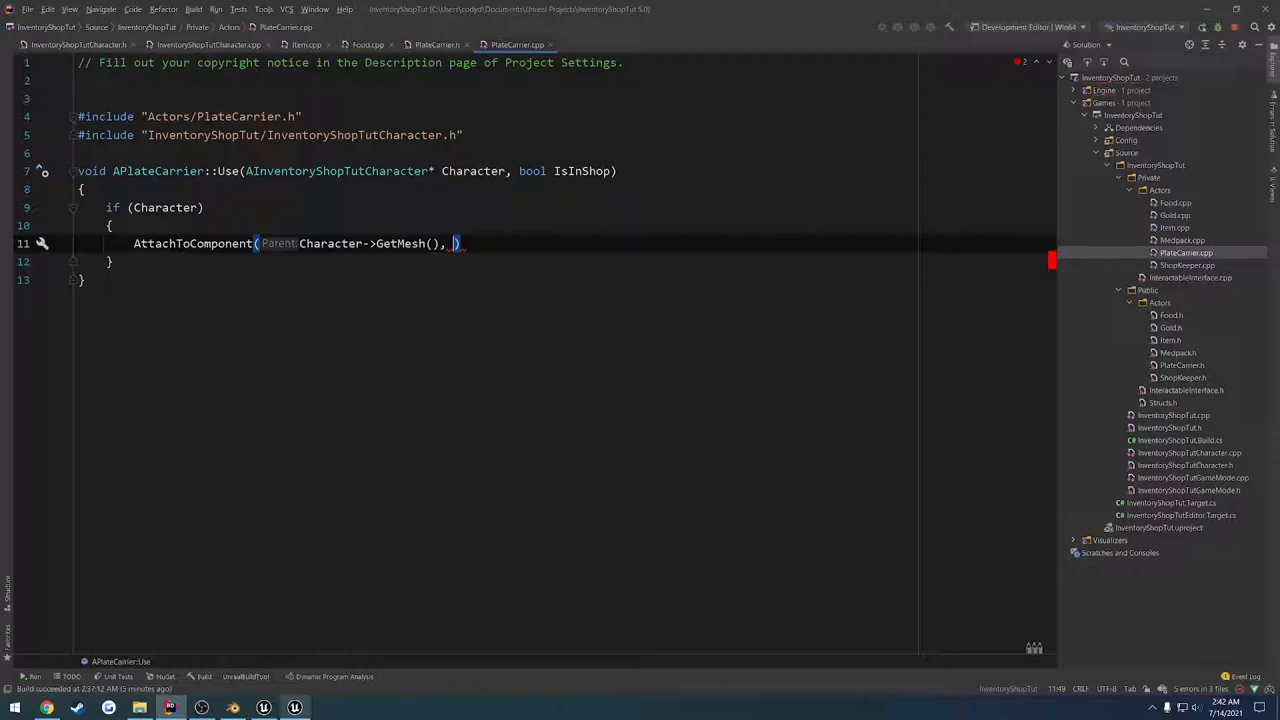
{"action": "key", "text": "BackSpace"}
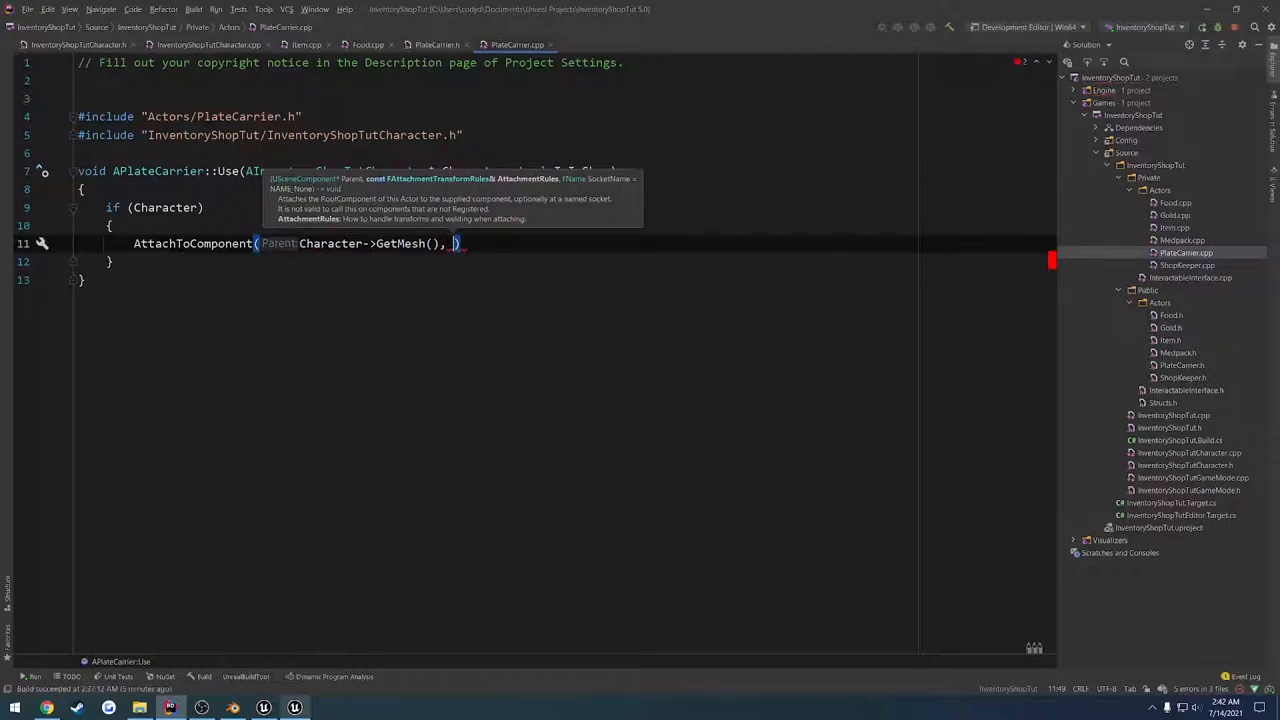
{"action": "type", "text": "FAttachmentTransformRules::"}
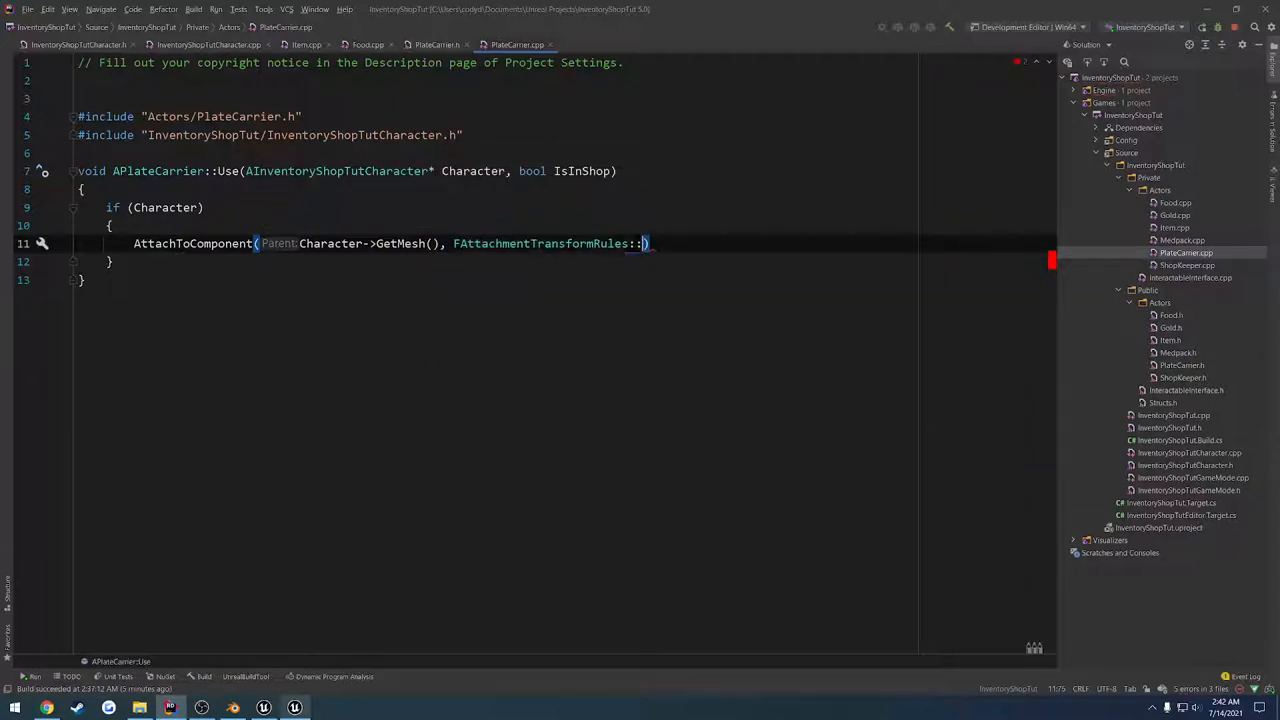
{"action": "type", "text": "SnapToTargetNotIncludingScale"}
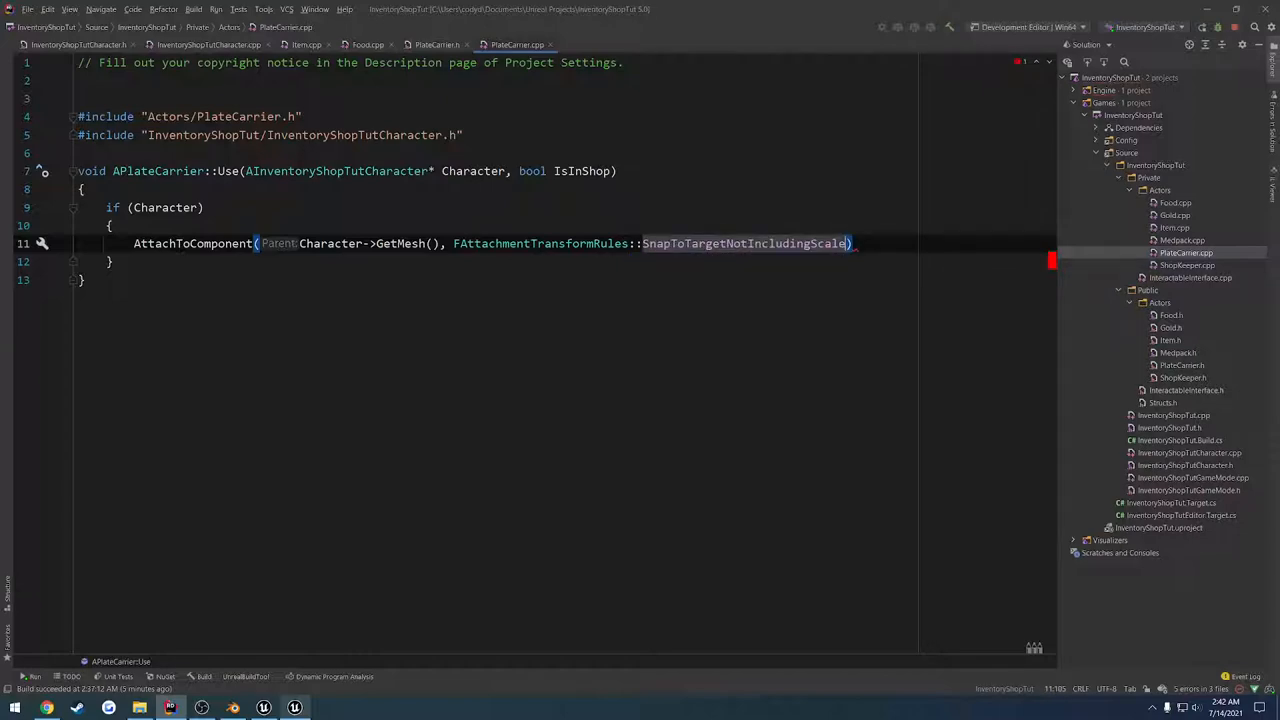
{"action": "type", "text": ", FName(\""}
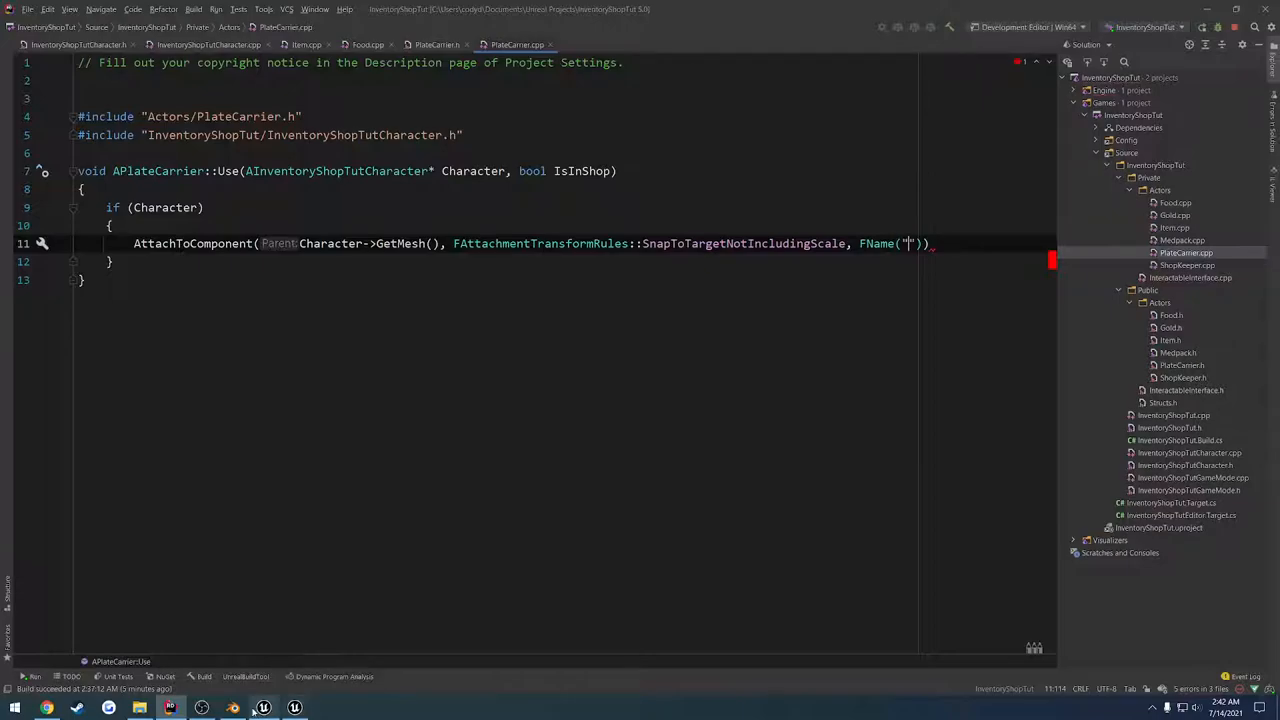
Open the skeleton in Mannequin > Character and inspect its bone names.
{"action": "left_click", "coordinate": [263, 708]}
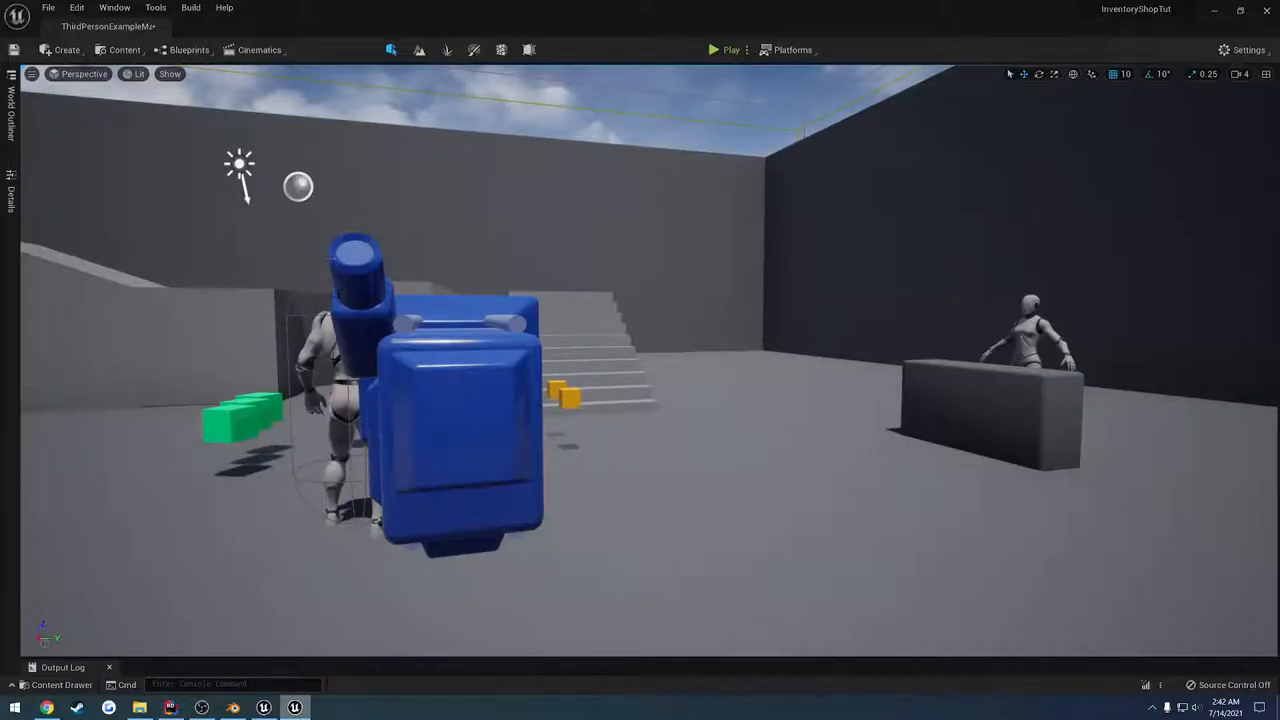
{"action": "left_click", "coordinate": [61, 684]}
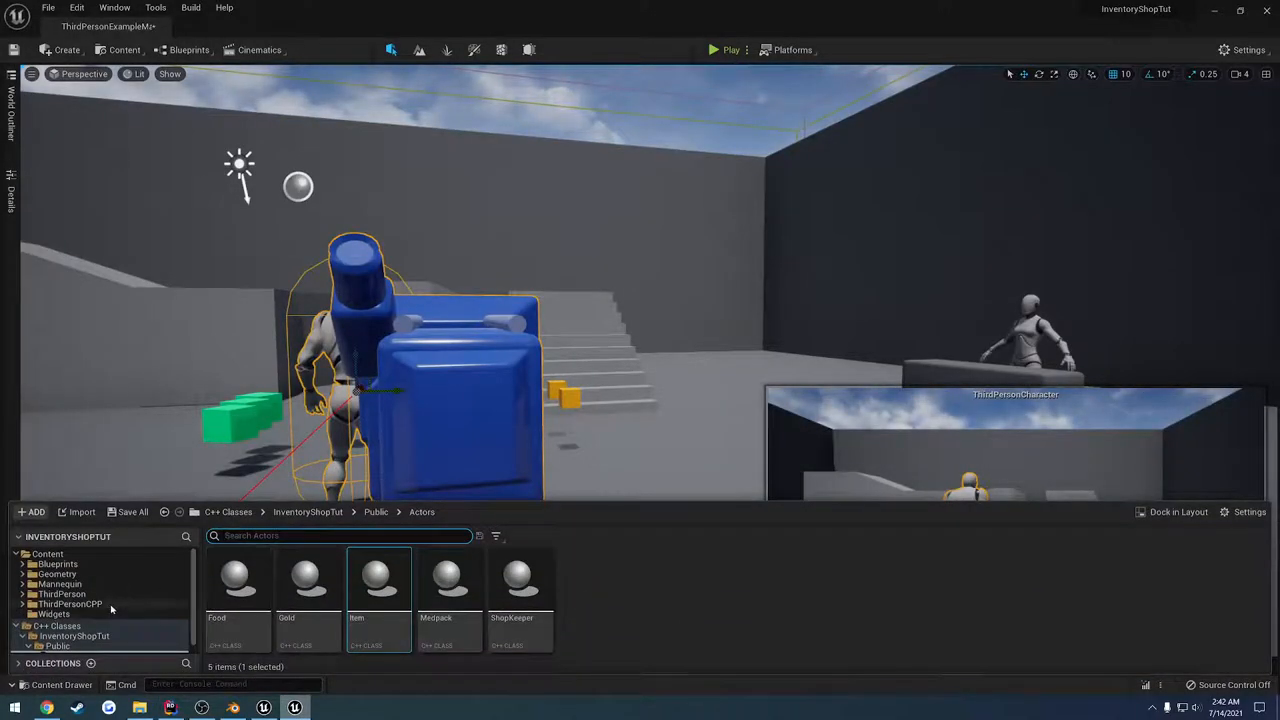
{"action": "left_click", "coordinate": [60, 604]}
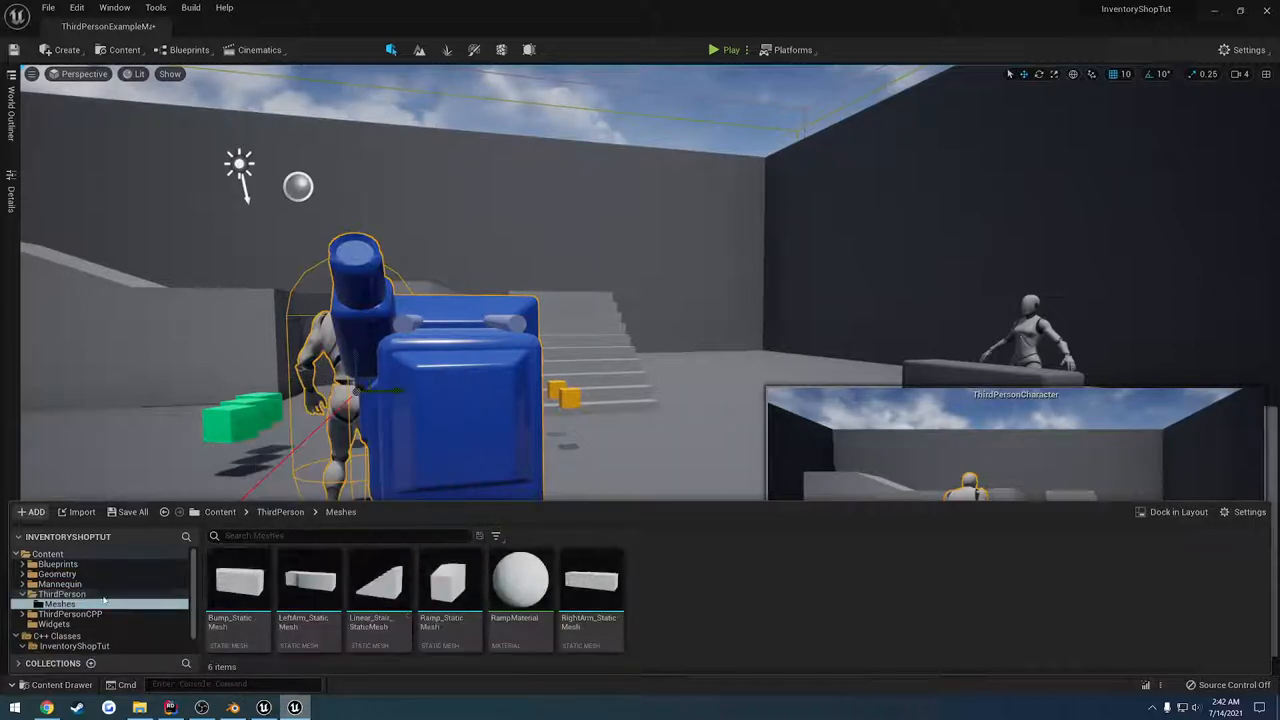
{"action": "left_click", "coordinate": [63, 593]}
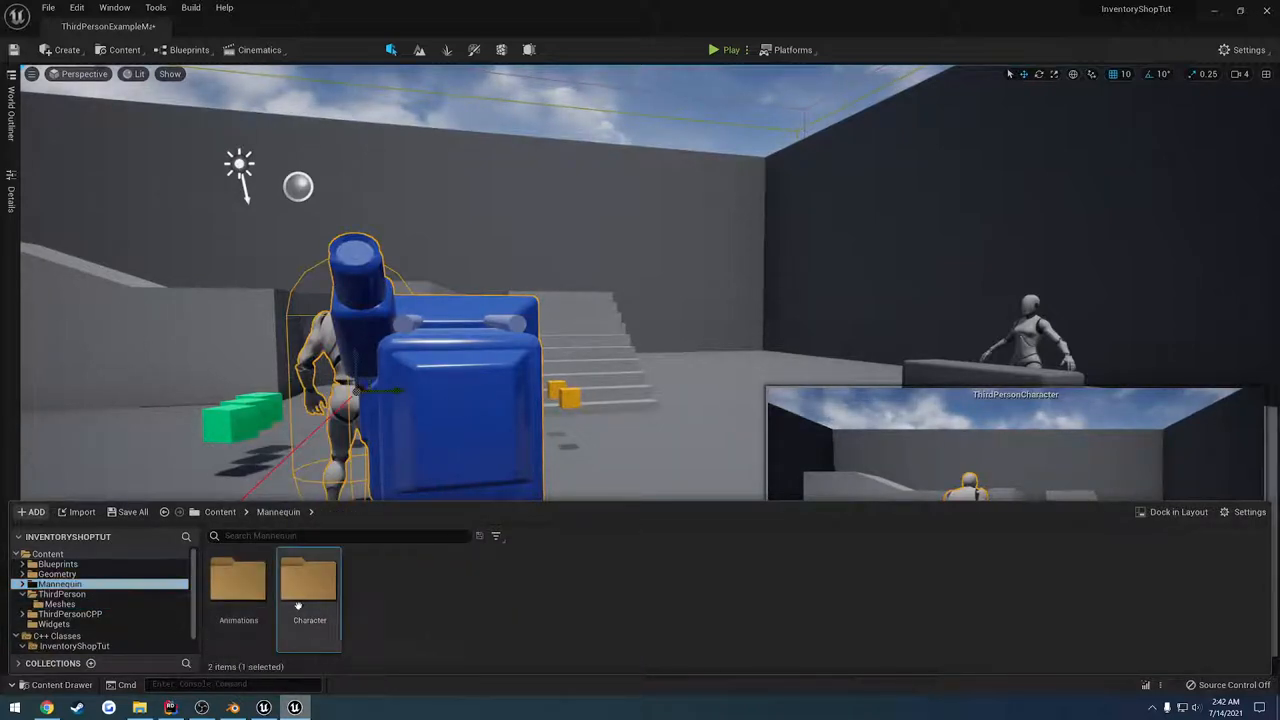
{"action": "double_click", "coordinate": [309, 580]}
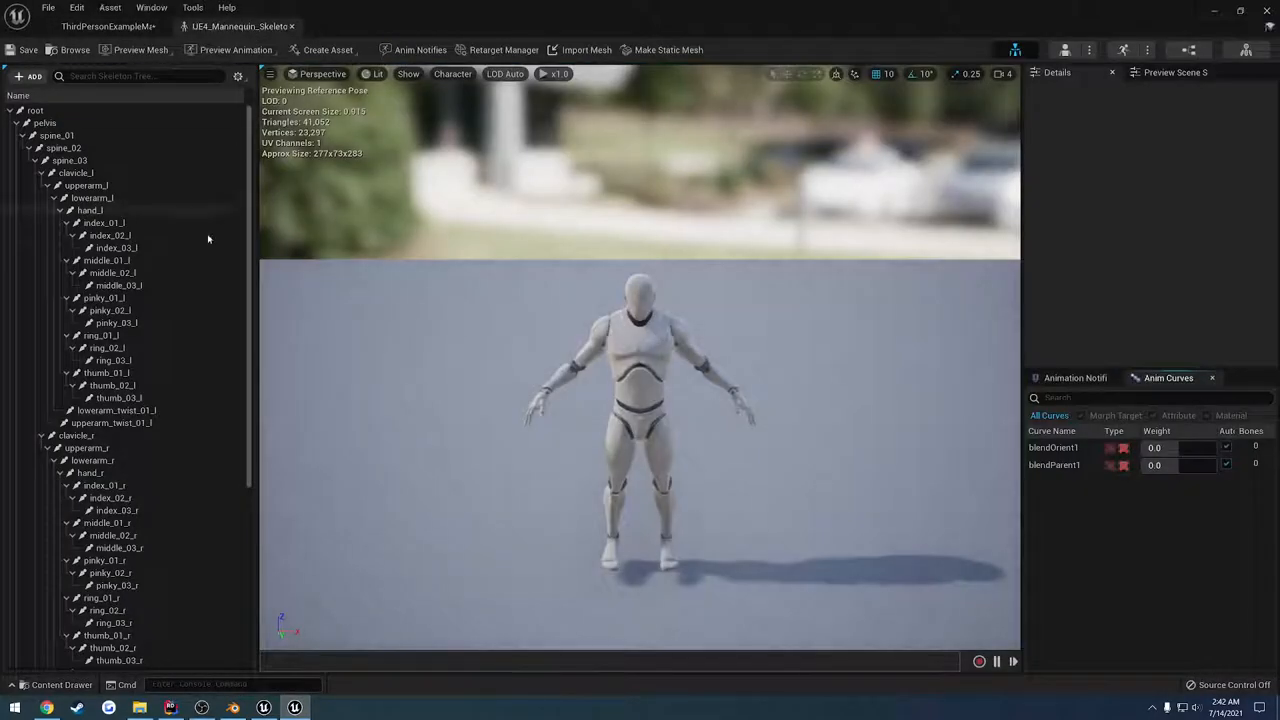
{"action": "right_click", "coordinate": [64, 147]}
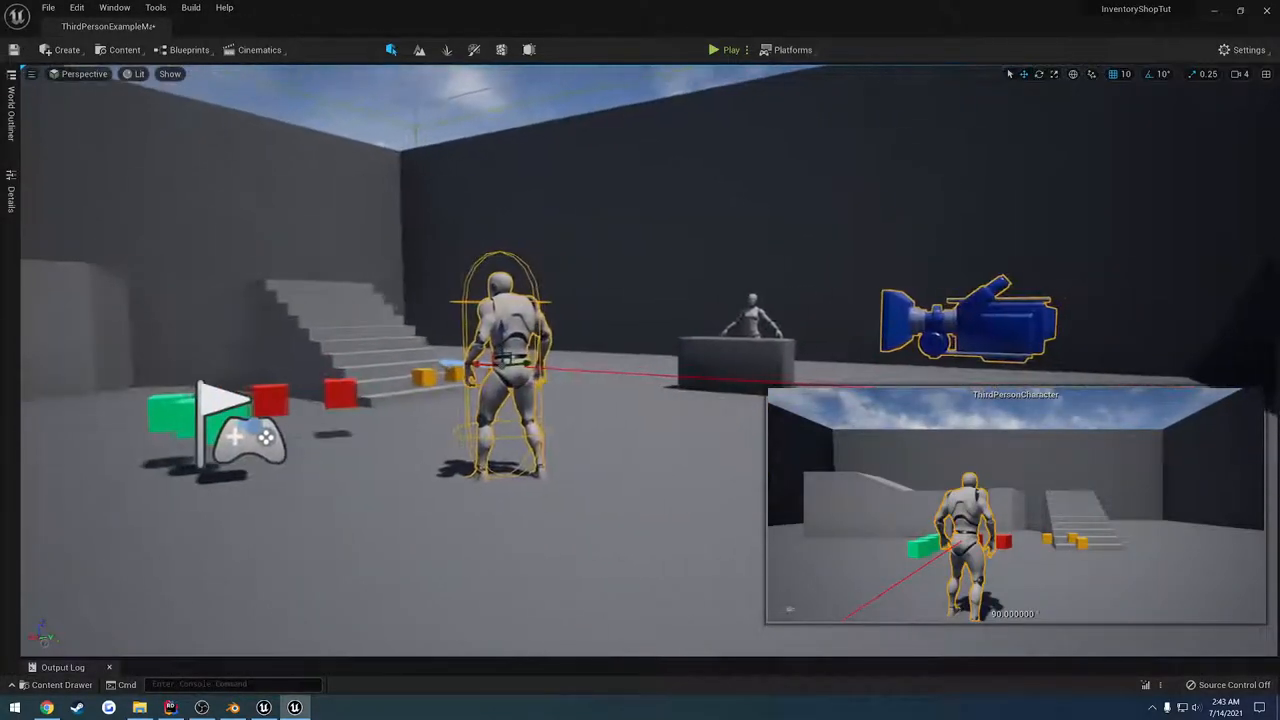
Confirm the bone name in Blender and set spine_02 as the AttachToComponent socket.
{"action": "left_click", "coordinate": [234, 708]}
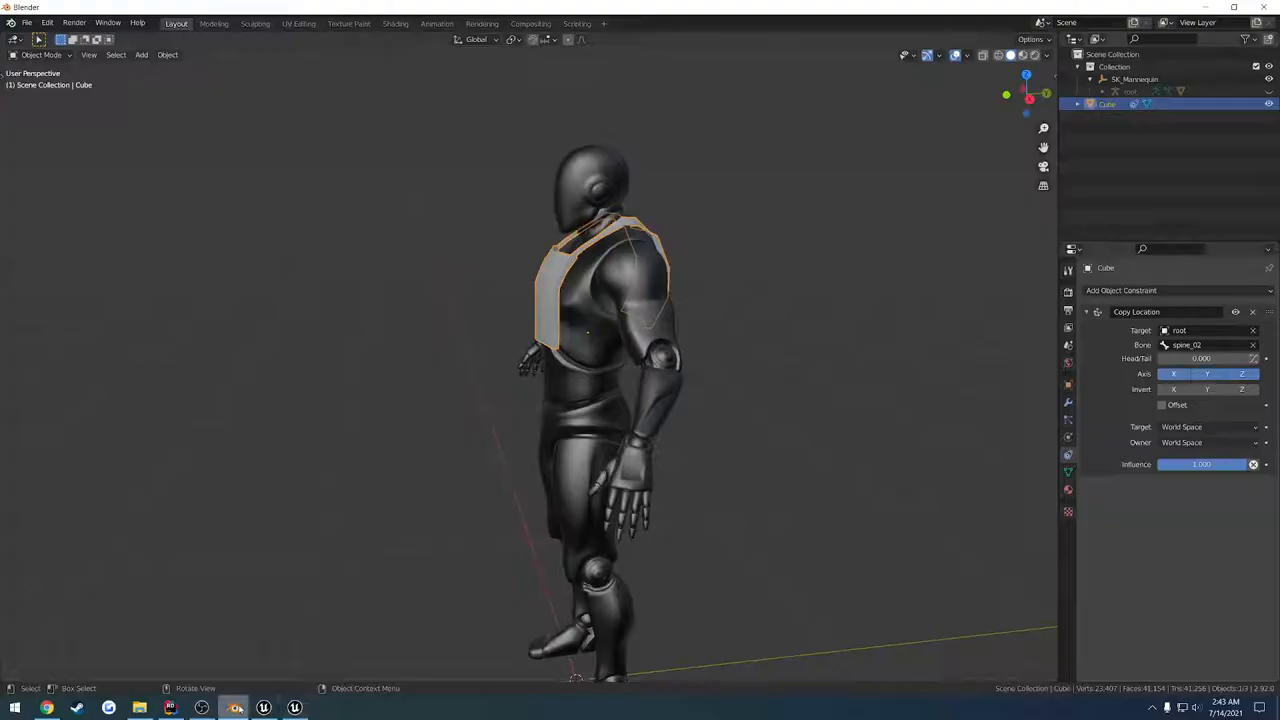
{"action": "left_click", "coordinate": [170, 708]}
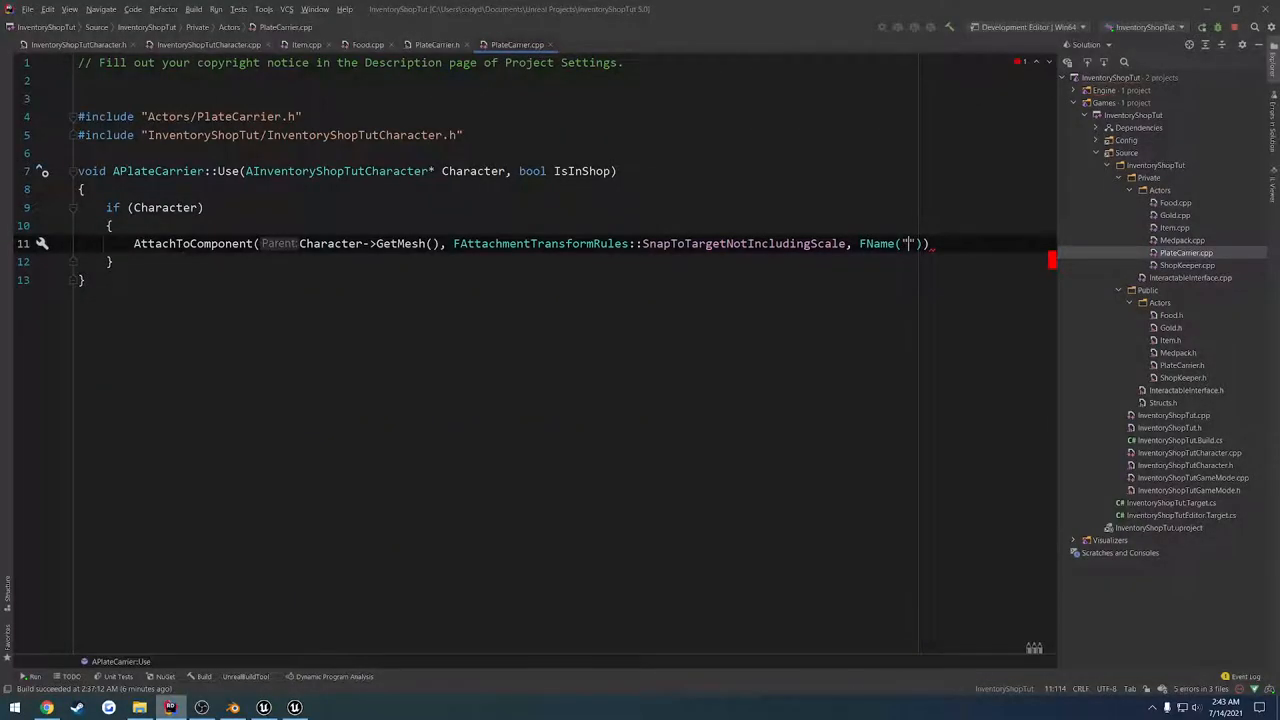
{"action": "left_click", "coordinate": [233, 708]}
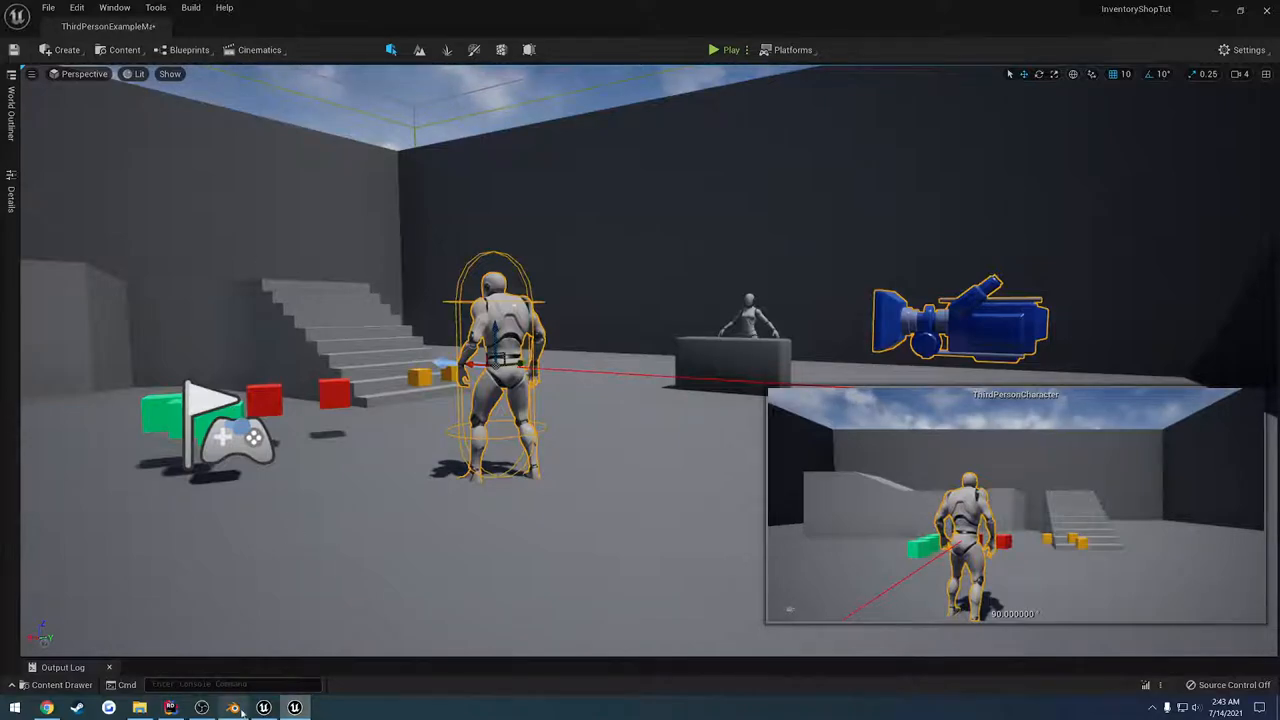
{"action": "left_click", "coordinate": [233, 707]}
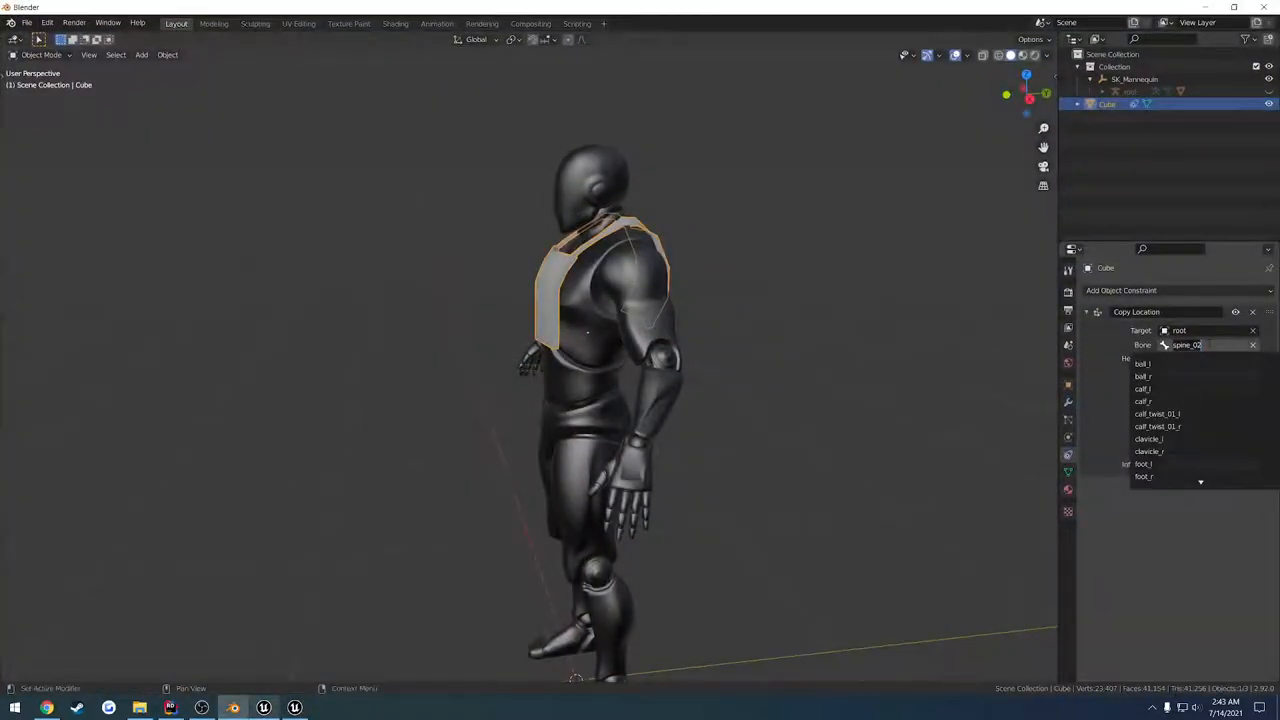
{"action": "left_click", "coordinate": [139, 708]}
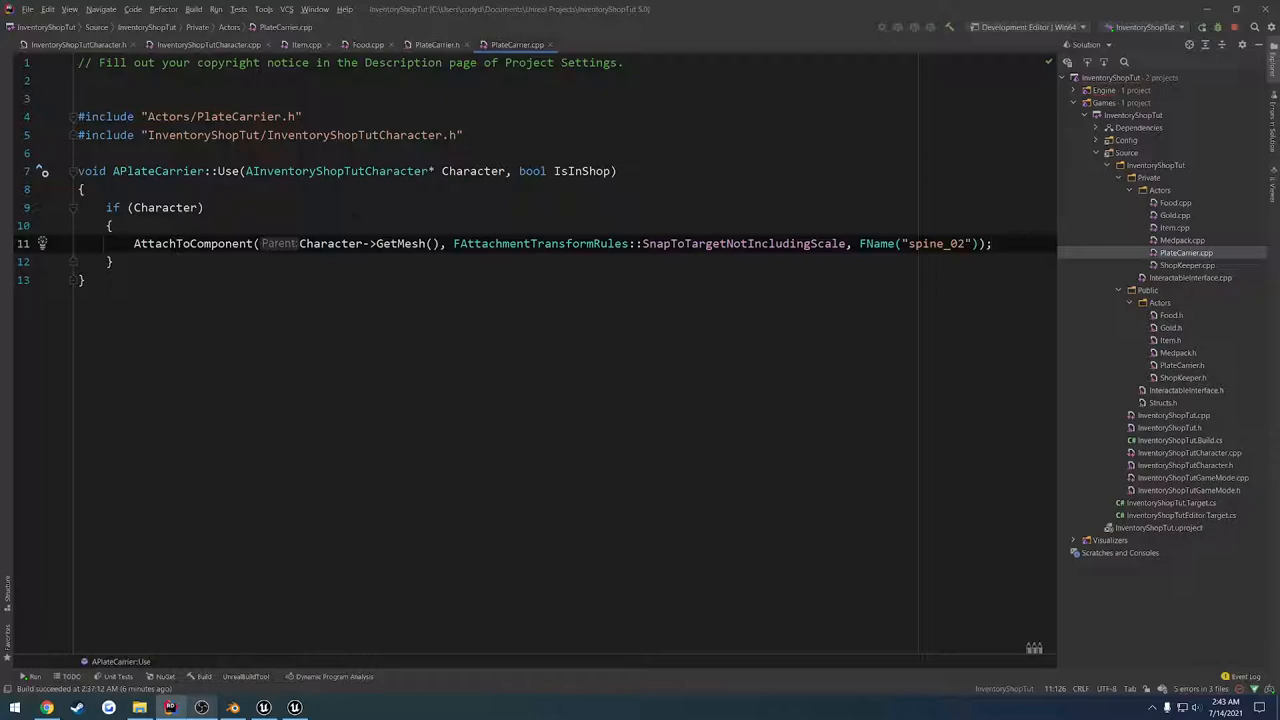
{"action": "left_click", "coordinate": [990, 243]}
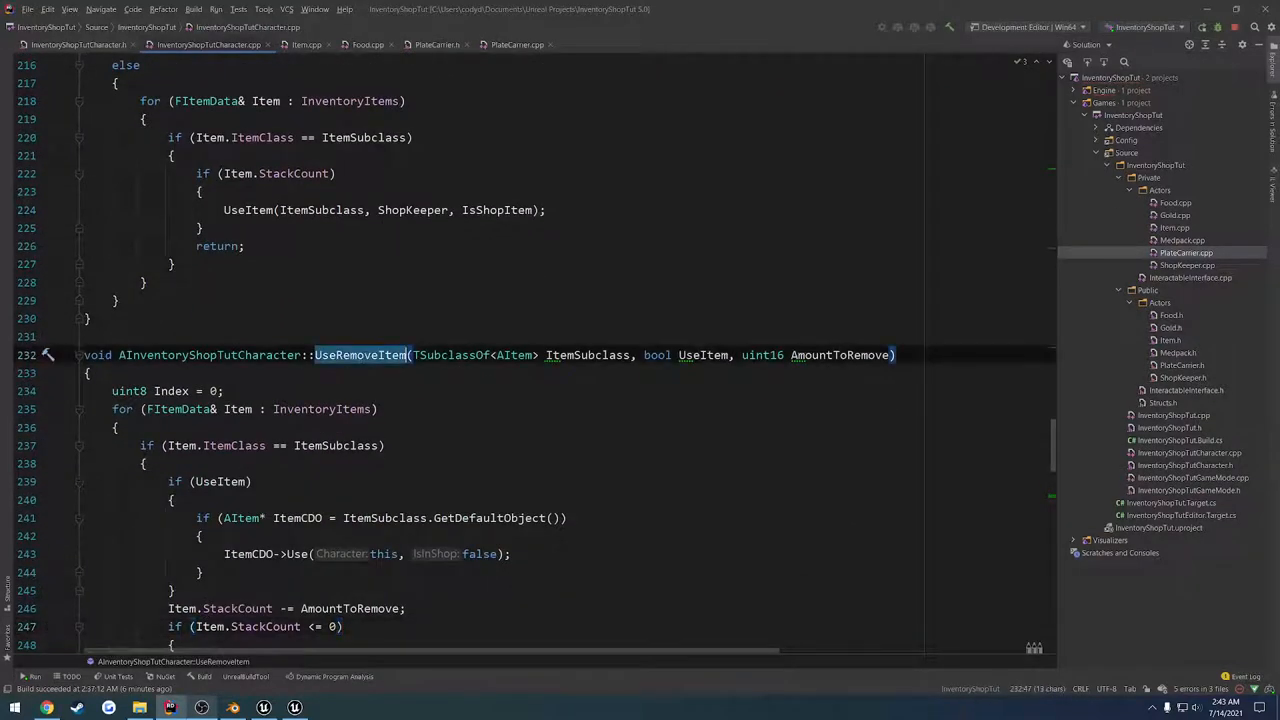
Scroll to UseRemoveItem in InventoryShopTutCharacter.cpp and inspect its Use call and ItemSubclass parameter.
{"action": "scroll", "scroll_direction": "down", "scroll_amount": 3}
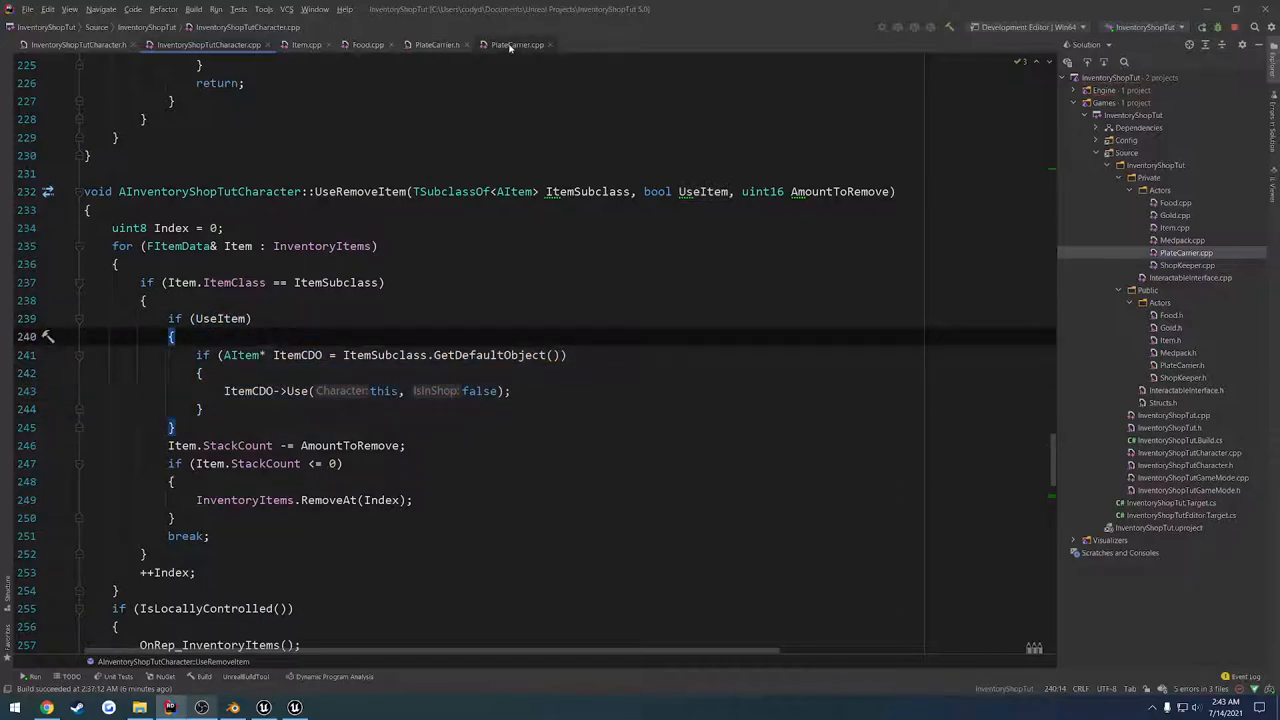
{"action": "mouse_move", "coordinate": [517, 44]}
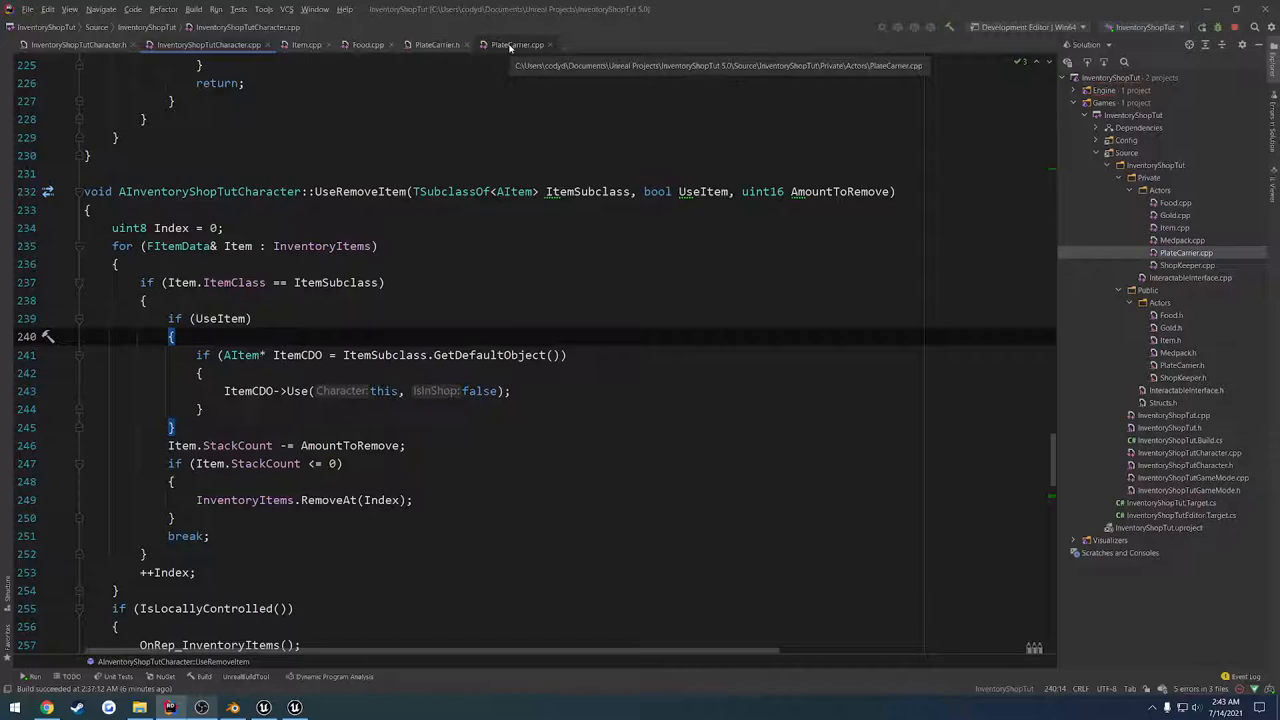
{"action": "left_click", "coordinate": [516, 44]}
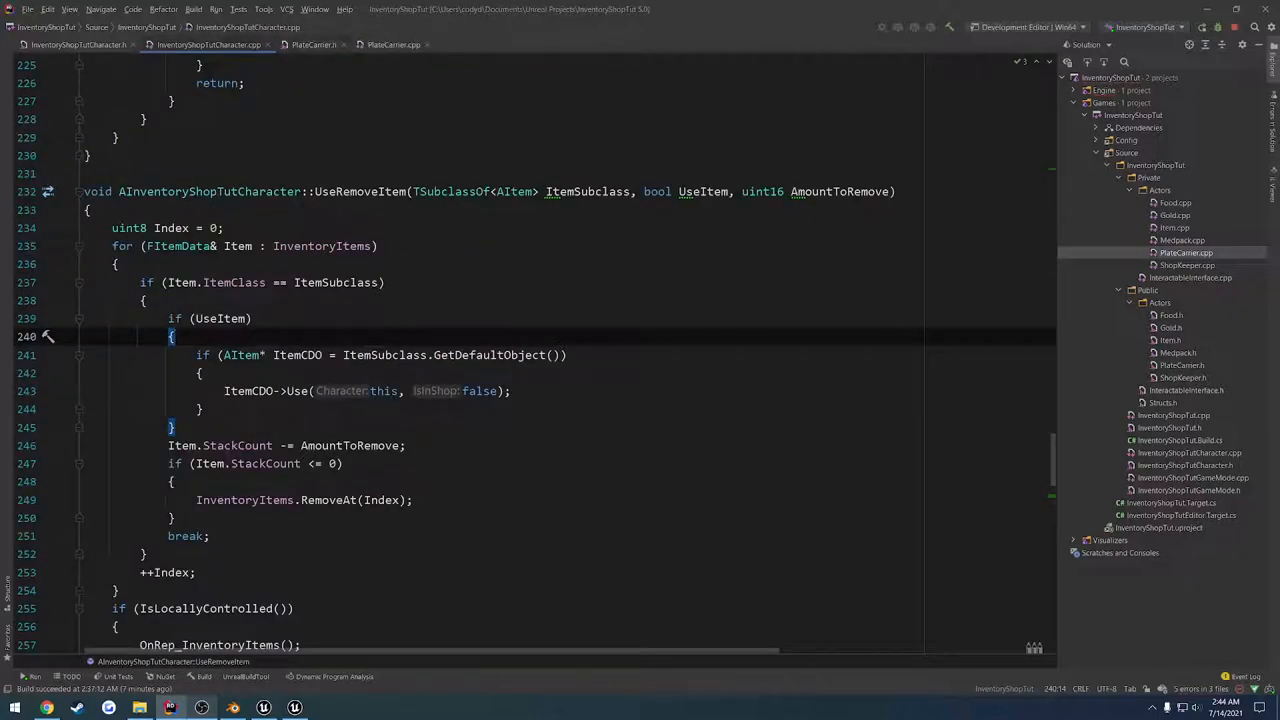
{"action": "double_click", "coordinate": [587, 191]}
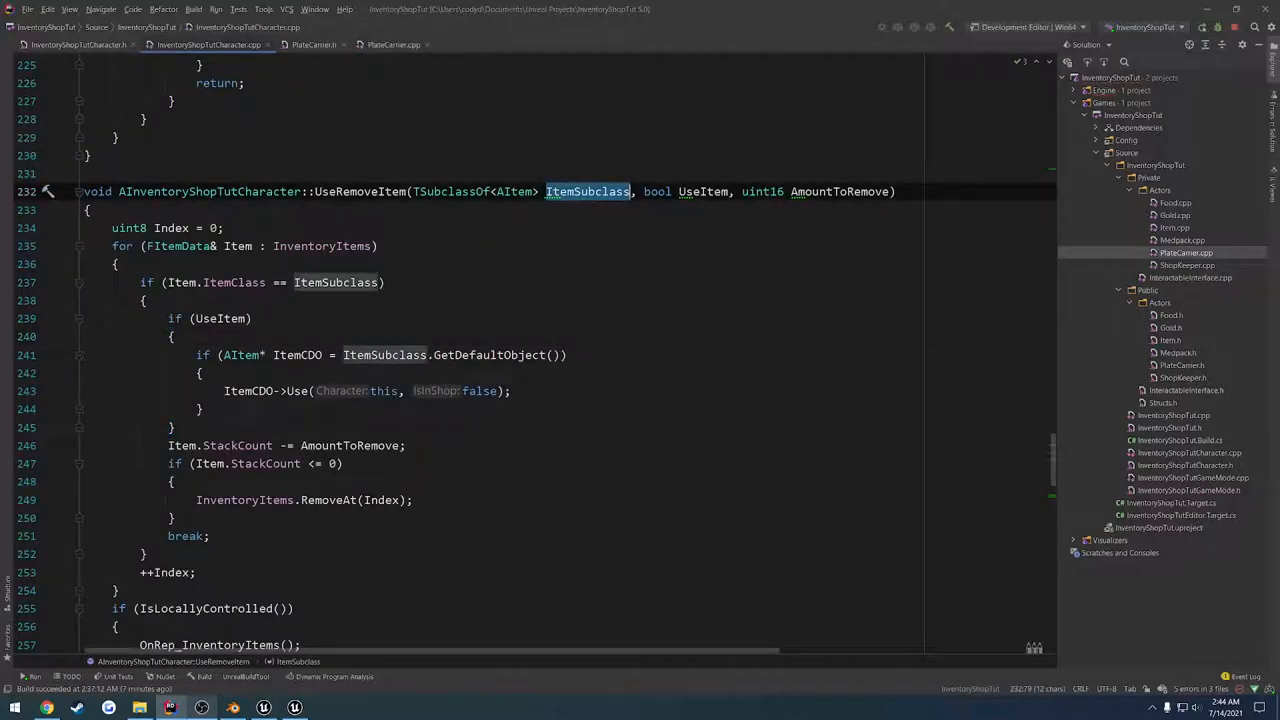
{"action": "mouse_move", "coordinate": [394, 44]}
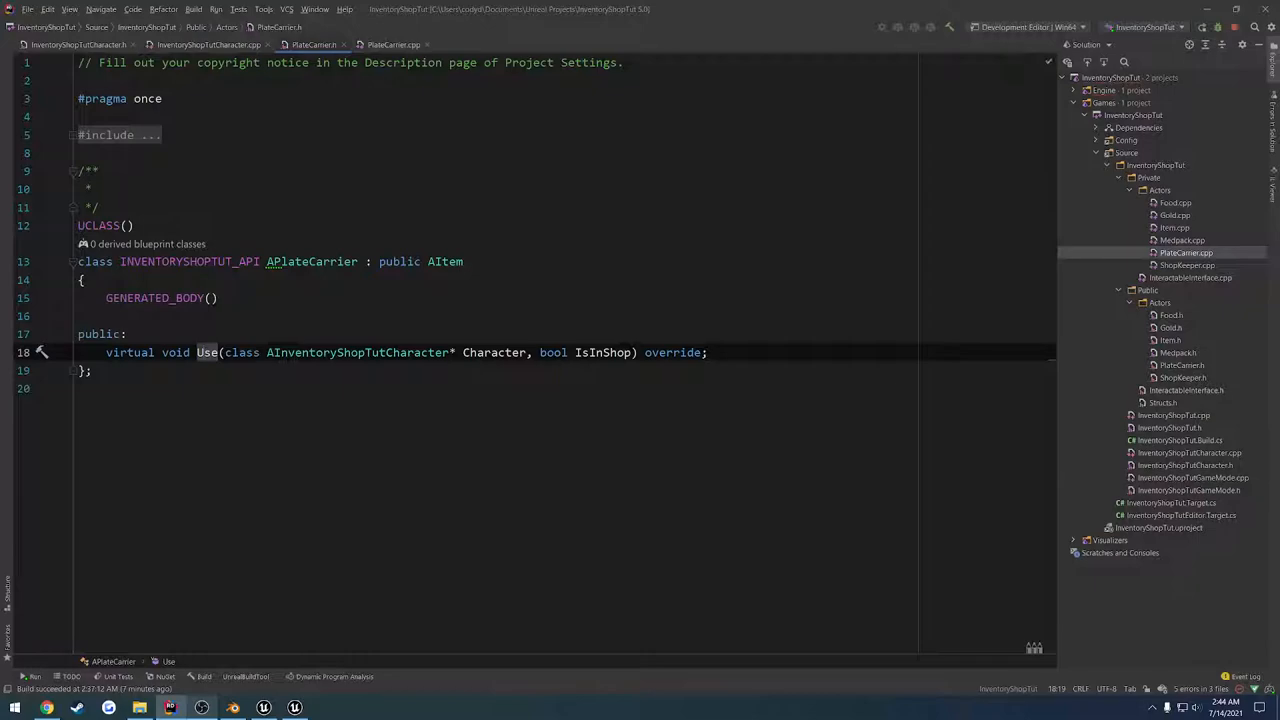
Declare an editable bool bIsEquipable property in Item.h.
{"action": "left_click", "coordinate": [208, 44]}
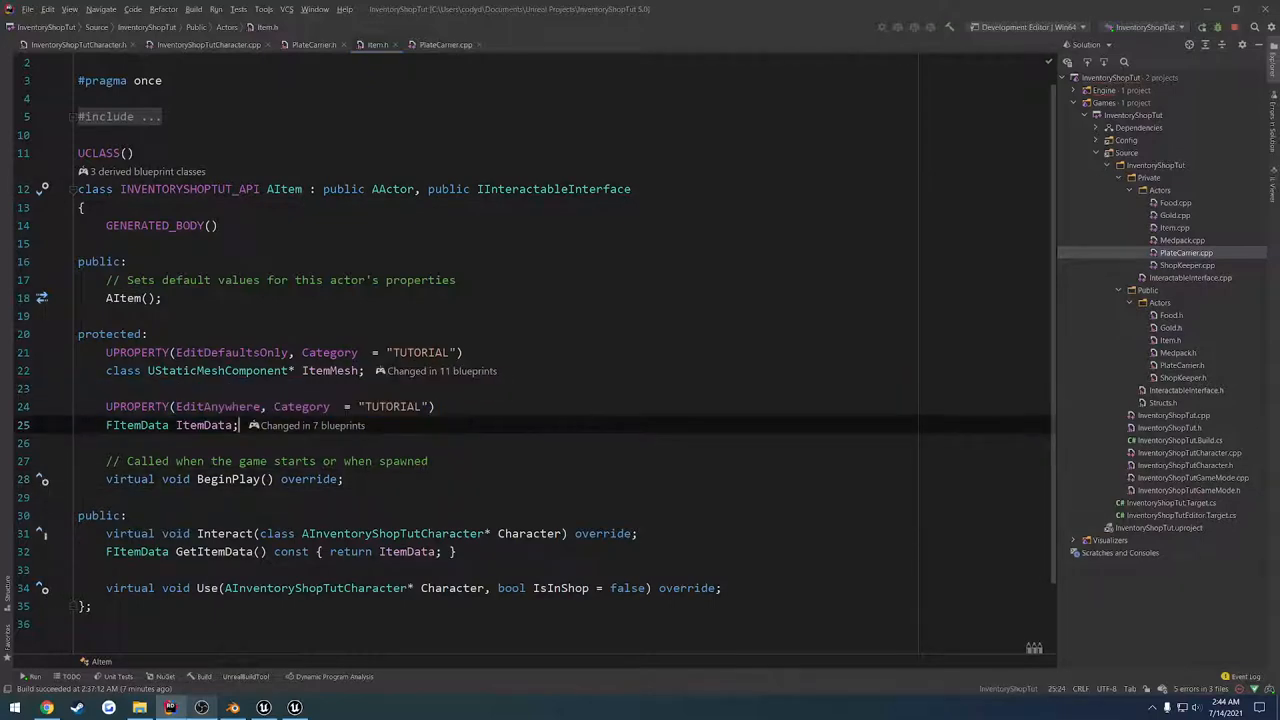
{"action": "type", "text": "bool bIsEq"}
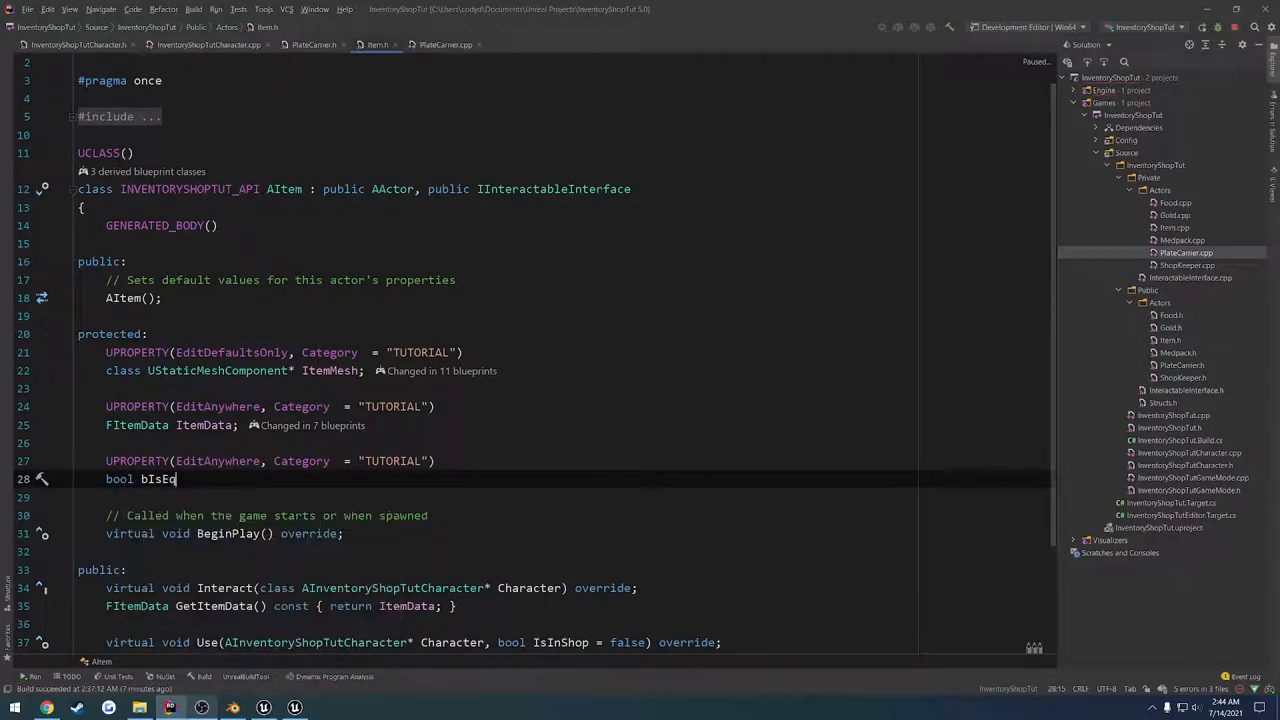
{"action": "type", "text": "uipable;"}
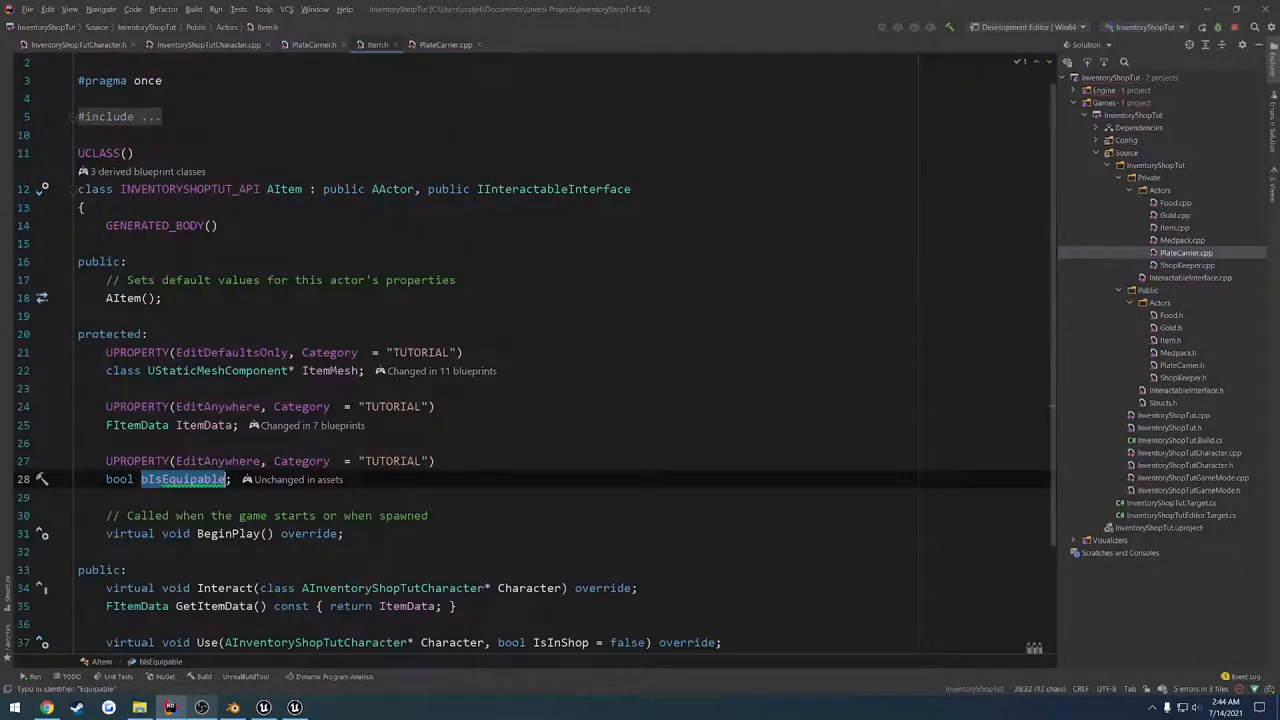
Set bIsEquipable = false in the AItem constructor in Item.cpp.
{"action": "left_click", "coordinate": [433, 44]}
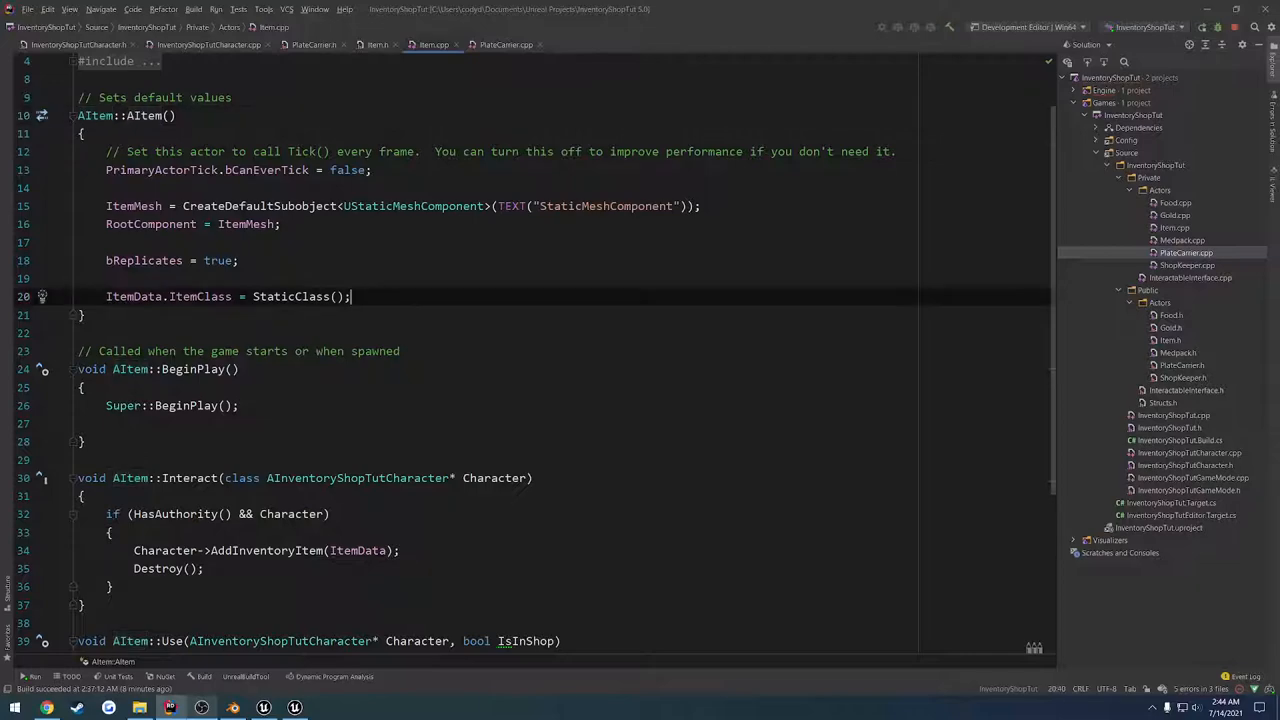
{"action": "type", "text": "bIsEquipable = false;"}
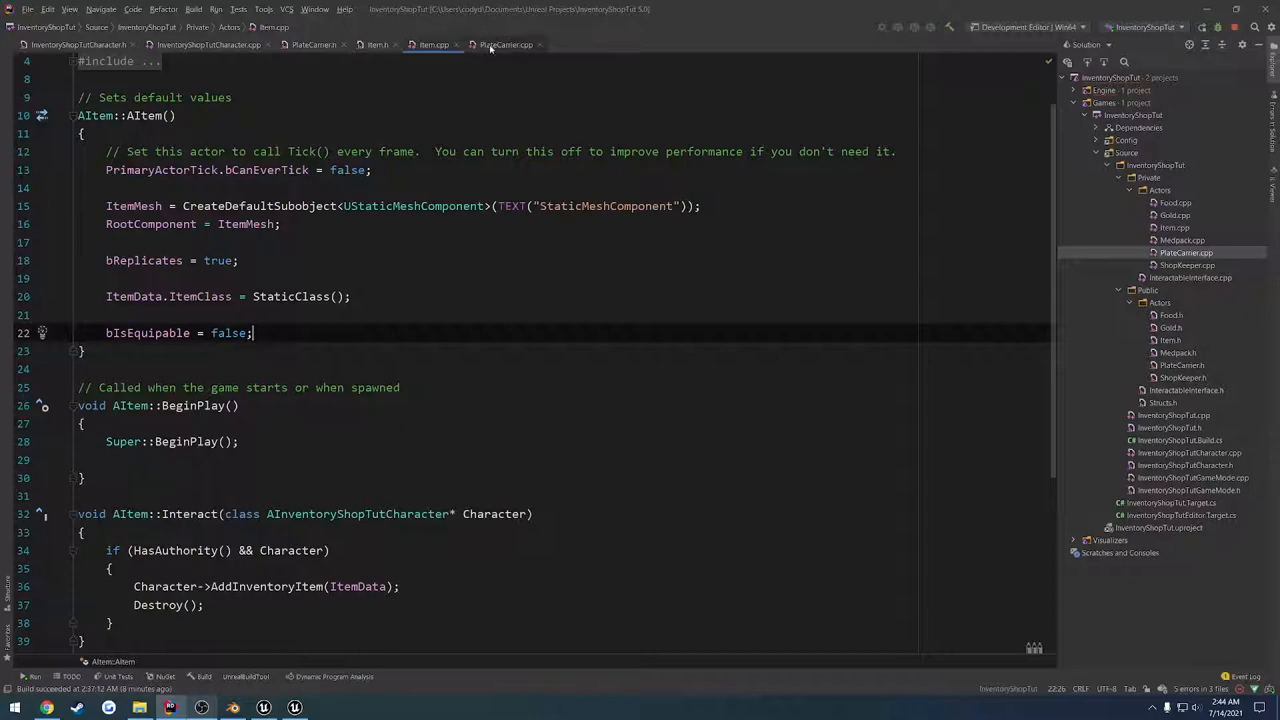
{"action": "left_click", "coordinate": [506, 44]}
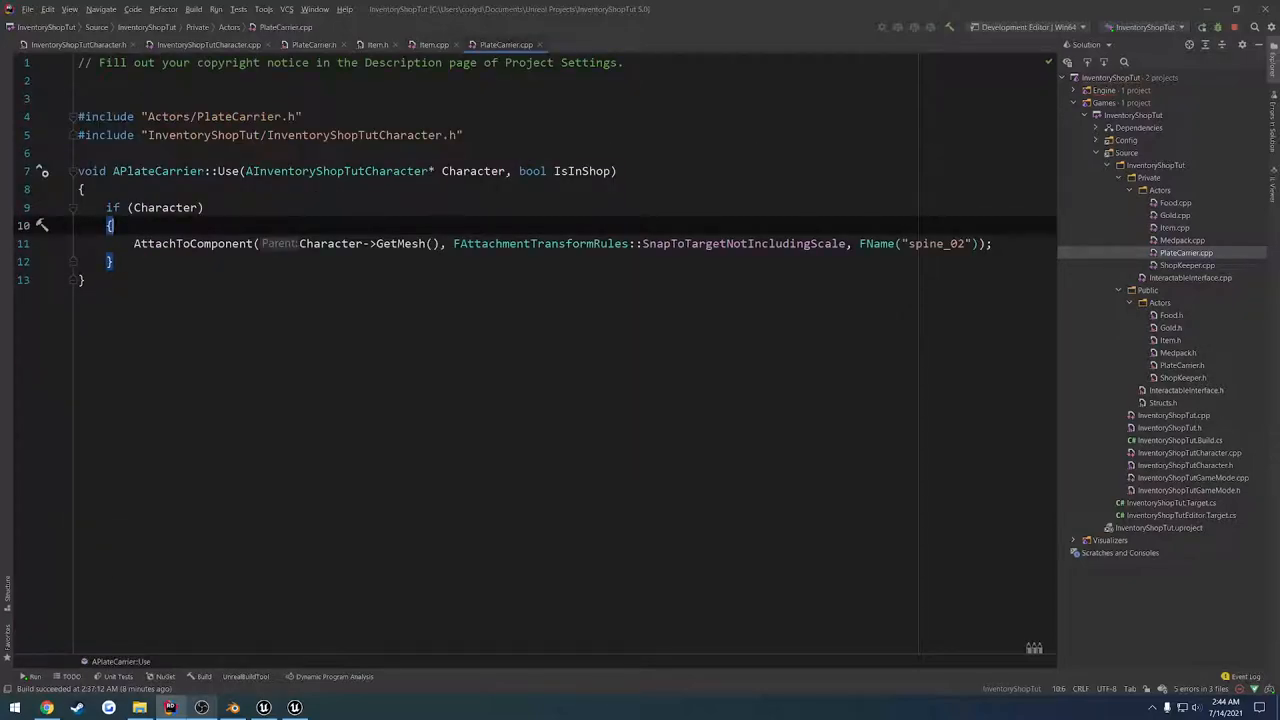
Declare APlateCarrier() in PlateCarrier.h and begin defining it with a bIsEquipable assignment.
{"action": "left_click", "coordinate": [314, 44]}
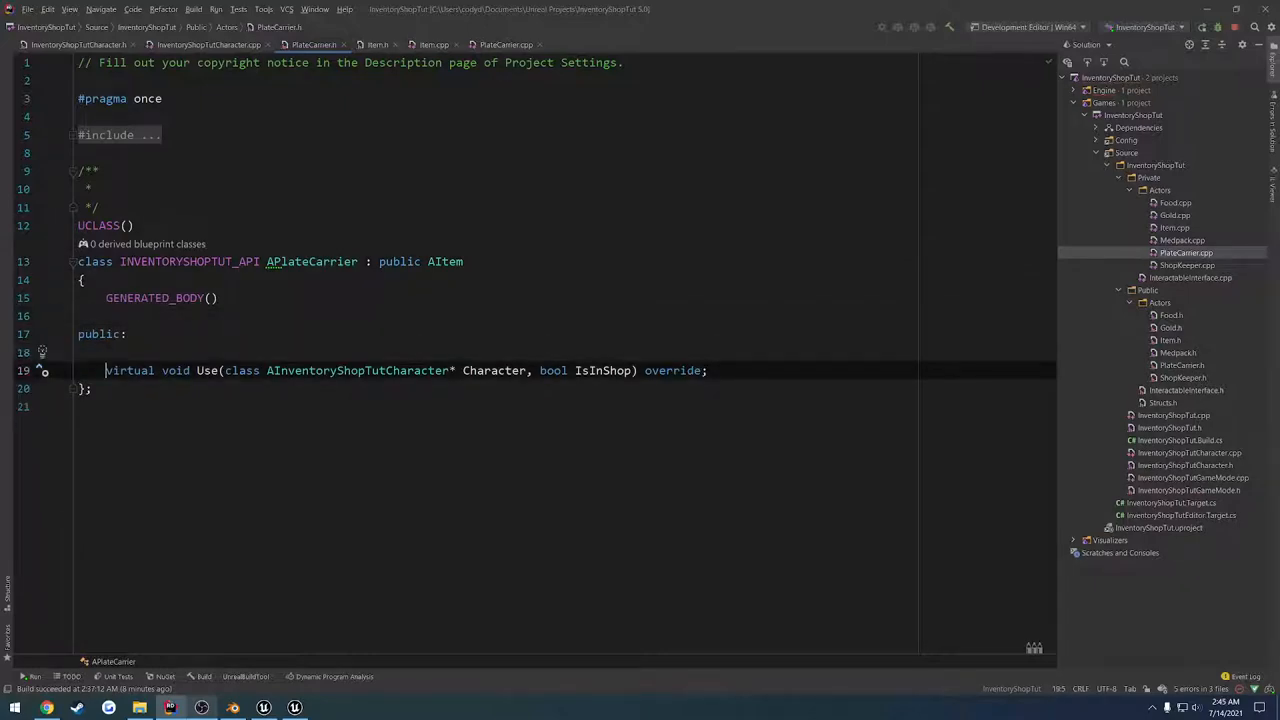
{"action": "type", "text": "APlateCarrier();"}
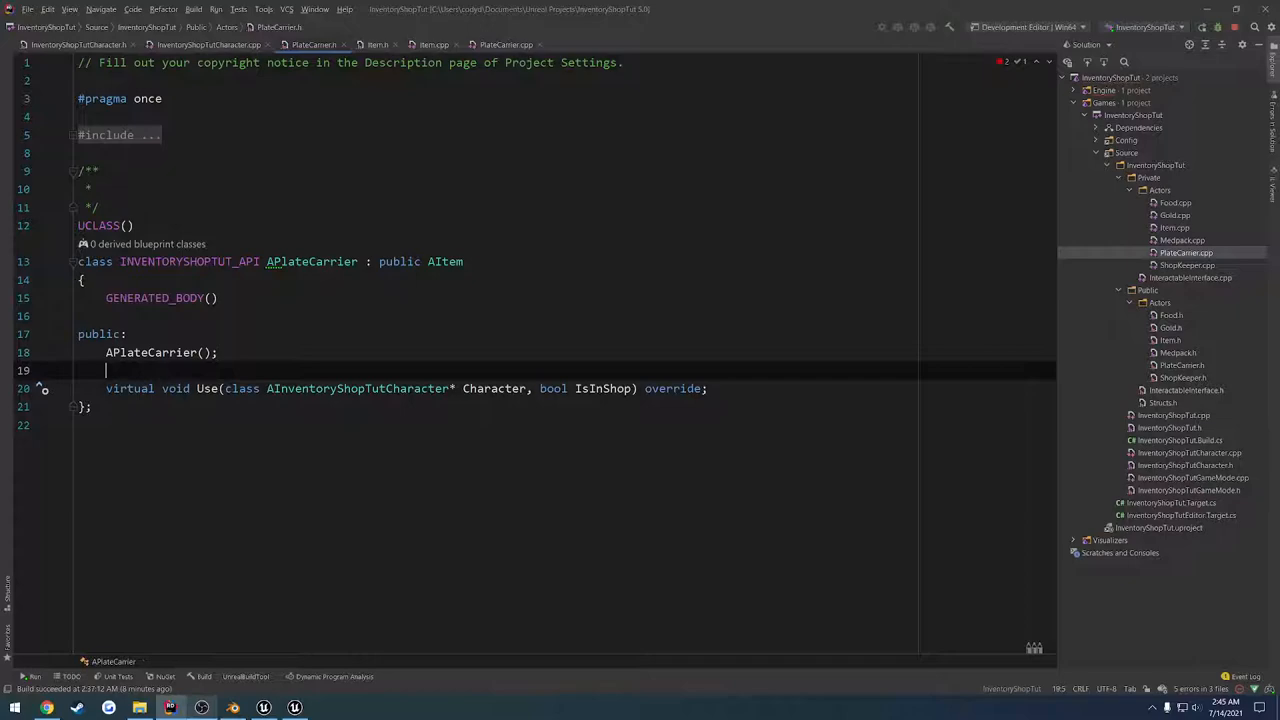
{"action": "left_click", "coordinate": [506, 44]}
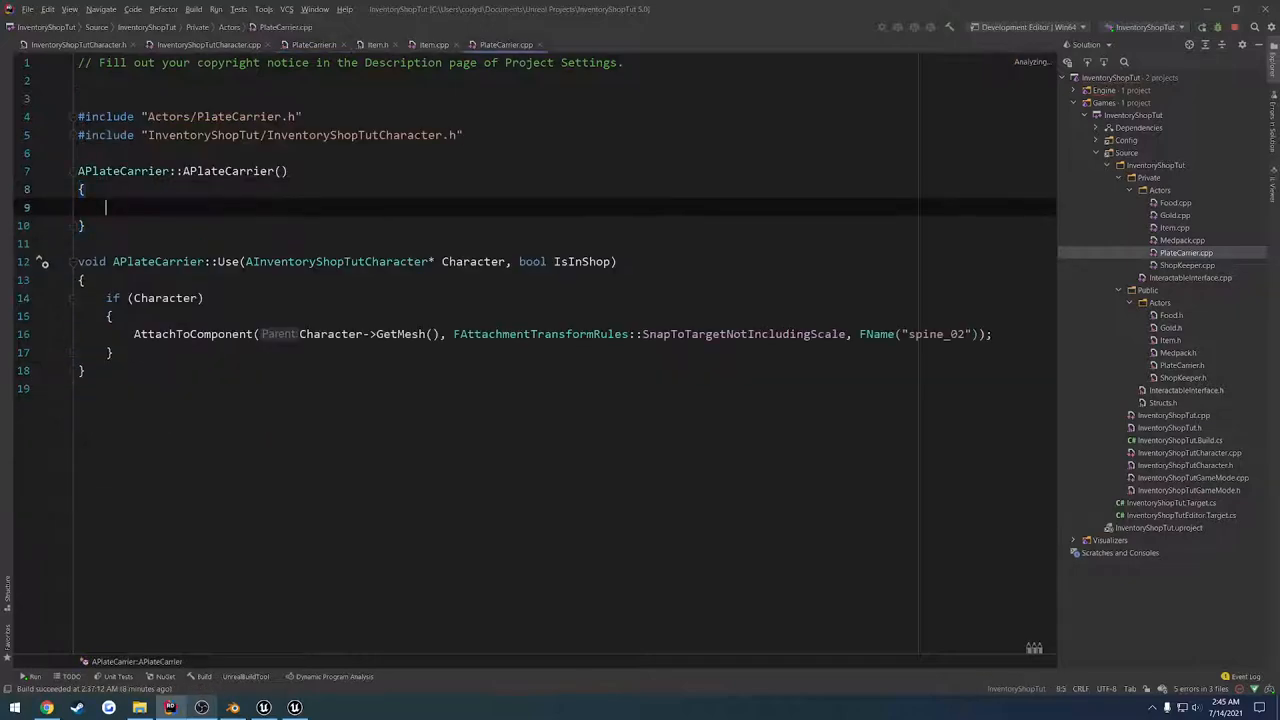
{"action": "type", "text": "bIsEquipable ="}
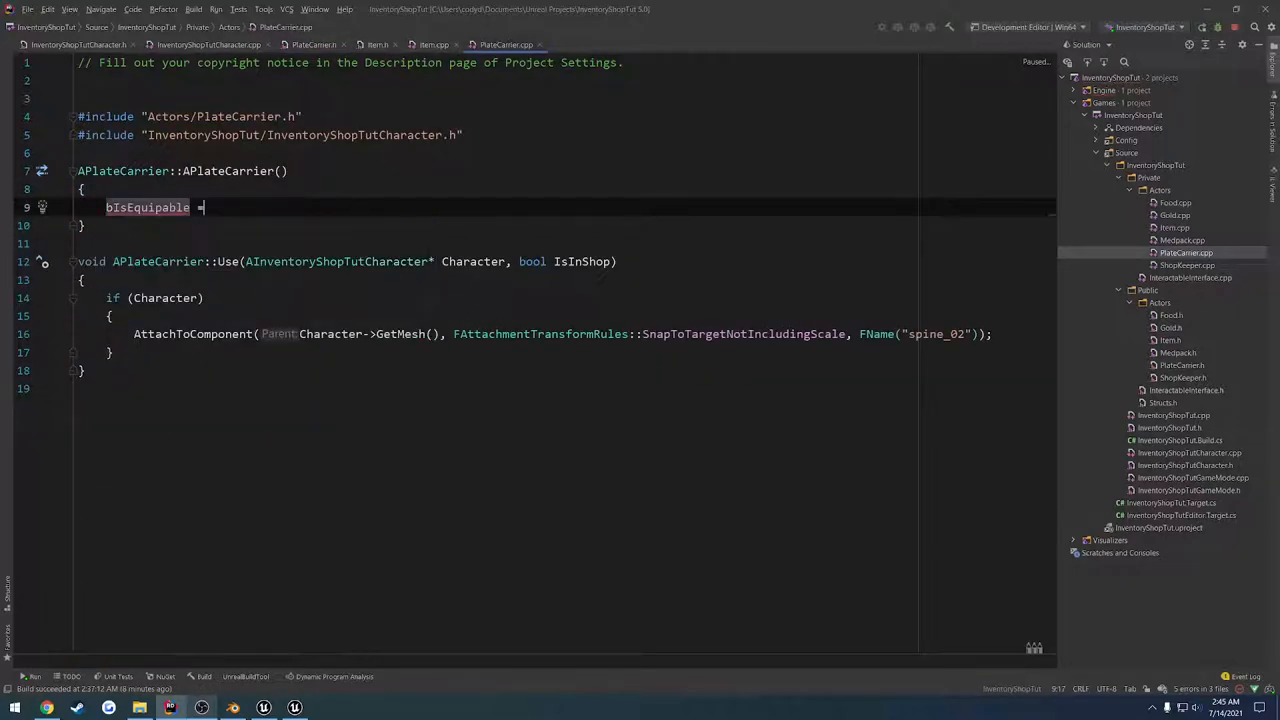
Review the bIsEquipable property in Item.h and UseRemoveItem in the character header.
{"action": "left_click", "coordinate": [377, 44]}
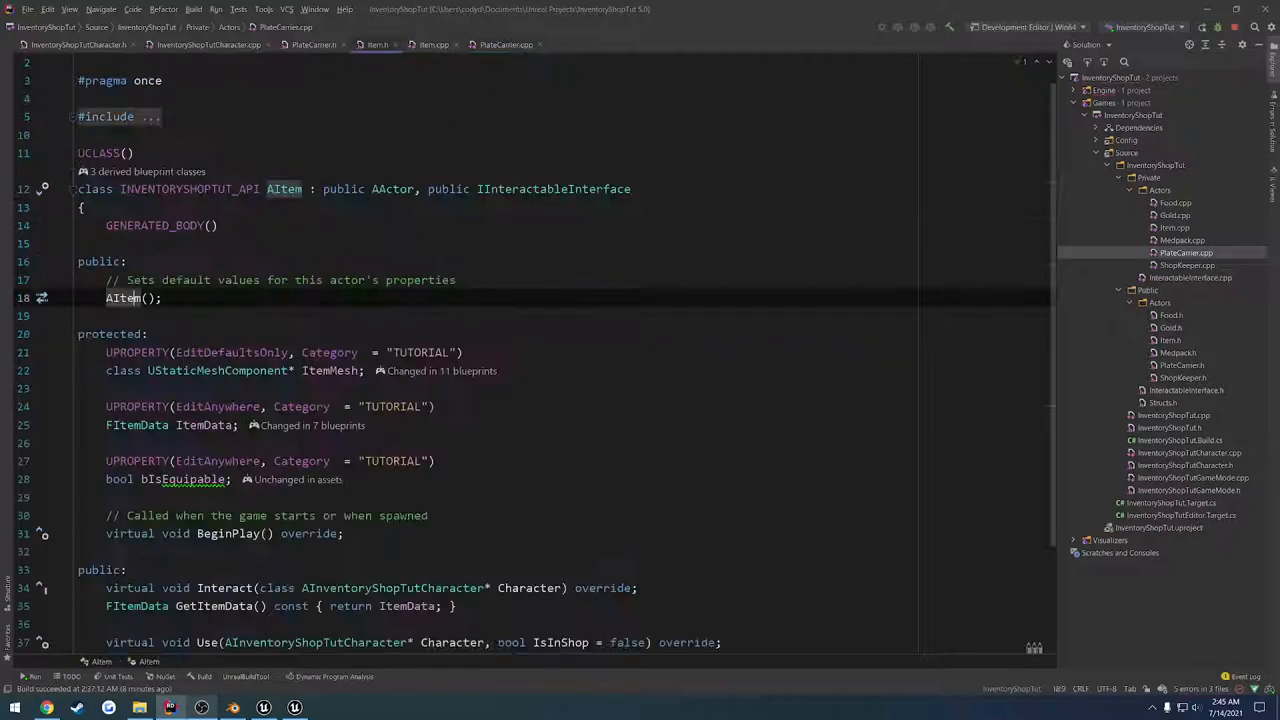
{"action": "scroll", "scroll_direction": "down", "scroll_amount": 3}
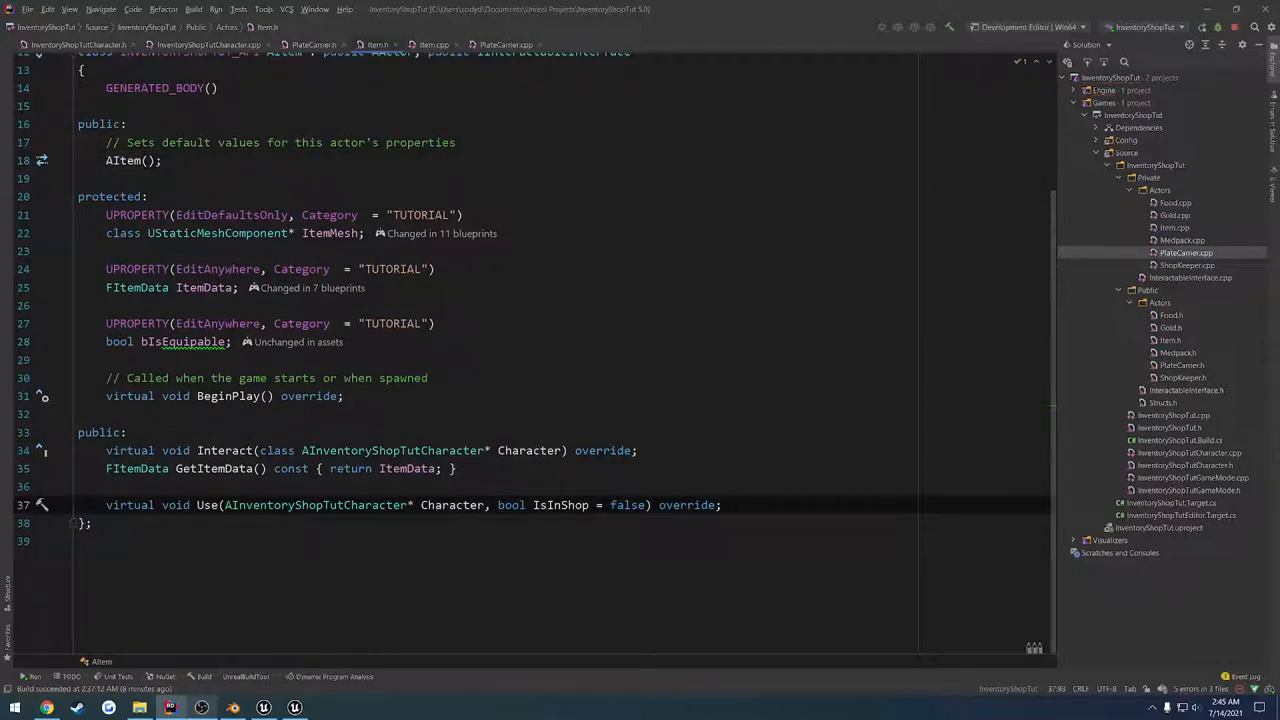
{"action": "left_click", "coordinate": [720, 504]}
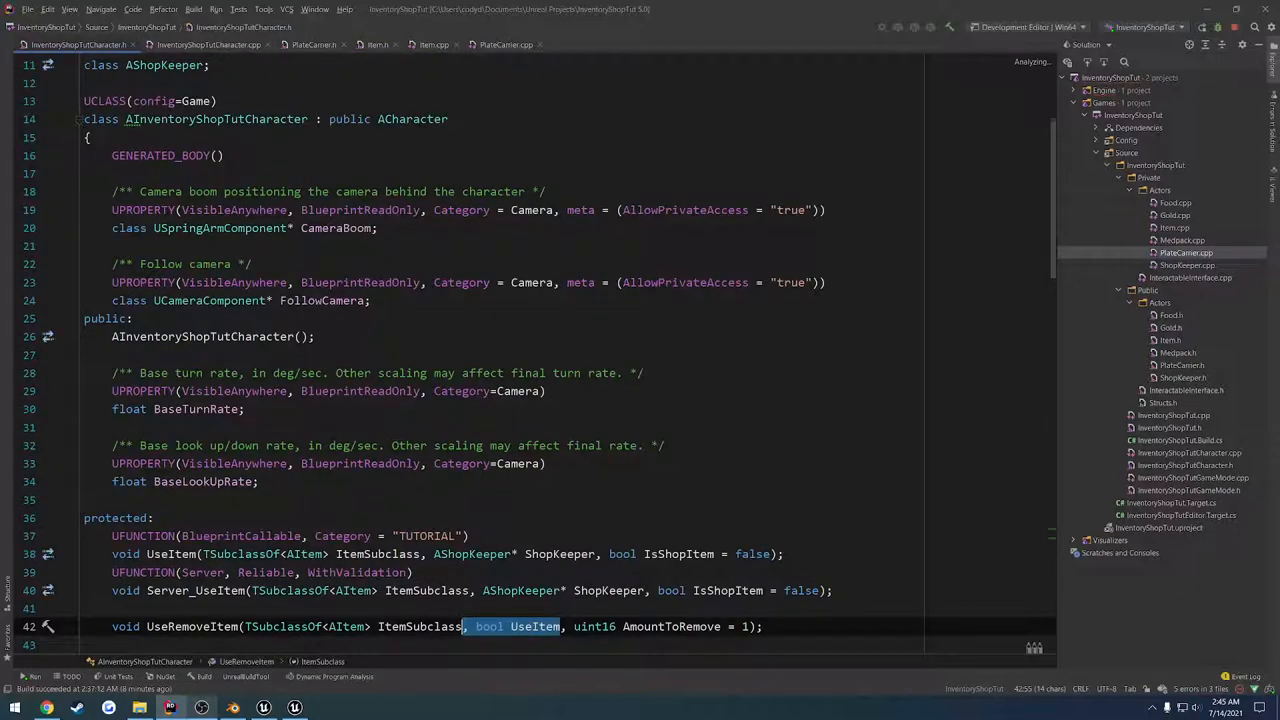
{"action": "scroll", "scroll_direction": "down", "scroll_amount": 3}
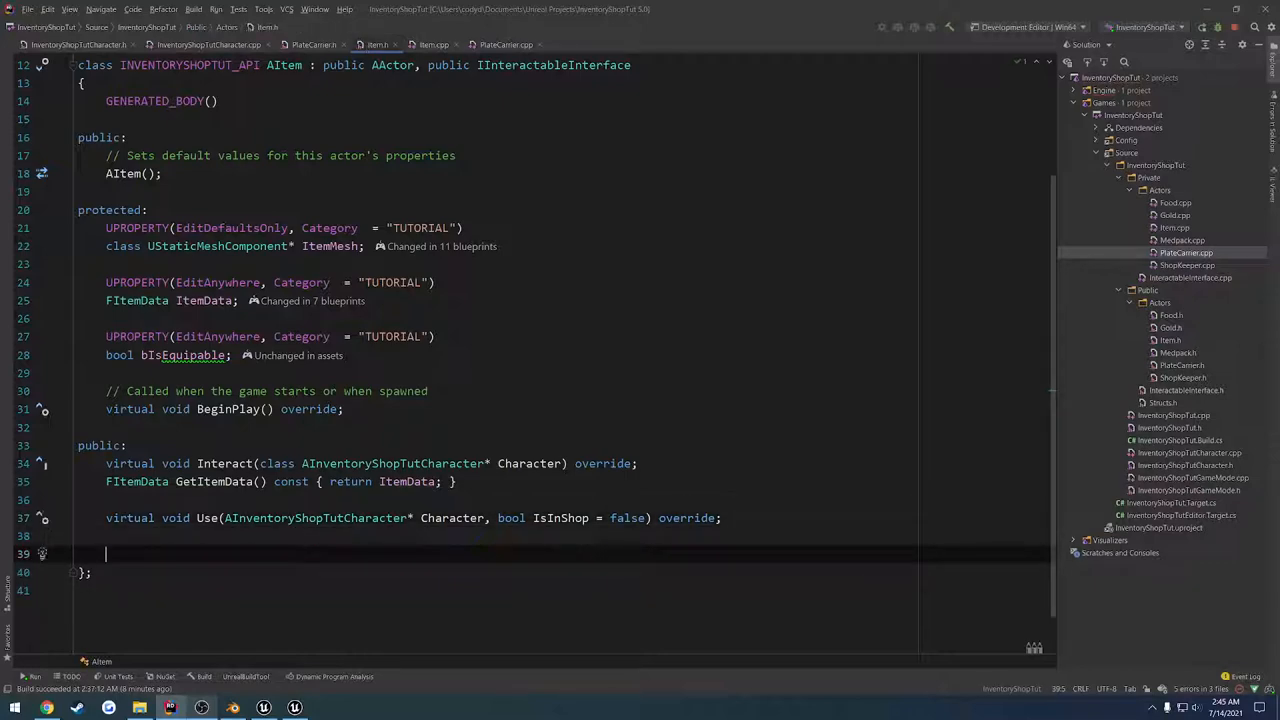
Type bool IsEquipable() const { return bIsEquipable; } into Item.h.
{"action": "type", "text": "bool IsEquipable("}
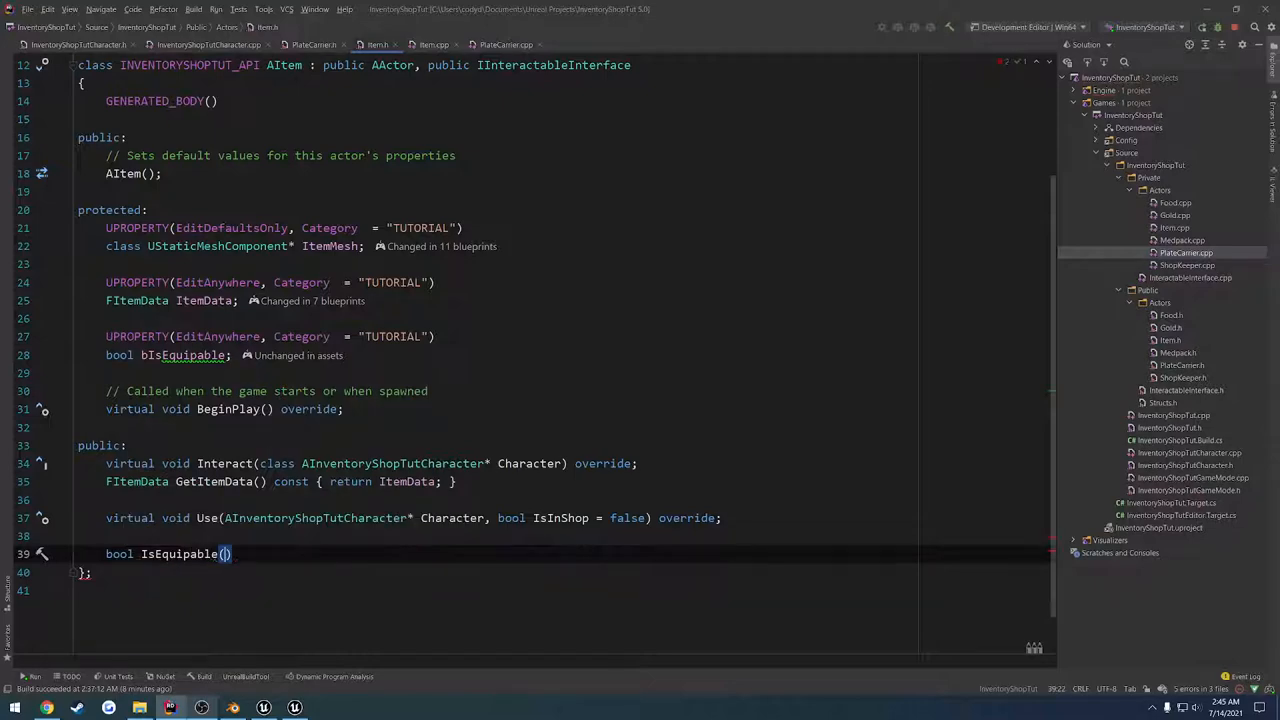
{"action": "type", "text": "const"}
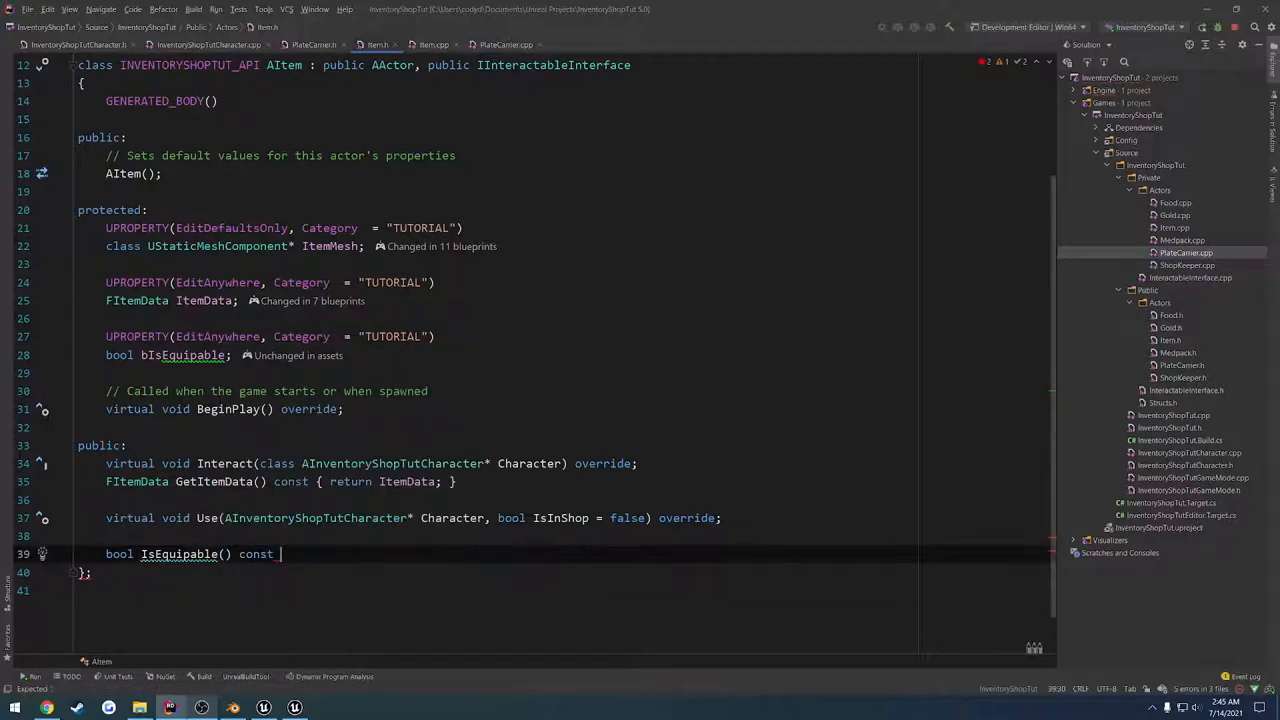
{"action": "type", "text": "{ ret"}
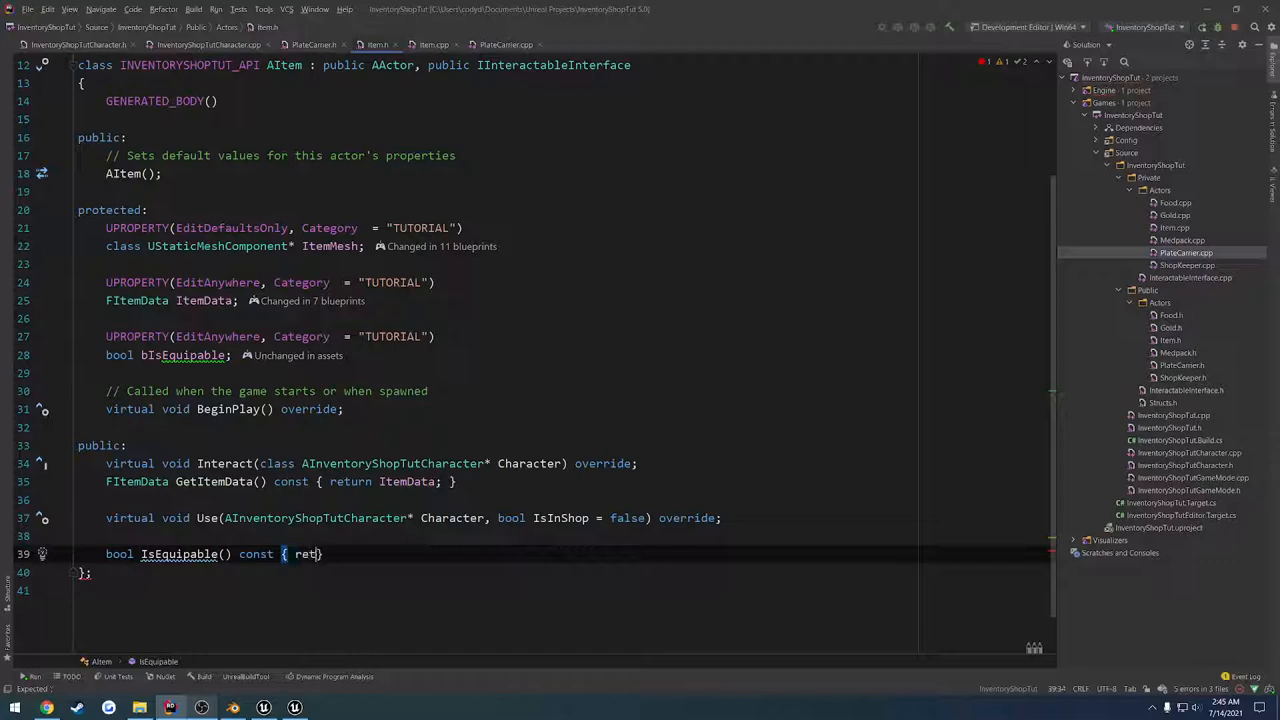
{"action": "type", "text": "return bIsEquipable"}
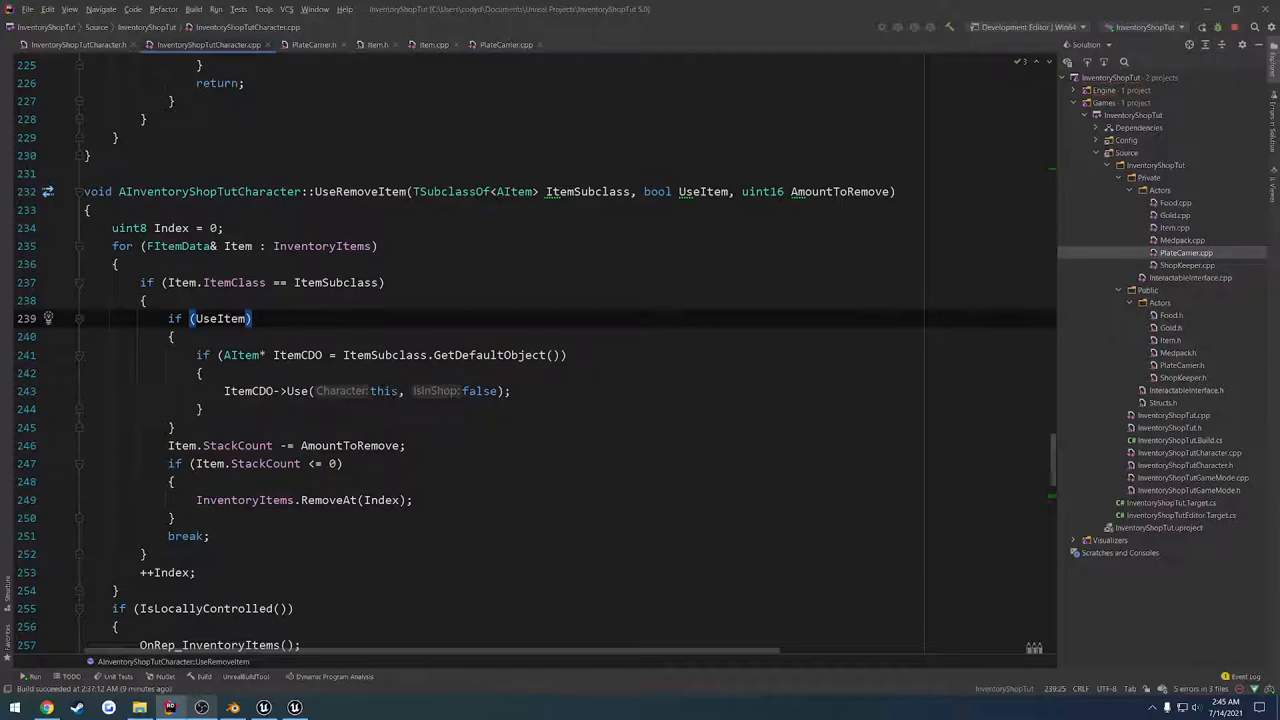
{"action": "scroll", "scroll_direction": "down", "scroll_amount": 3}
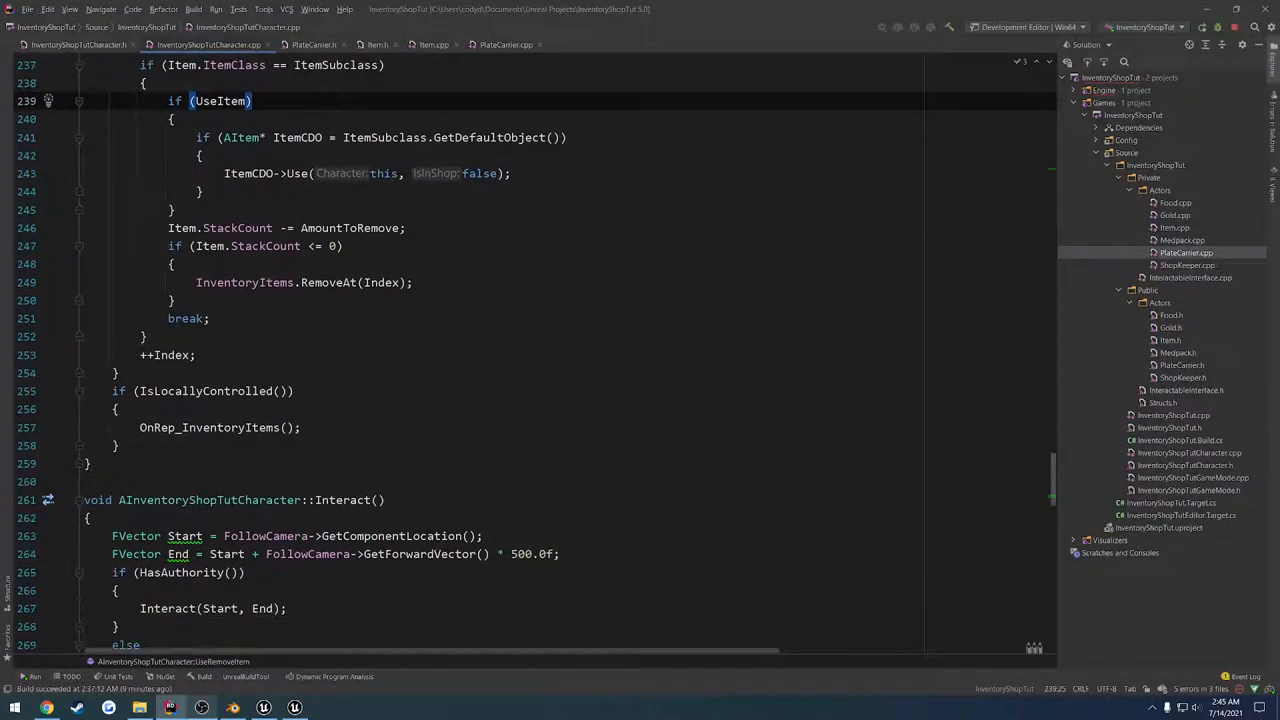
{"action": "scroll", "scroll_direction": "up", "scroll_amount": 3}
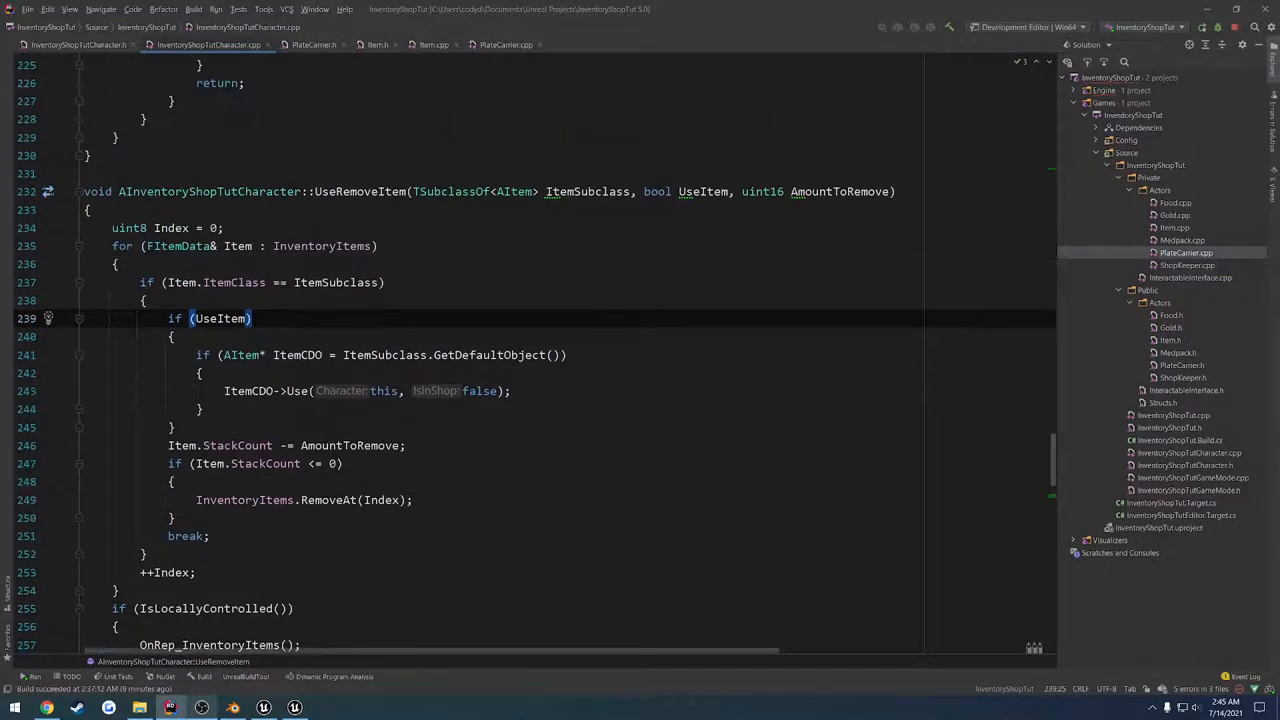
{"action": "scroll", "scroll_direction": "down", "scroll_amount": 3}
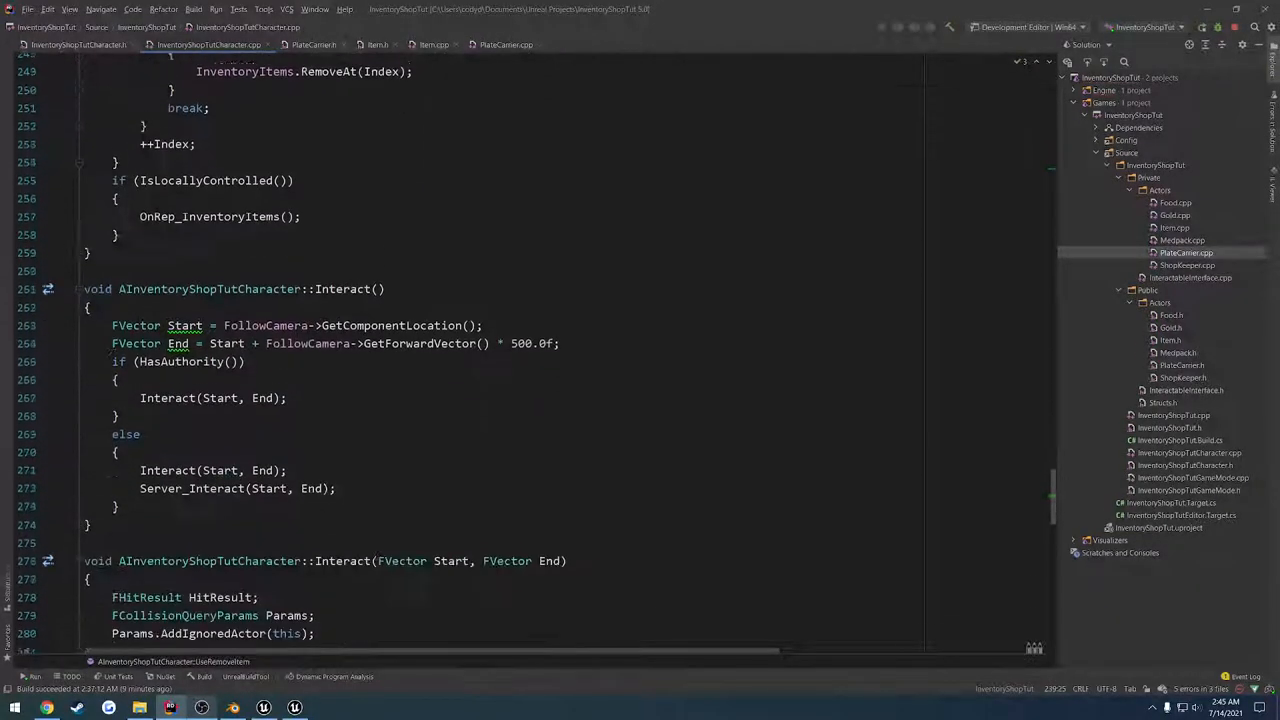
{"action": "scroll", "scroll_direction": "up", "scroll_amount": 3}
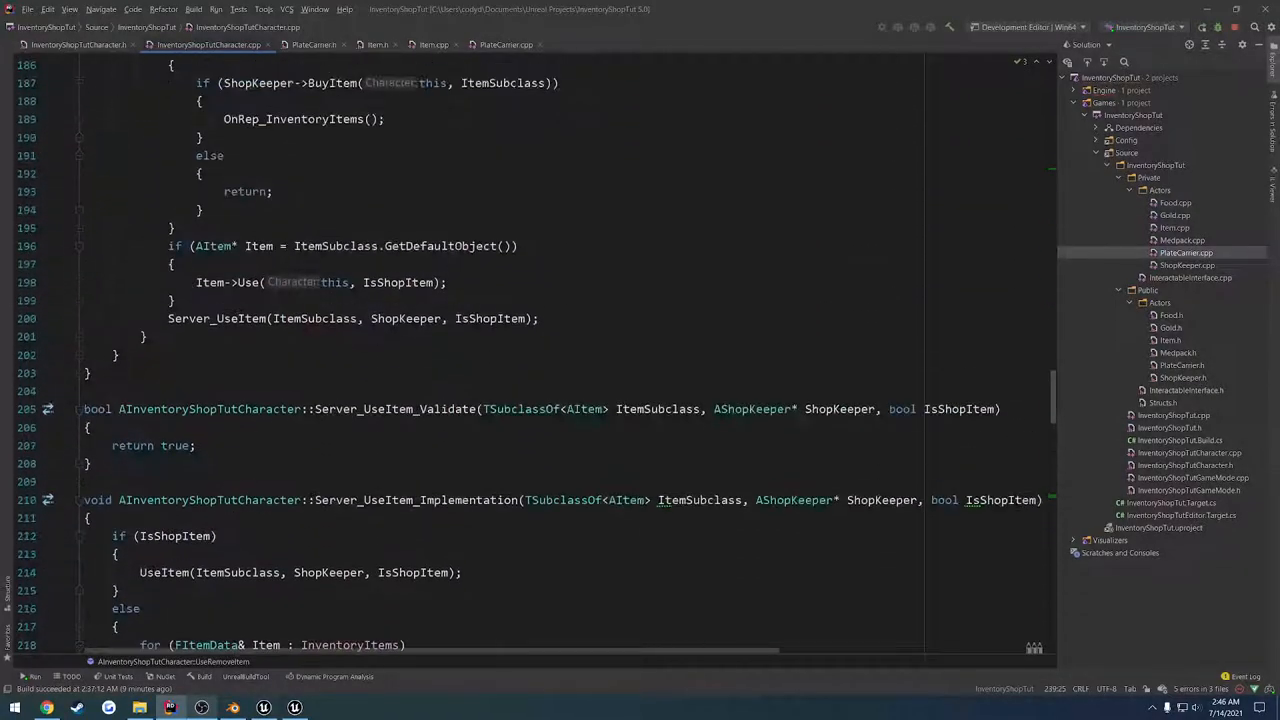
{"action": "scroll", "scroll_direction": "up", "scroll_amount": 3}
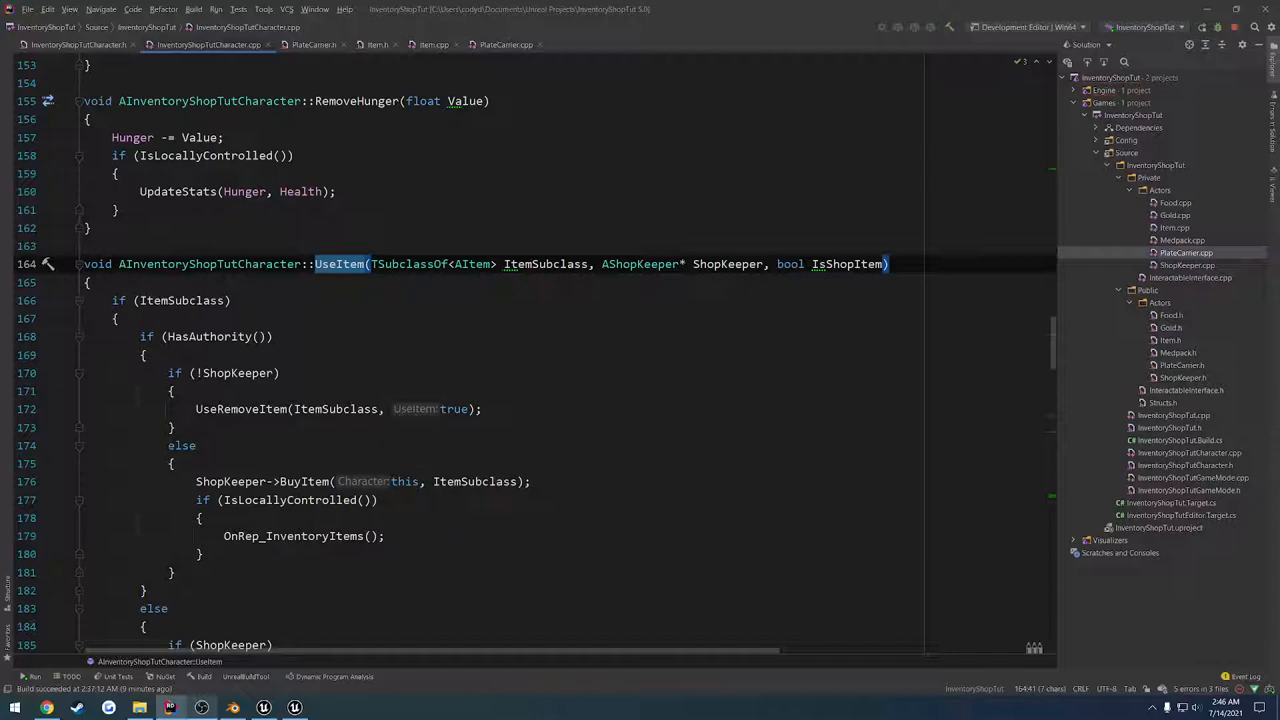
{"action": "scroll", "scroll_direction": "down", "scroll_amount": 3}
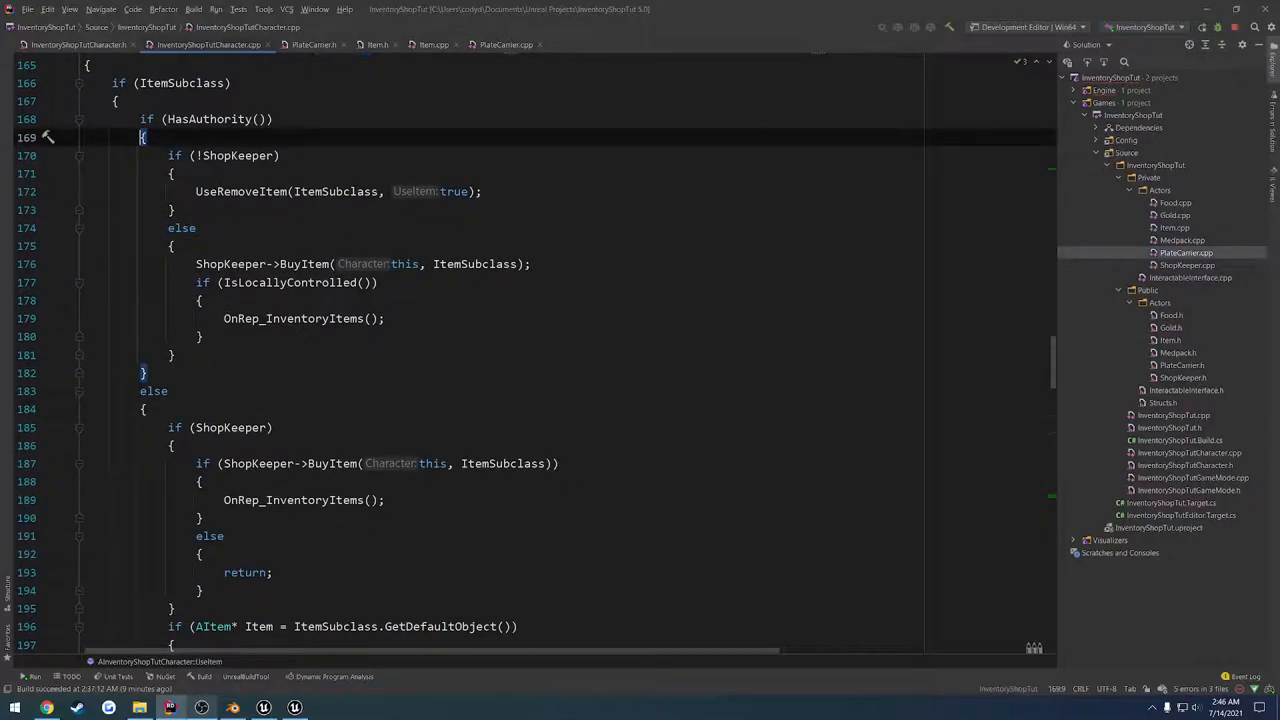
{"action": "scroll", "scroll_direction": "down", "scroll_amount": 3}
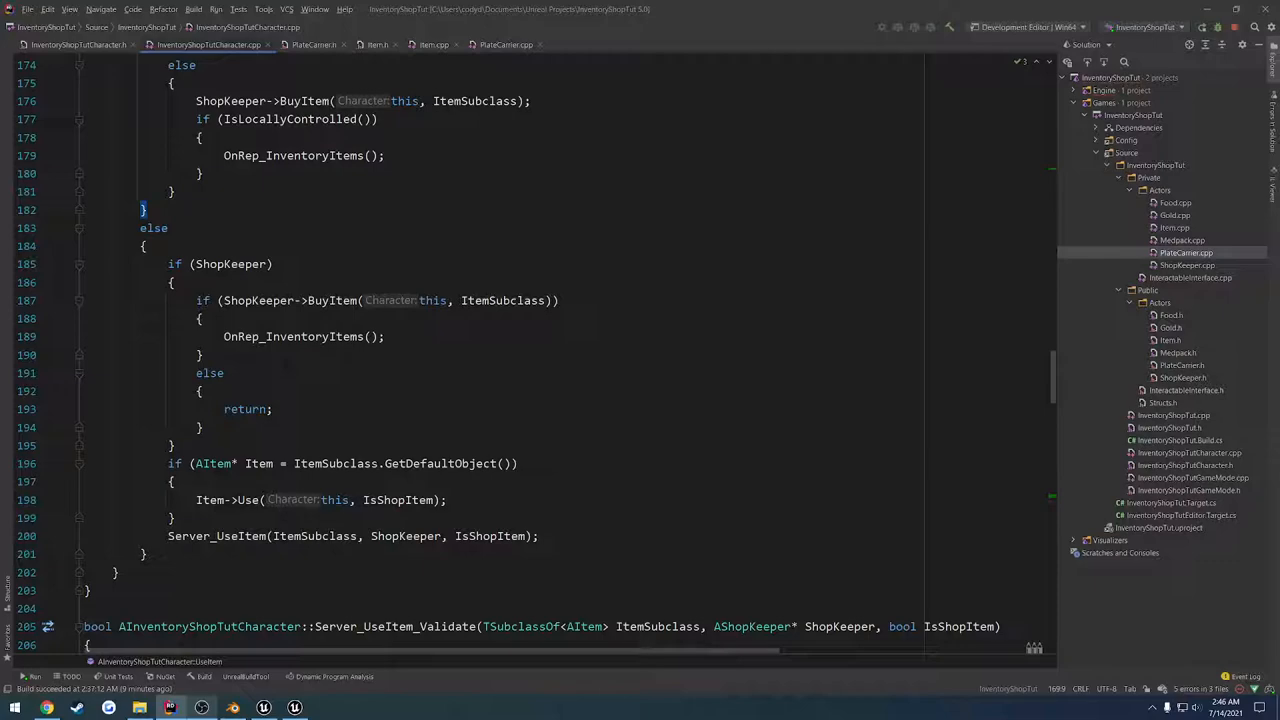
{"action": "scroll", "scroll_direction": "up", "scroll_amount": 3}
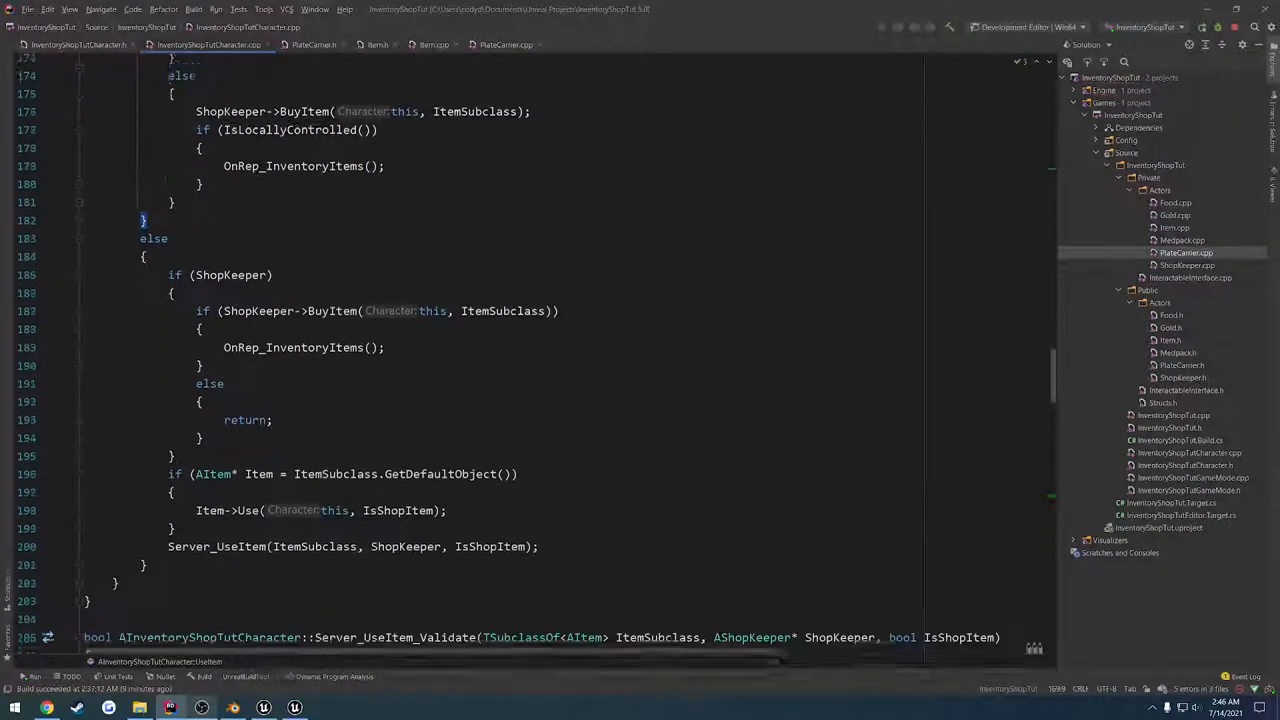
{"action": "scroll", "scroll_direction": "up", "scroll_amount": 3}
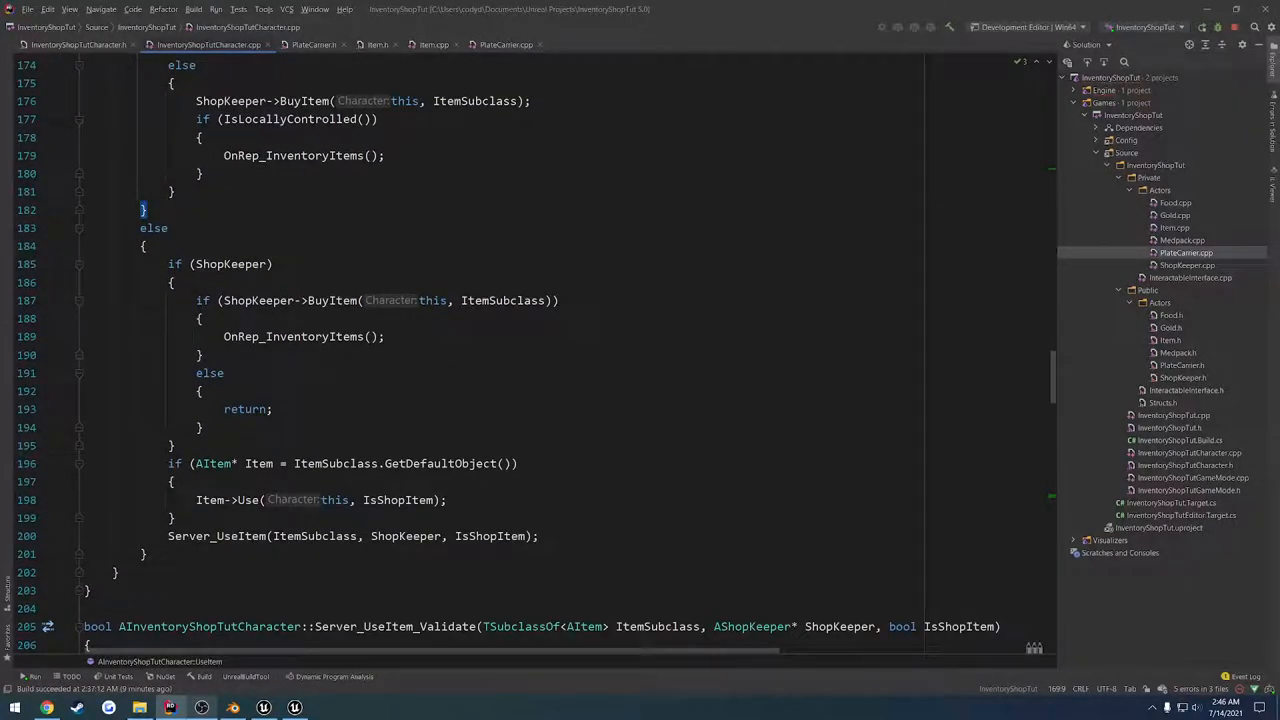
{"action": "scroll", "scroll_direction": "up", "scroll_amount": 3}
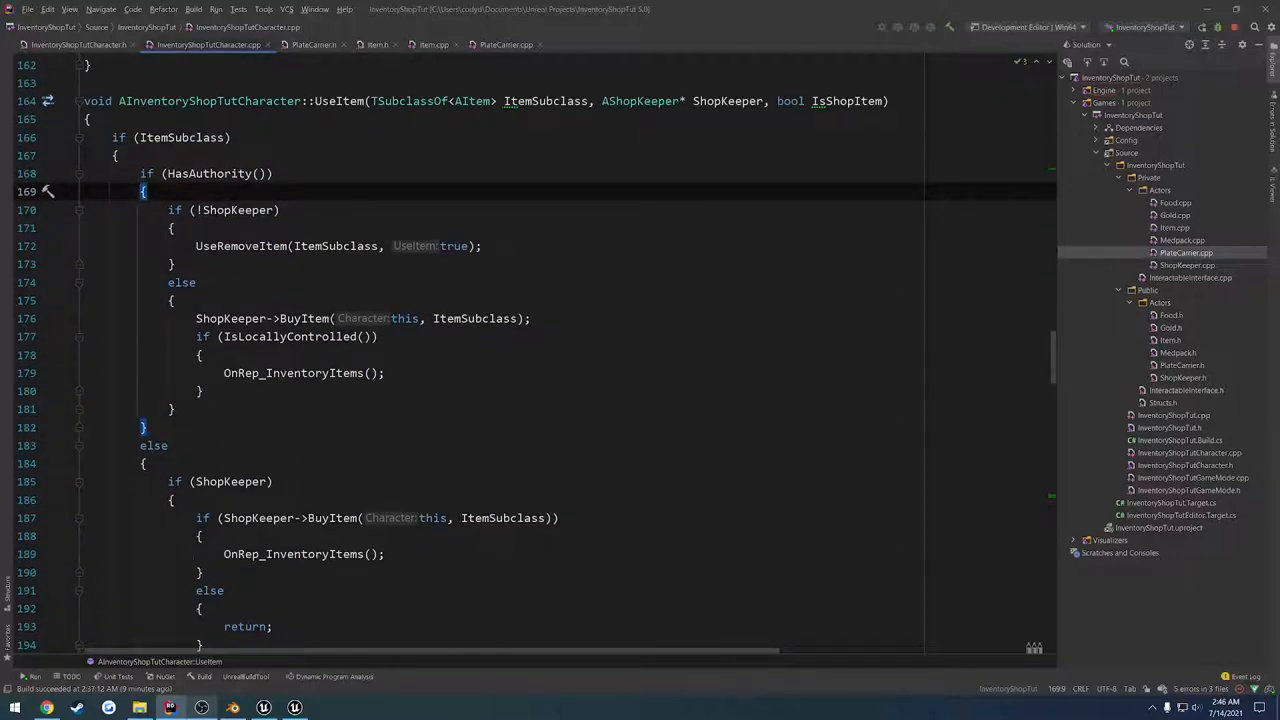
{"action": "scroll", "scroll_direction": "down", "scroll_amount": 3}
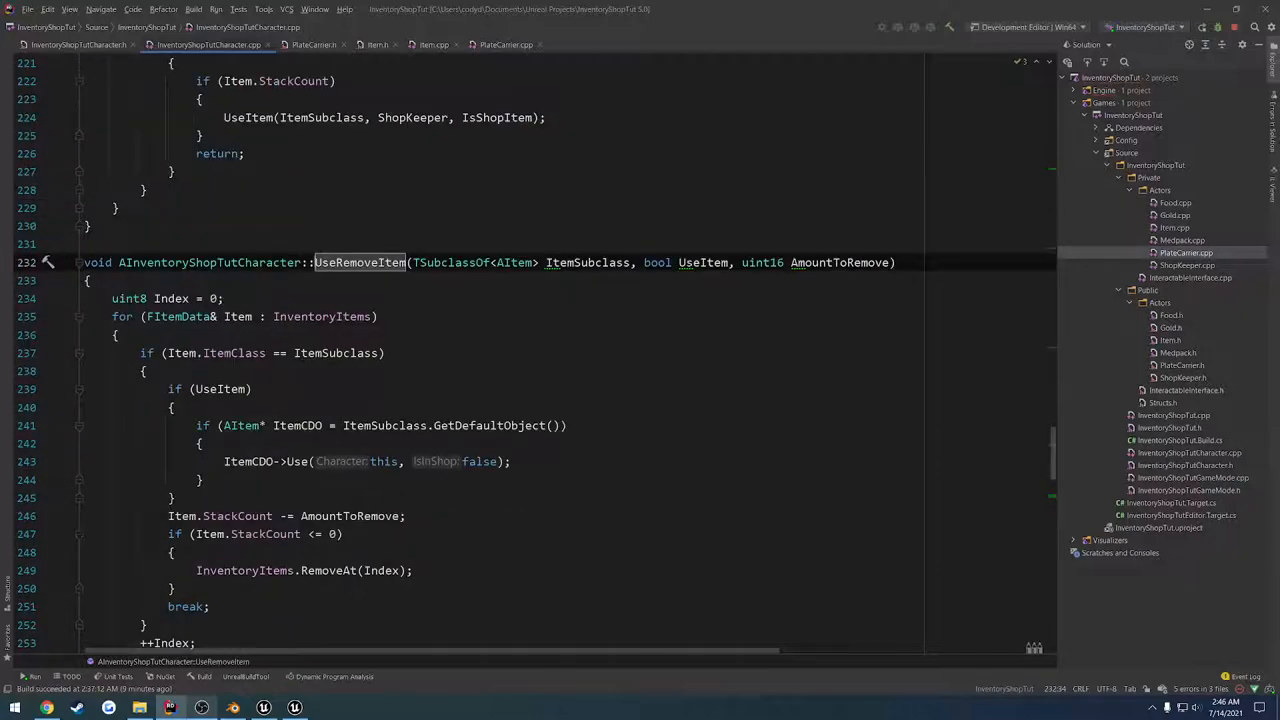
Begin an if (Item) branch in UseRemoveItem checking the item's default object.
{"action": "left_click", "coordinate": [703, 262]}
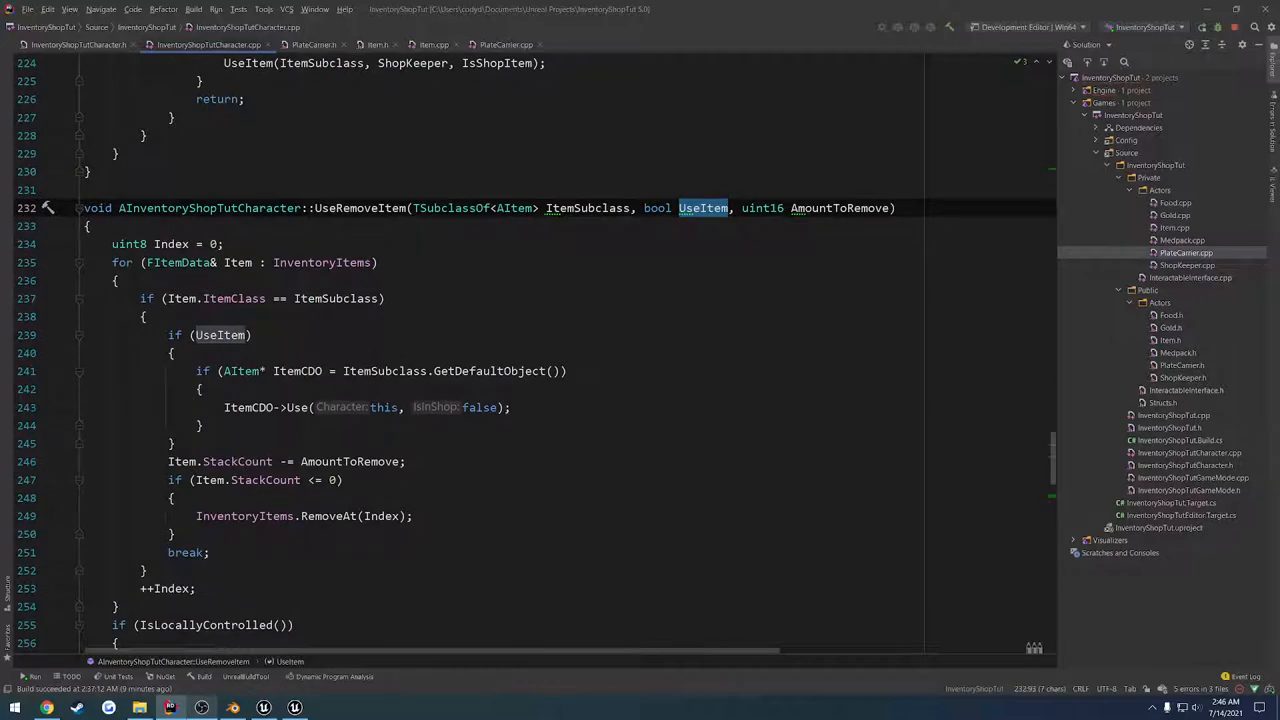
{"action": "mouse_move", "coordinate": [232, 371]}
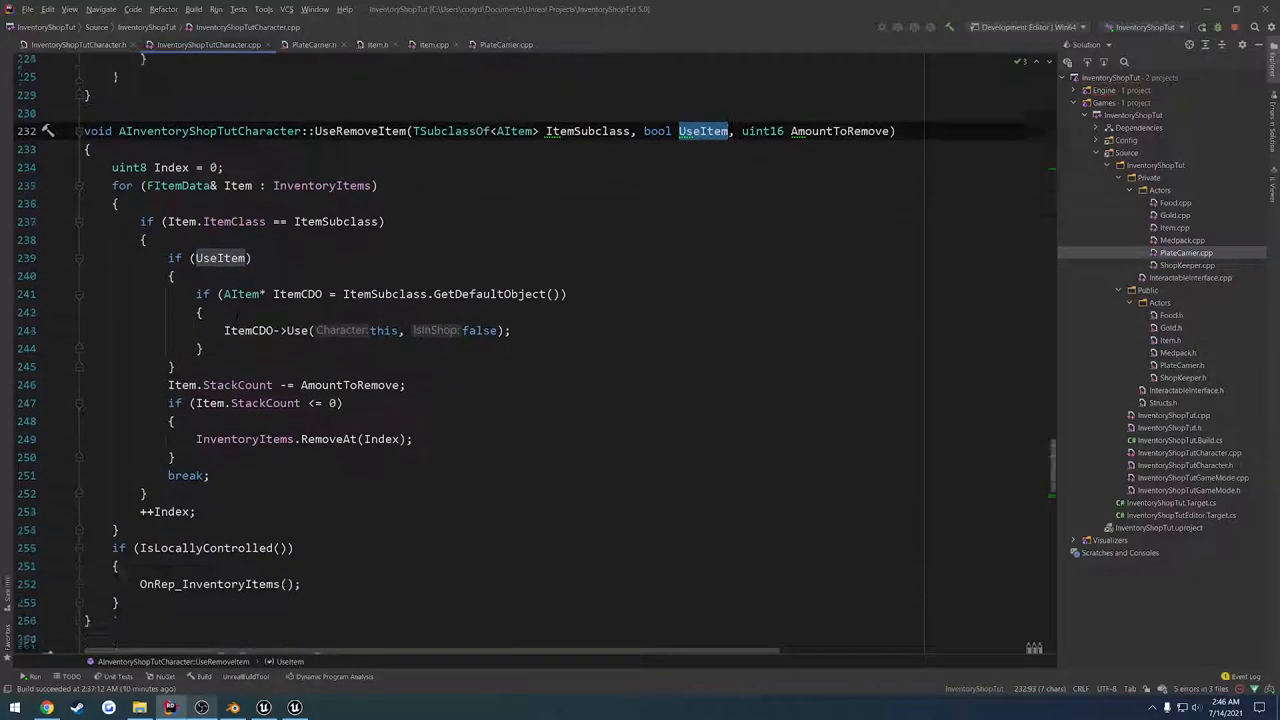
{"action": "scroll", "scroll_direction": "up", "scroll_amount": 3}
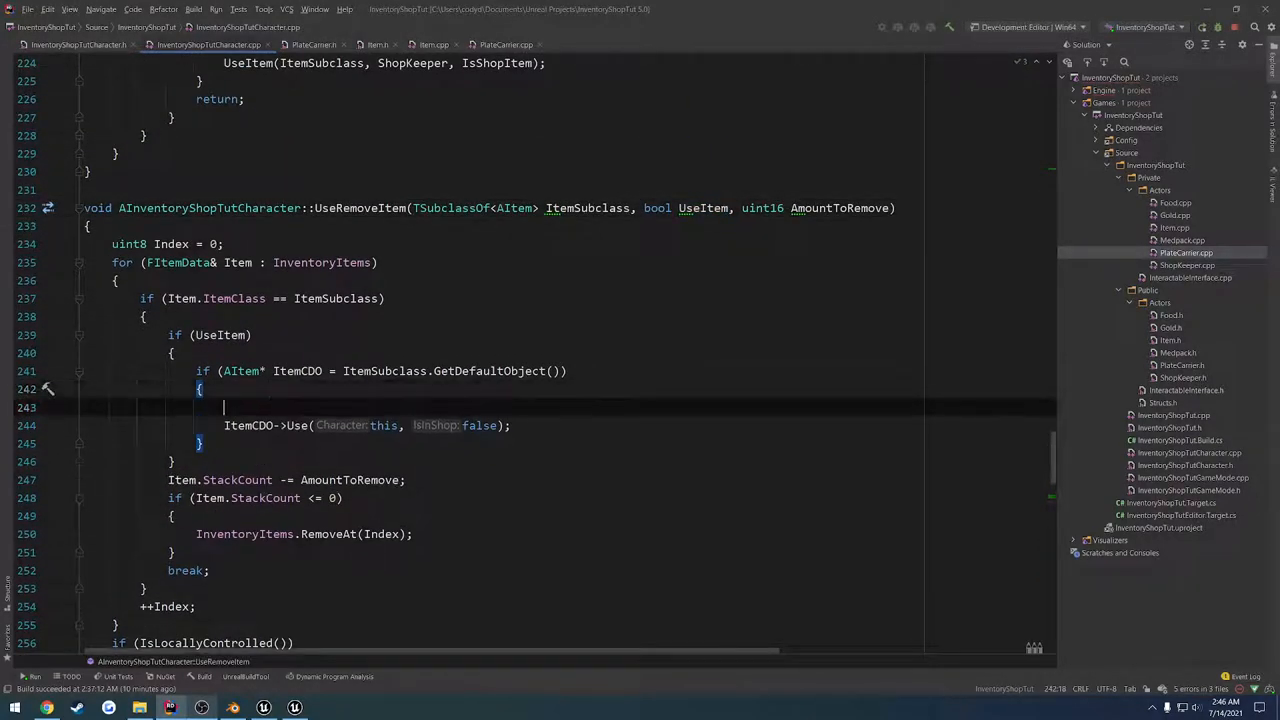
{"action": "type", "text": "if (Item"}
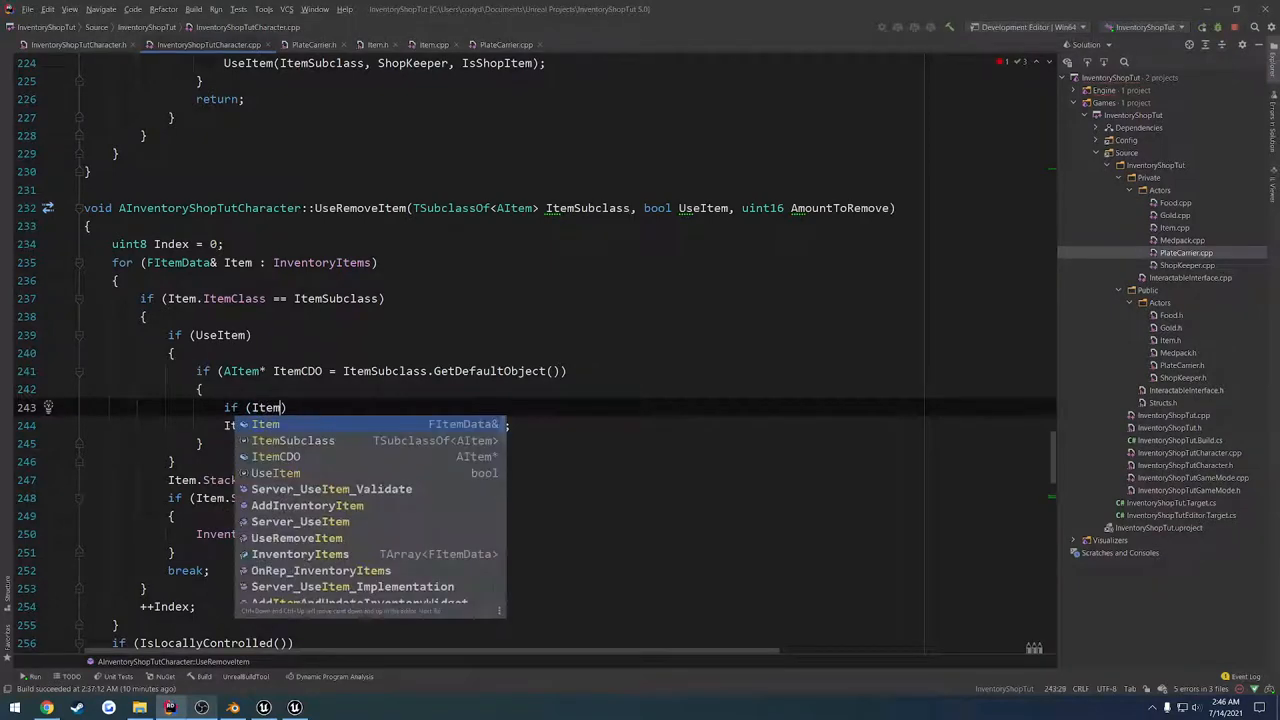
{"action": "type", "text": "CDO->IsEquipable("}
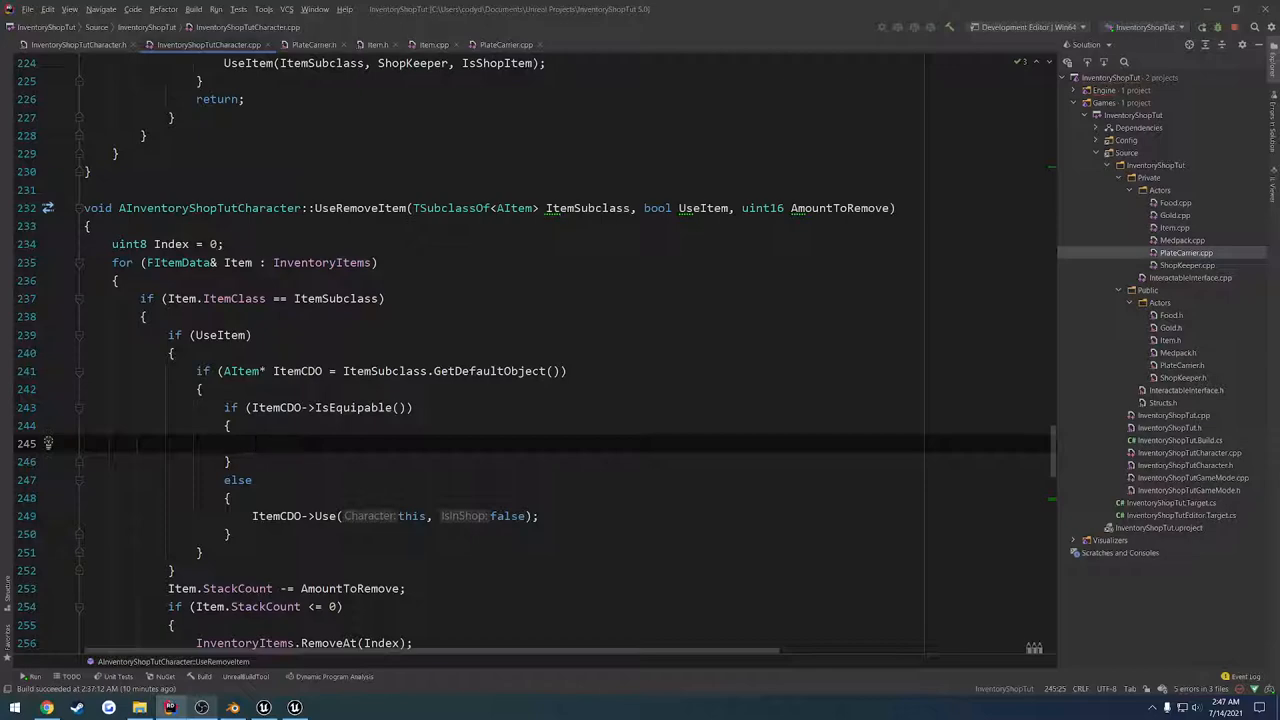
Add GetWorld()->SpawnActor<AItem>(ItemSubclass, ...) to spawn equipable items.
{"action": "type", "text": "GetWorld()"}
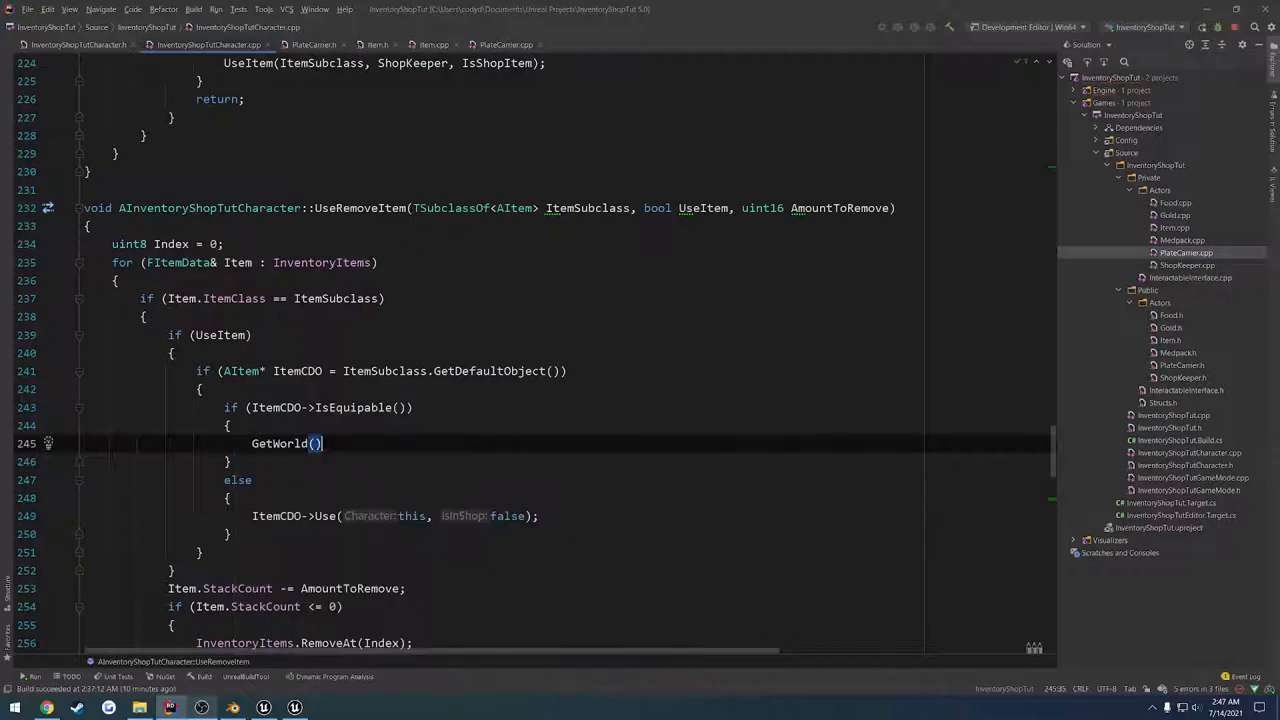
{"action": "type", "text": "->SpawnActor"}
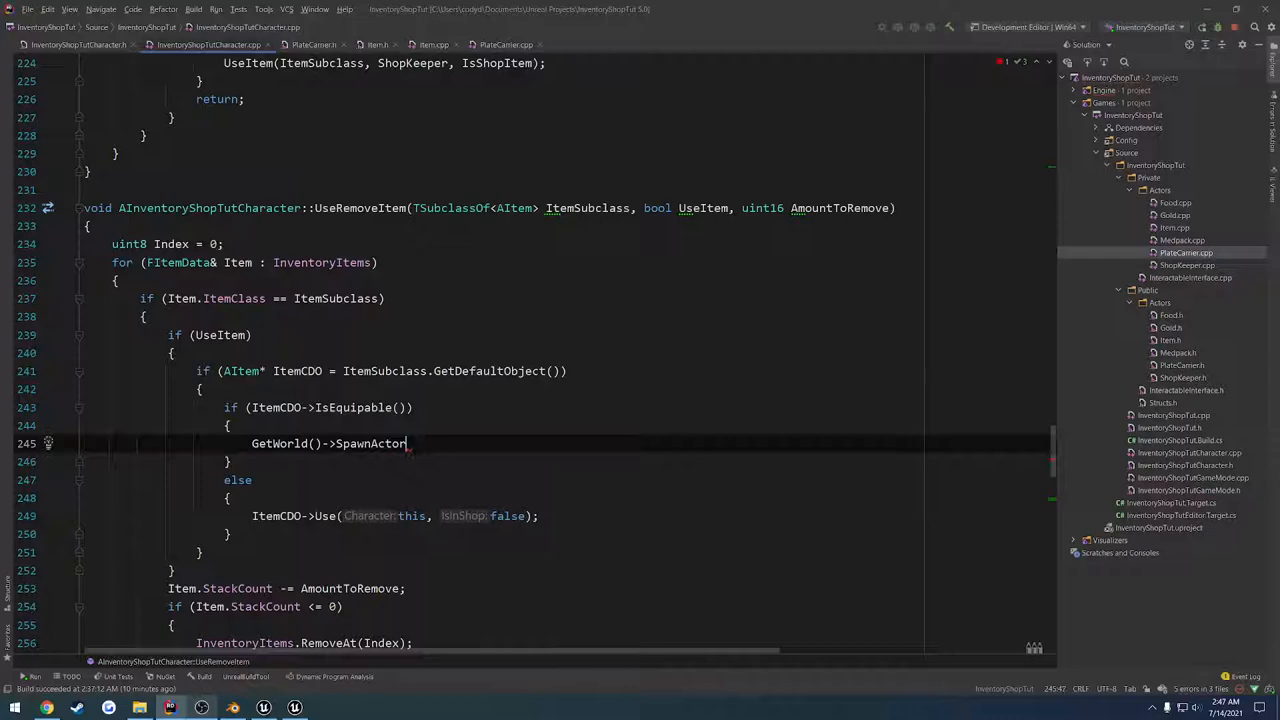
{"action": "type", "text": "<AItem>()"}
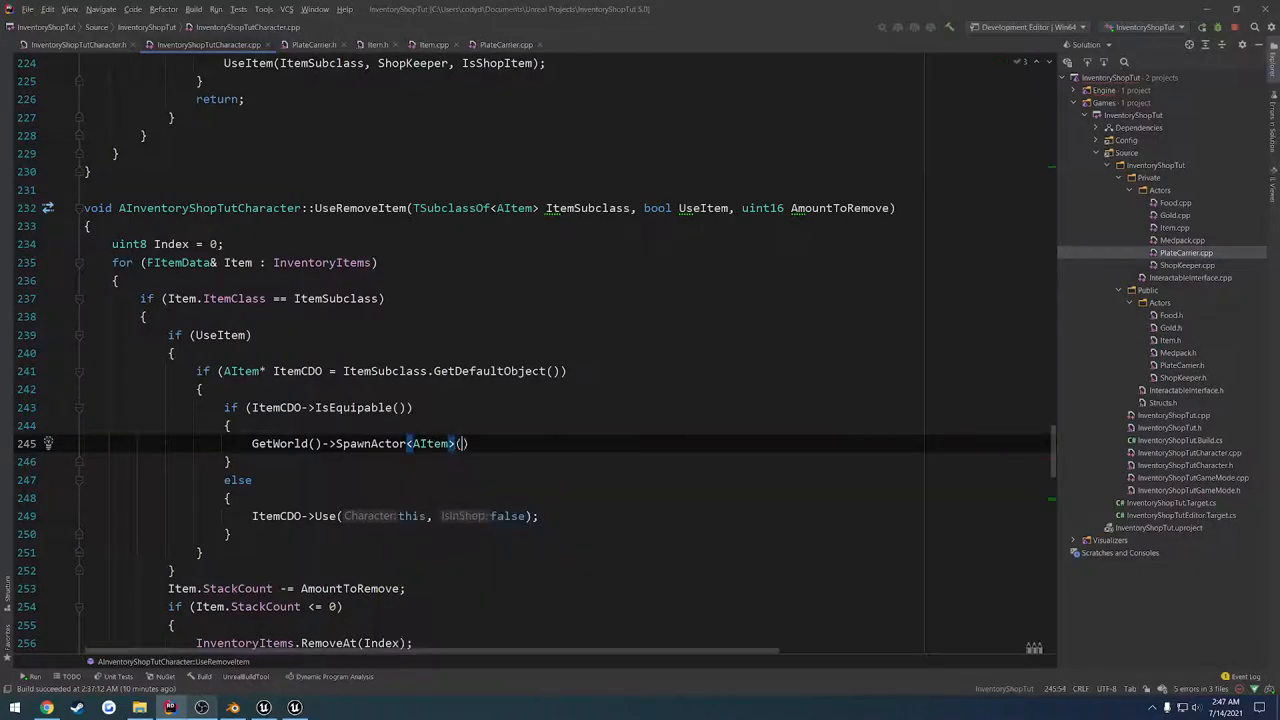
{"action": "type", "text": "("}
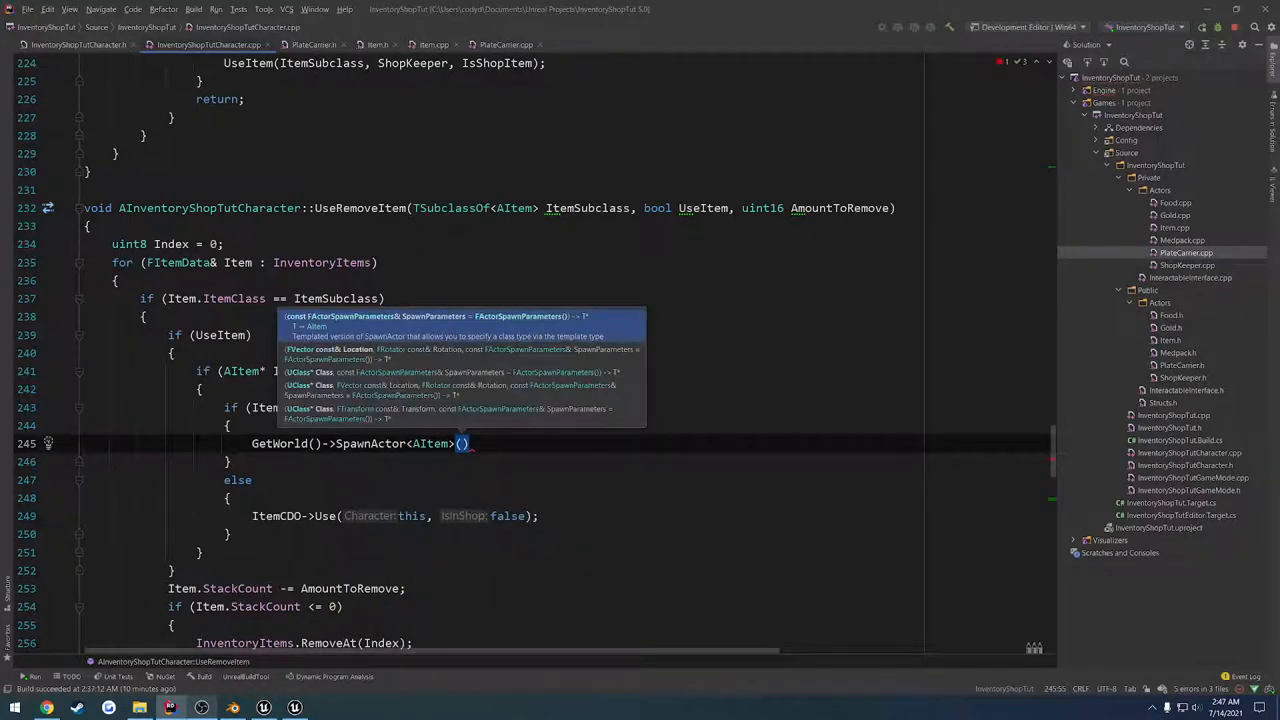
{"action": "type", "text": "ItemSubclass"}
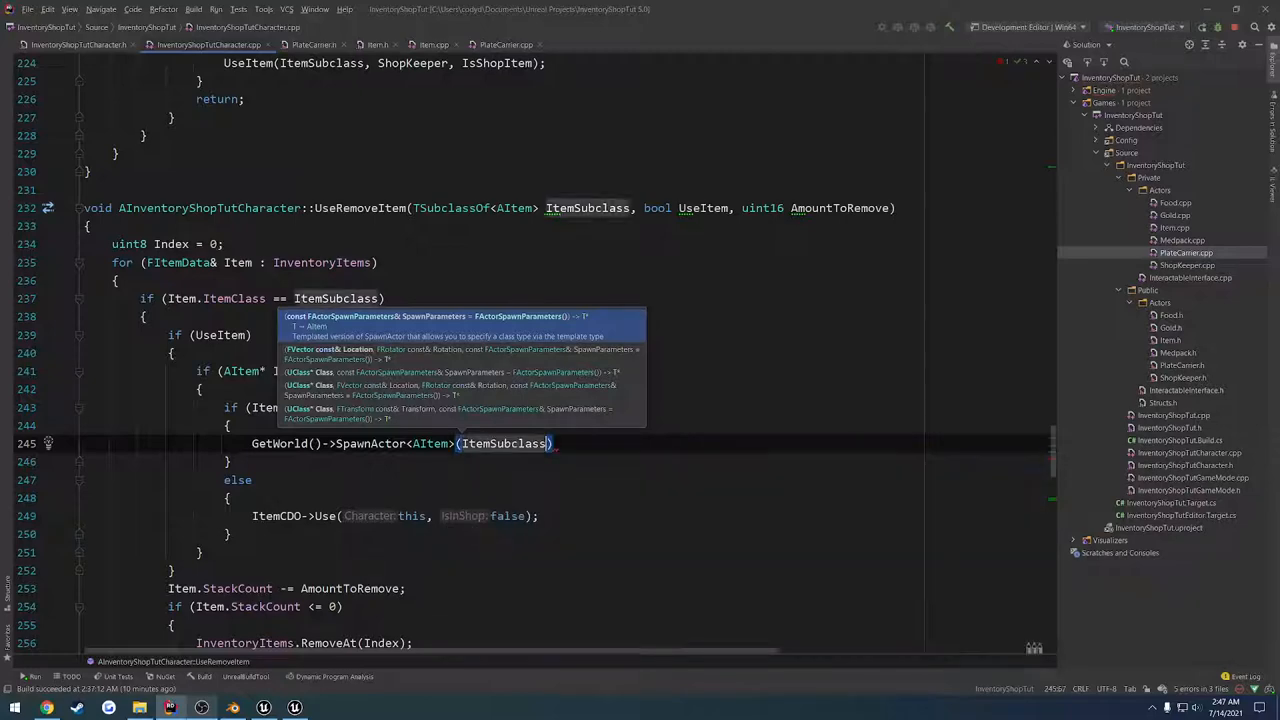
{"action": "type", "text": ","}
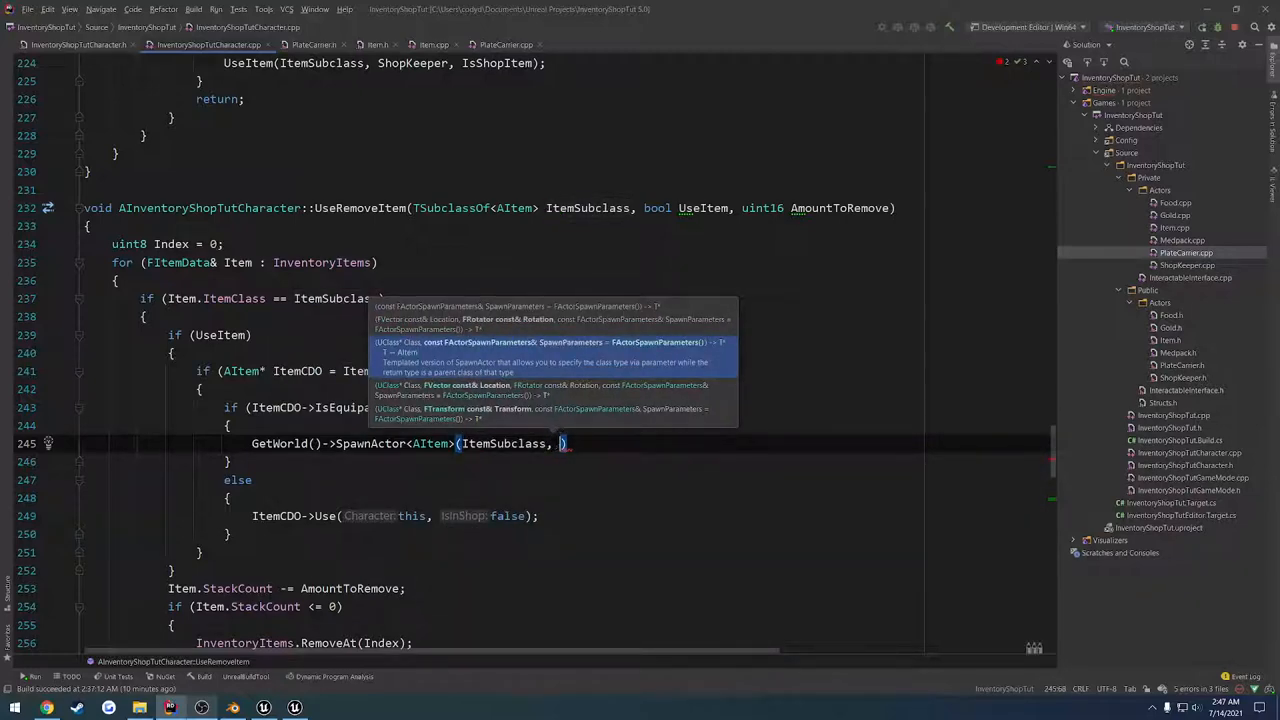
Declare FActorSpawnParameters SpawnParams with its Owner set to this.
{"action": "type", "text": "FAt"}
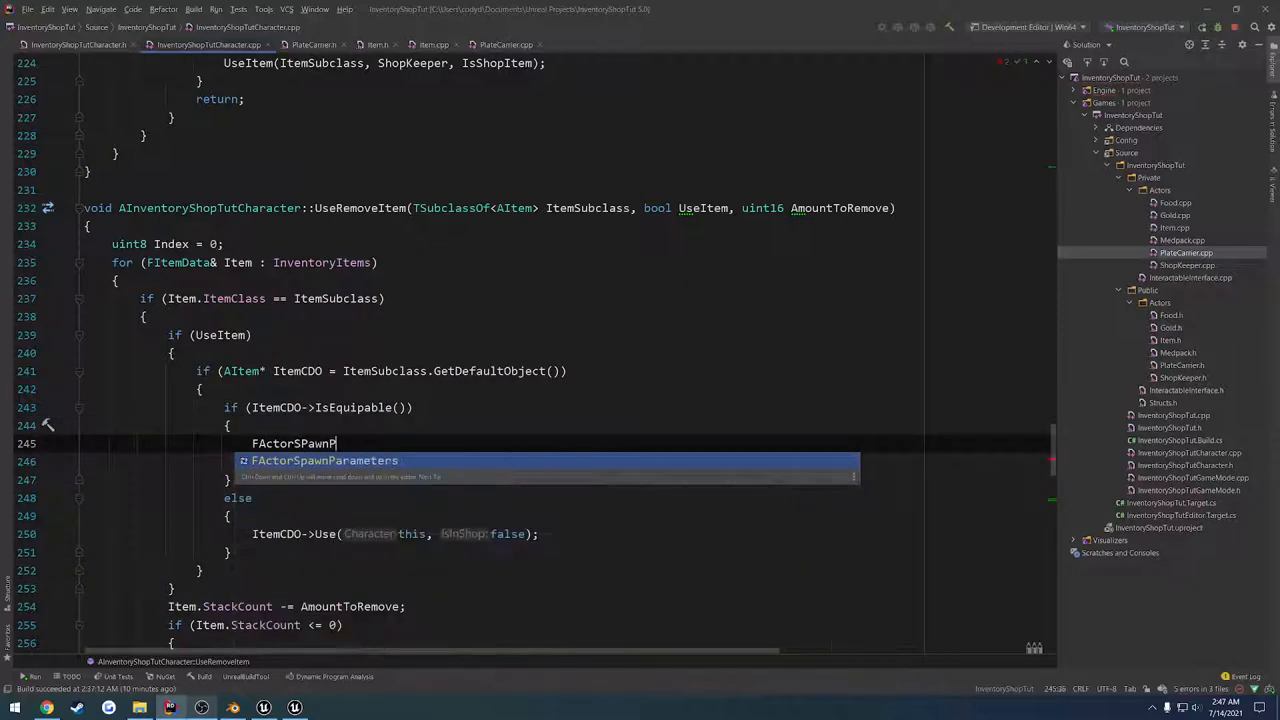
{"action": "type", "text": "SpawnParams;"}
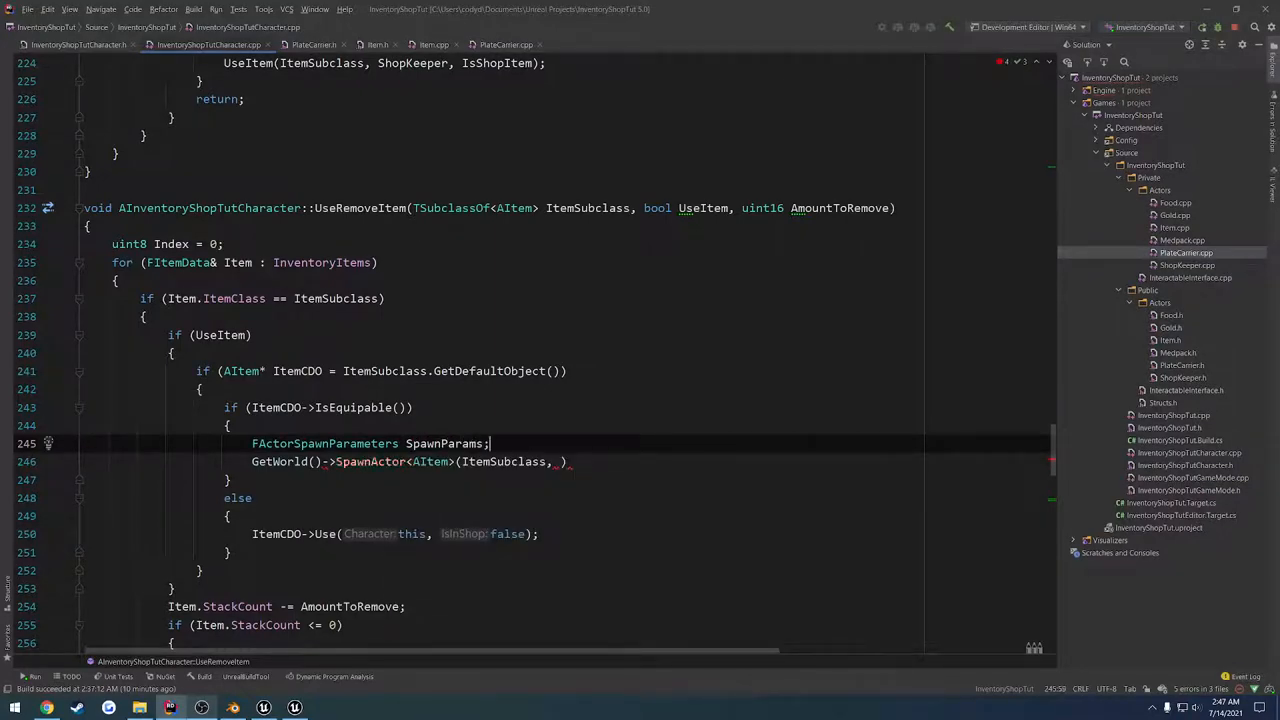
{"action": "type", "text": "SpawnParams.Owner = this;"}
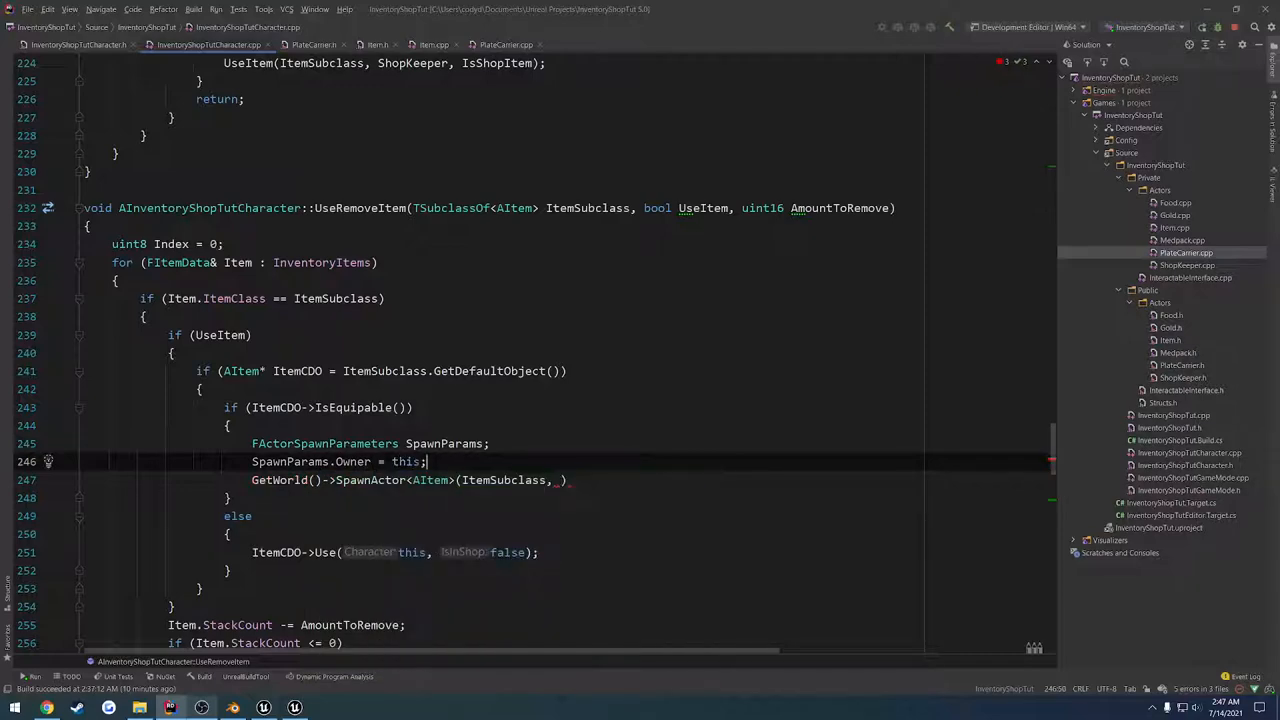
{"action": "double_click", "coordinate": [444, 443]}
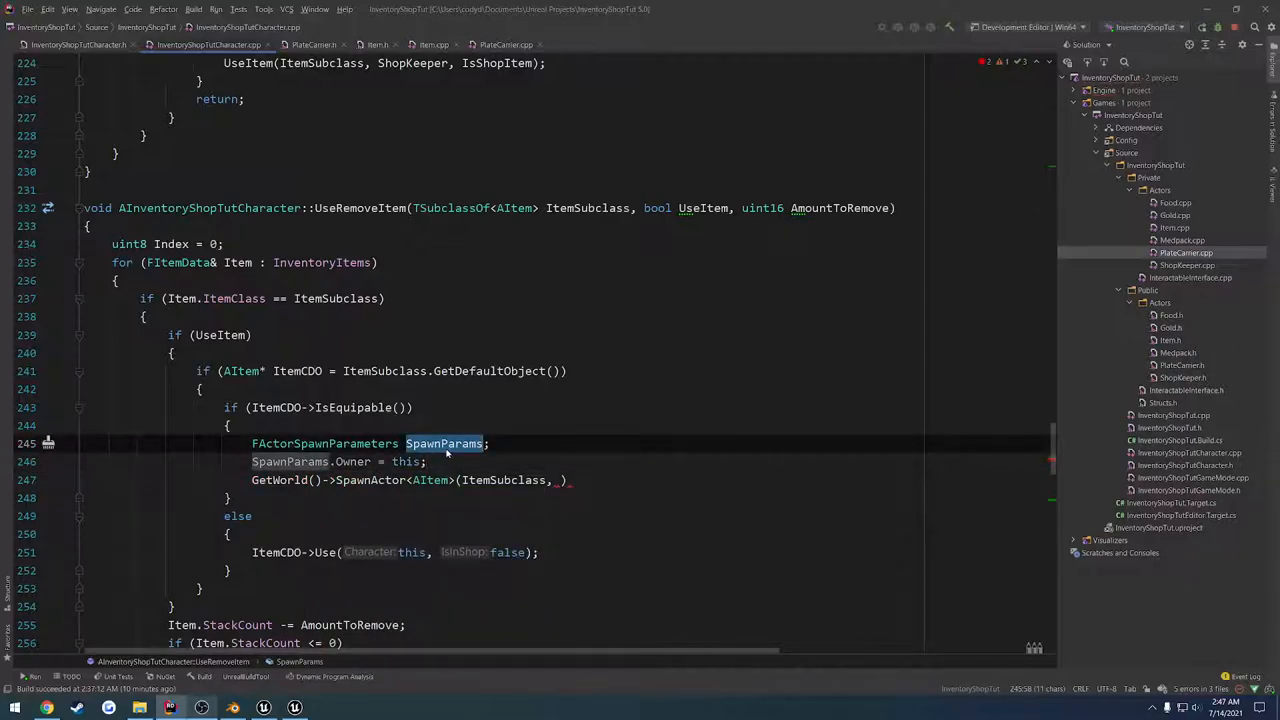
{"action": "type", "text": "SpawnParams"}
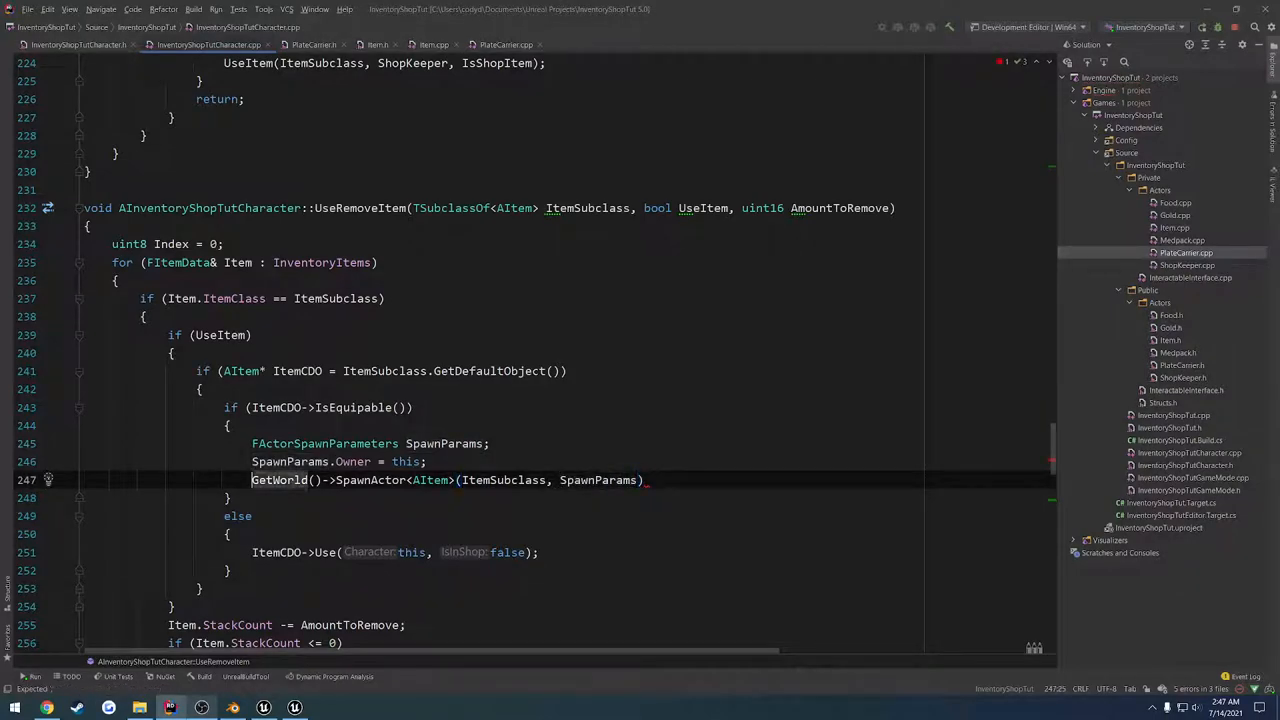
{"action": "mouse_move", "coordinate": [279, 479]}
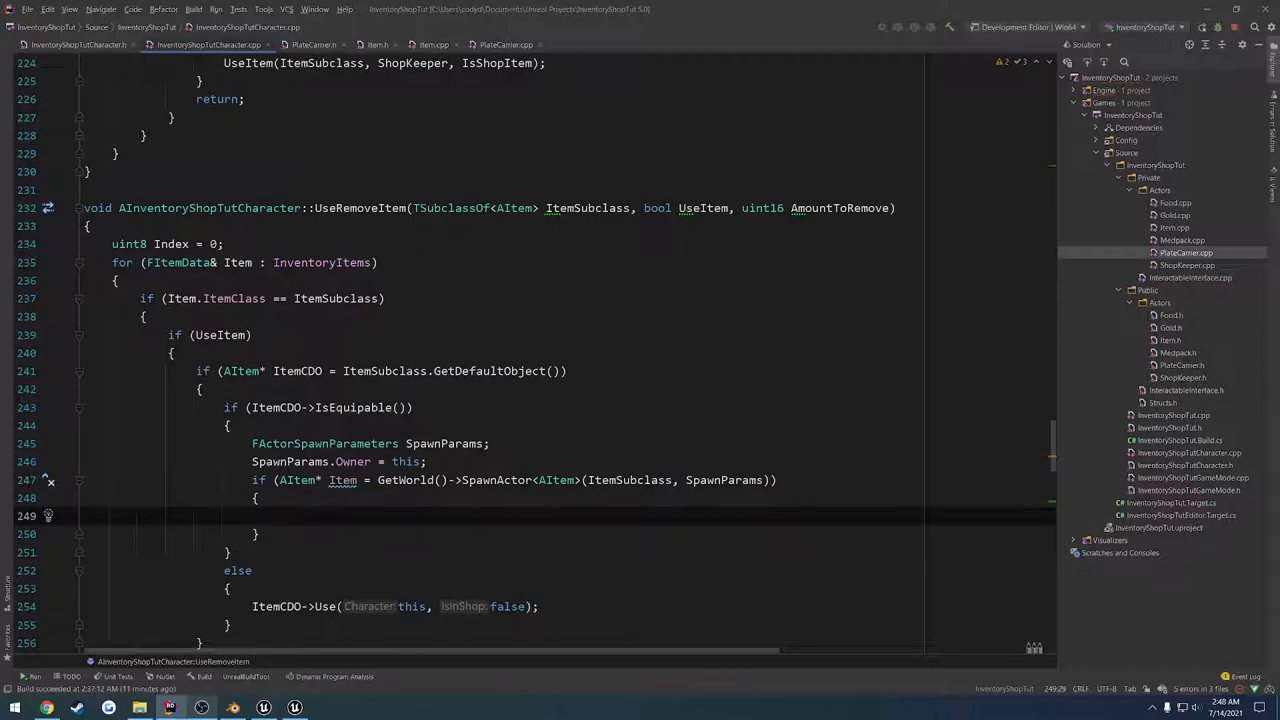
Attach the spawned Item to GetMesh() at spine_02, snapping without scale, and start a HasAuthority check.
{"action": "left_click", "coordinate": [280, 515]}
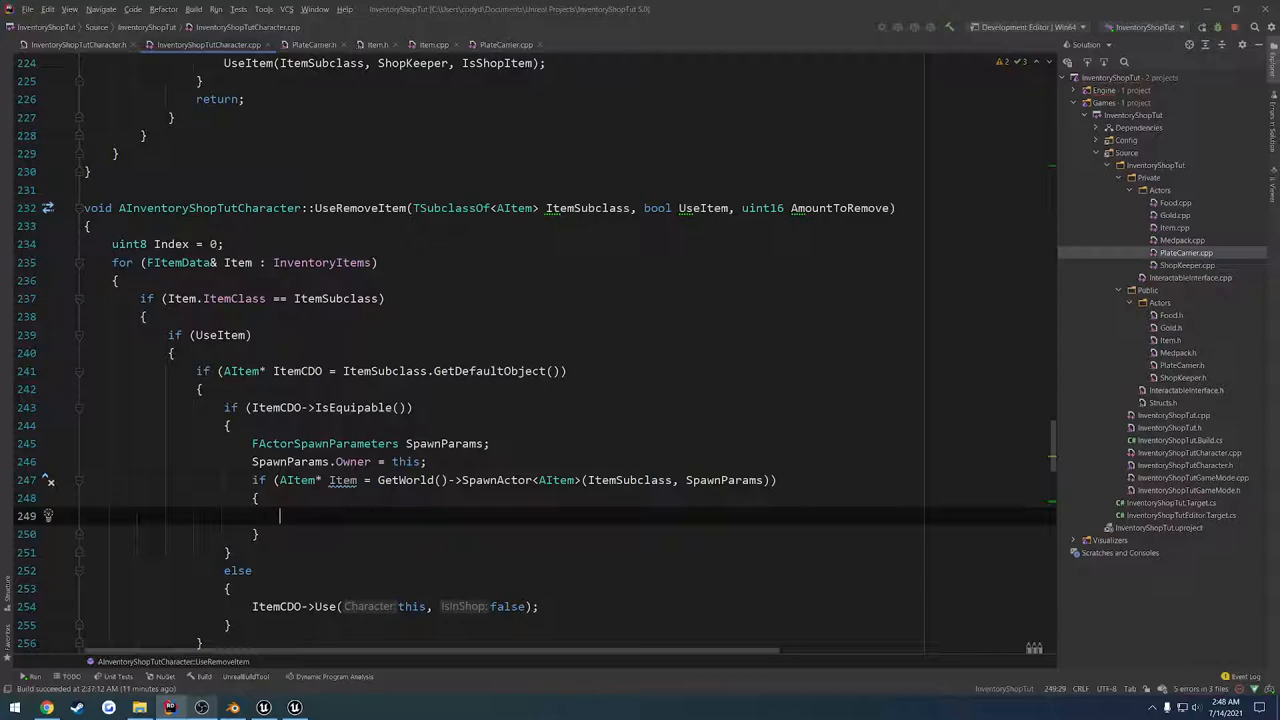
{"action": "type", "text": "Item->AttachToComponent("}
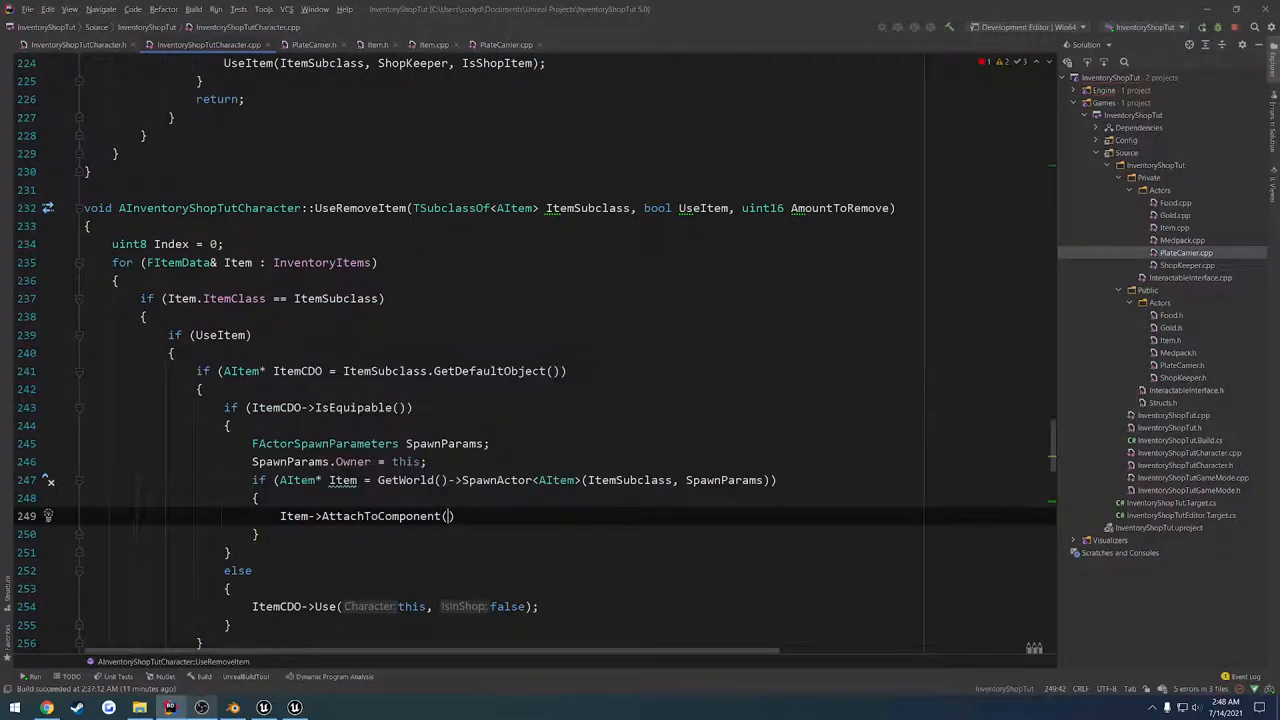
{"action": "type", "text": "GetMesh("}
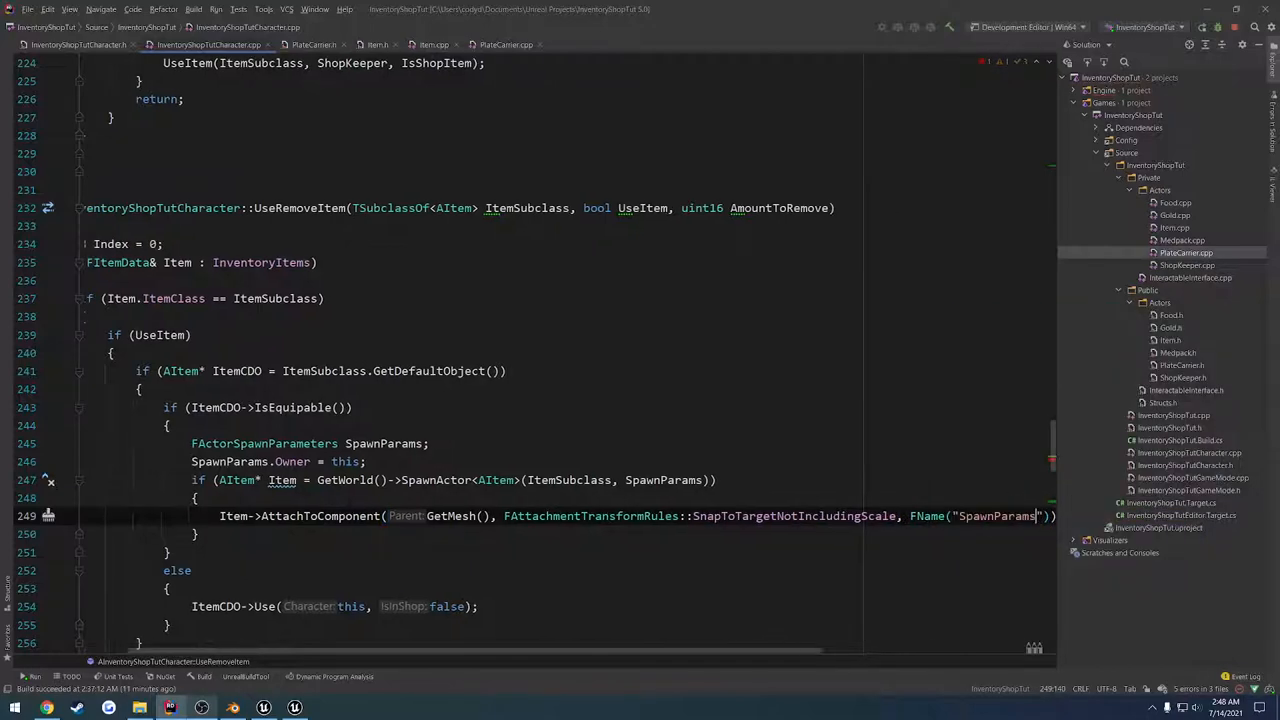
{"action": "type", "text": "spine_0"}
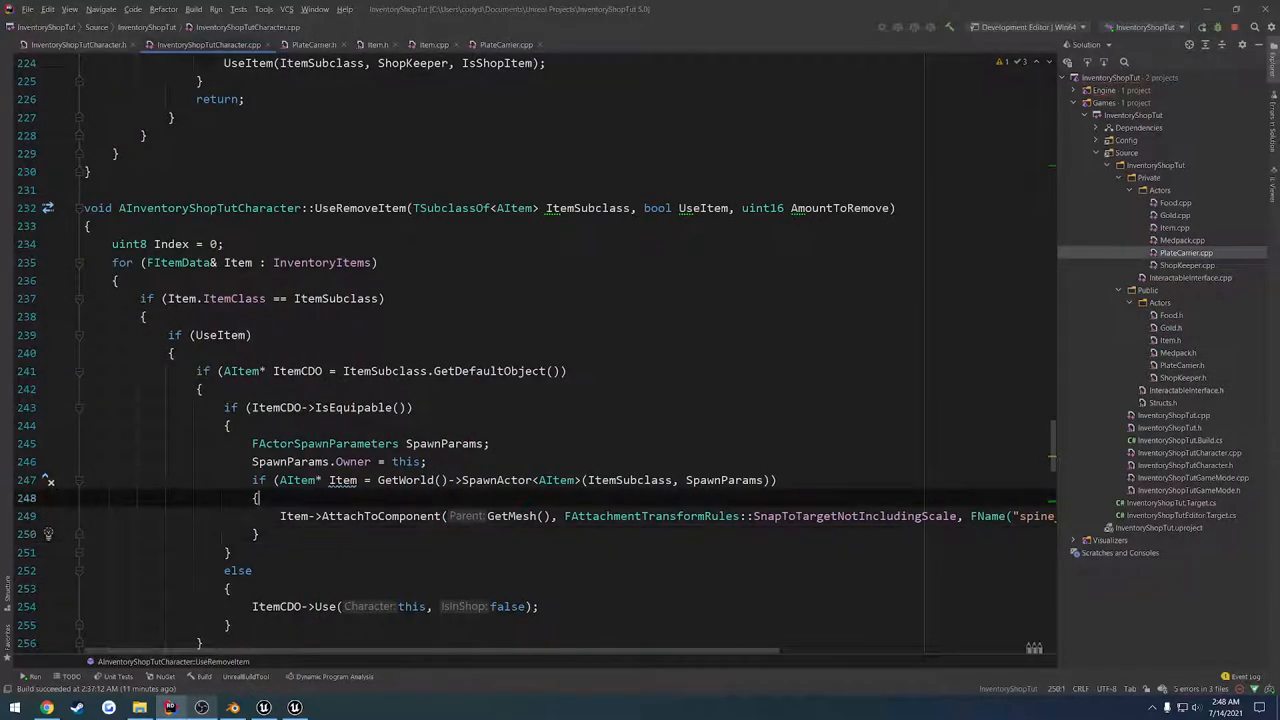
{"action": "scroll", "scroll_direction": "down", "scroll_amount": 3}
{"action": "type", "text": "if"}
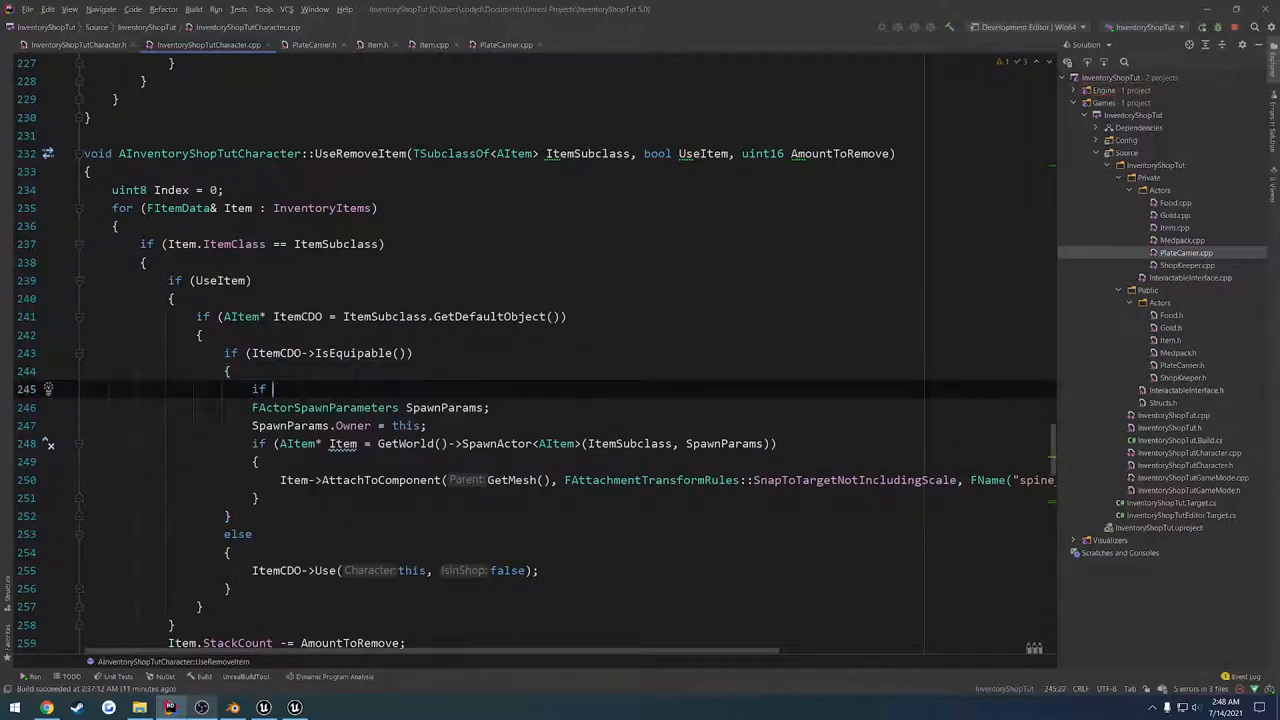
{"action": "type", "text": "(HasAuthority())"}
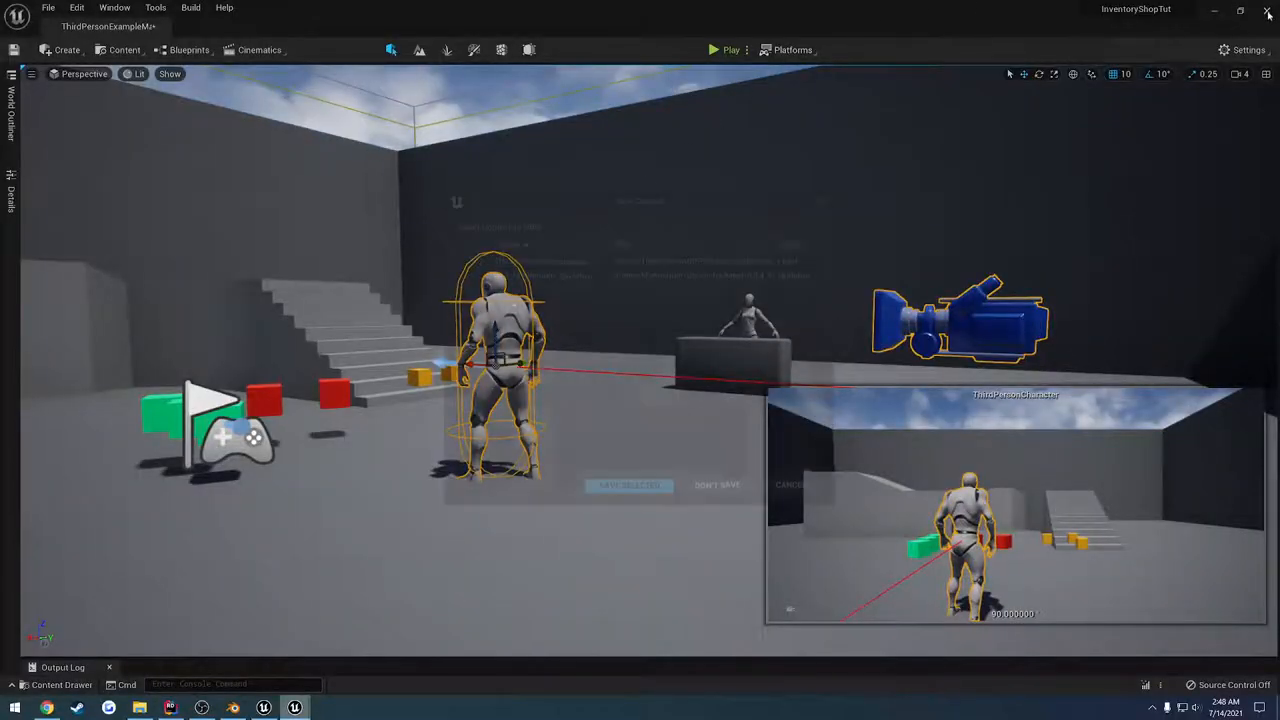
Close the extra preview window so the third-person level viewport shows.
{"action": "left_click", "coordinate": [169, 707]}
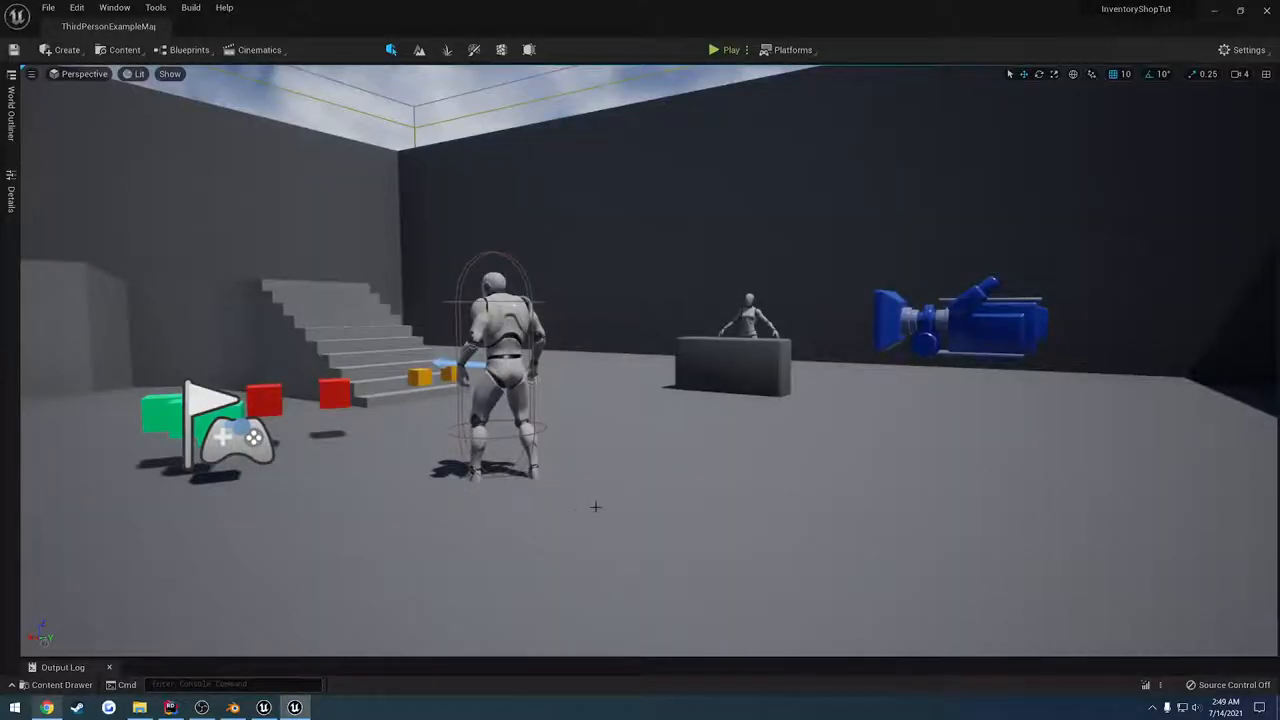
Create BP_PlateCarrier from the PlateCarrier C++ class in the Content Drawer.
{"action": "left_click", "coordinate": [62, 684]}
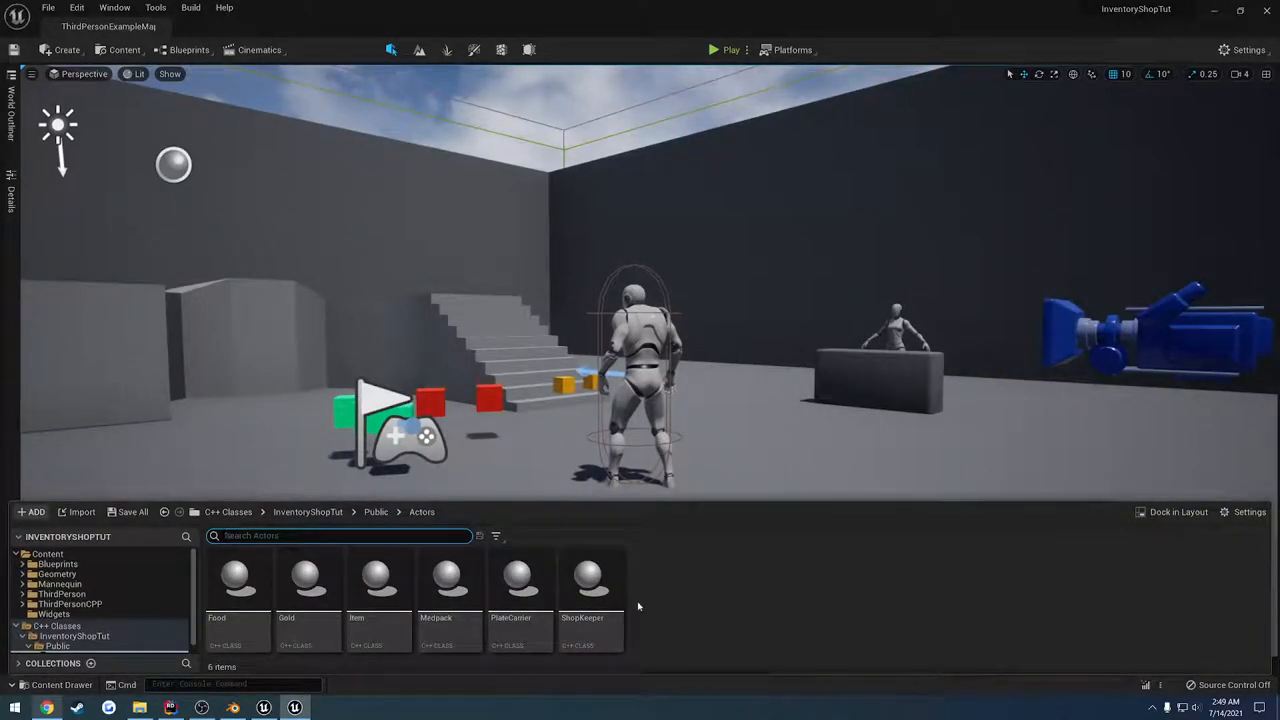
{"action": "right_click", "coordinate": [519, 580]}
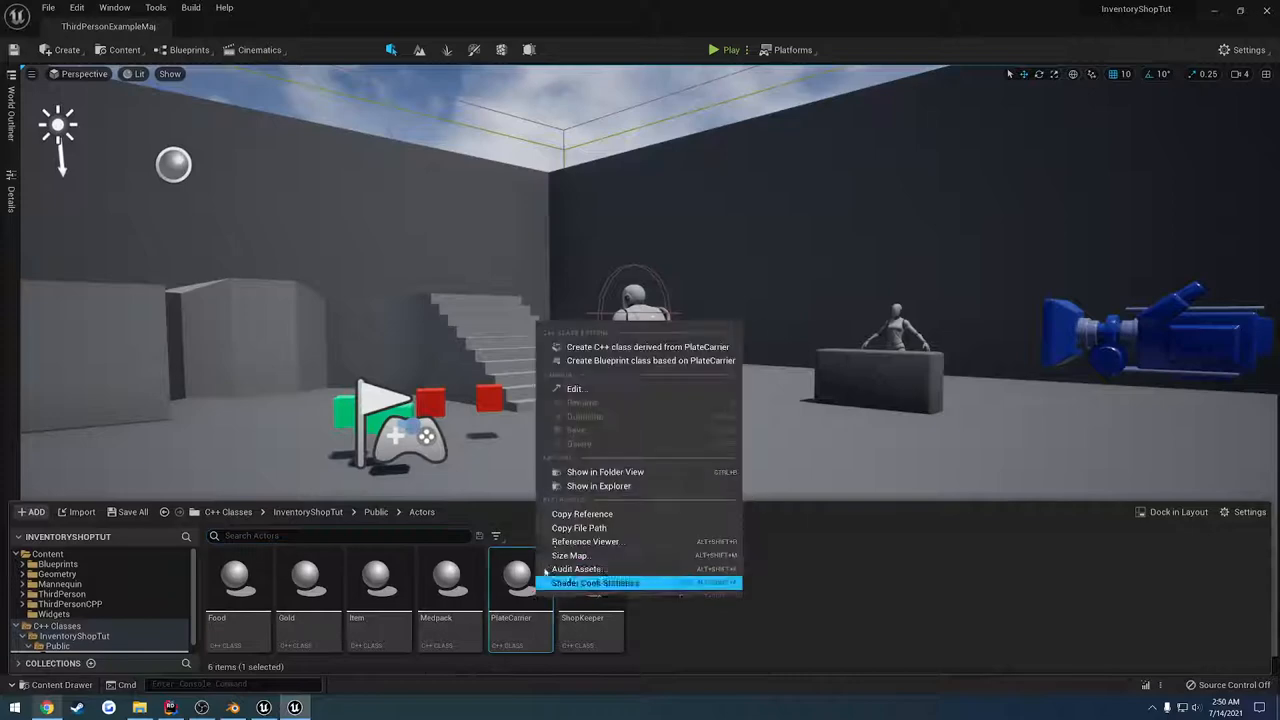
{"action": "left_click", "coordinate": [650, 360]}
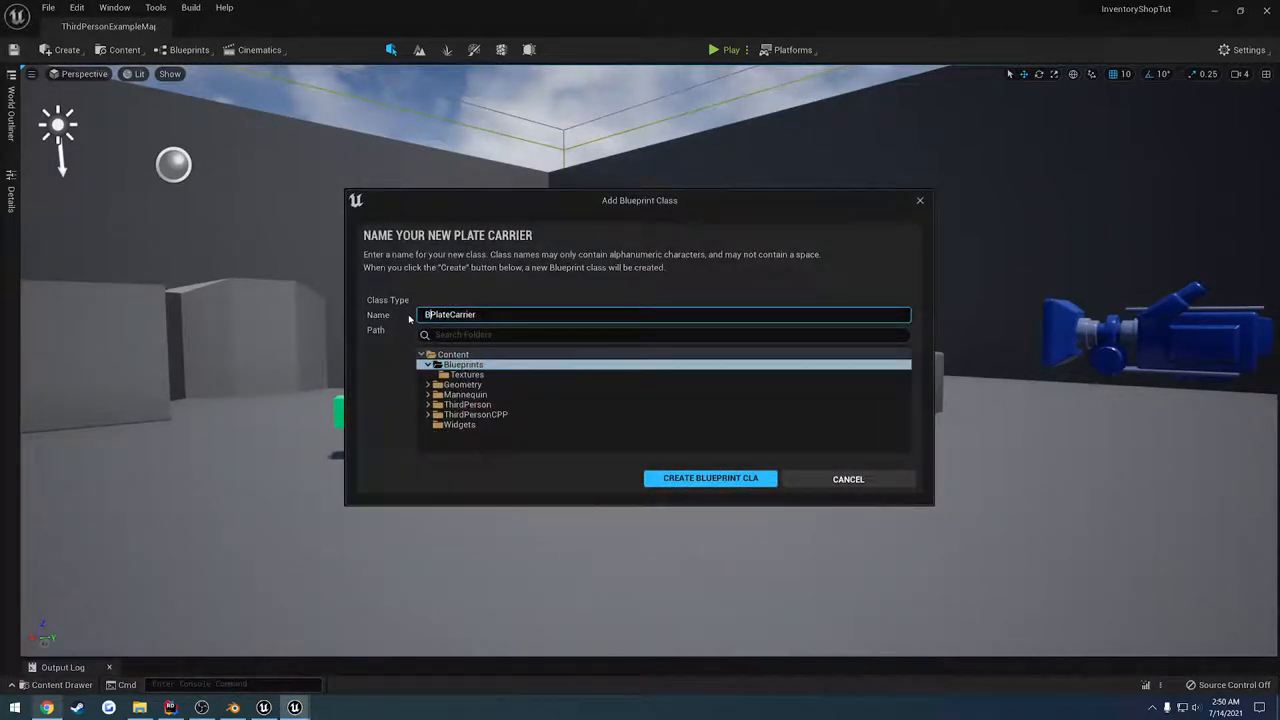
{"action": "left_click", "coordinate": [710, 478]}
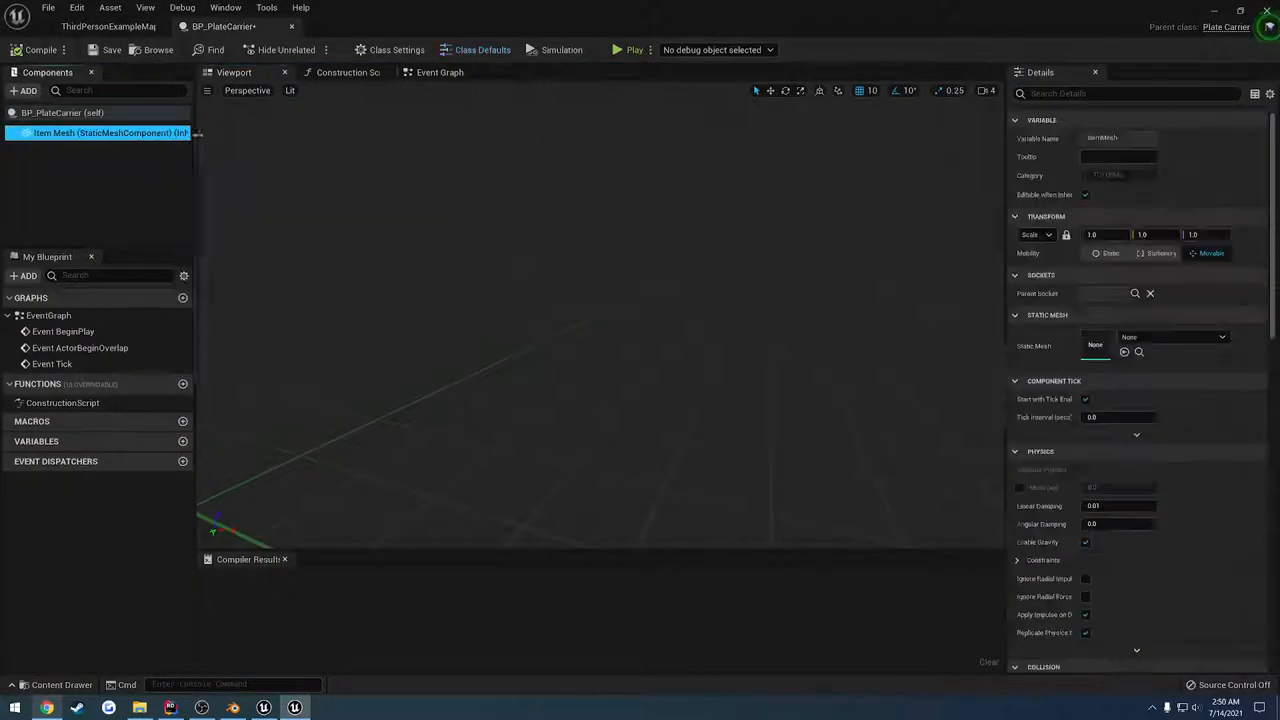
Set BP_PlateCarrier's mesh to ExamplePlateCarrier, item class to itself, and image to T_Female_N.
{"action": "left_click", "coordinate": [1222, 337]}
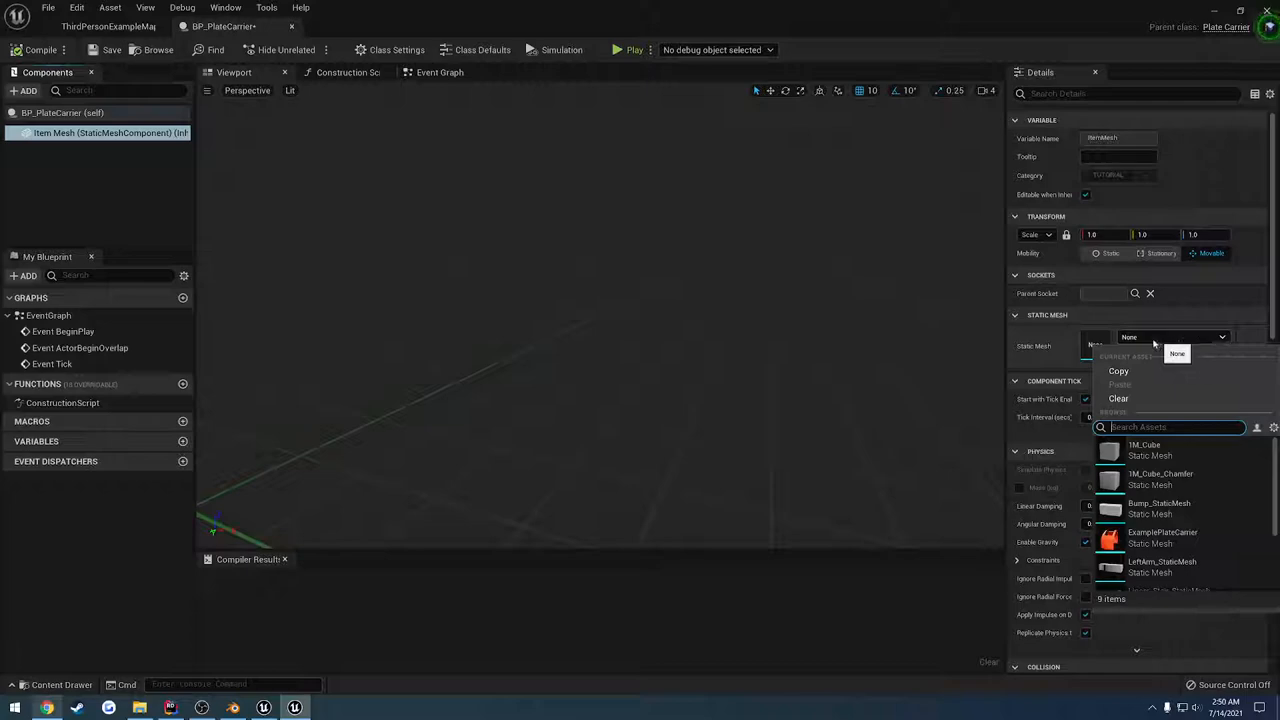
{"action": "left_click", "coordinate": [1162, 536]}
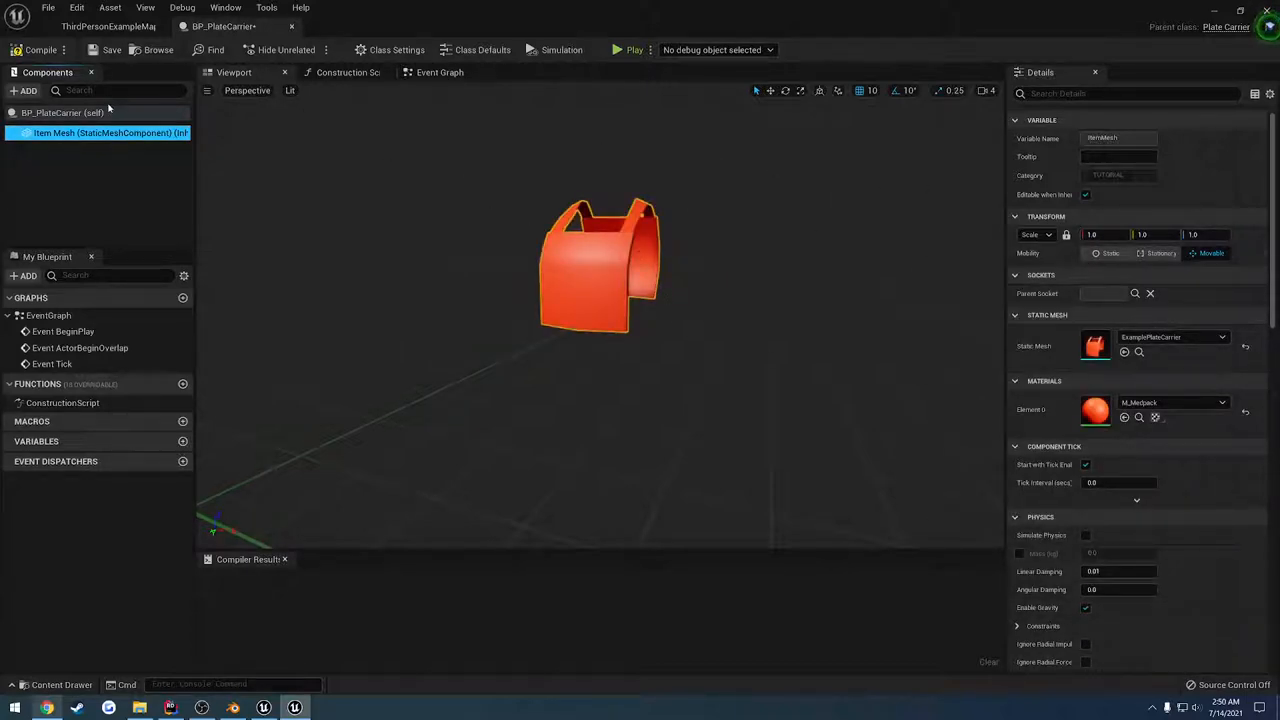
{"action": "left_click", "coordinate": [62, 112]}
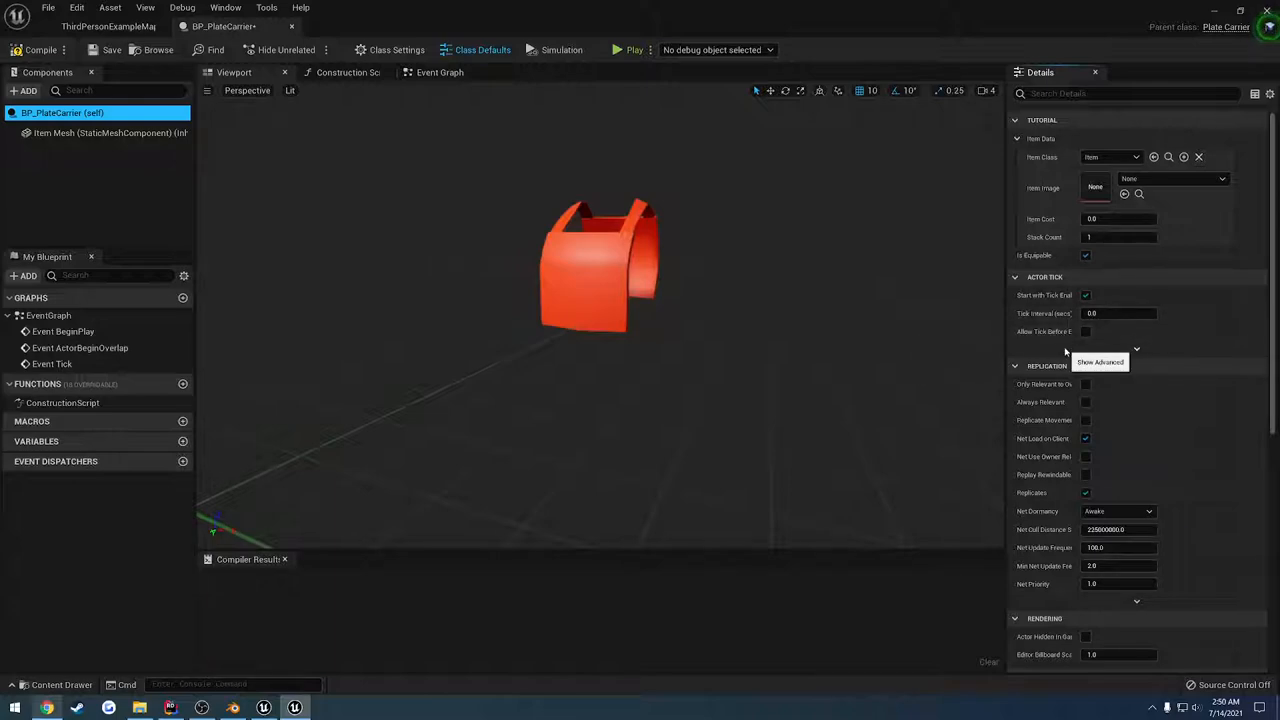
{"action": "mouse_move", "coordinate": [1050, 255]}
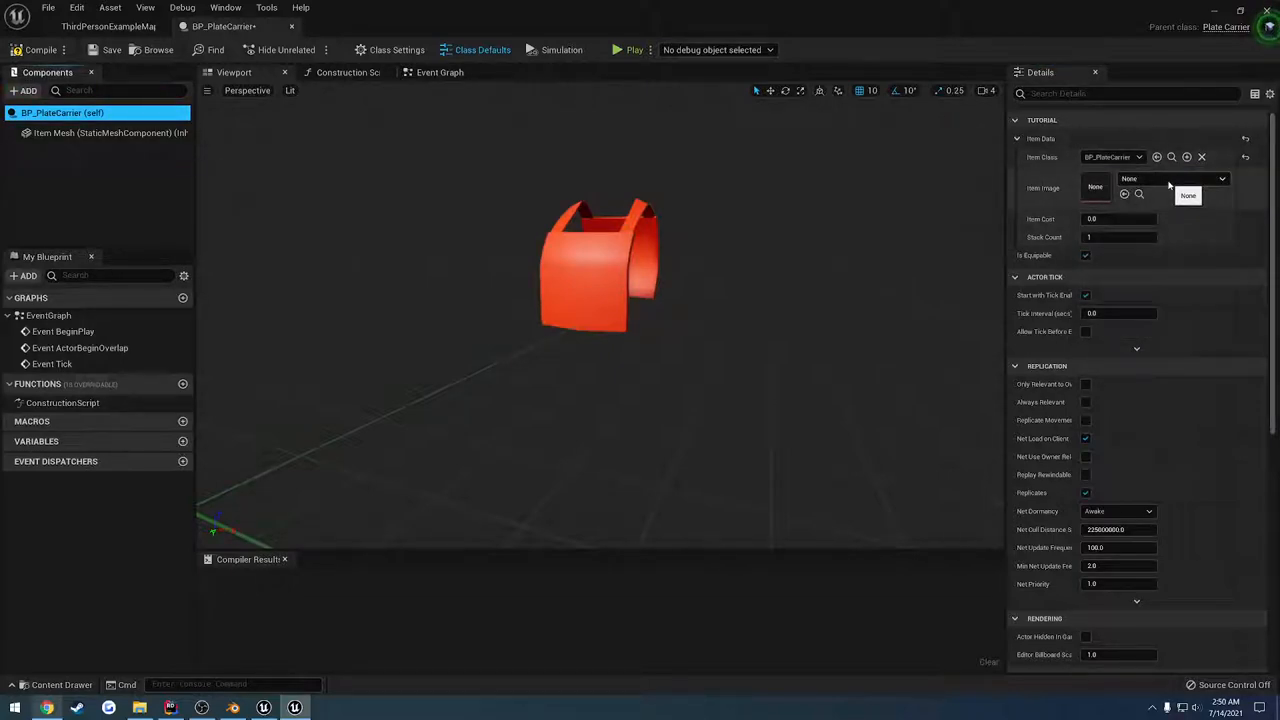
{"action": "left_click", "coordinate": [1170, 187]}
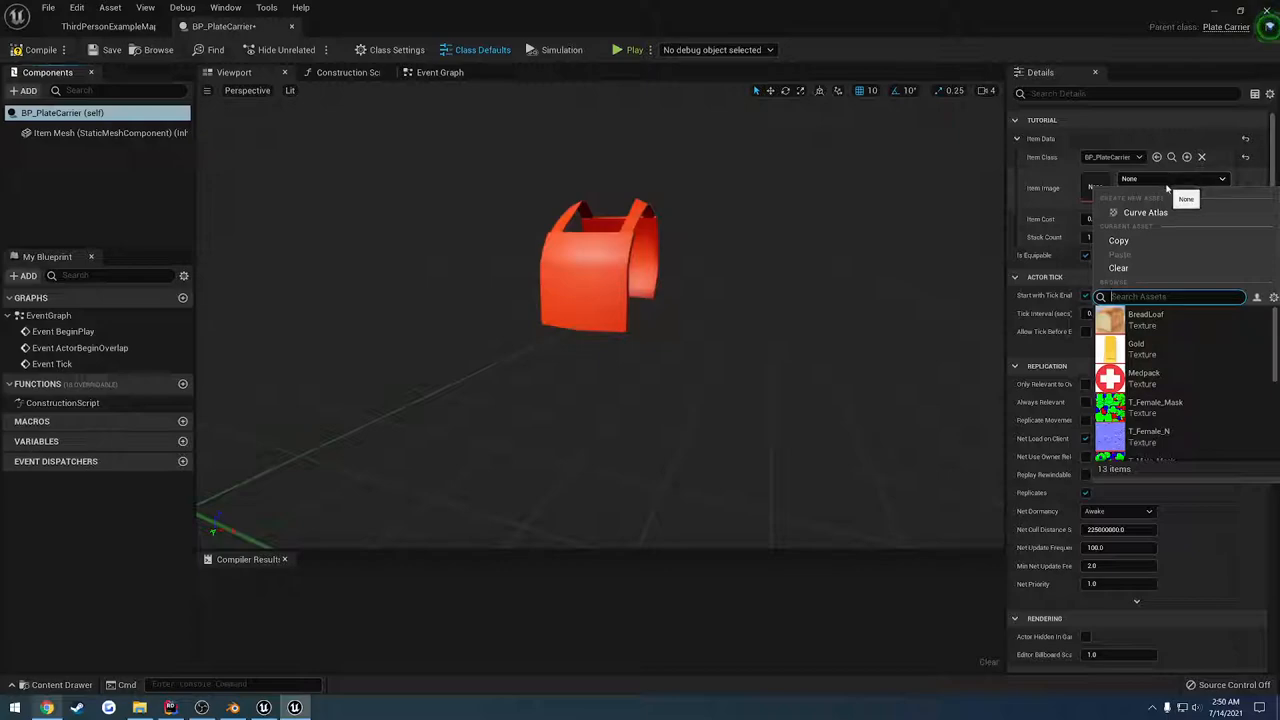
{"action": "left_click", "coordinate": [1149, 435]}
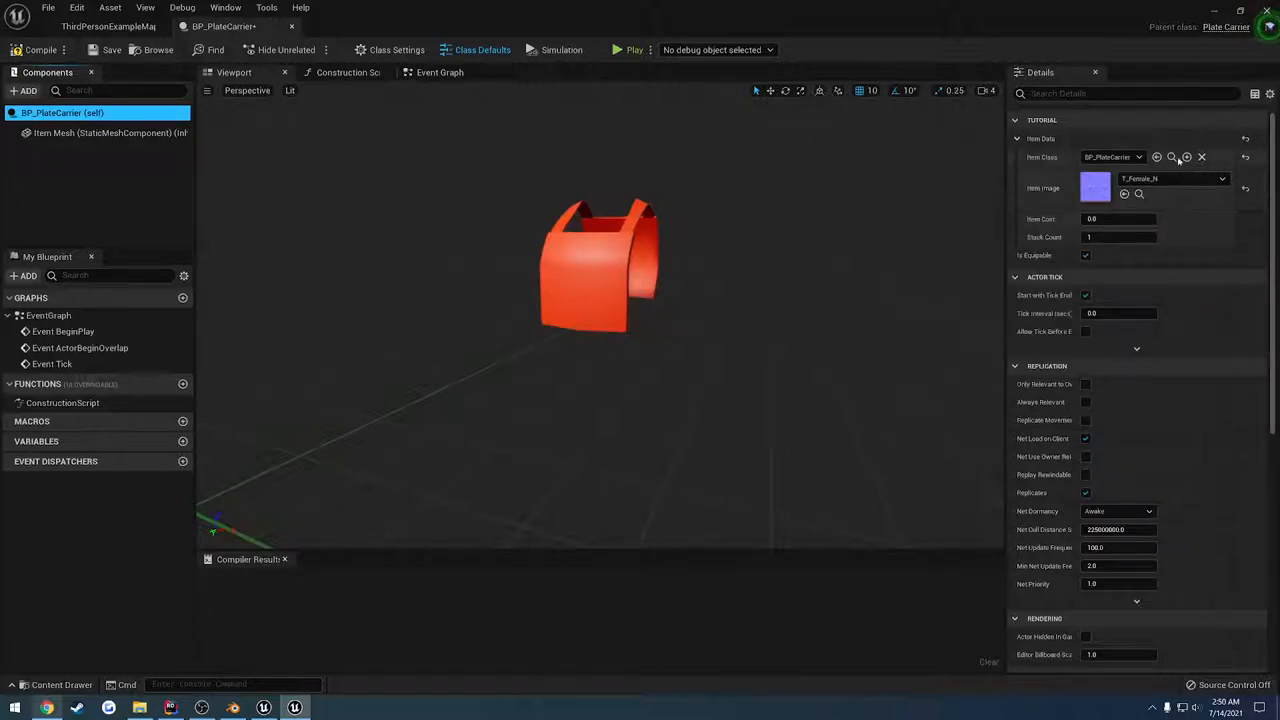
{"action": "left_click", "coordinate": [111, 50]}
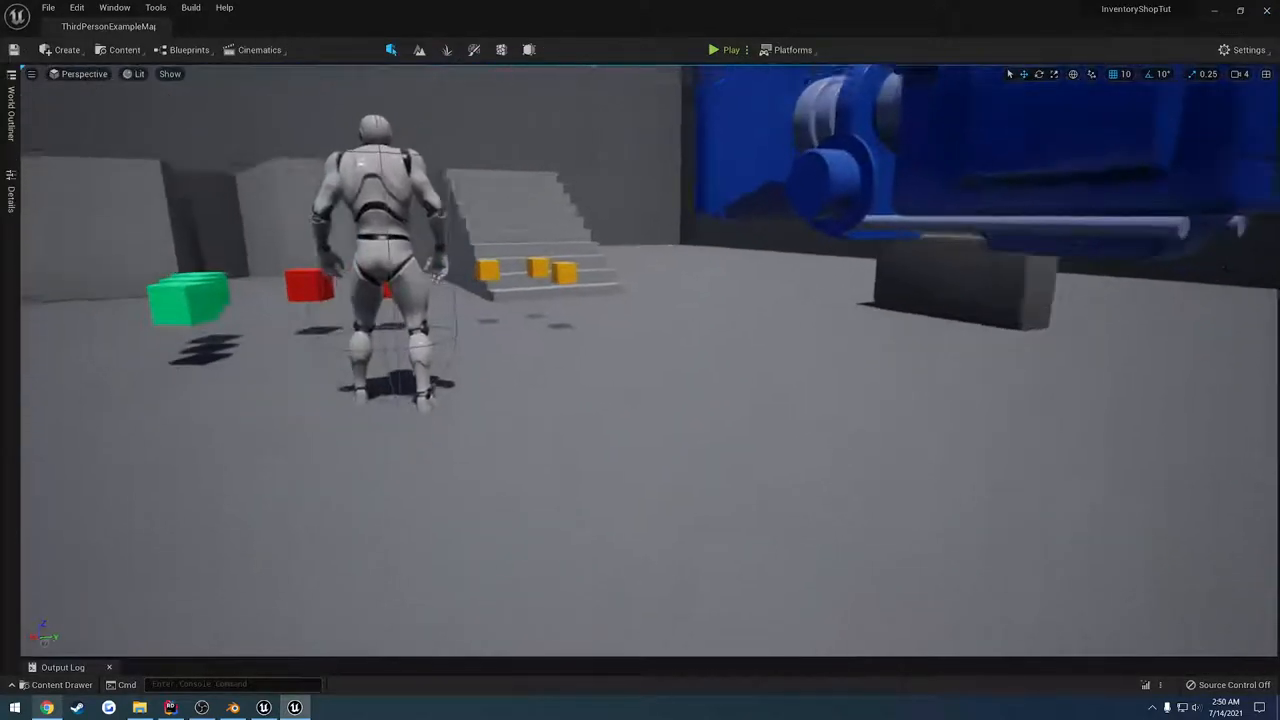
{"action": "left_click", "coordinate": [61, 684]}
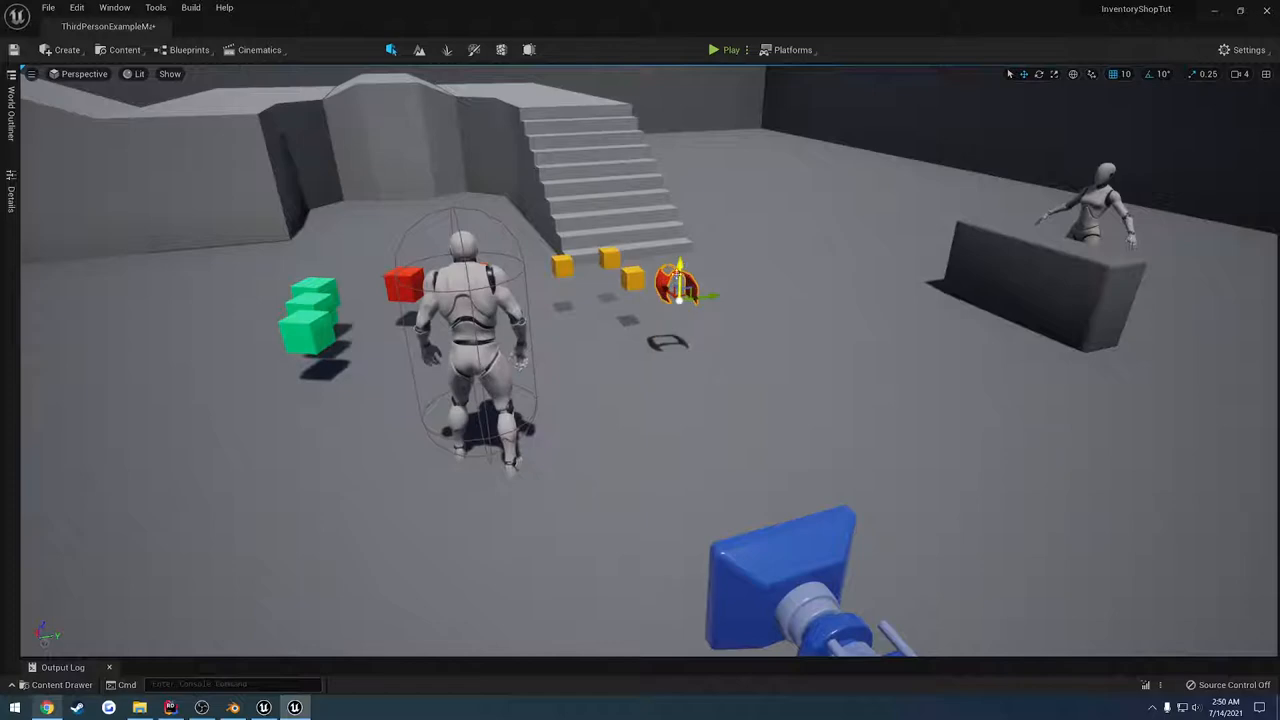
{"action": "left_click", "coordinate": [55, 684]}
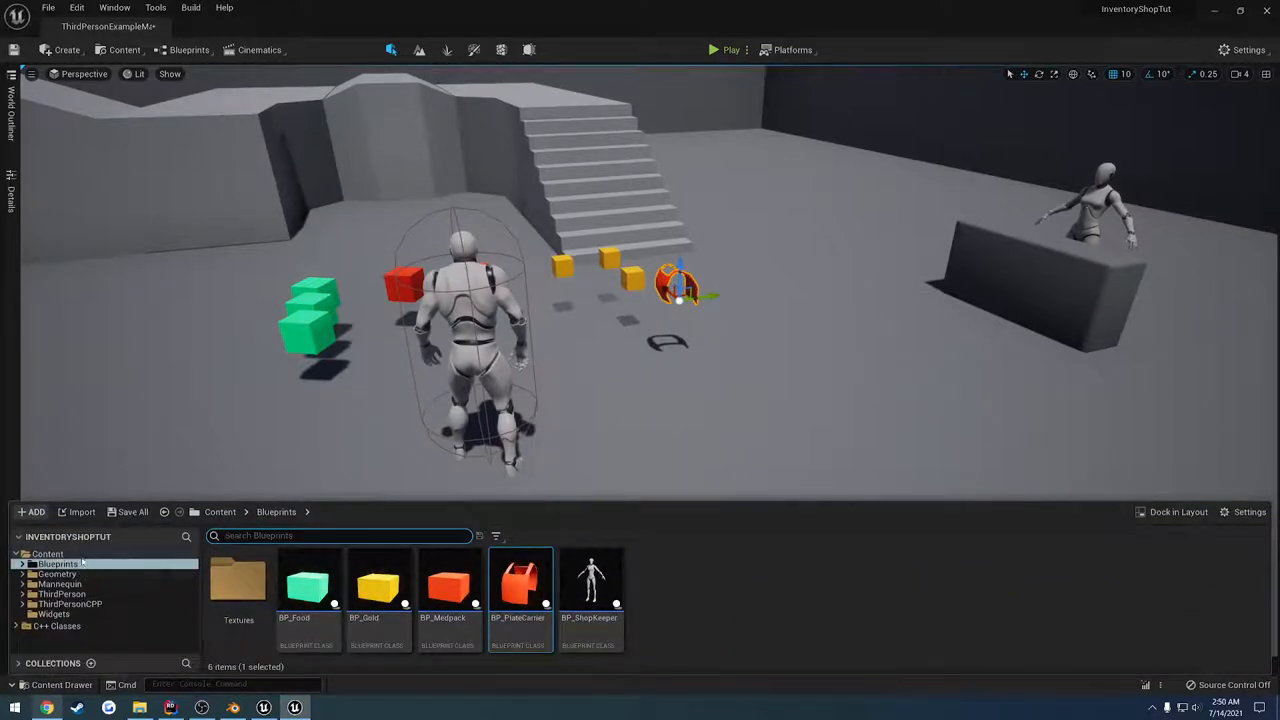
{"action": "double_click", "coordinate": [518, 585]}
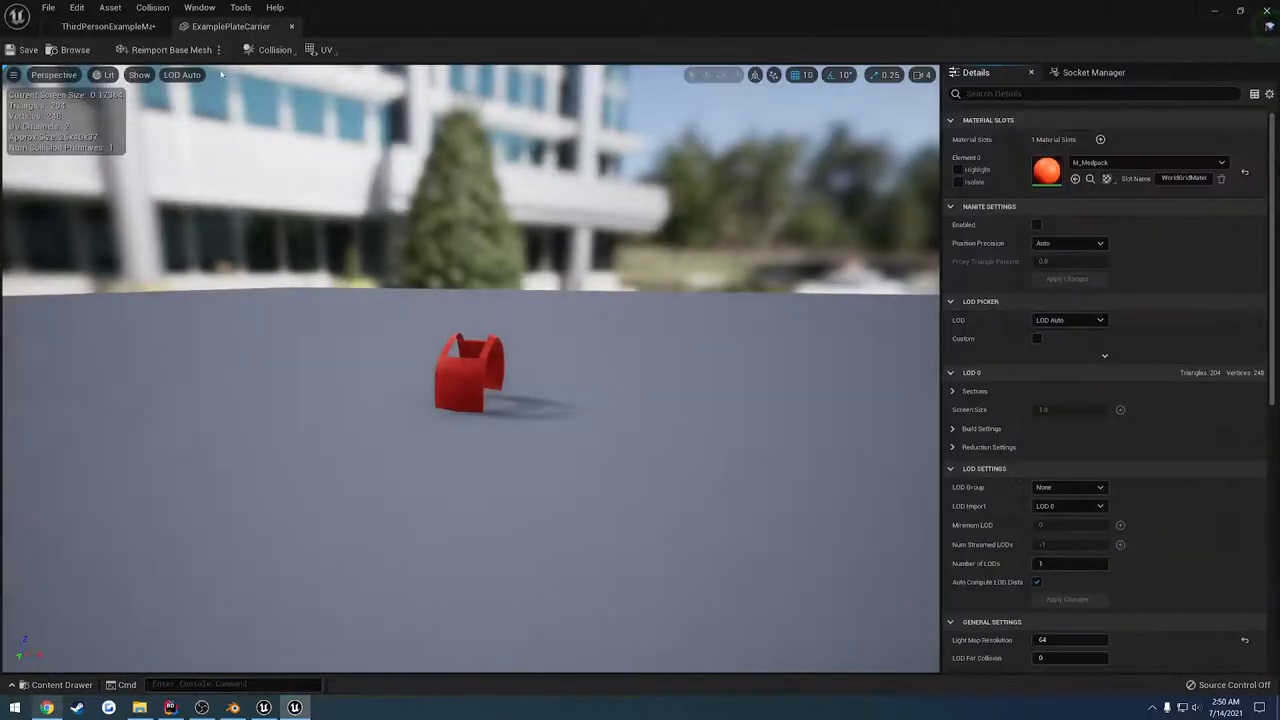
{"action": "left_click", "coordinate": [274, 49]}
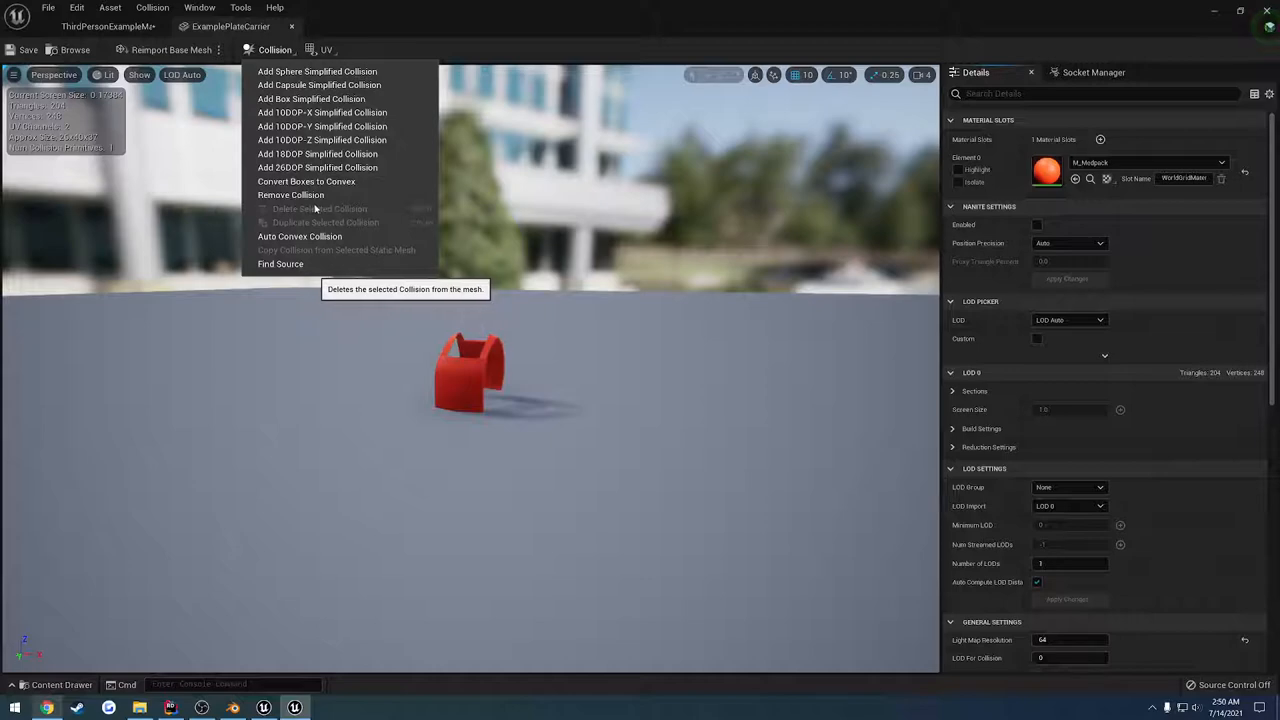
{"action": "left_click", "coordinate": [139, 74]}
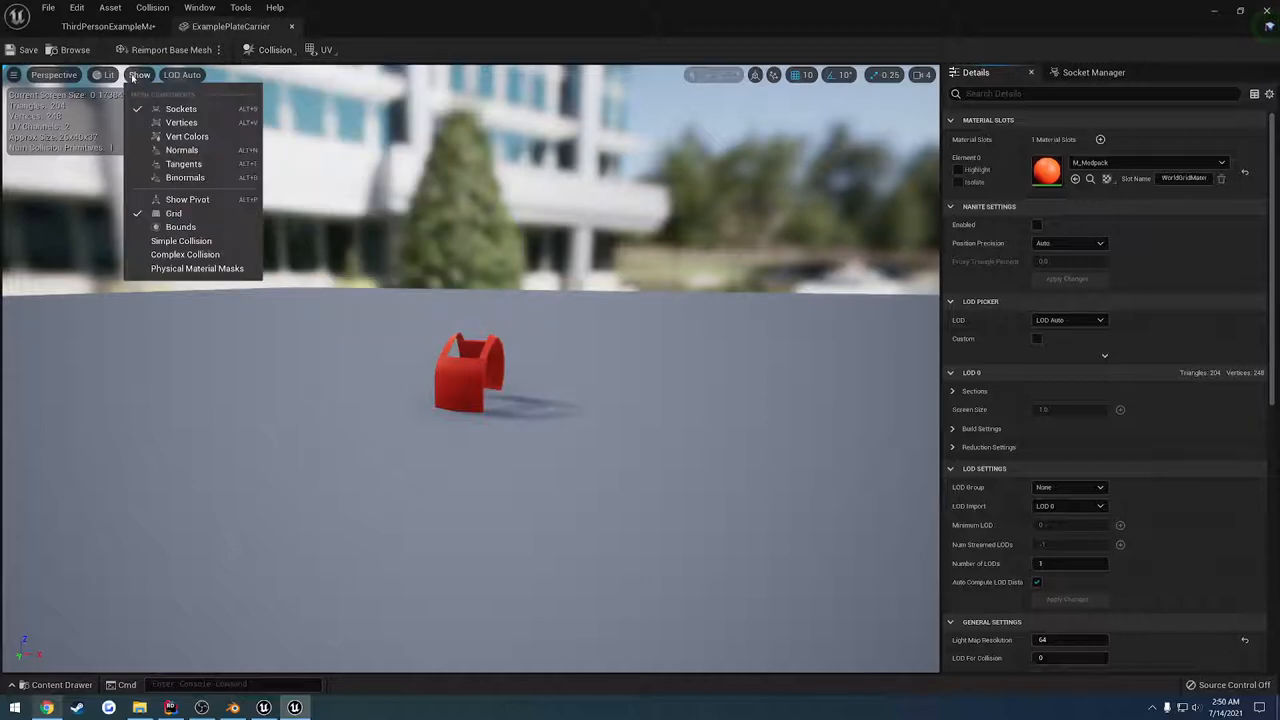
{"action": "left_click", "coordinate": [181, 240]}
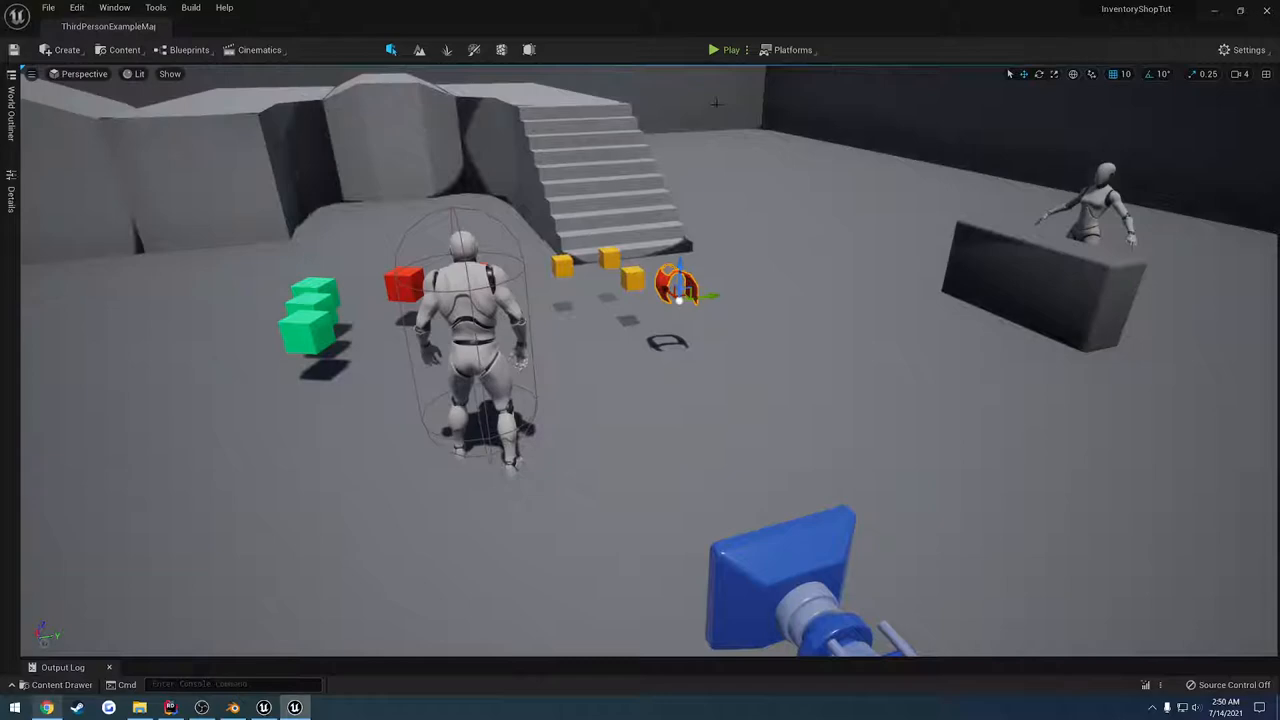
Run and stop a play test, then reopen BP_PlateCarrier from the Content Browser.
{"action": "left_click", "coordinate": [729, 49]}
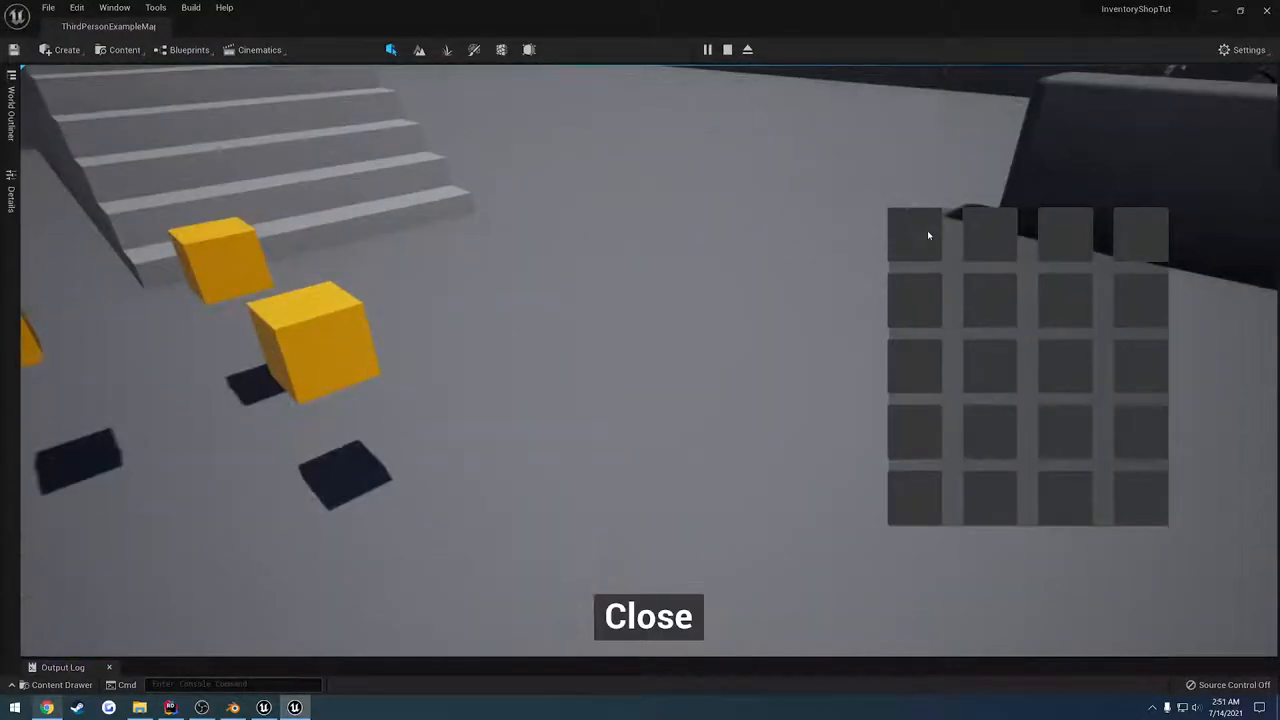
{"action": "left_click", "coordinate": [648, 616]}
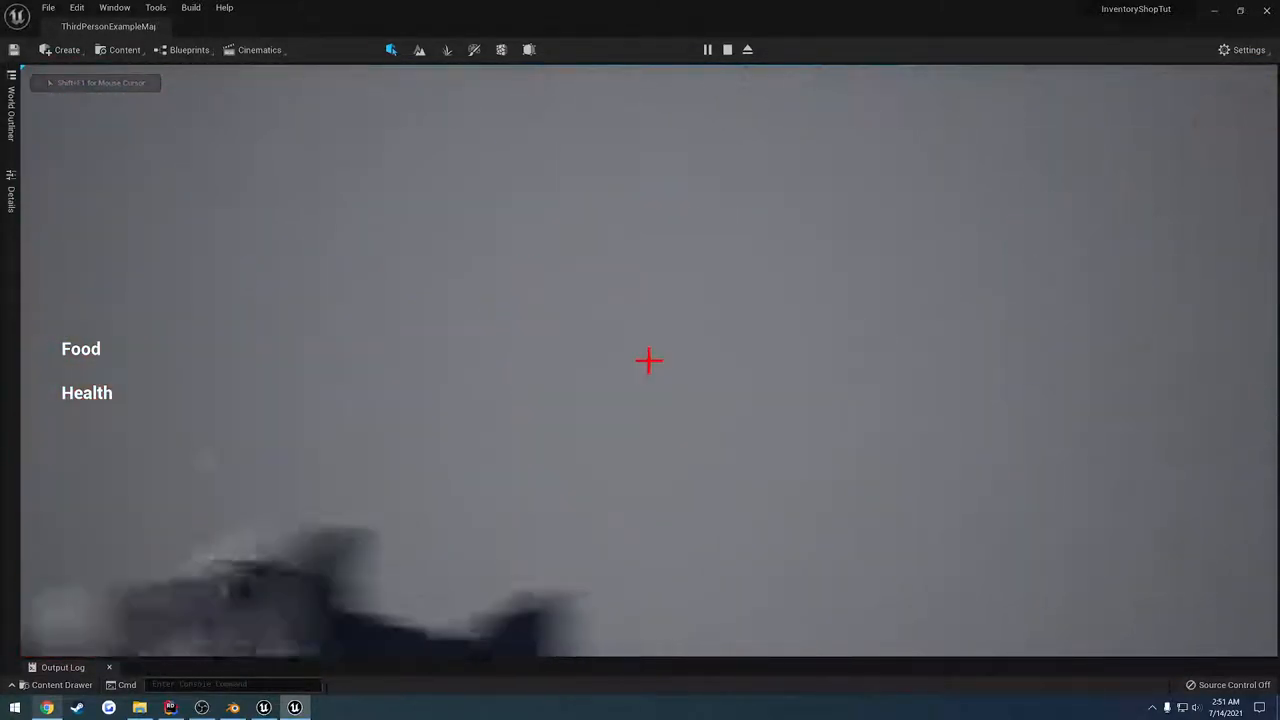
{"action": "left_click", "coordinate": [728, 49]}
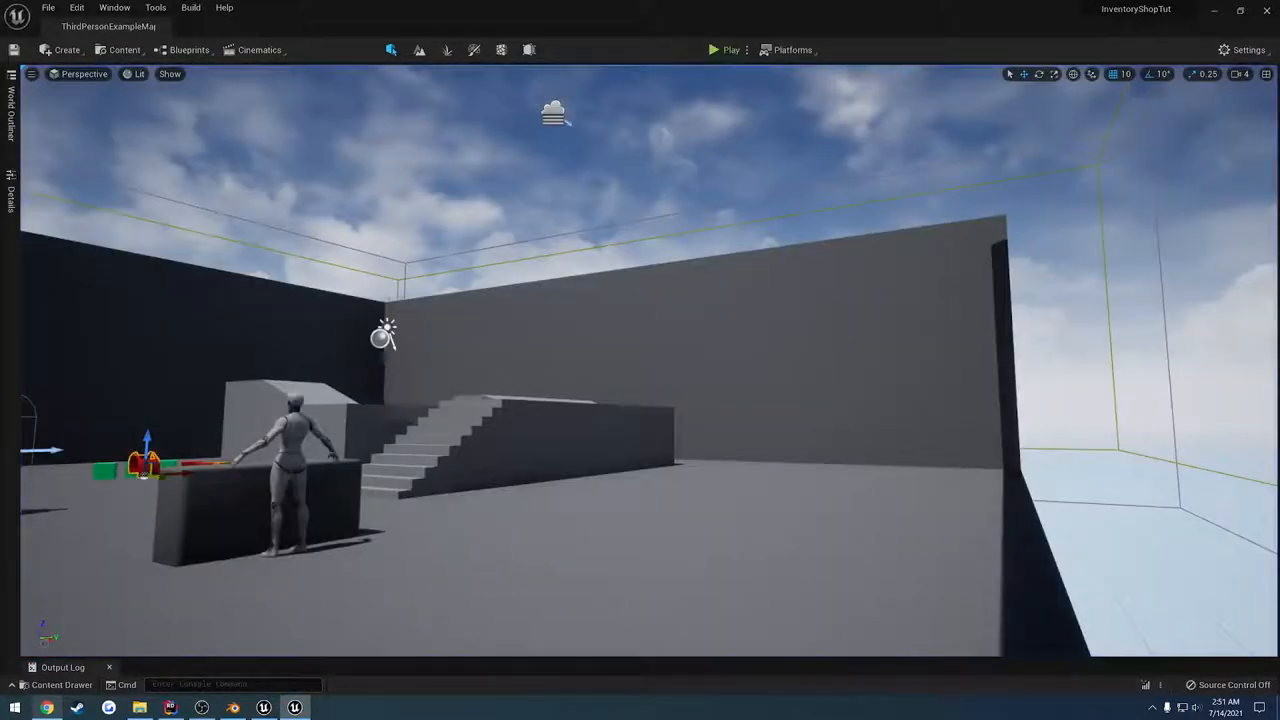
{"action": "left_click", "coordinate": [61, 684]}
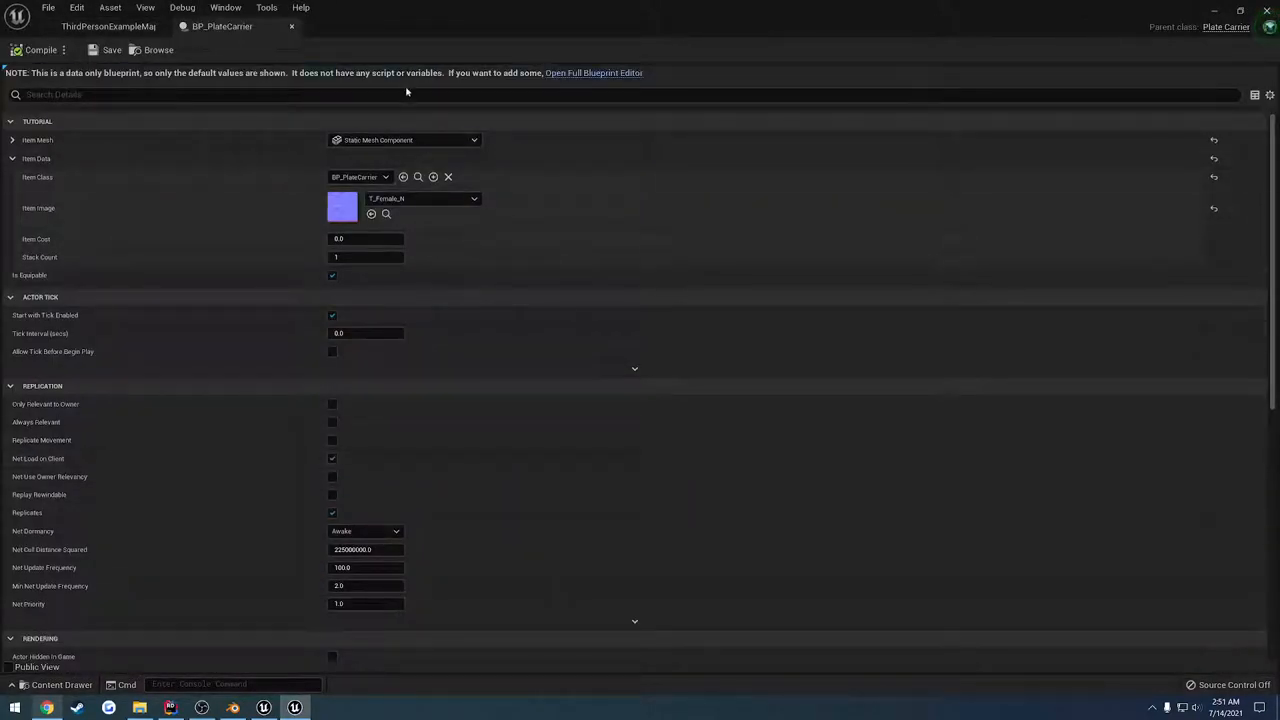
In the full blueprint editor, set Item Mesh's custom collision to ignore Pawn and other channels.
{"action": "left_click", "coordinate": [593, 72]}
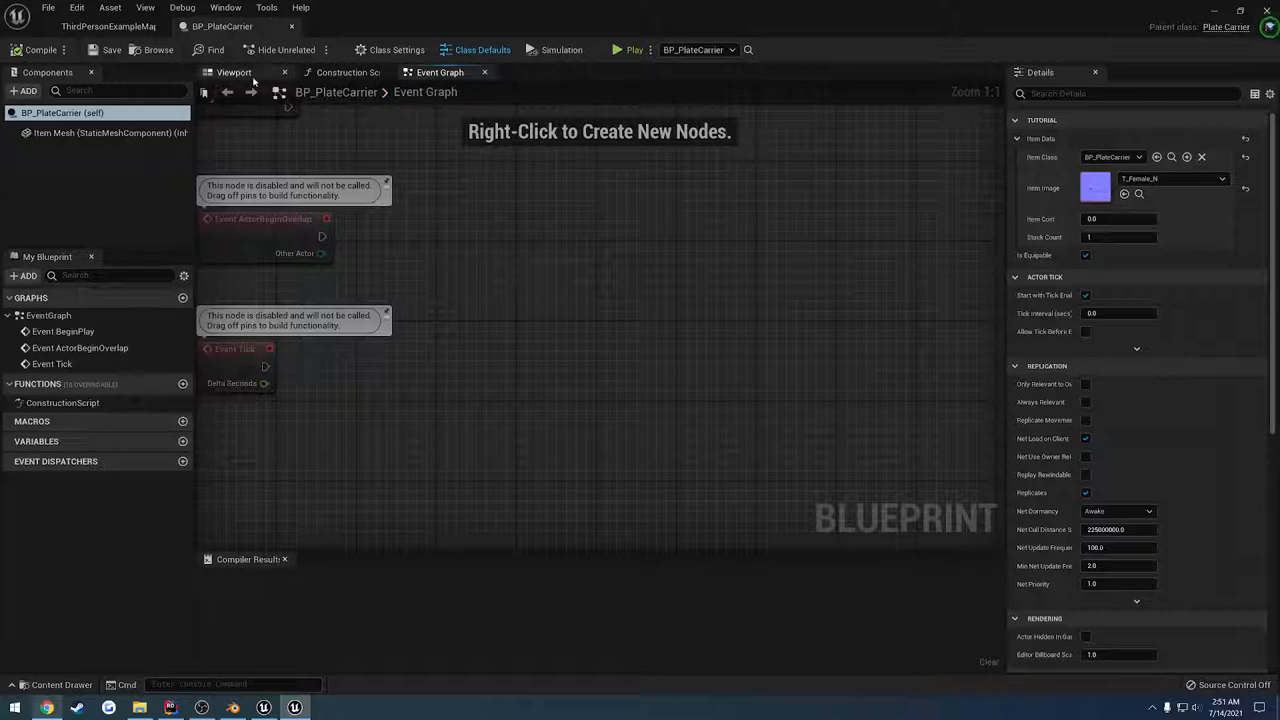
{"action": "left_click", "coordinate": [100, 132]}
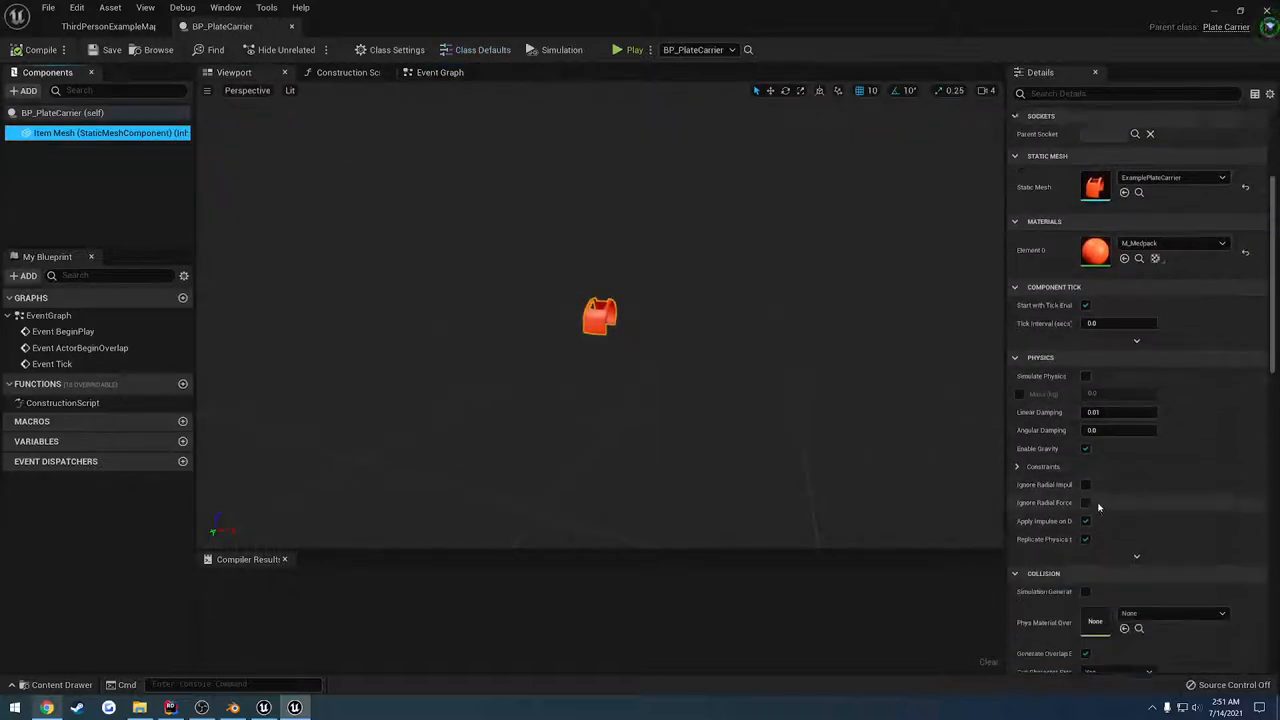
{"action": "scroll", "scroll_direction": "down", "scroll_amount": 3}
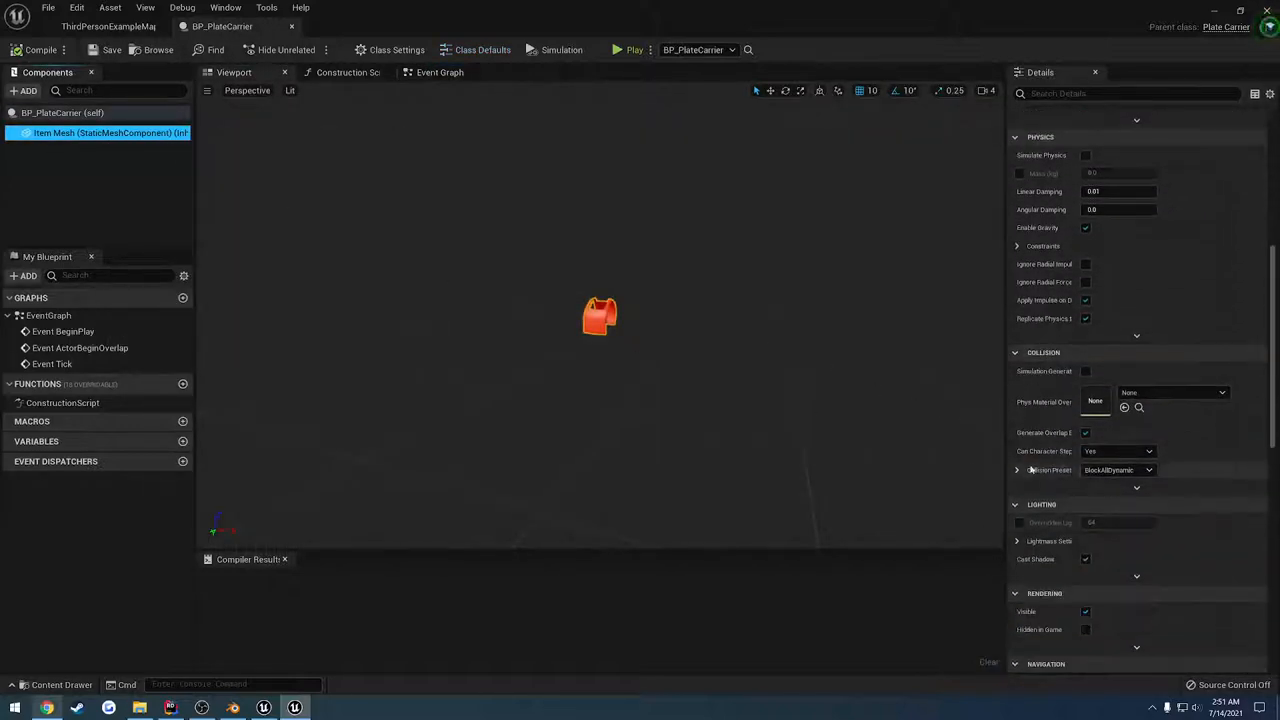
{"action": "left_click", "coordinate": [1118, 470]}
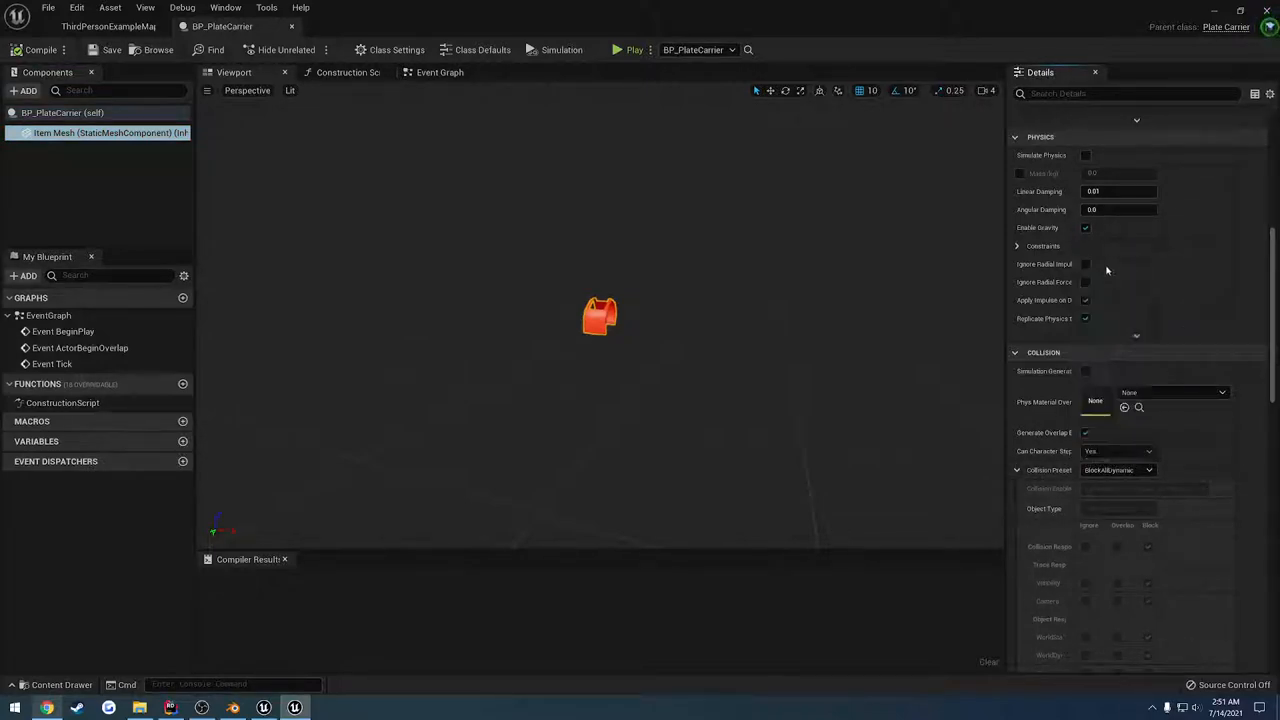
{"action": "left_click", "coordinate": [1117, 470]}
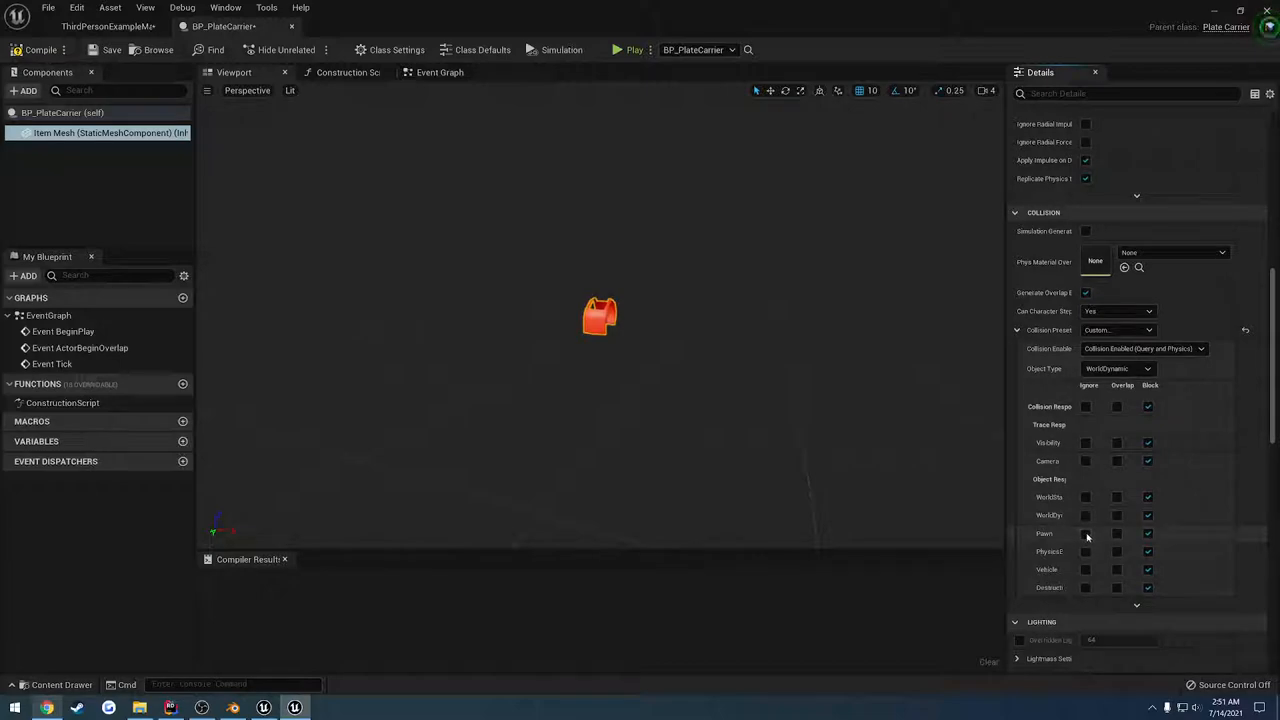
{"action": "left_click", "coordinate": [1085, 533]}
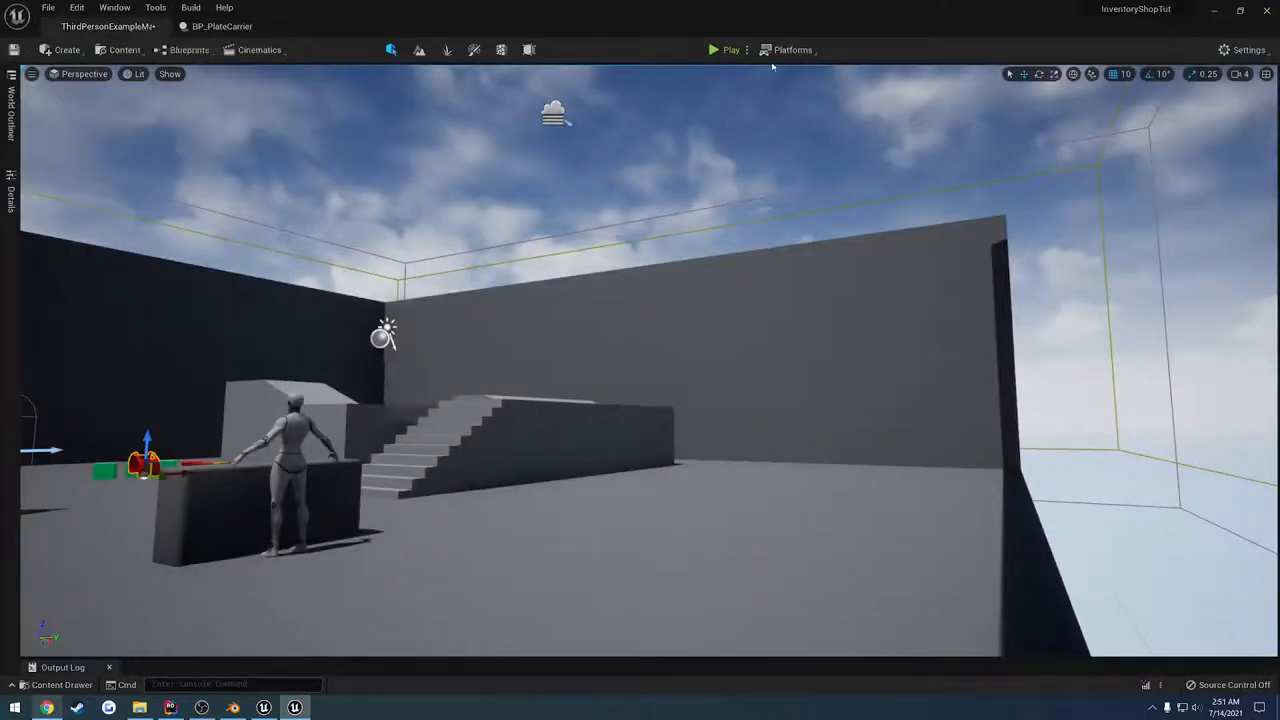
Quick play test, then adjust Item Mesh's remaining custom collision responses.
{"action": "left_click", "coordinate": [713, 49]}
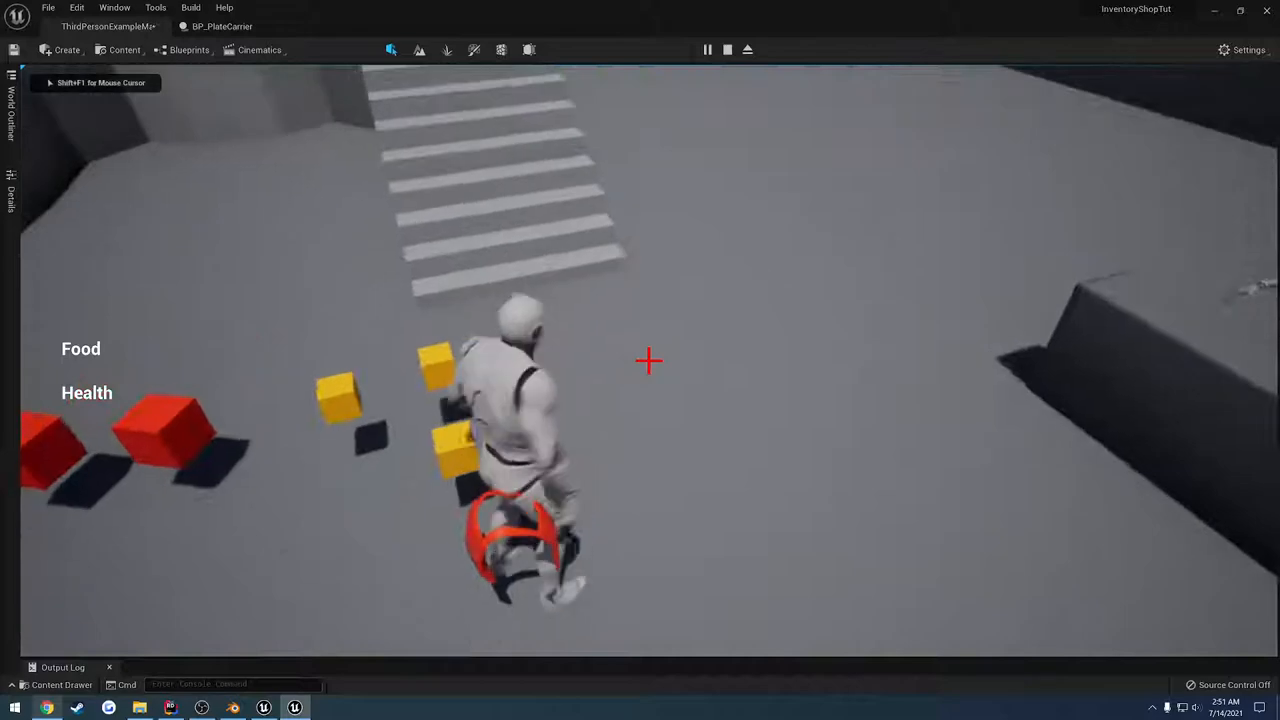
{"action": "left_click", "coordinate": [727, 49]}
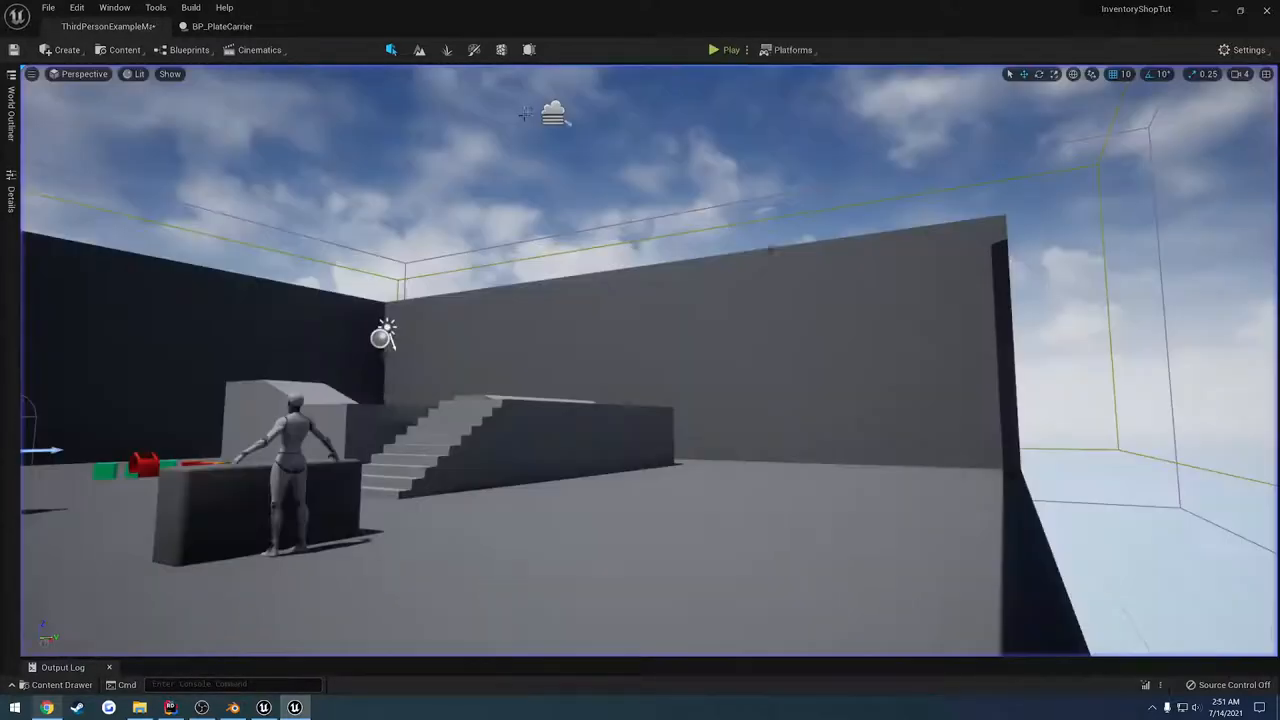
{"action": "left_click", "coordinate": [221, 26]}
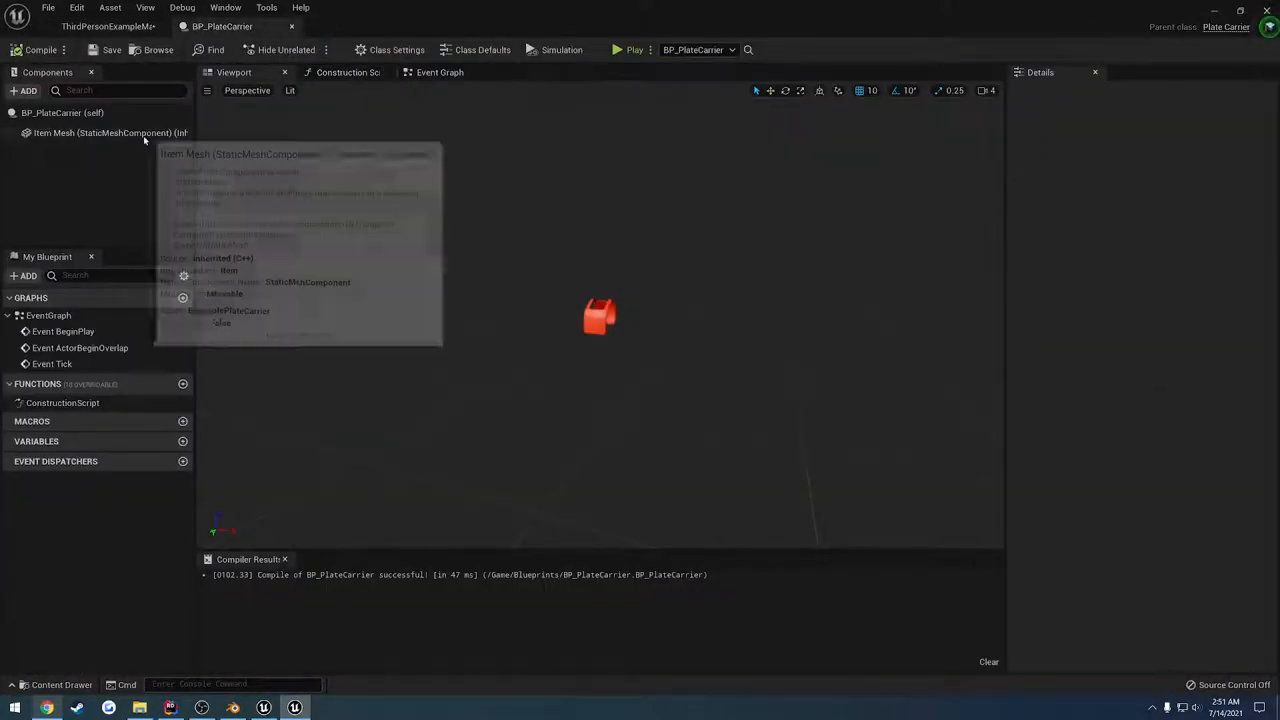
{"action": "left_click", "coordinate": [103, 132]}
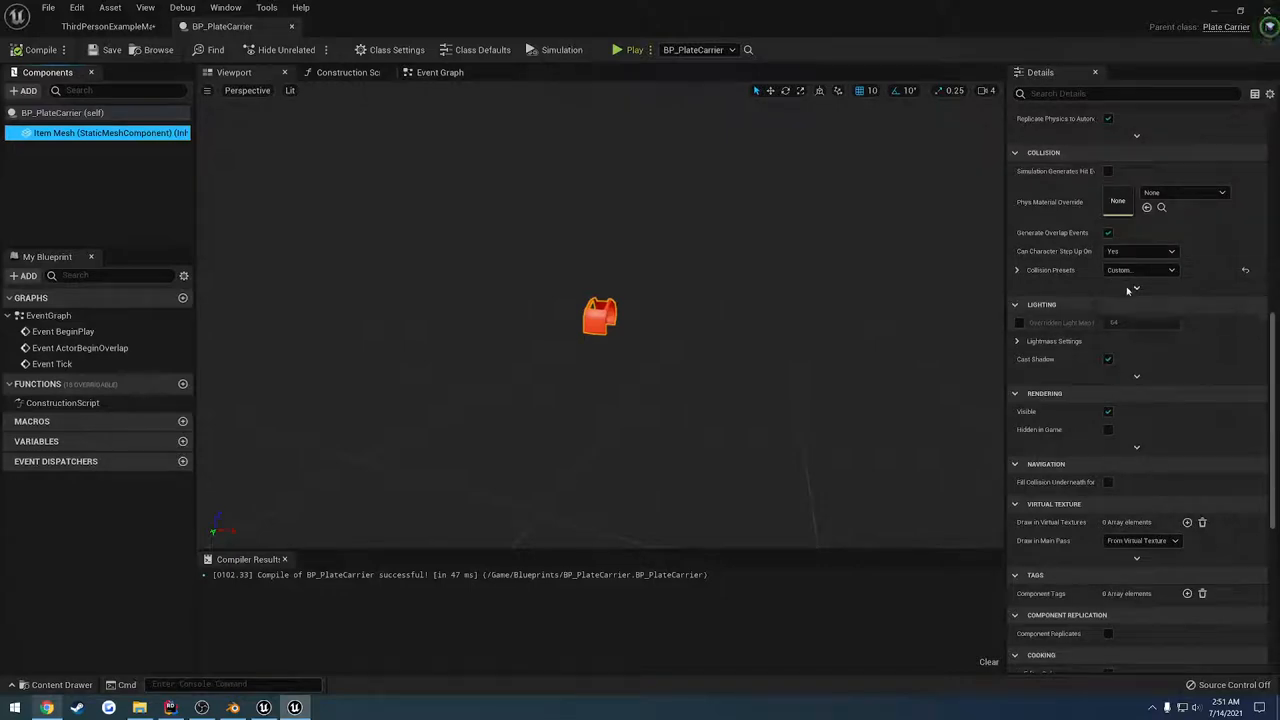
{"action": "left_click", "coordinate": [1017, 270]}
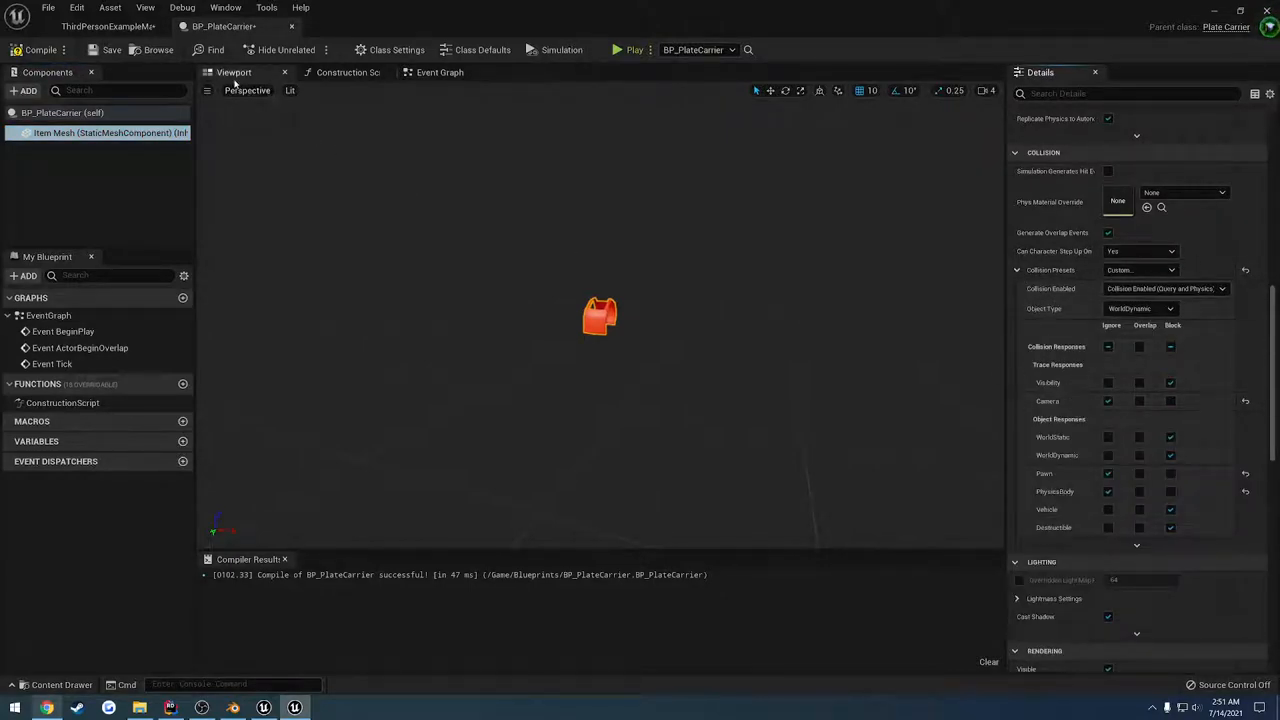
{"action": "left_click", "coordinate": [634, 50]}
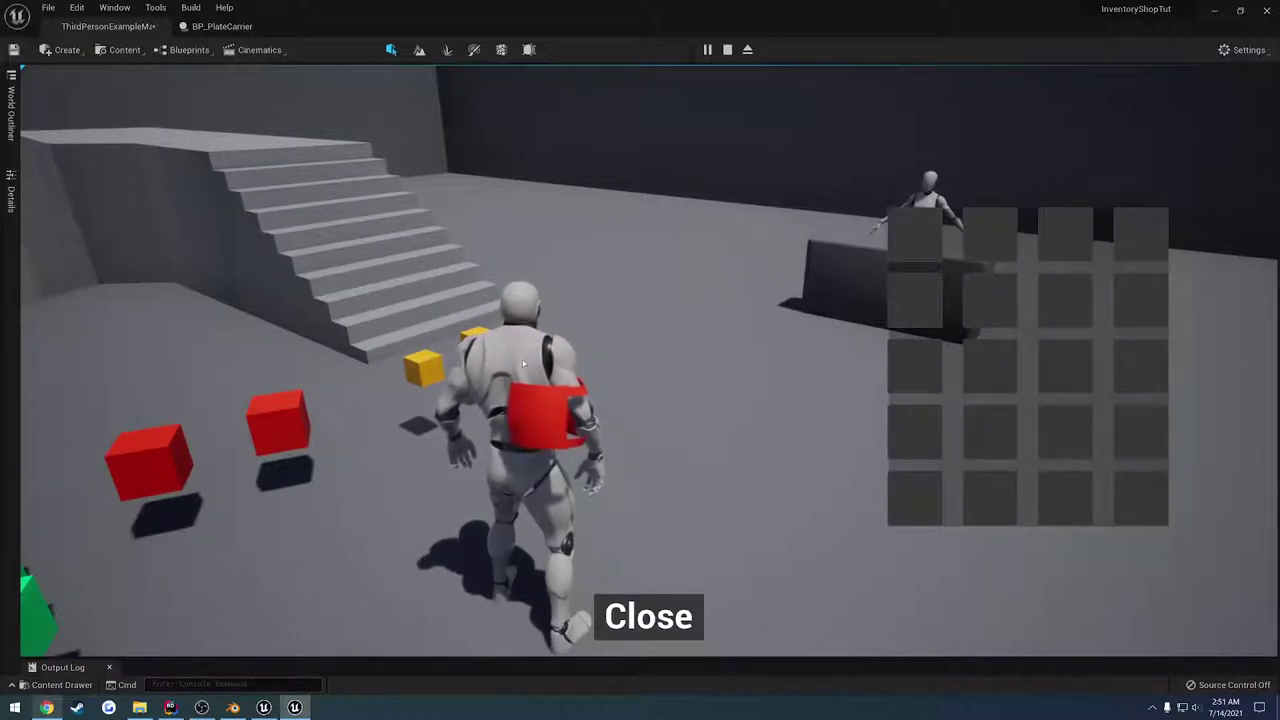
Close the inventory, end the chest-placement play test, and switch to Blender.
{"action": "left_click", "coordinate": [648, 616]}
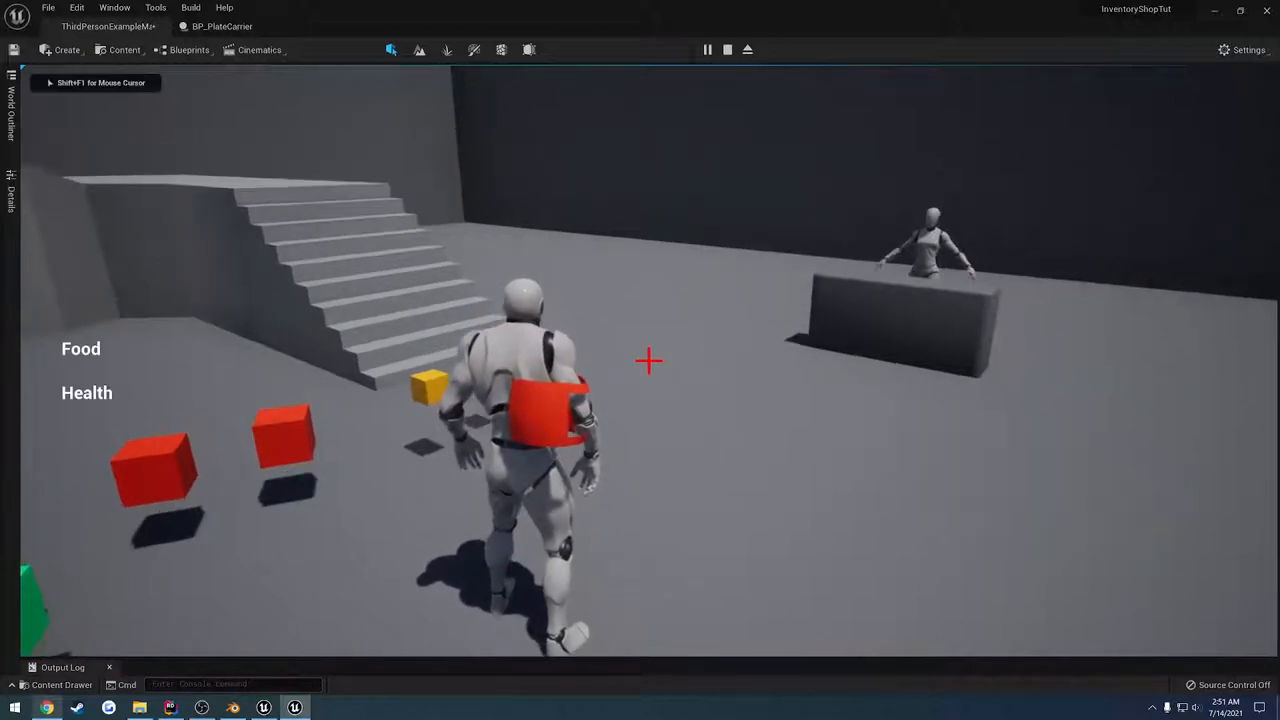
{"action": "left_click", "coordinate": [727, 50]}
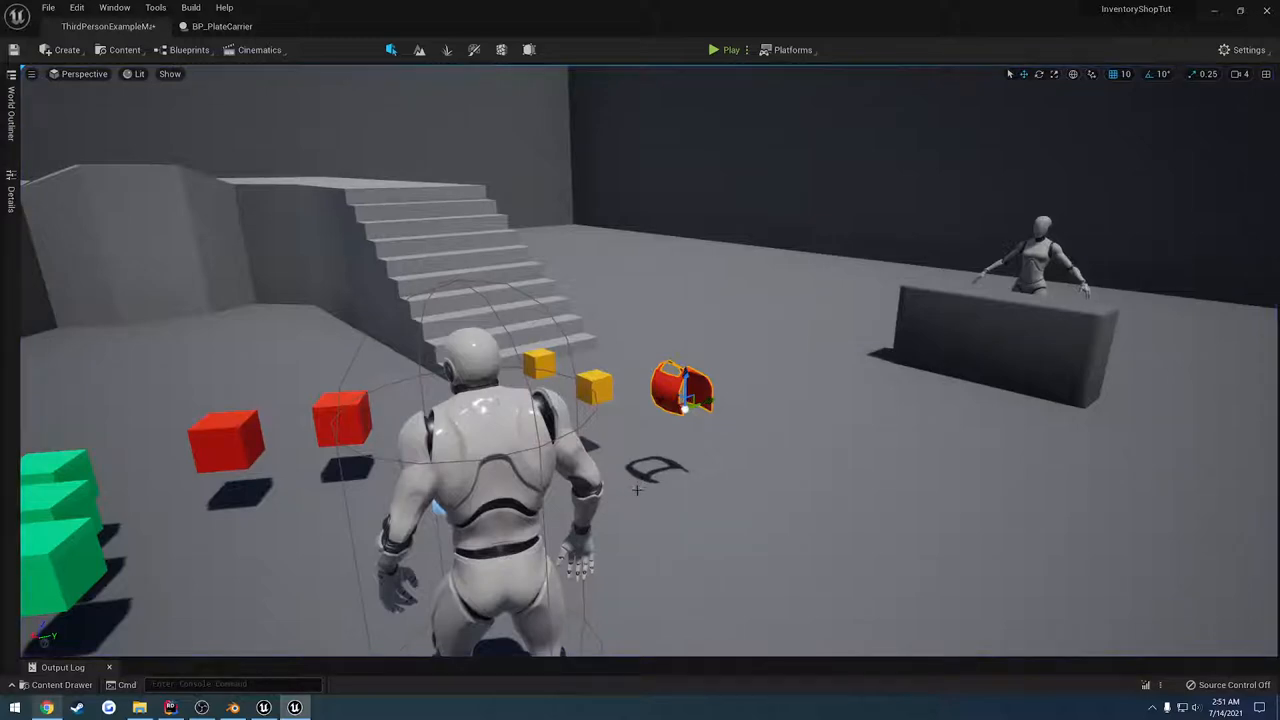
{"action": "mouse_move", "coordinate": [432, 574]}
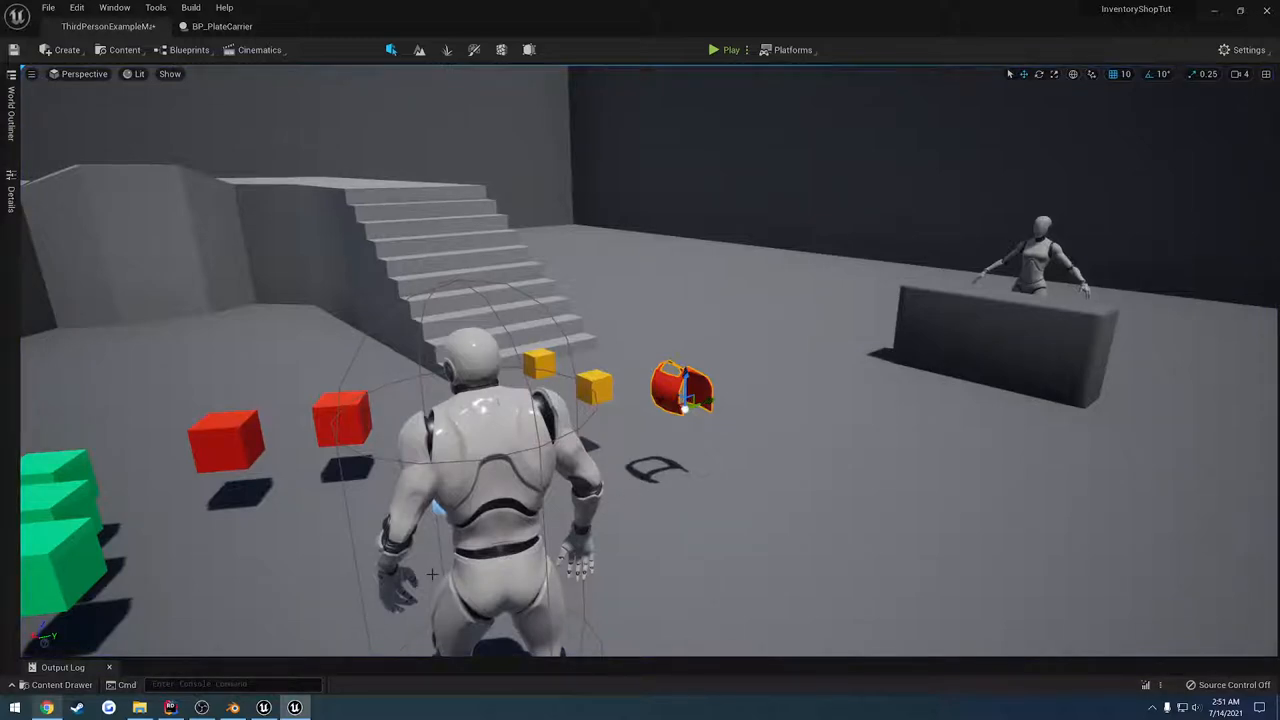
{"action": "left_click", "coordinate": [233, 708]}
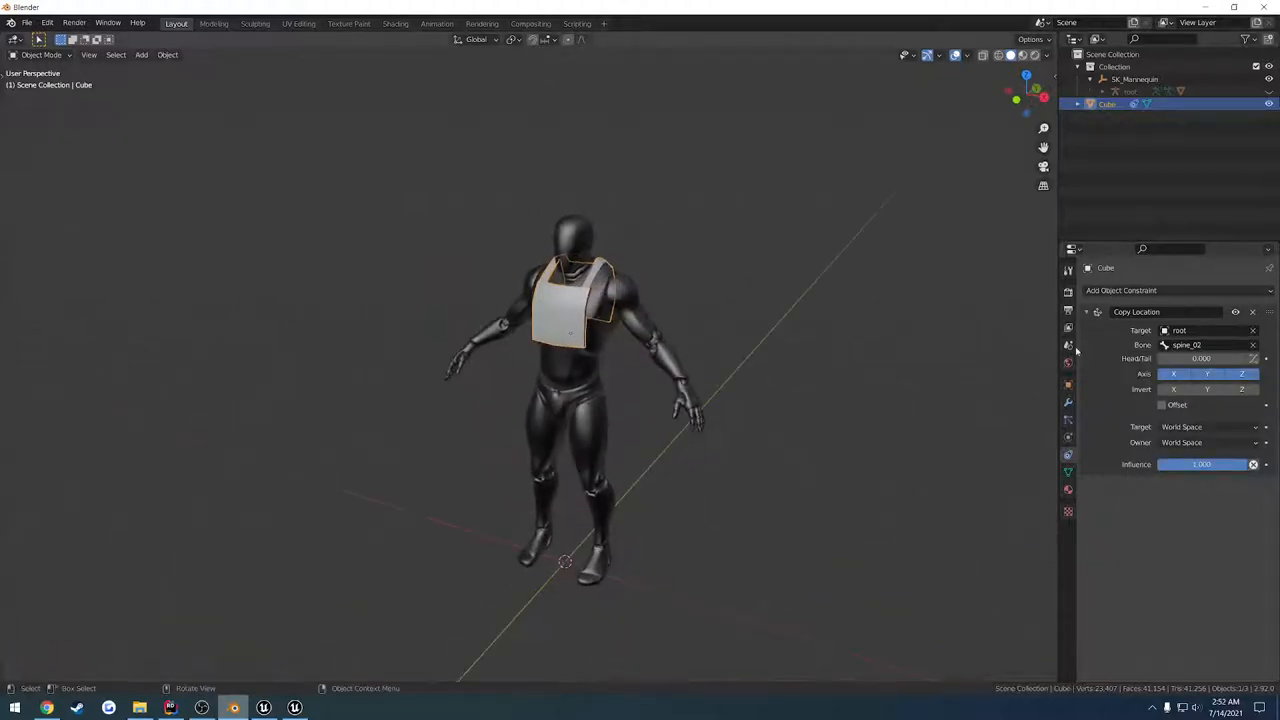
Add a Copy Rotation constraint targeting root/spine_02, then export the plate as ExamplePlateCarrier.fbx.
{"action": "left_click", "coordinate": [1121, 290]}
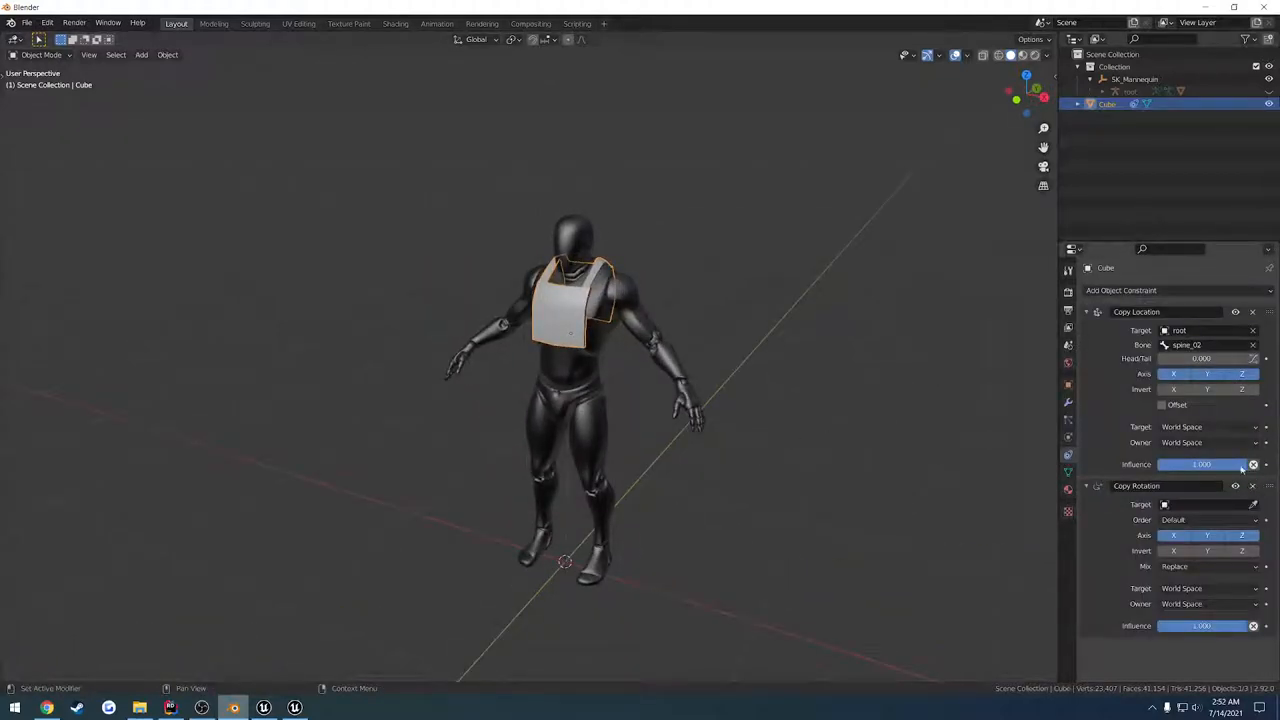
{"action": "left_click", "coordinate": [1086, 311]}
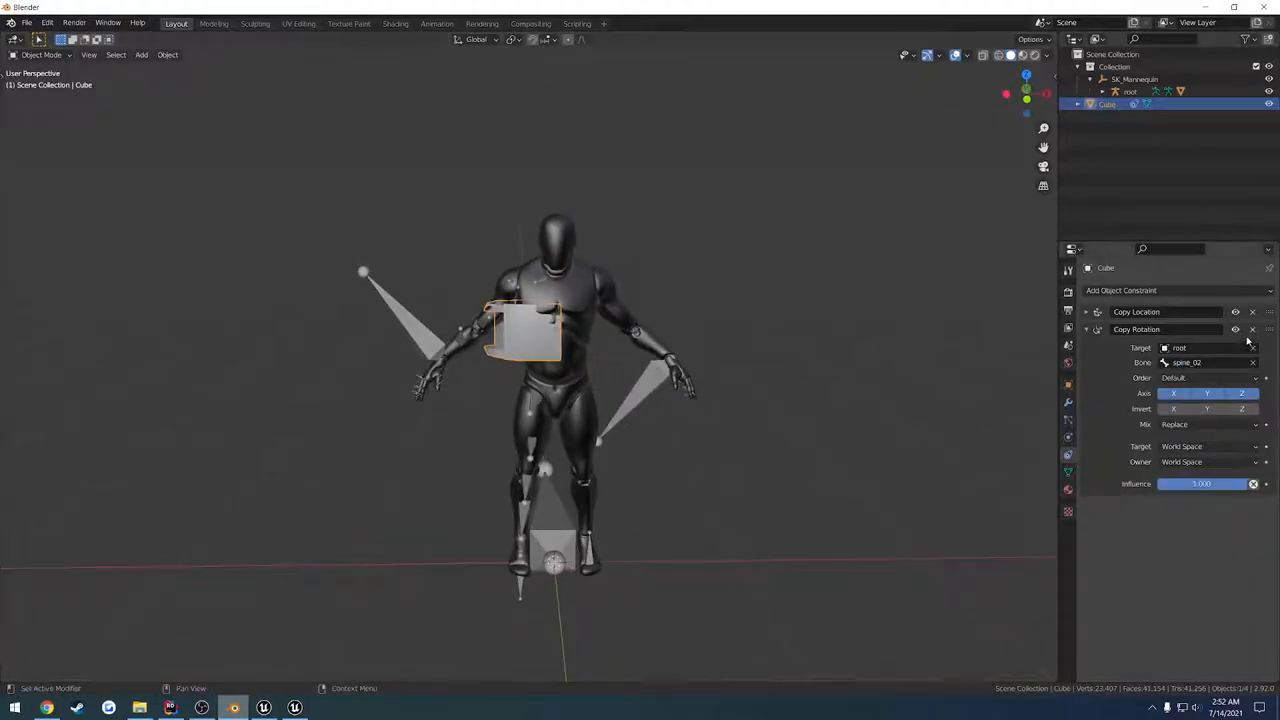
{"action": "key", "text": "r"}
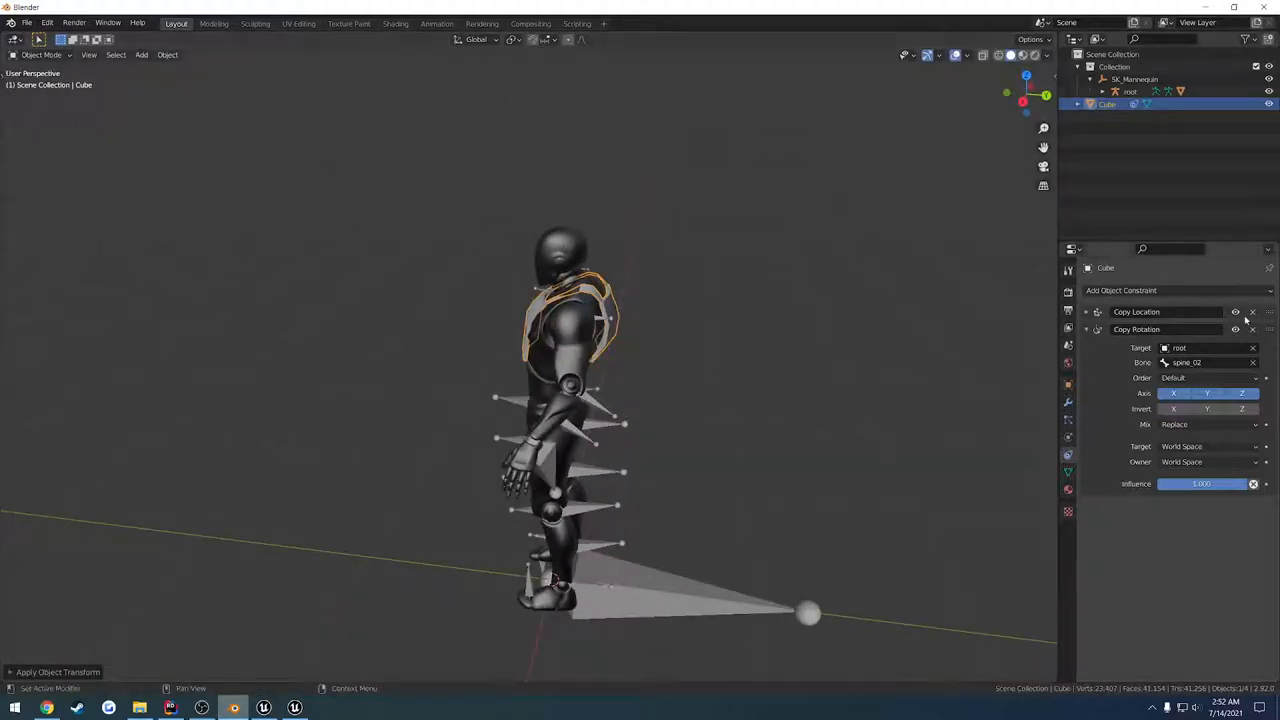
{"action": "left_click", "coordinate": [1086, 329]}
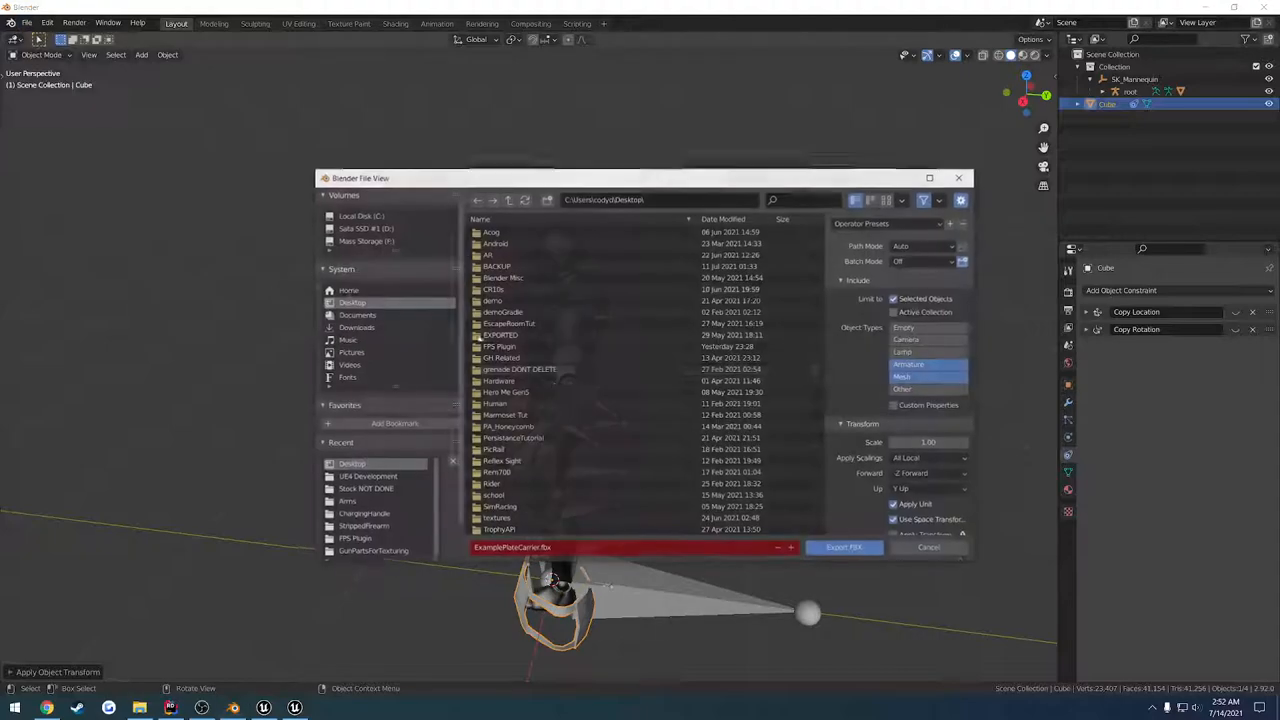
{"action": "left_click", "coordinate": [293, 707]}
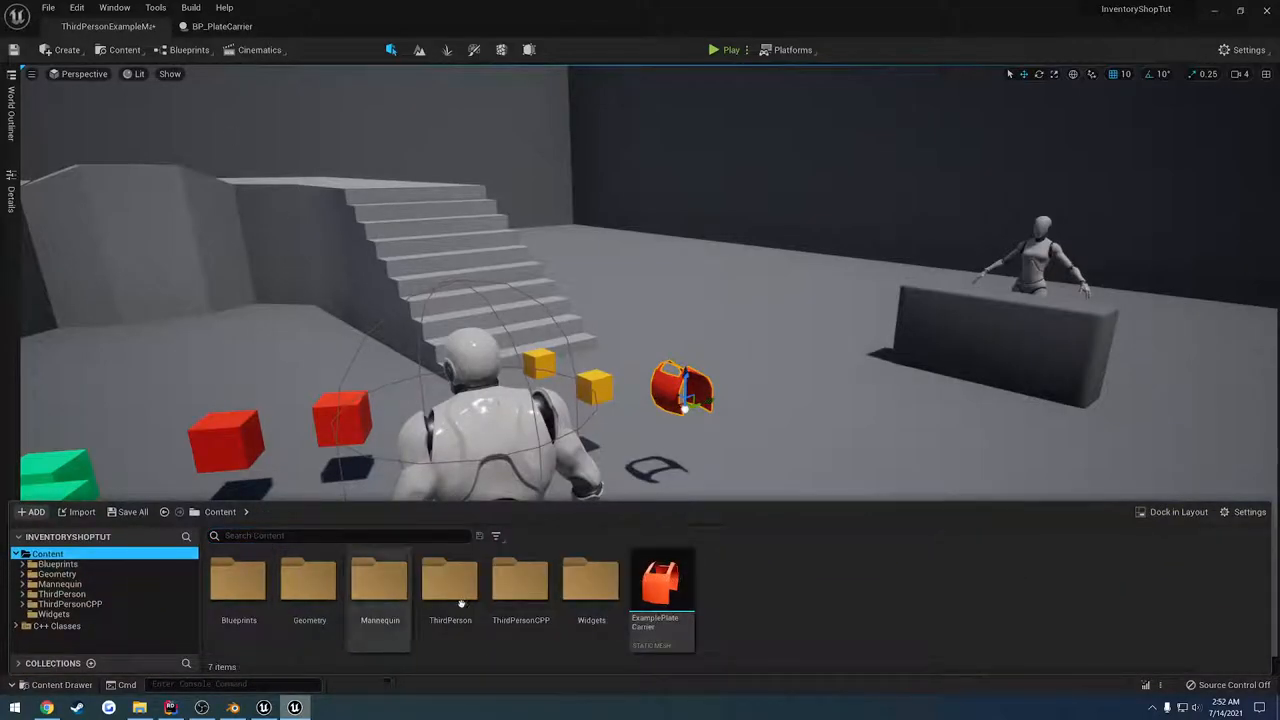
Select the reimported plate carrier mesh and start a play test of the level.
{"action": "left_click", "coordinate": [661, 585]}
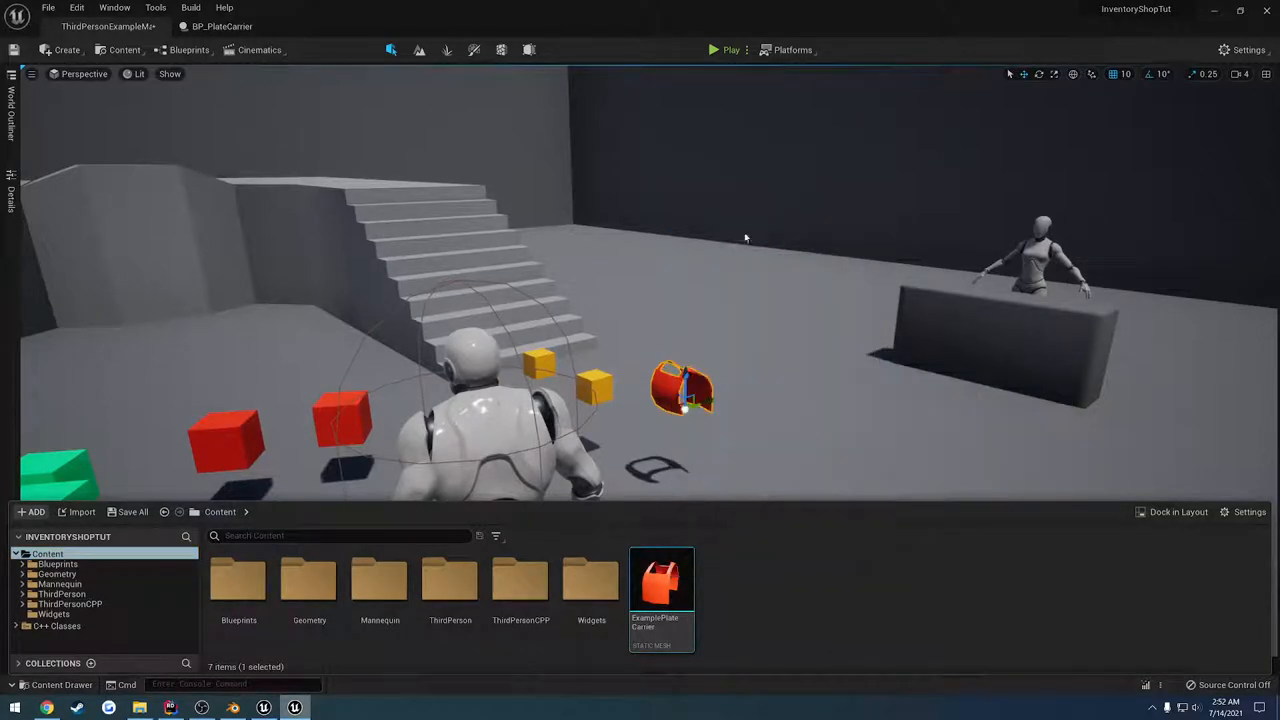
{"action": "left_click", "coordinate": [713, 50]}
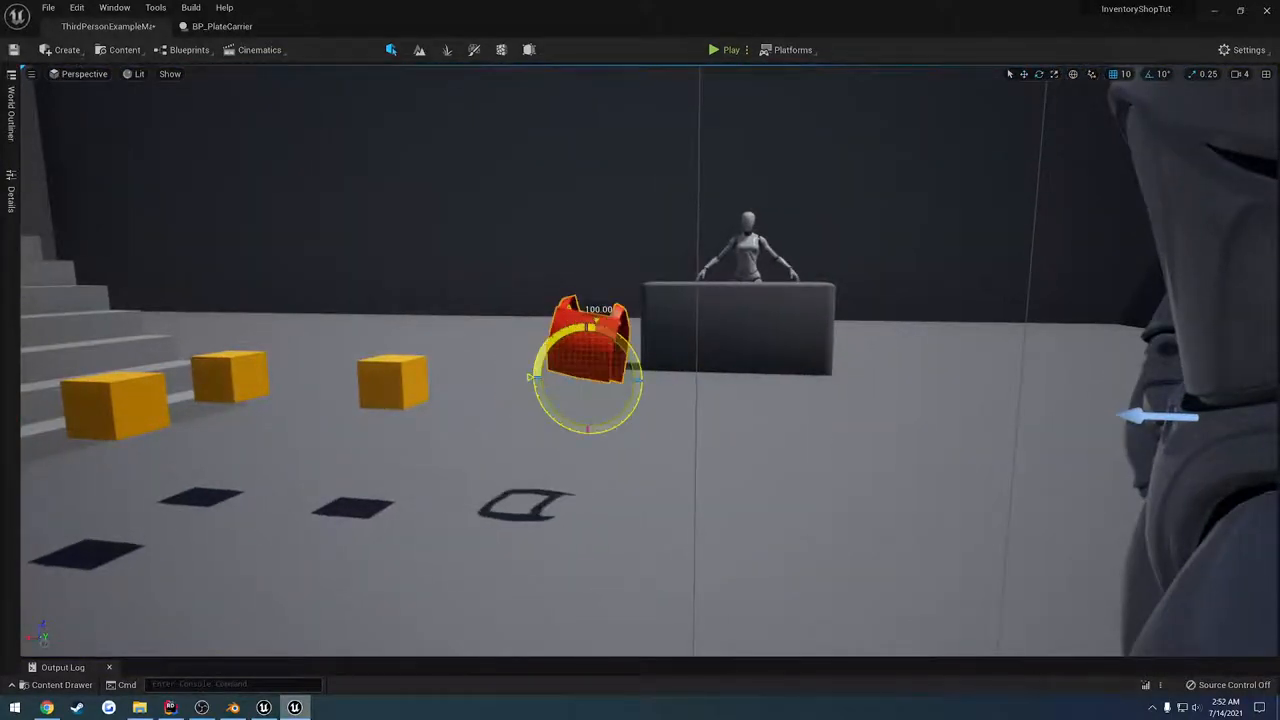
{"action": "left_click", "coordinate": [713, 49]}
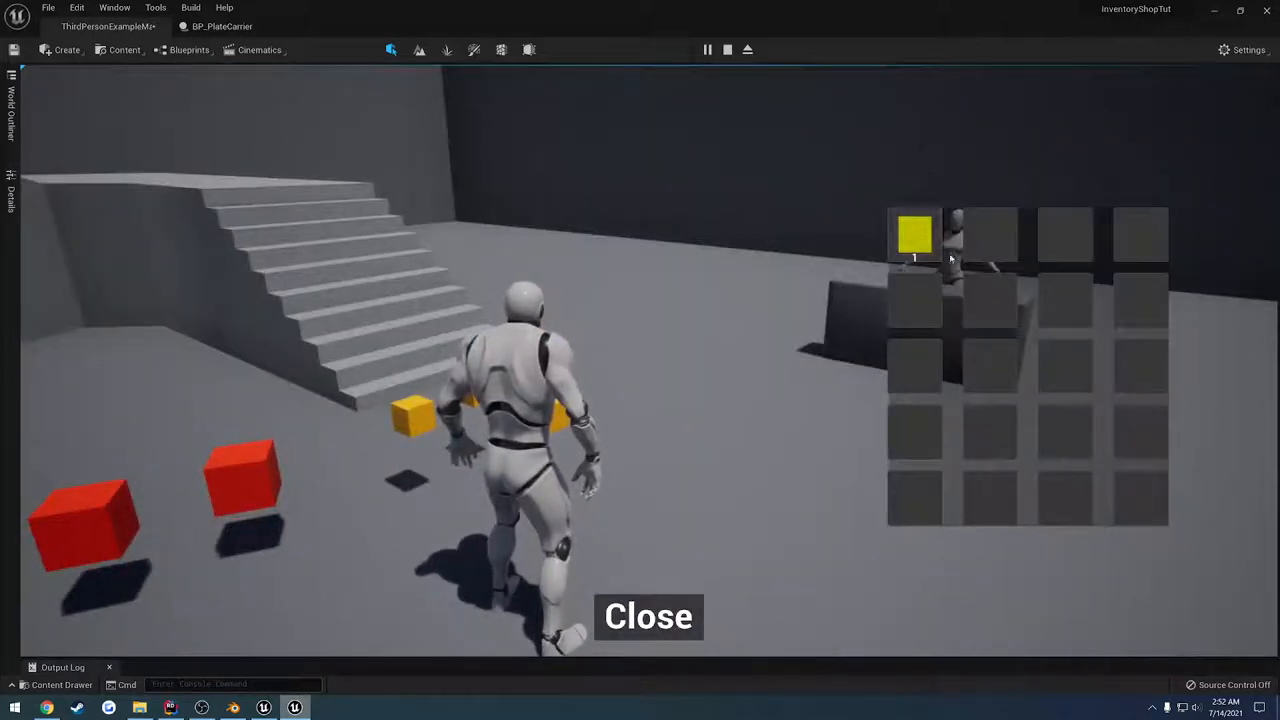
Equip the plate carrier from the inventory so it sits on the chest, then close the inventory.
{"action": "left_click", "coordinate": [913, 235]}
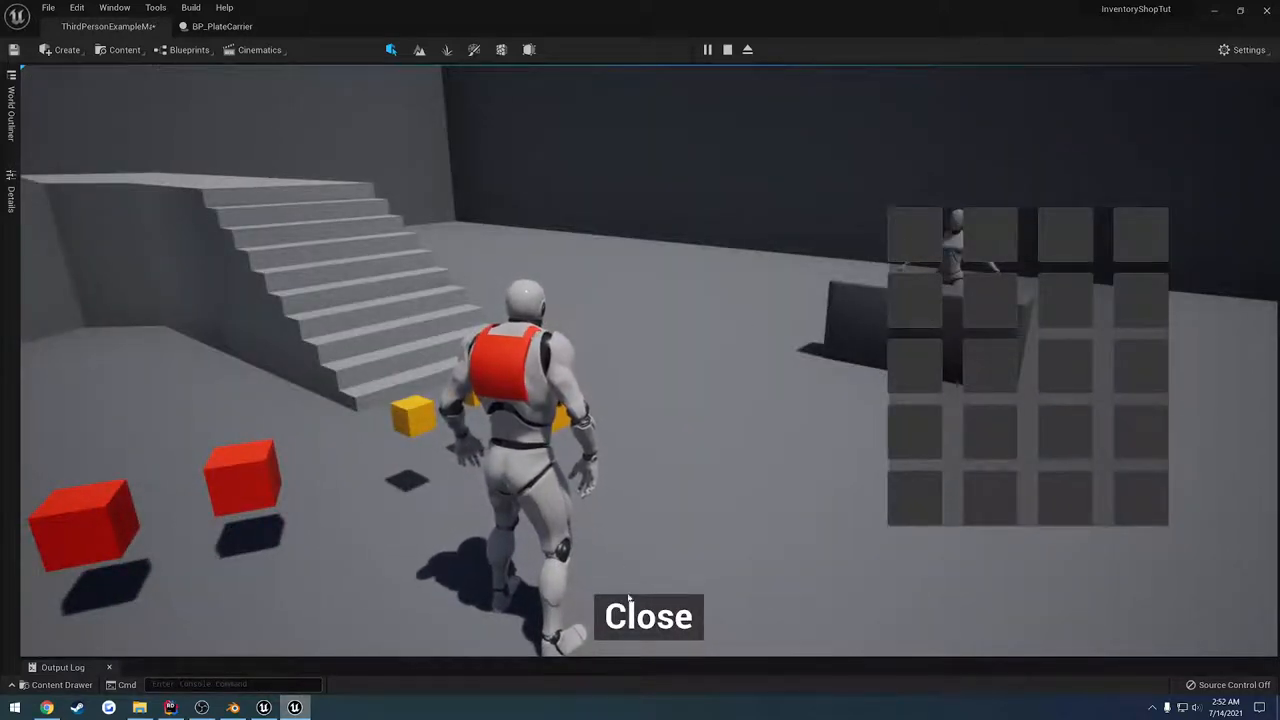
{"action": "left_click", "coordinate": [648, 616]}
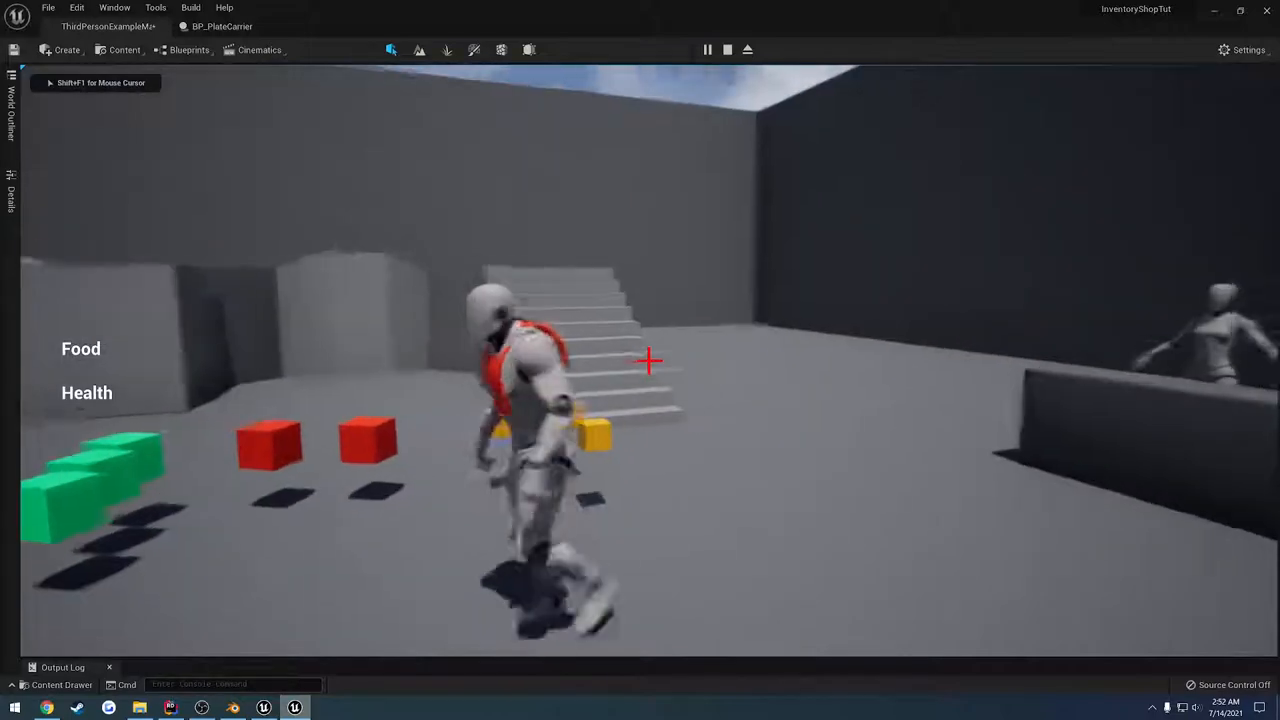
{"action": "mouse_move", "coordinate": [640, 360]}
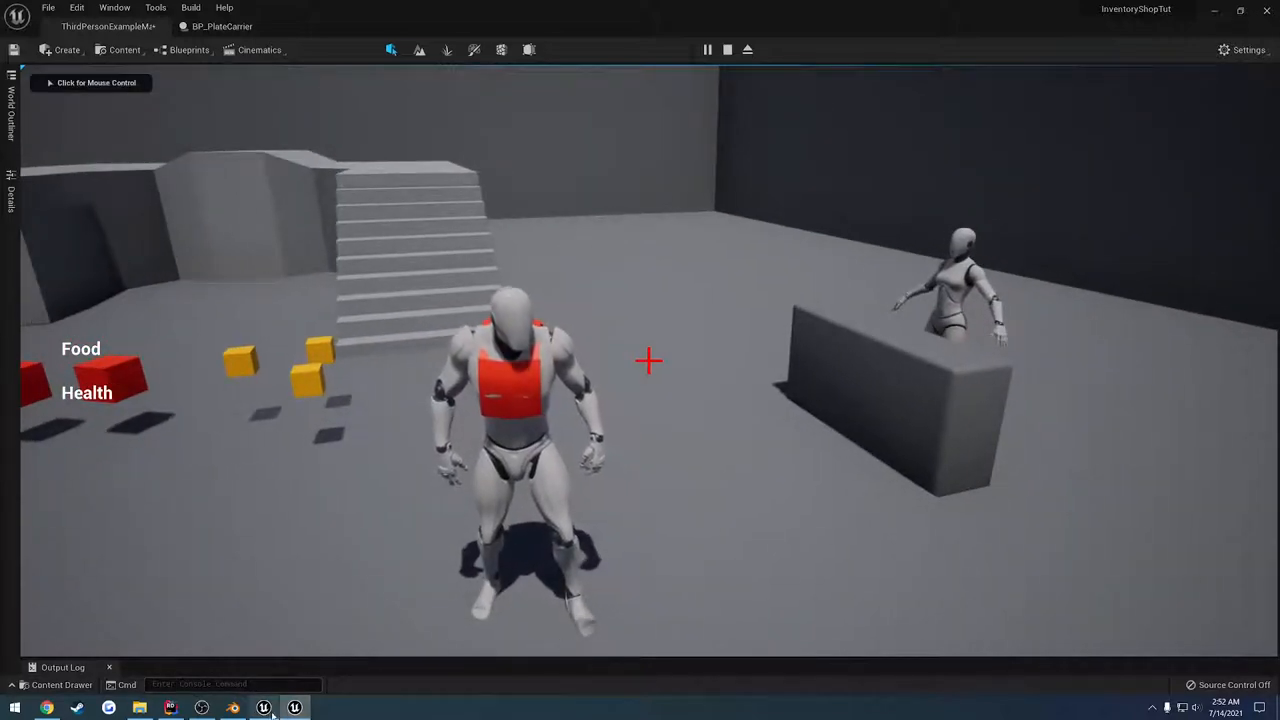
{"action": "left_click", "coordinate": [233, 708]}
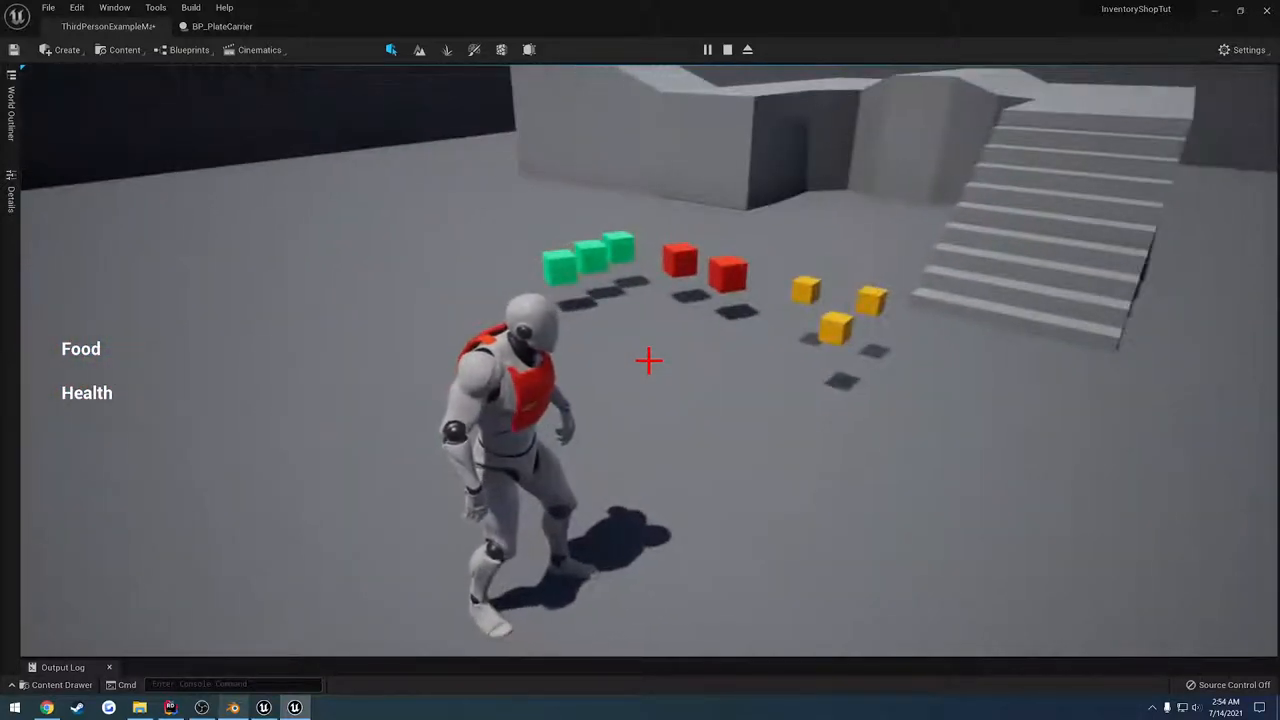
Stop the play test and return to UseRemoveItem's spawn-and-attach code in Rider.
{"action": "left_click", "coordinate": [727, 49]}
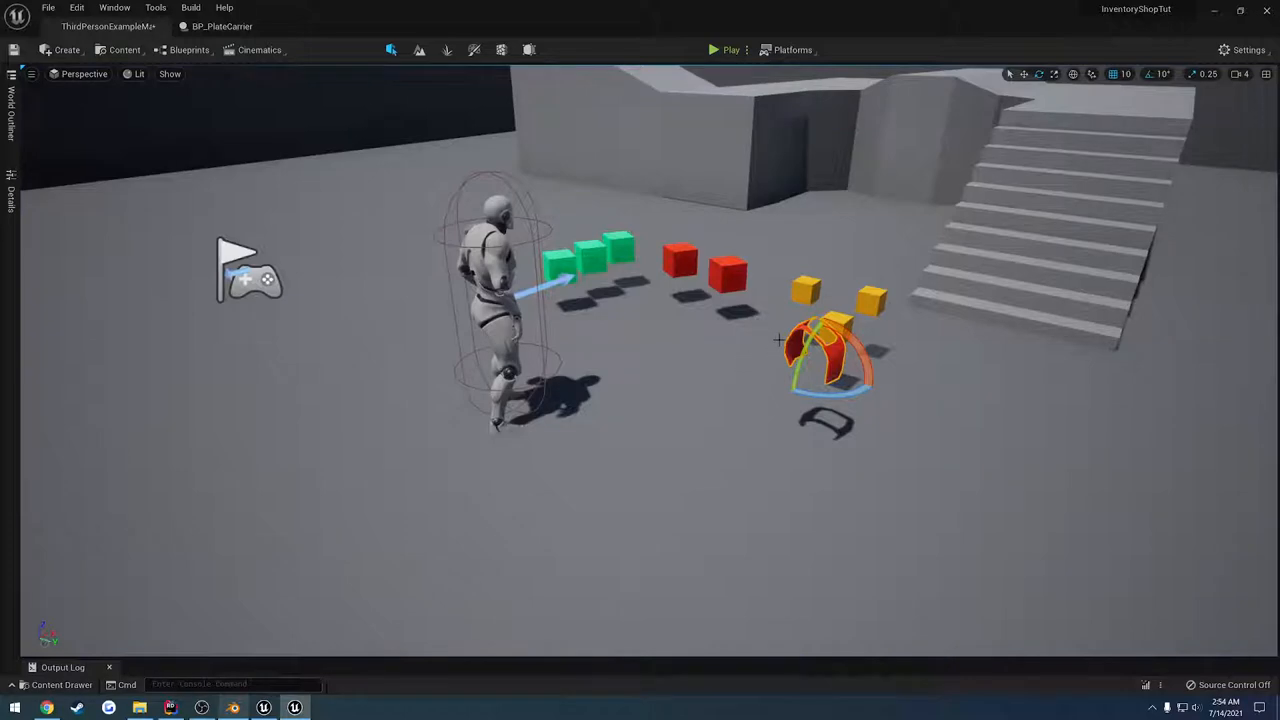
{"action": "left_click", "coordinate": [730, 49]}
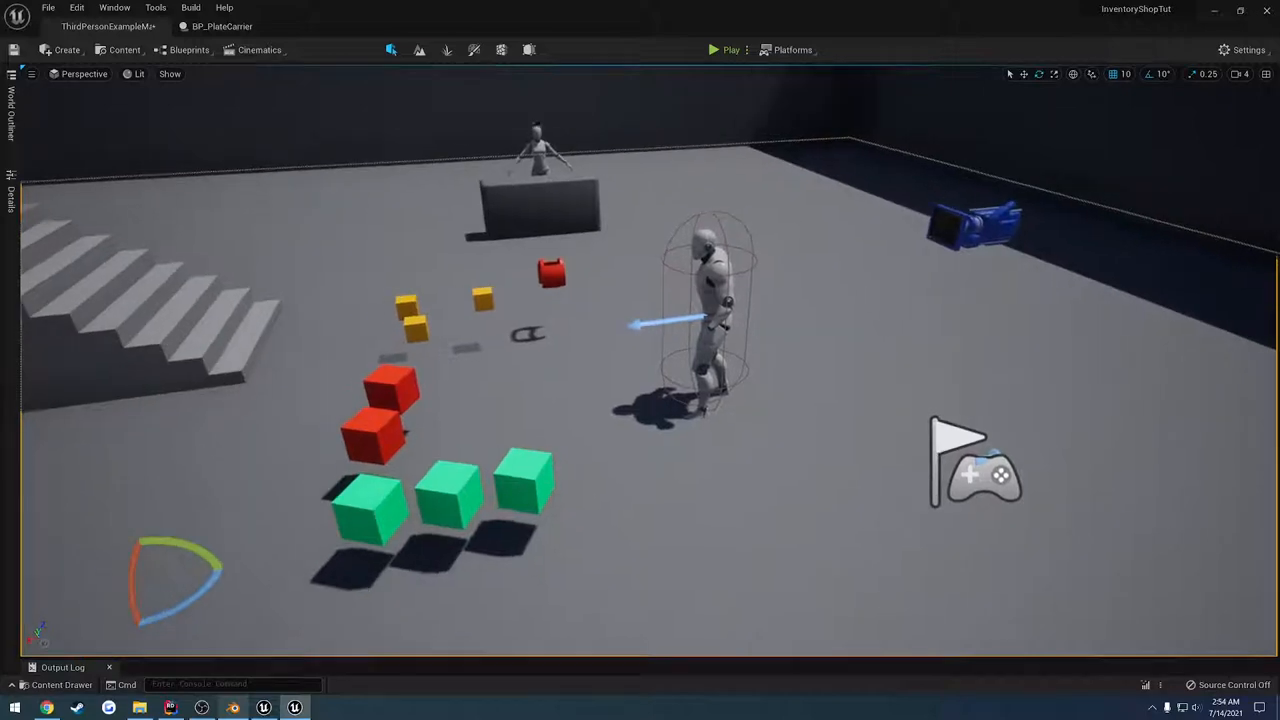
{"action": "left_click", "coordinate": [551, 271]}
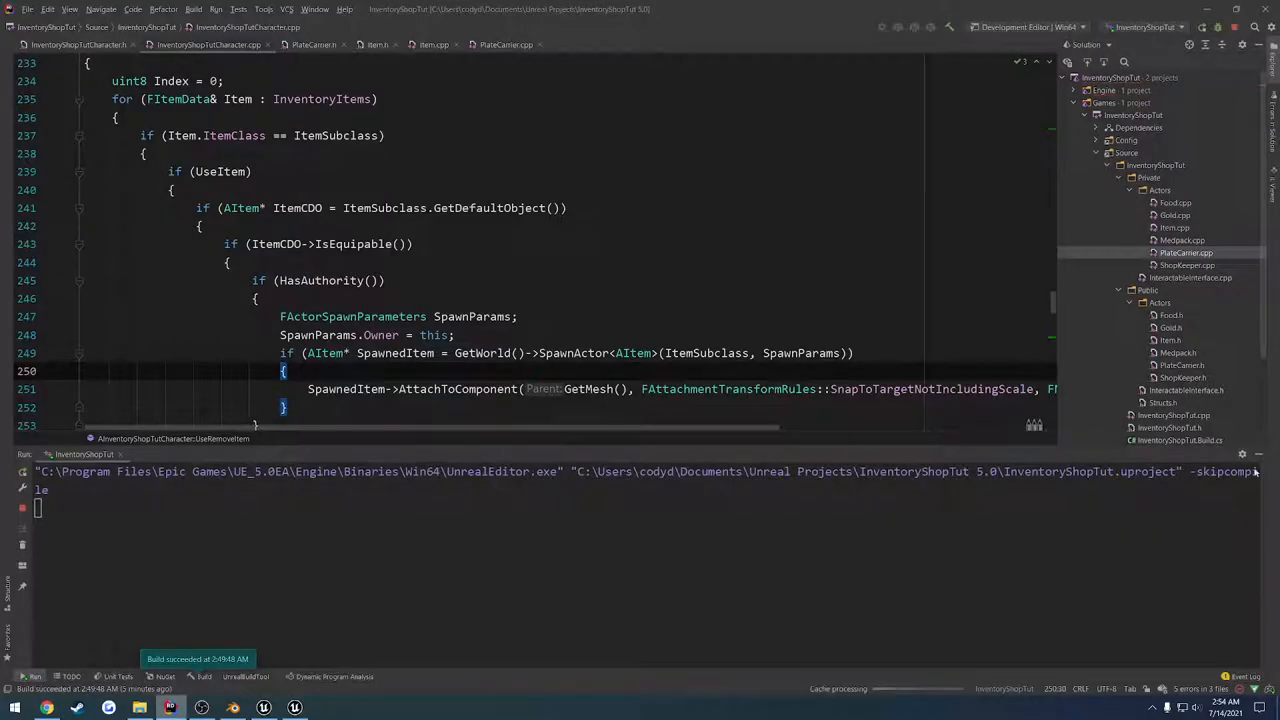
{"action": "scroll", "scroll_direction": "up", "scroll_amount": 3}
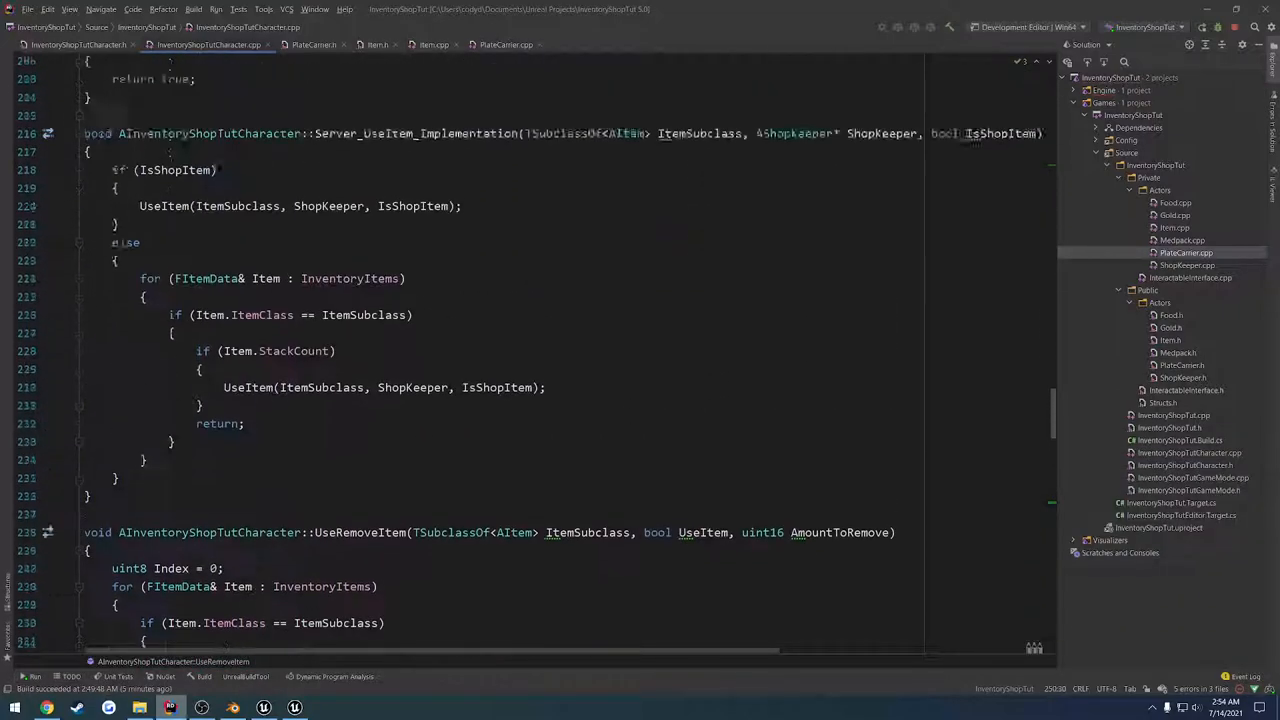
{"action": "scroll", "scroll_direction": "up", "scroll_amount": 3}
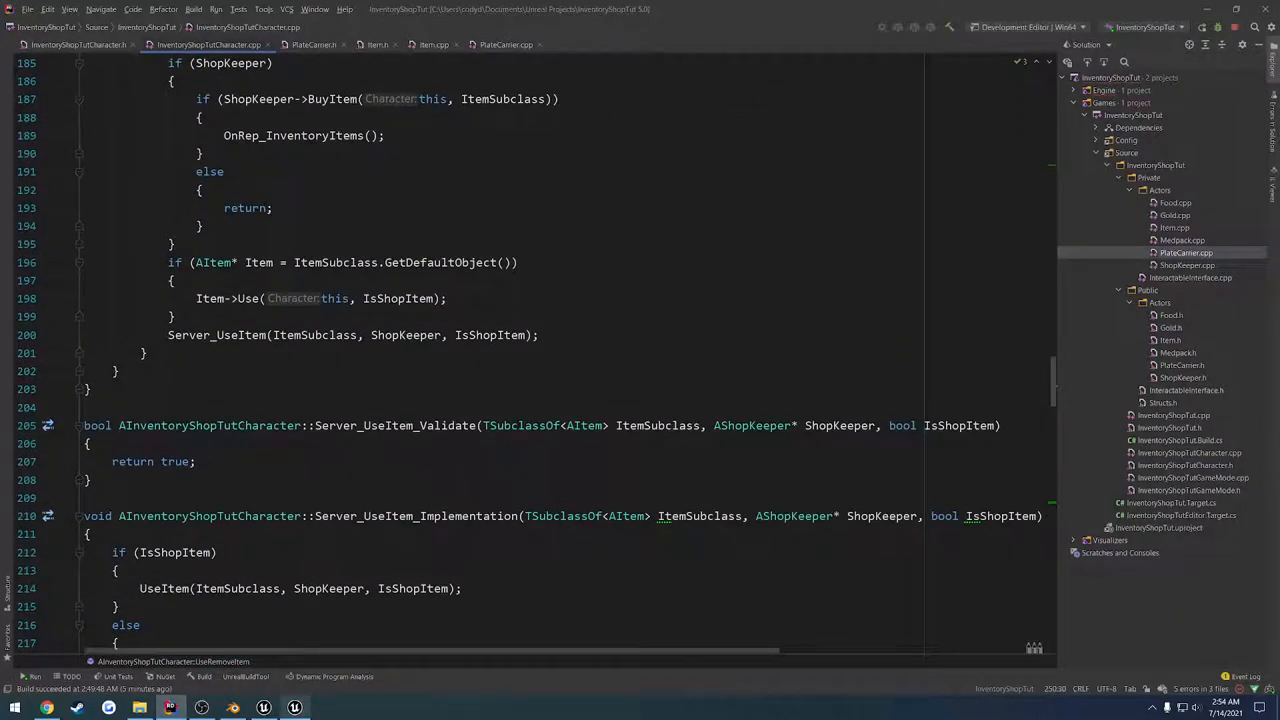
{"action": "scroll", "scroll_direction": "up", "scroll_amount": 3}
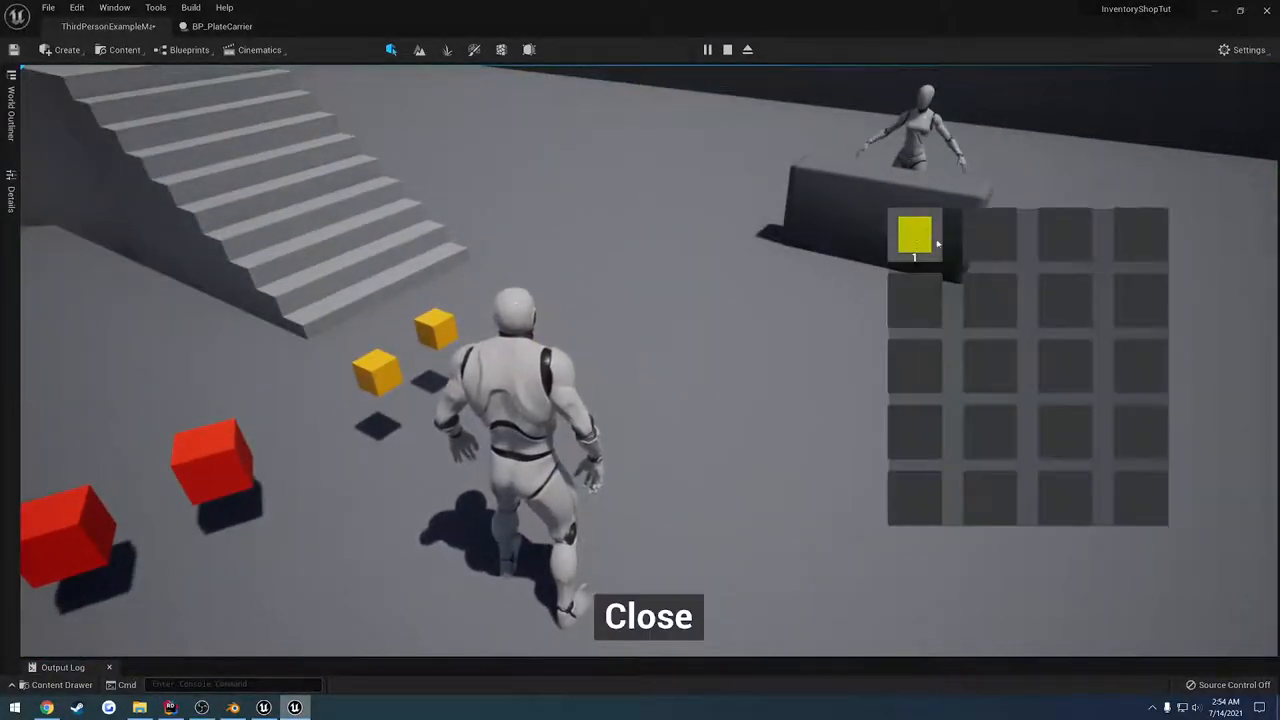
{"action": "left_click", "coordinate": [914, 234]}
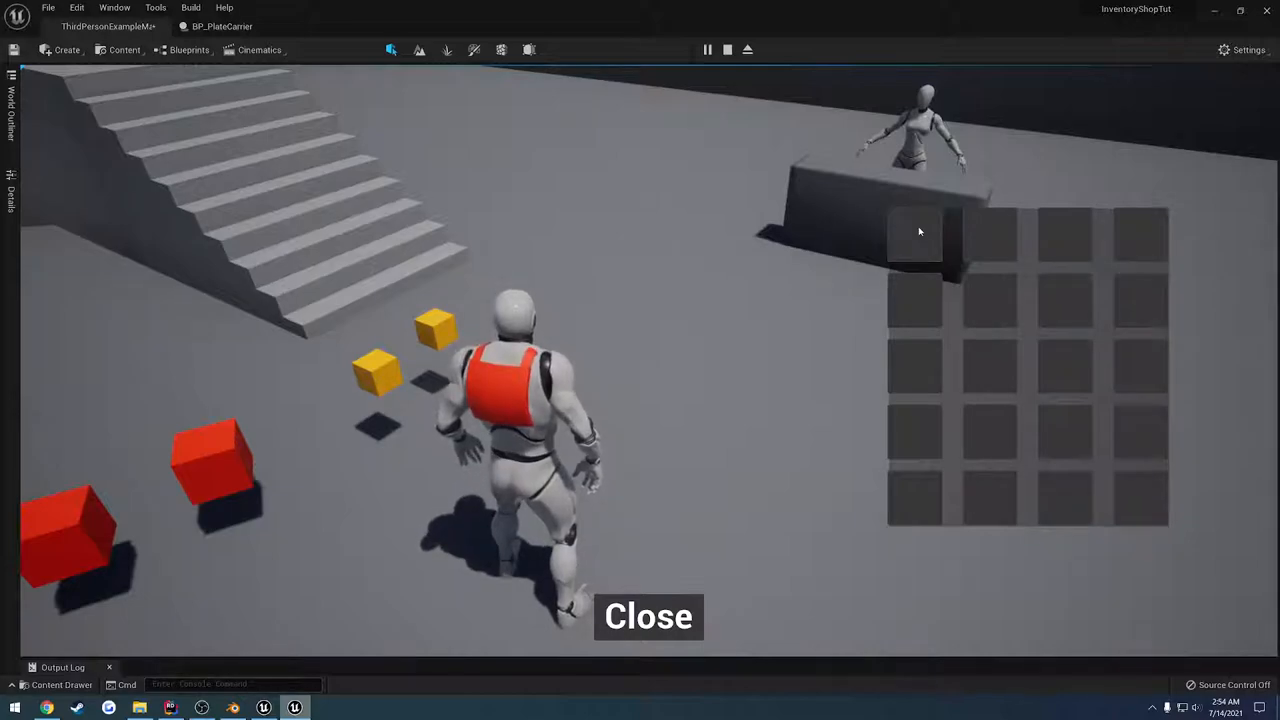
{"action": "left_click", "coordinate": [170, 708]}
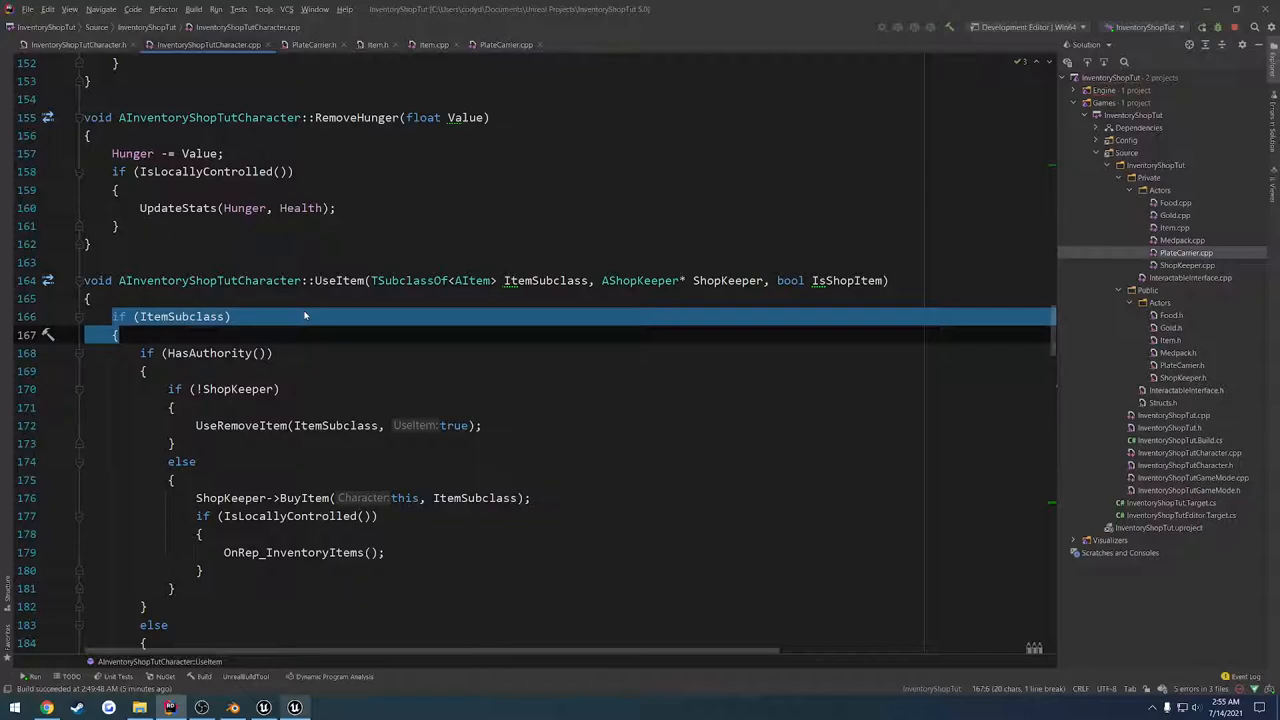
{"action": "scroll", "scroll_direction": "down", "scroll_amount": 3}
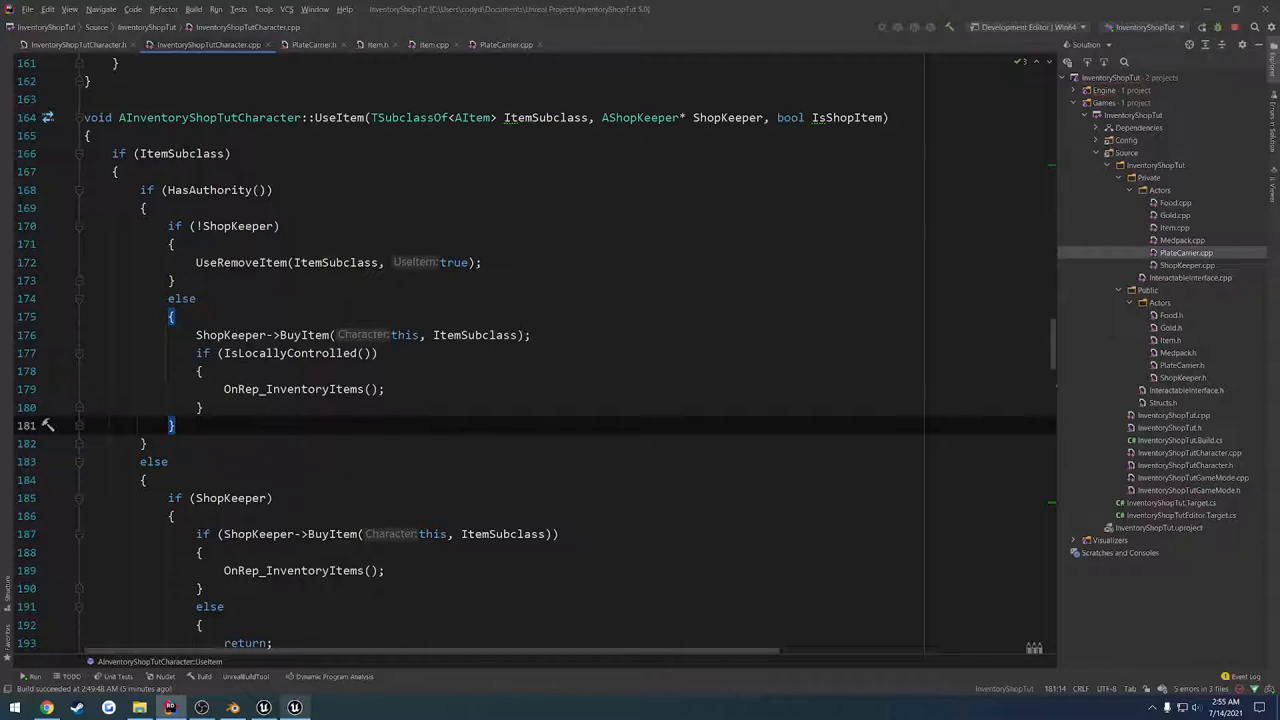
{"action": "scroll", "scroll_direction": "down", "scroll_amount": 3}
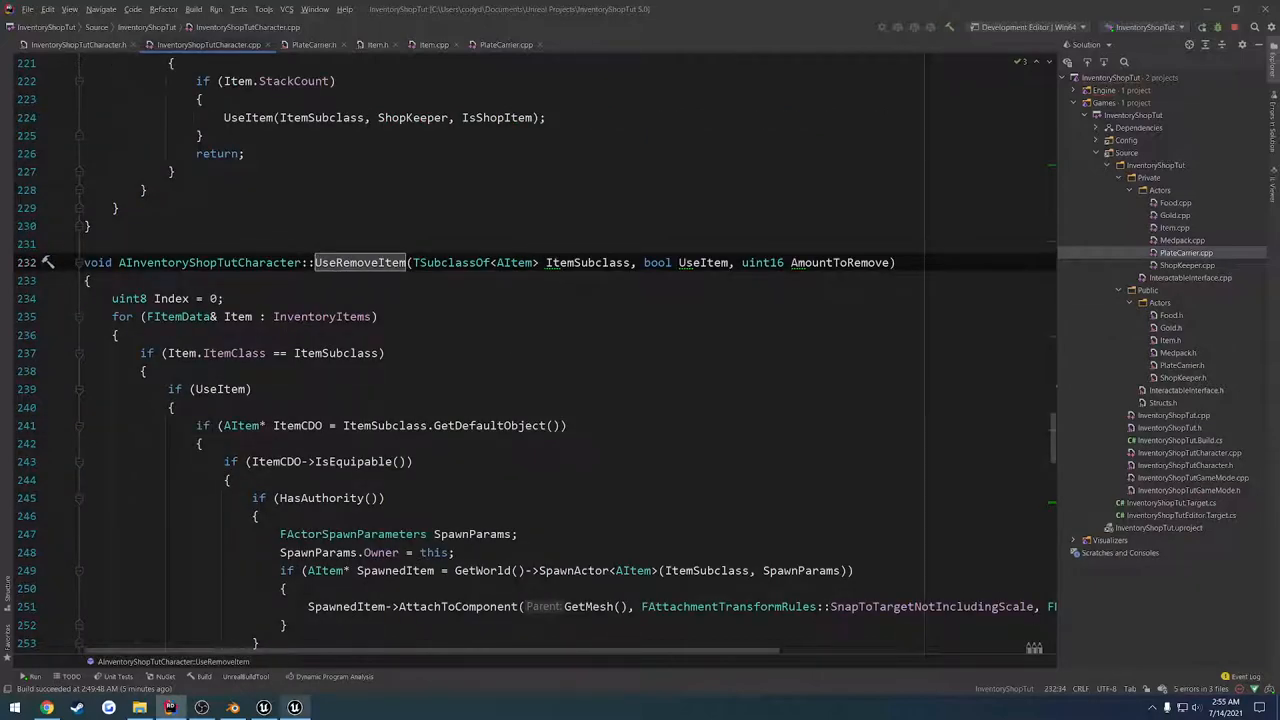
{"action": "scroll", "scroll_direction": "down", "scroll_amount": 3}
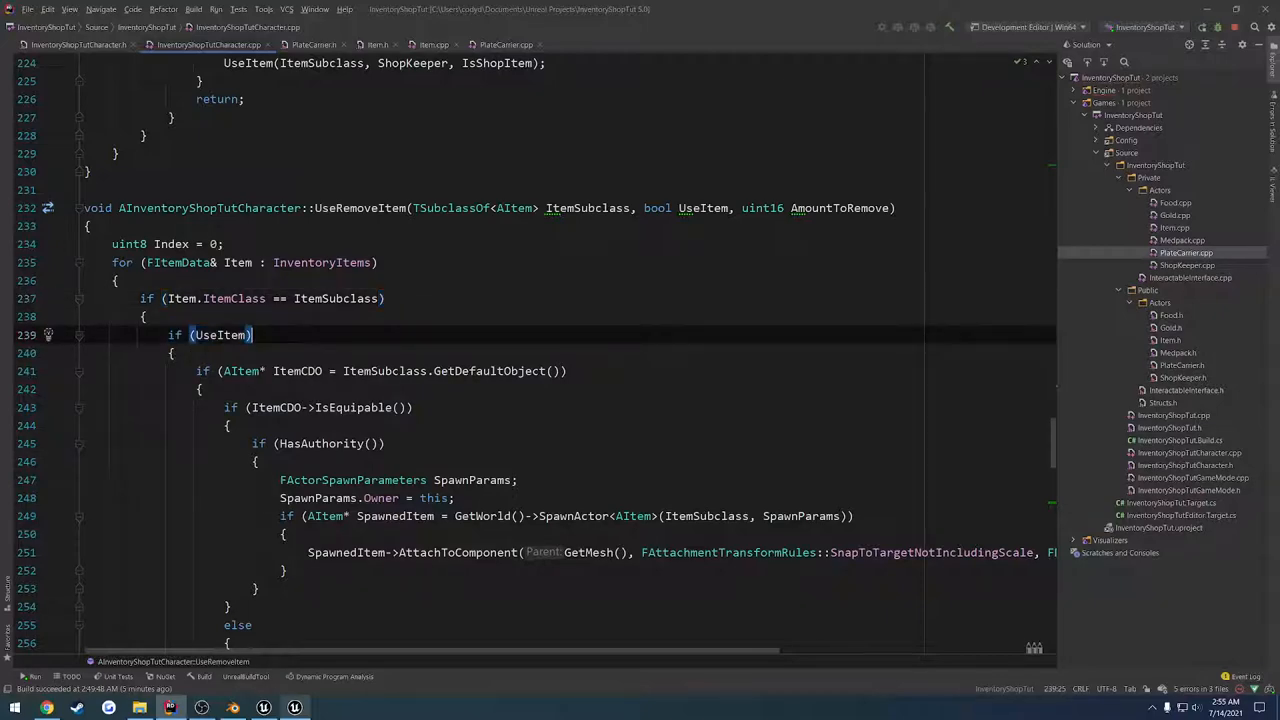
{"action": "double_click", "coordinate": [220, 335]}
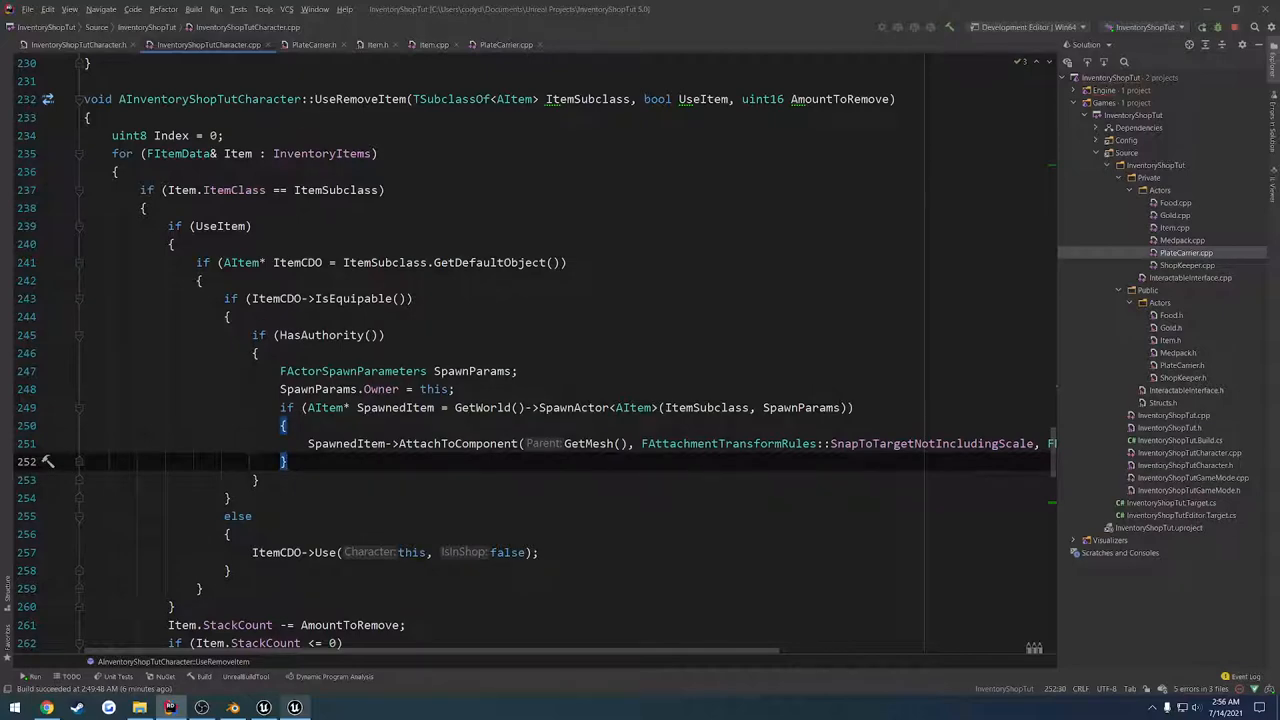
{"action": "double_click", "coordinate": [395, 407]}
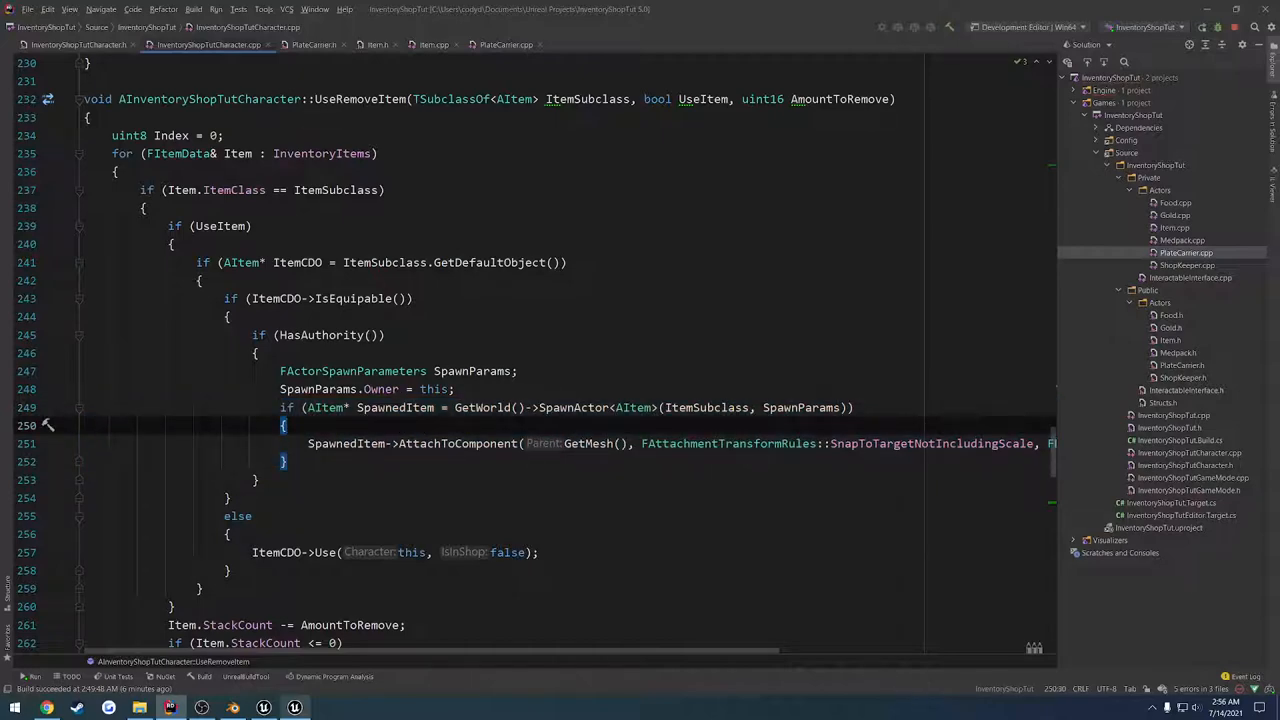
{"action": "scroll", "scroll_direction": "up", "scroll_amount": 3}
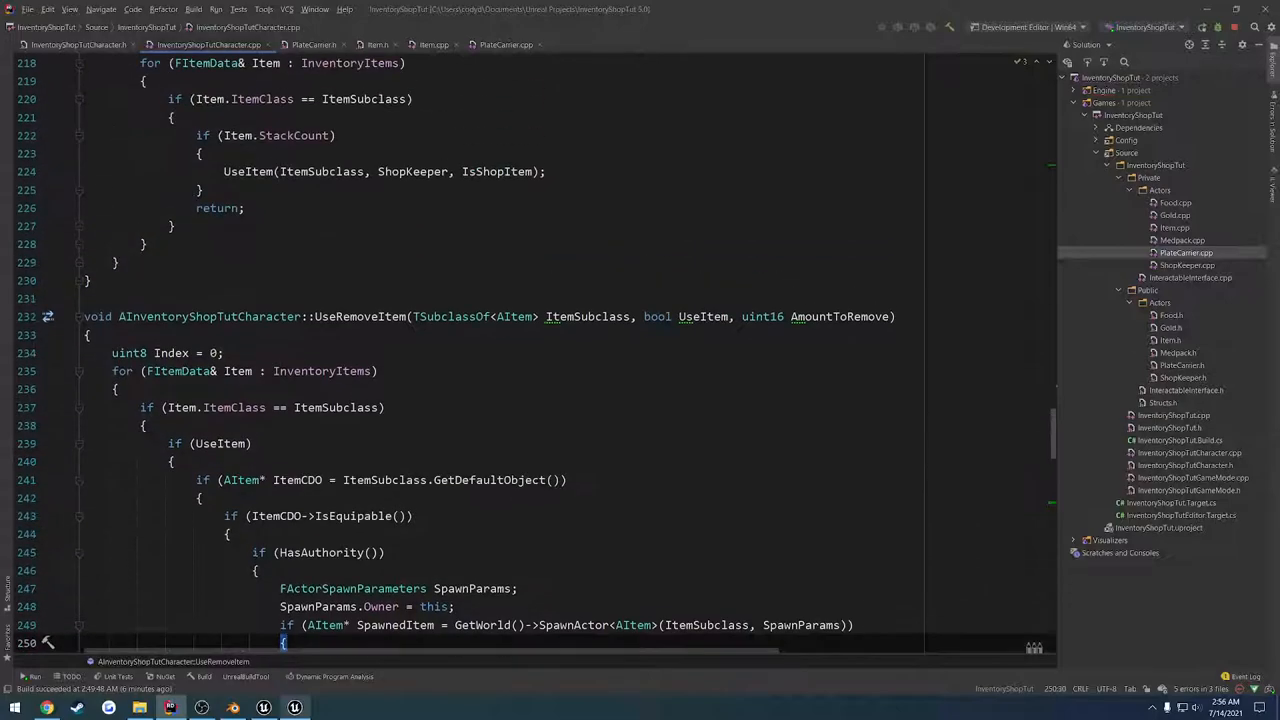
{"action": "scroll", "scroll_direction": "up", "scroll_amount": 3}
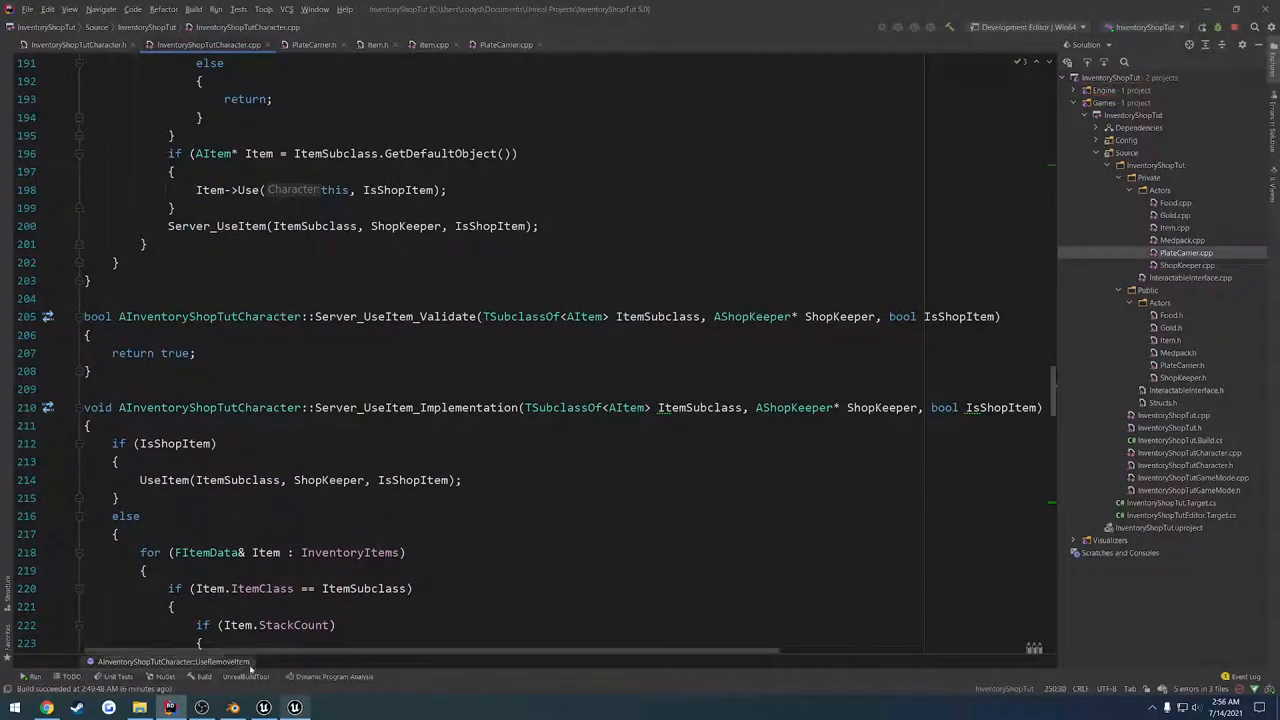
Run a client/server play test with the carrier worn, stop it, and return to Rider.
{"action": "left_click", "coordinate": [294, 708]}
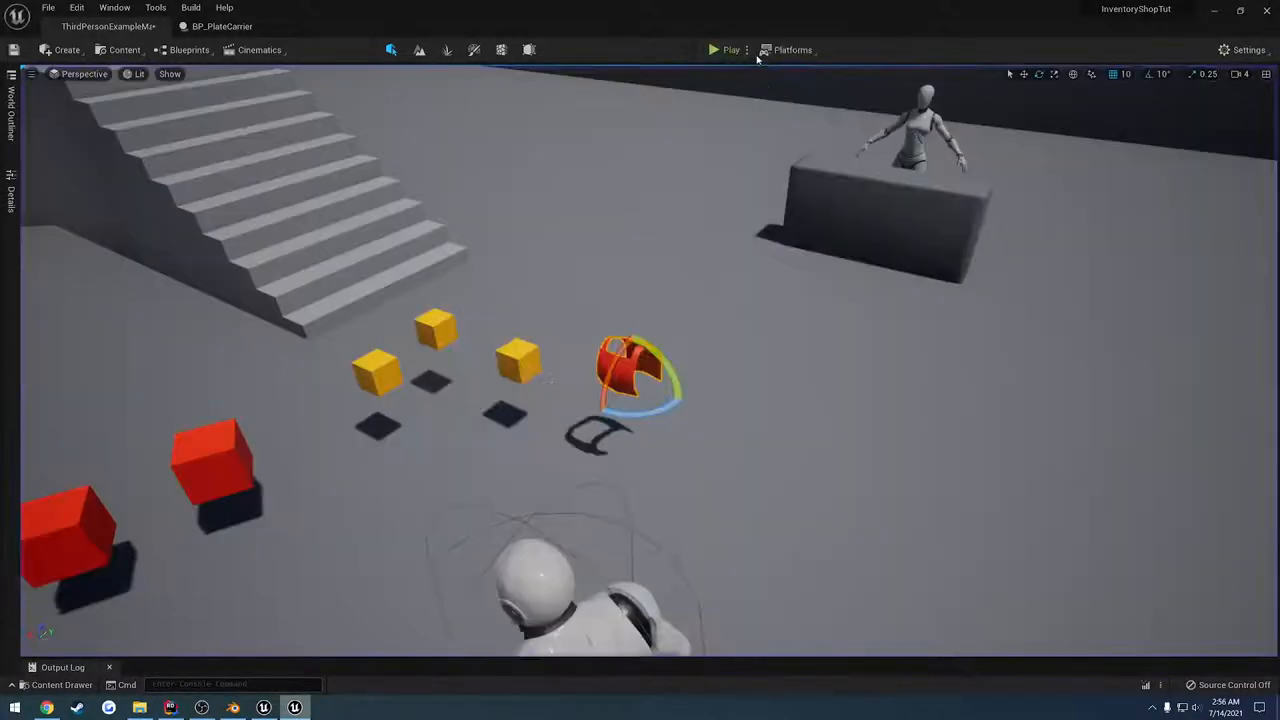
{"action": "left_click", "coordinate": [747, 49]}
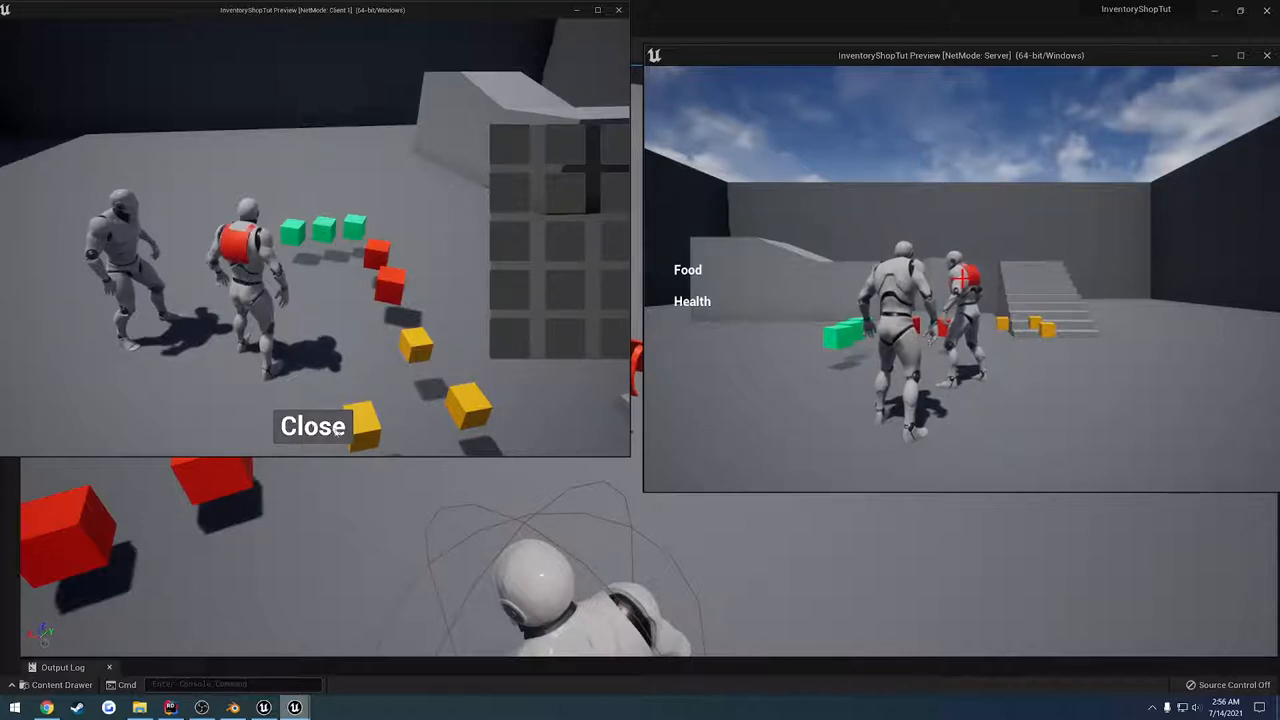
{"action": "left_click", "coordinate": [312, 426]}
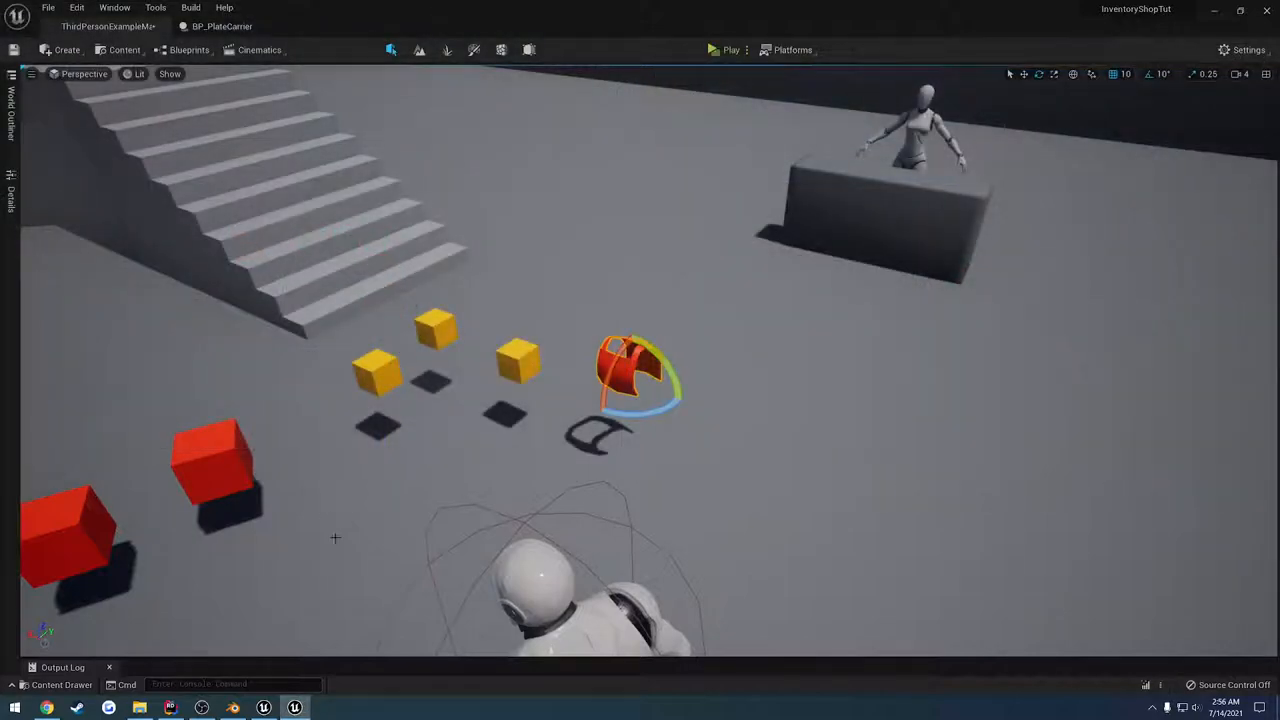
{"action": "left_click", "coordinate": [170, 708]}
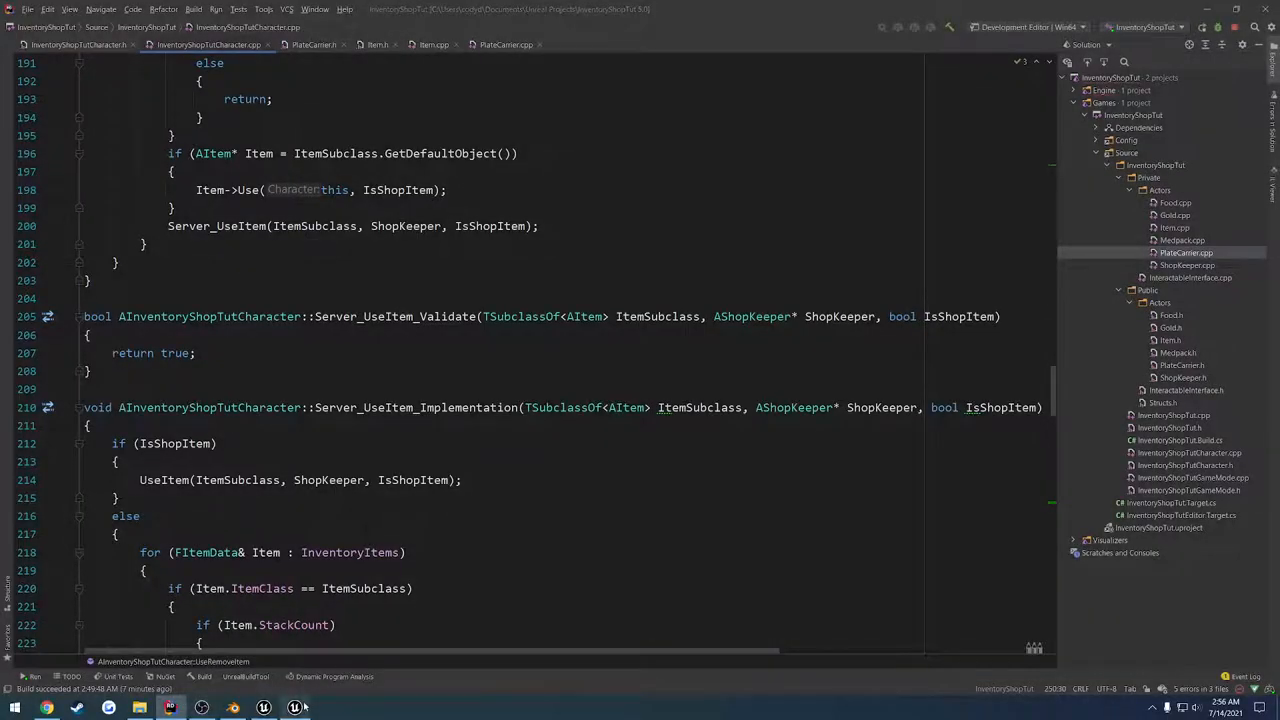
Return to the Unreal level showing the plate carrier pickup beside the mannequin.
{"action": "left_click", "coordinate": [263, 707]}
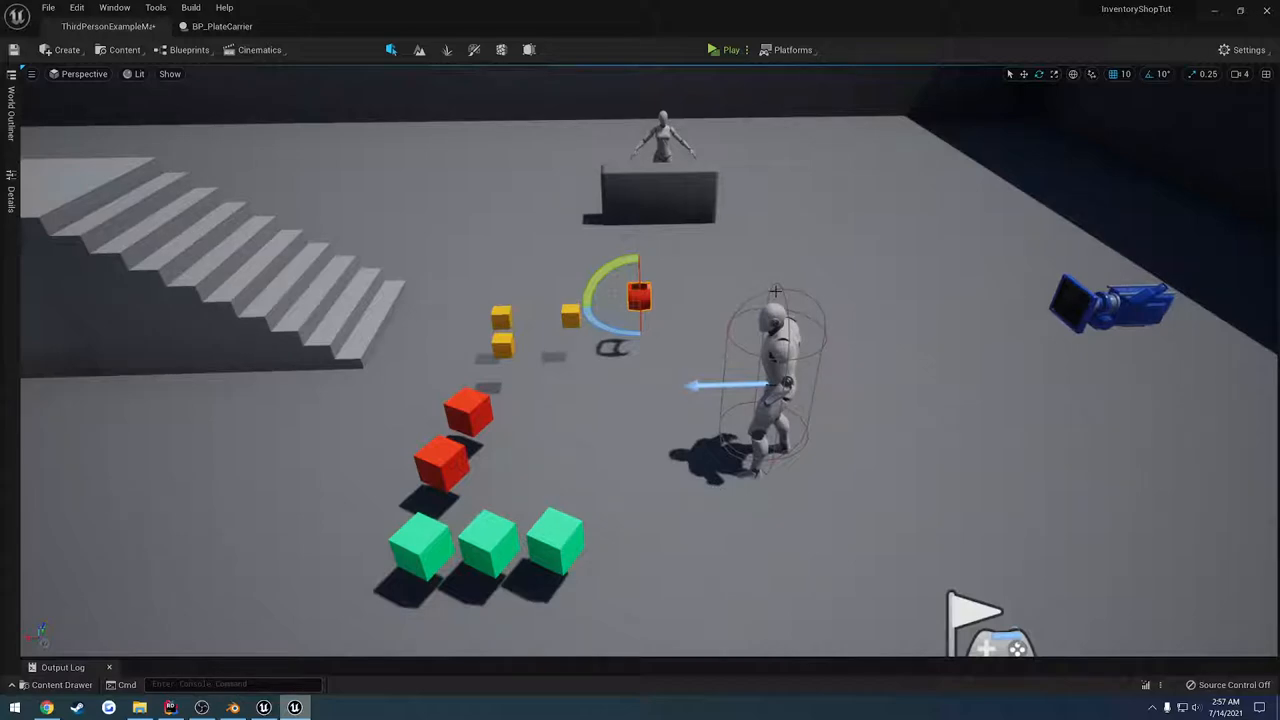
{"action": "mouse_move", "coordinate": [695, 150]}
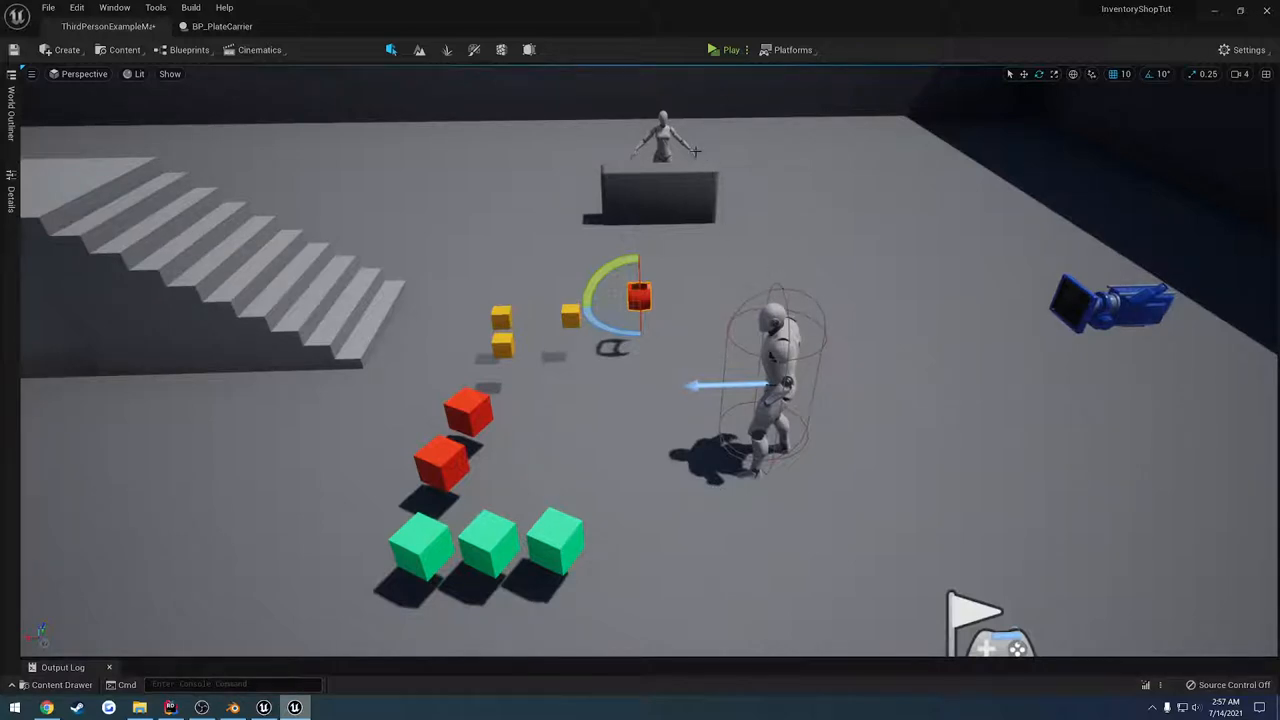